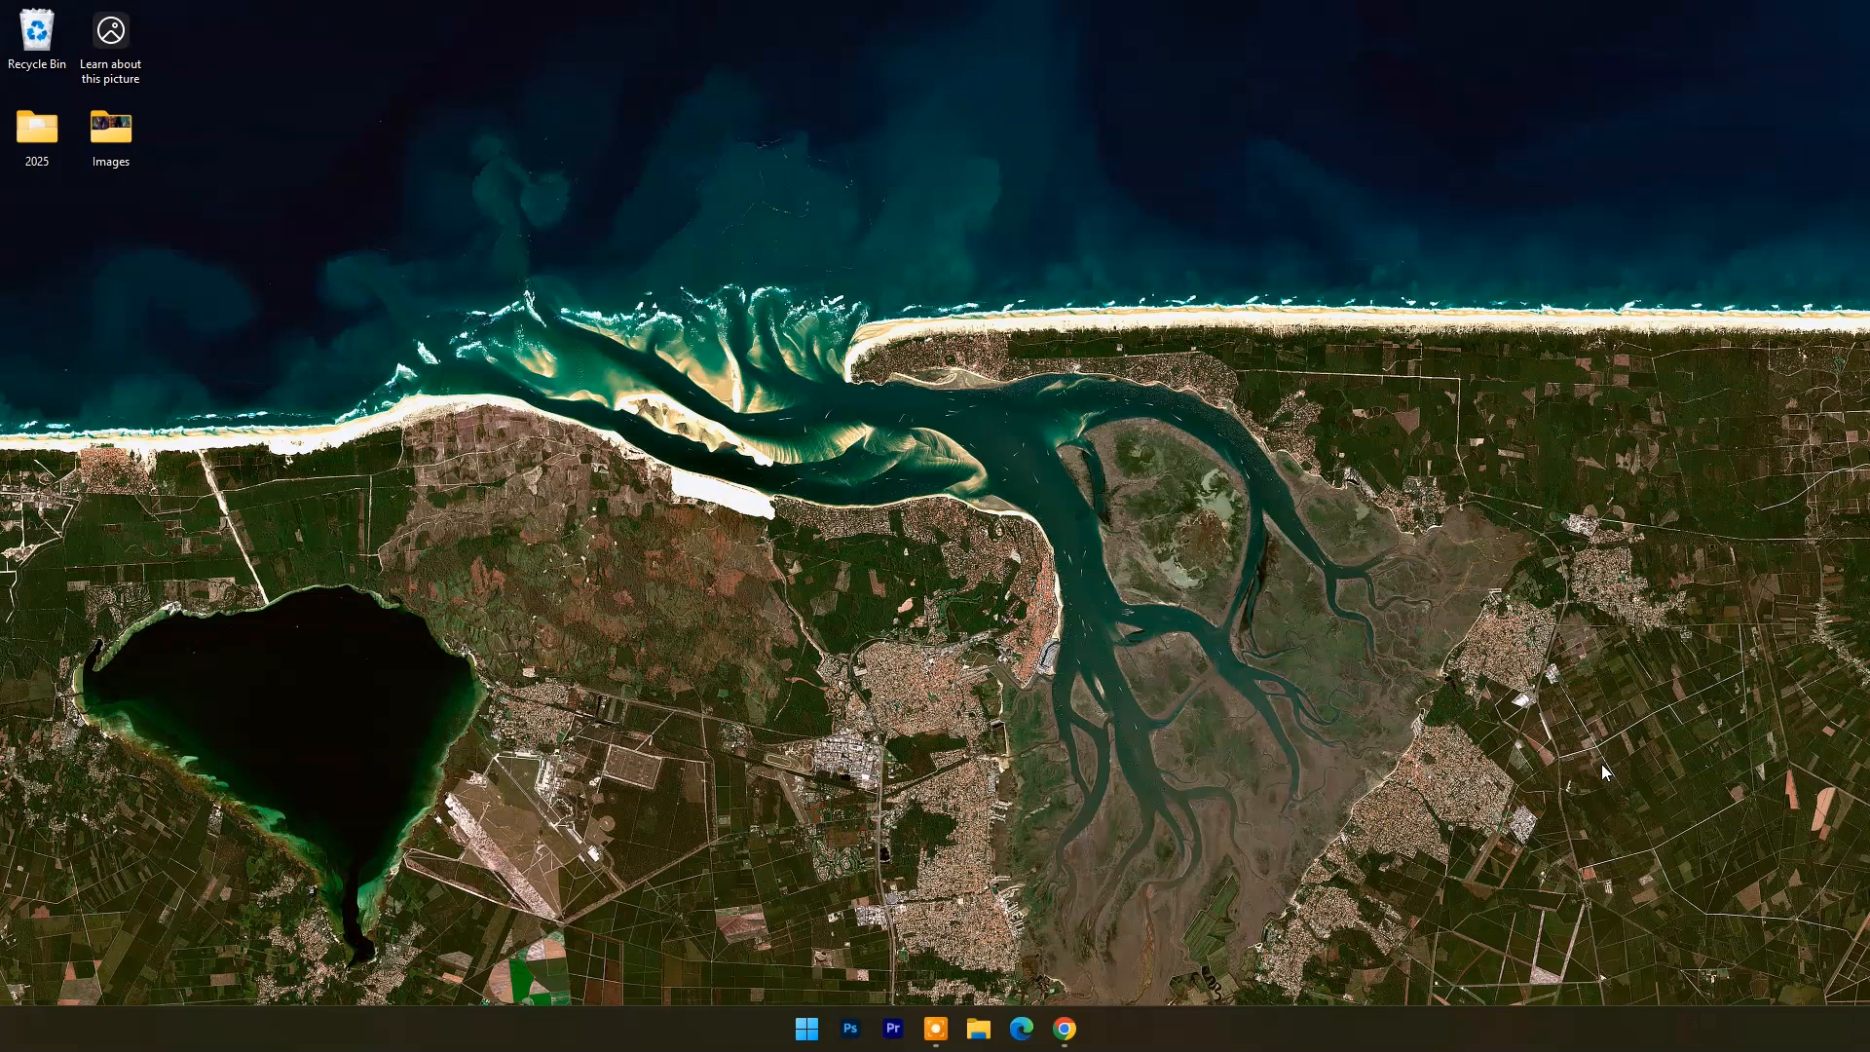
Step: Load aiapp.vidnoz.com and scroll down to the Start with Realistic Avatars section
{"action": "left_click", "coordinate": [1061, 1028]}
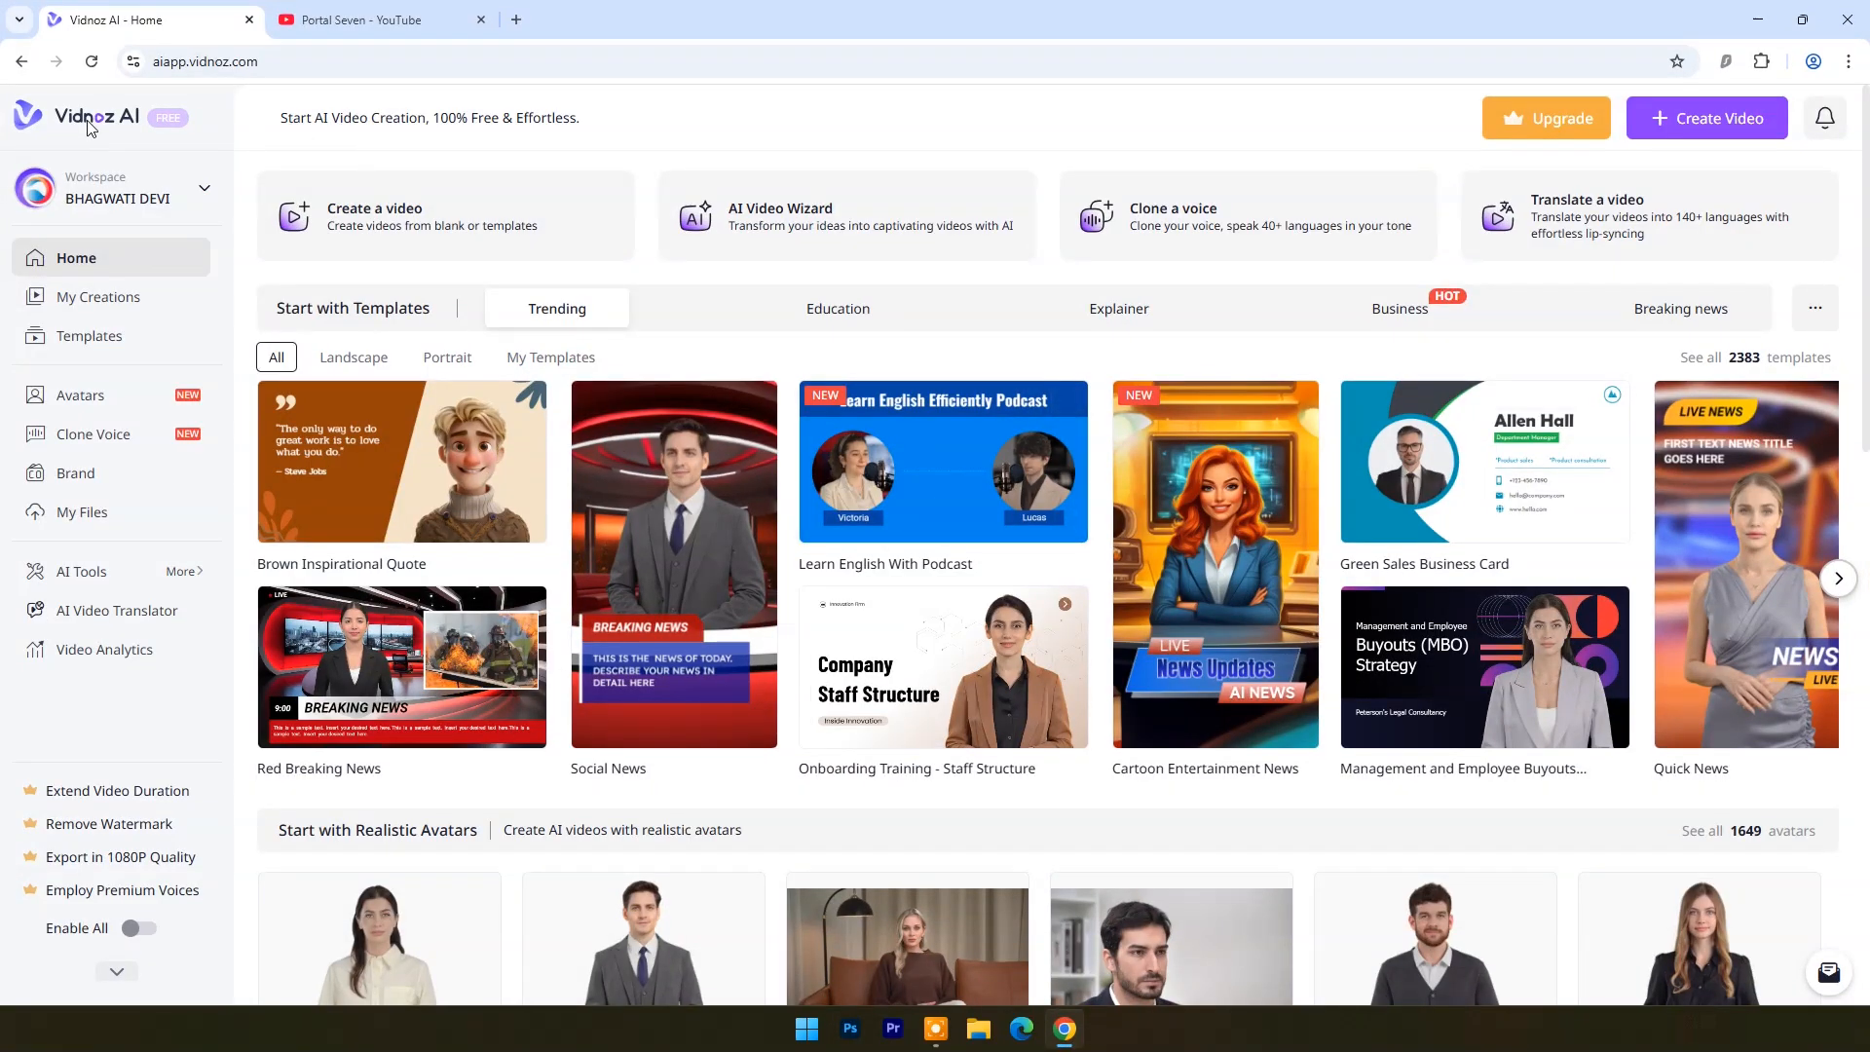
{"action": "mouse_move", "coordinate": [280, 116]}
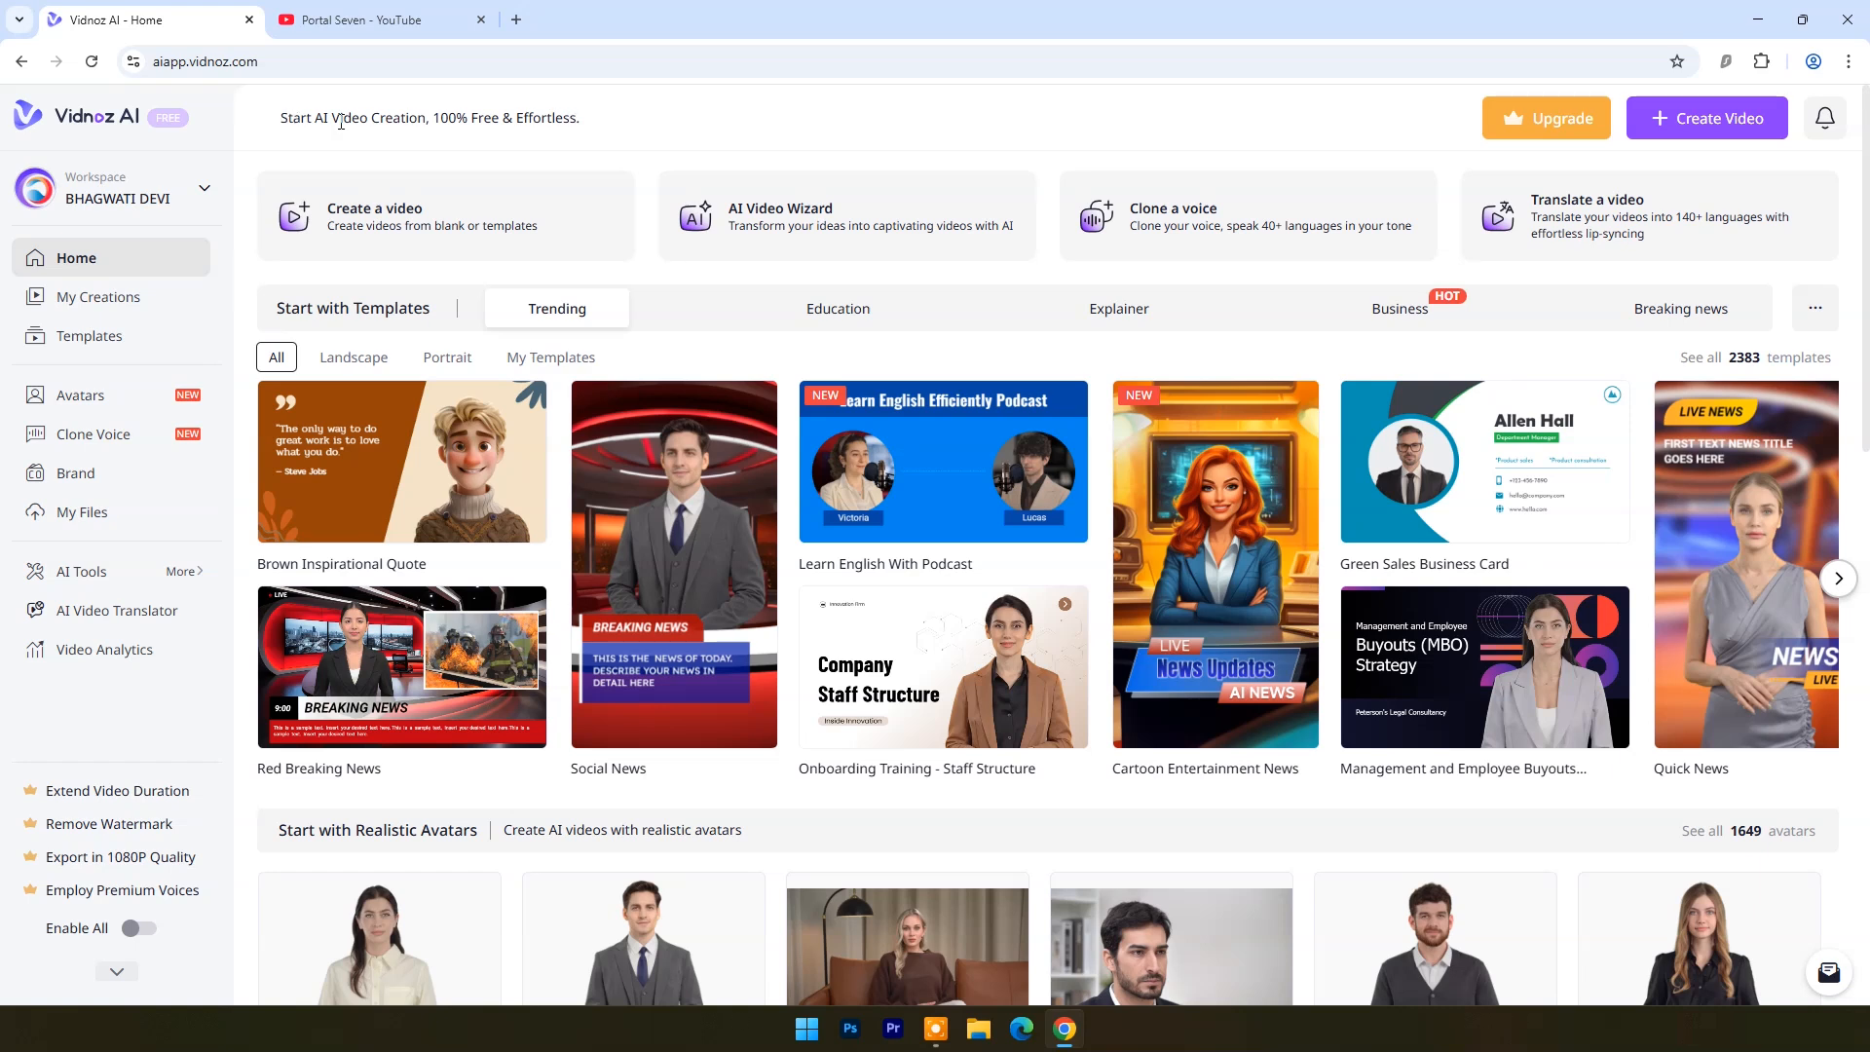
{"action": "mouse_move", "coordinate": [402, 461]}
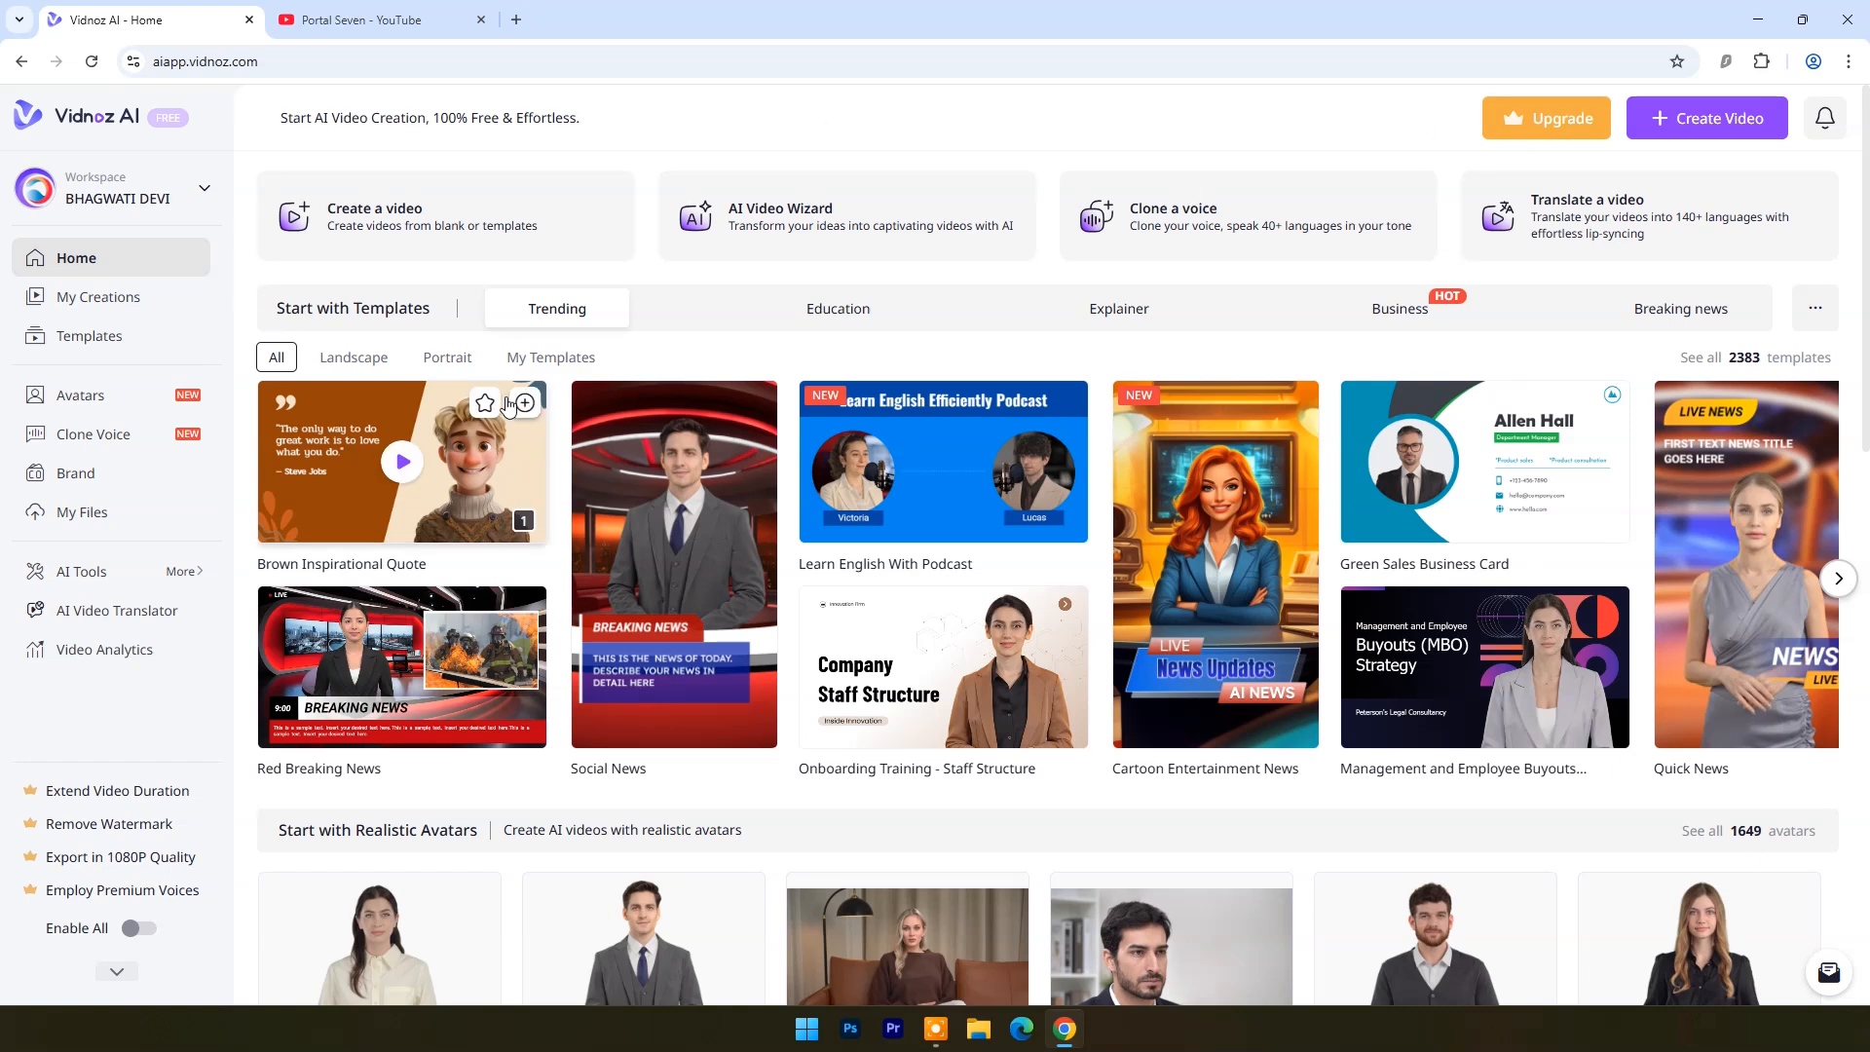
{"action": "scroll", "scroll_direction": "down", "scroll_amount": 3}
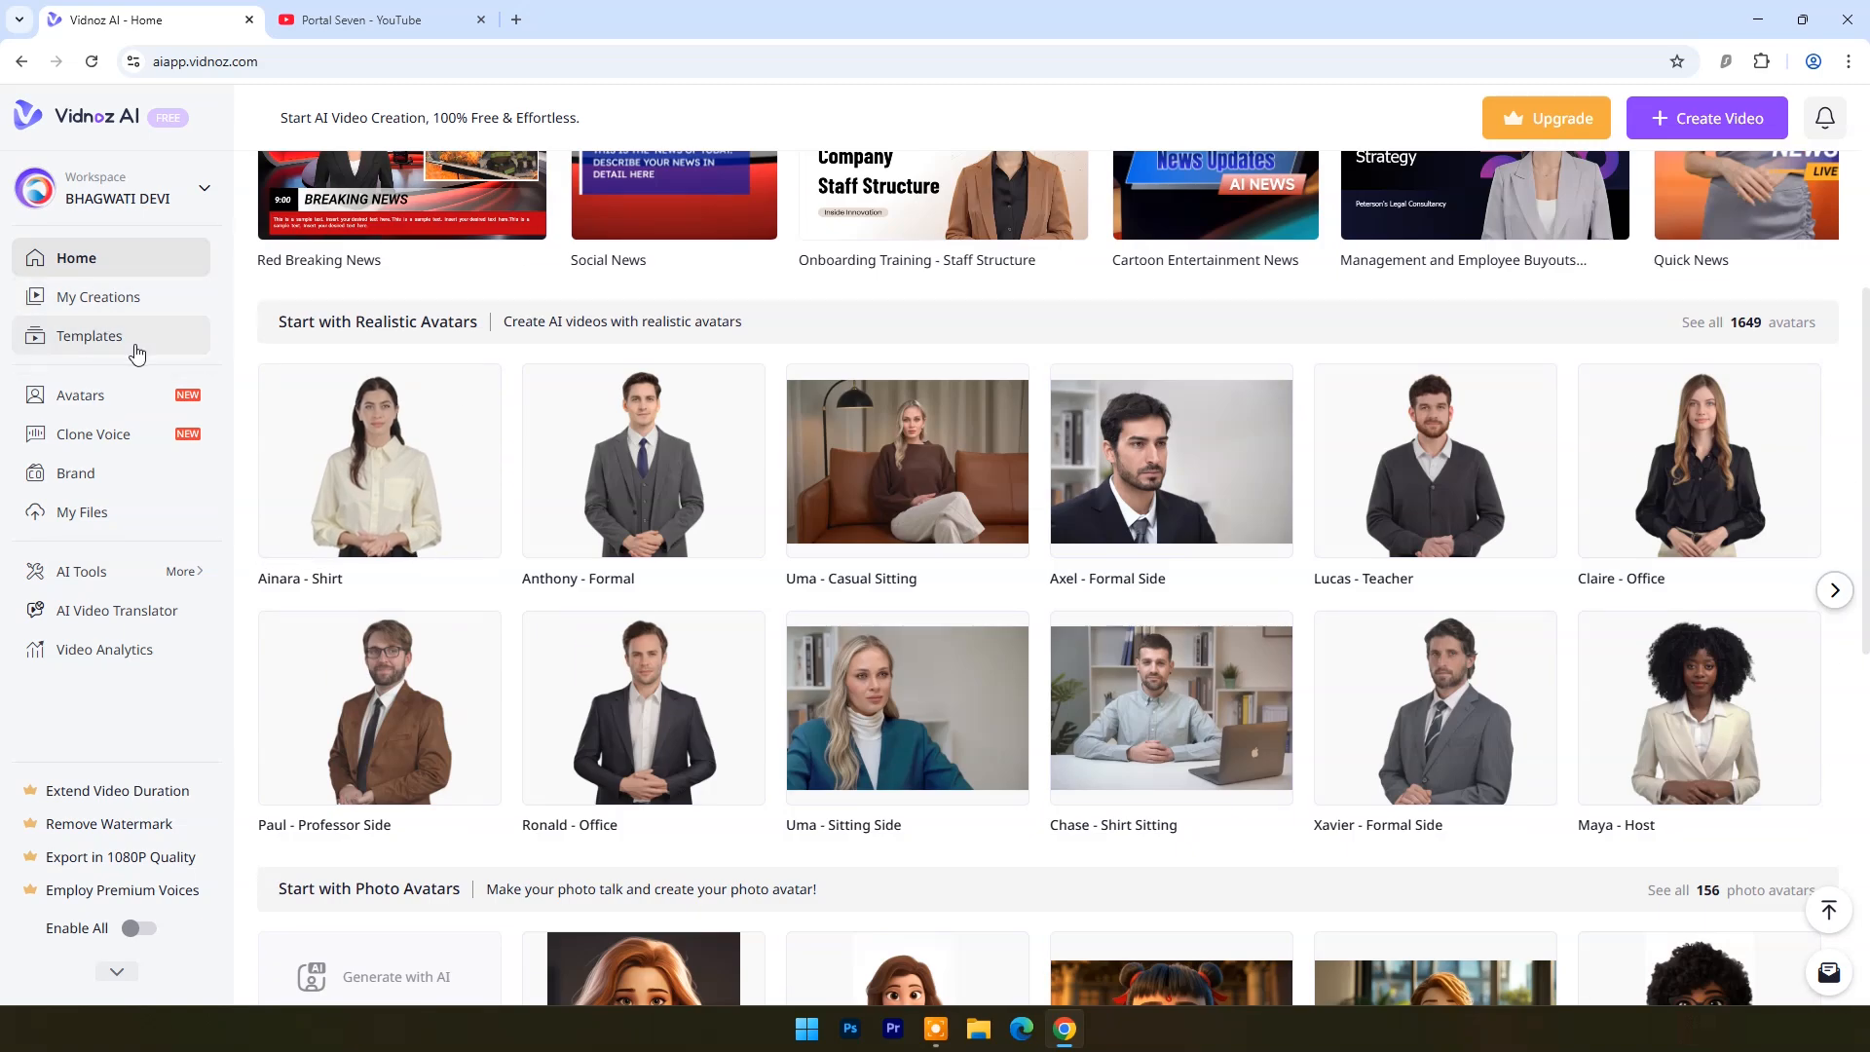
Step: Browse the Avatars library, including the lizard eating ice cream picture
{"action": "left_click", "coordinate": [81, 395]}
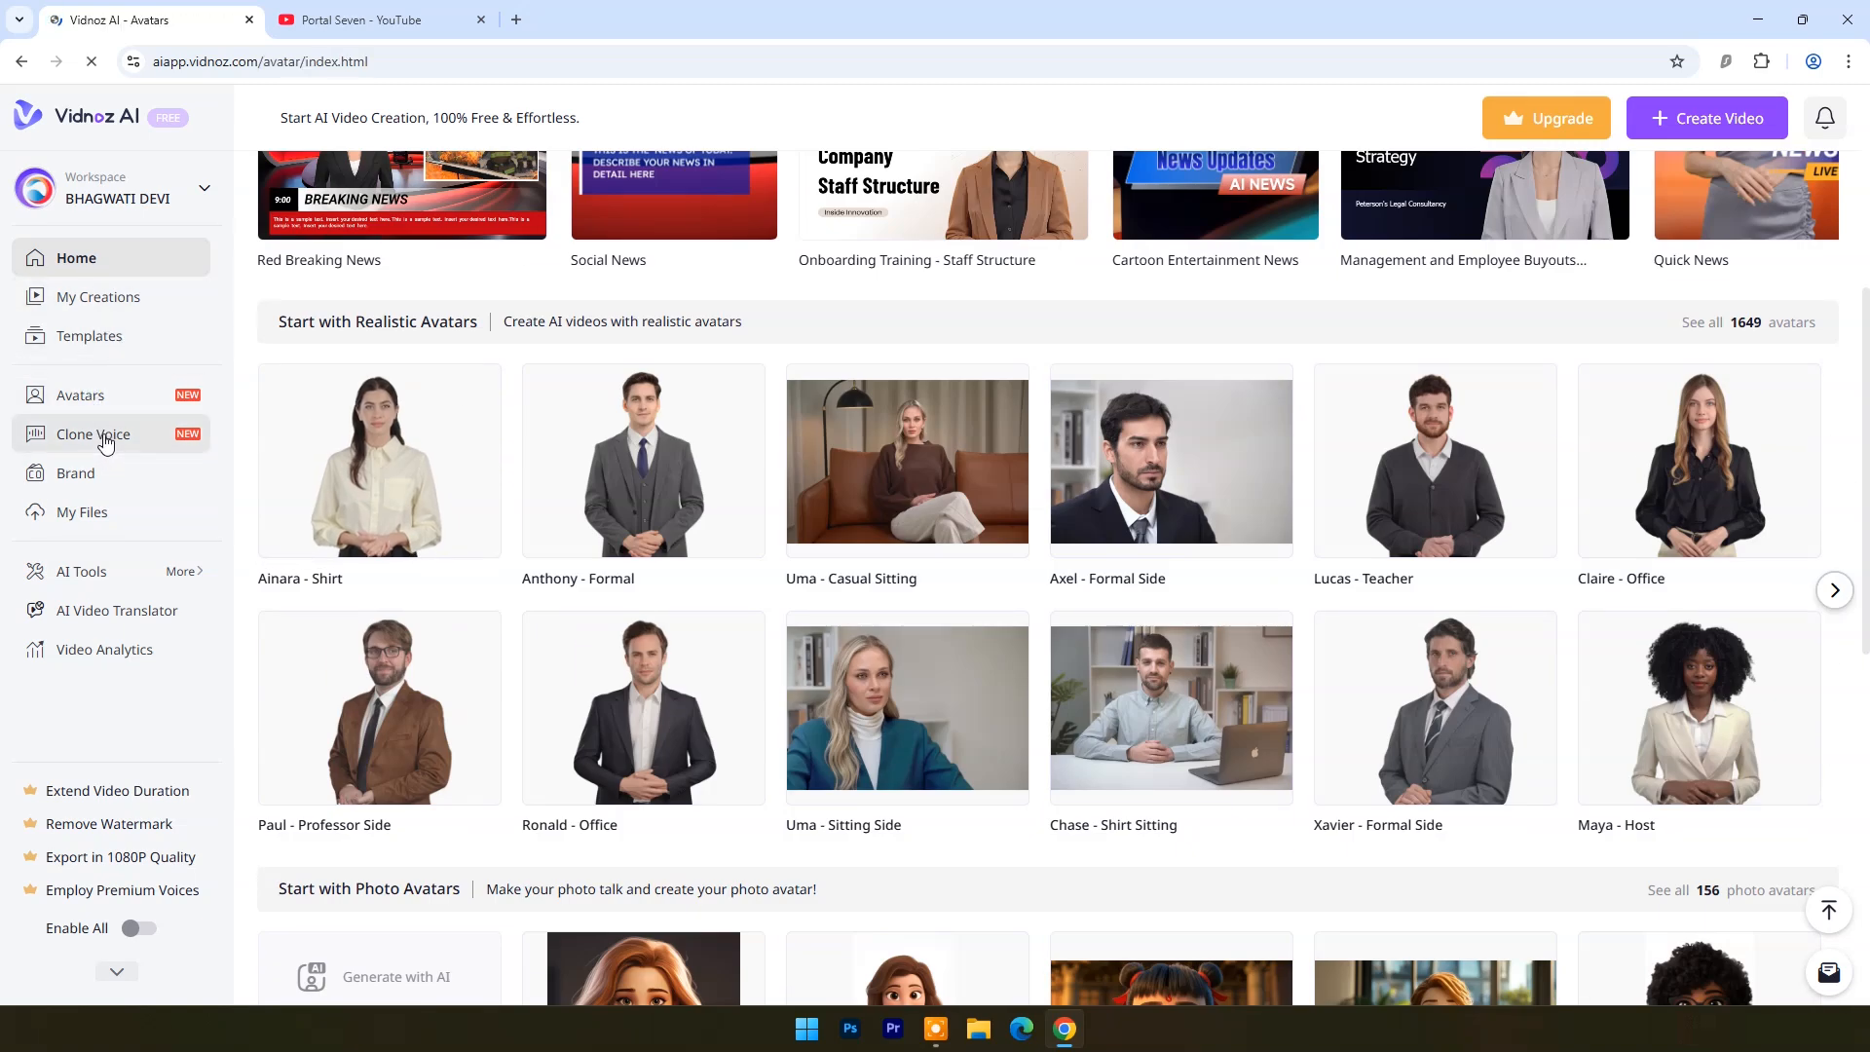
{"action": "left_click", "coordinate": [81, 572]}
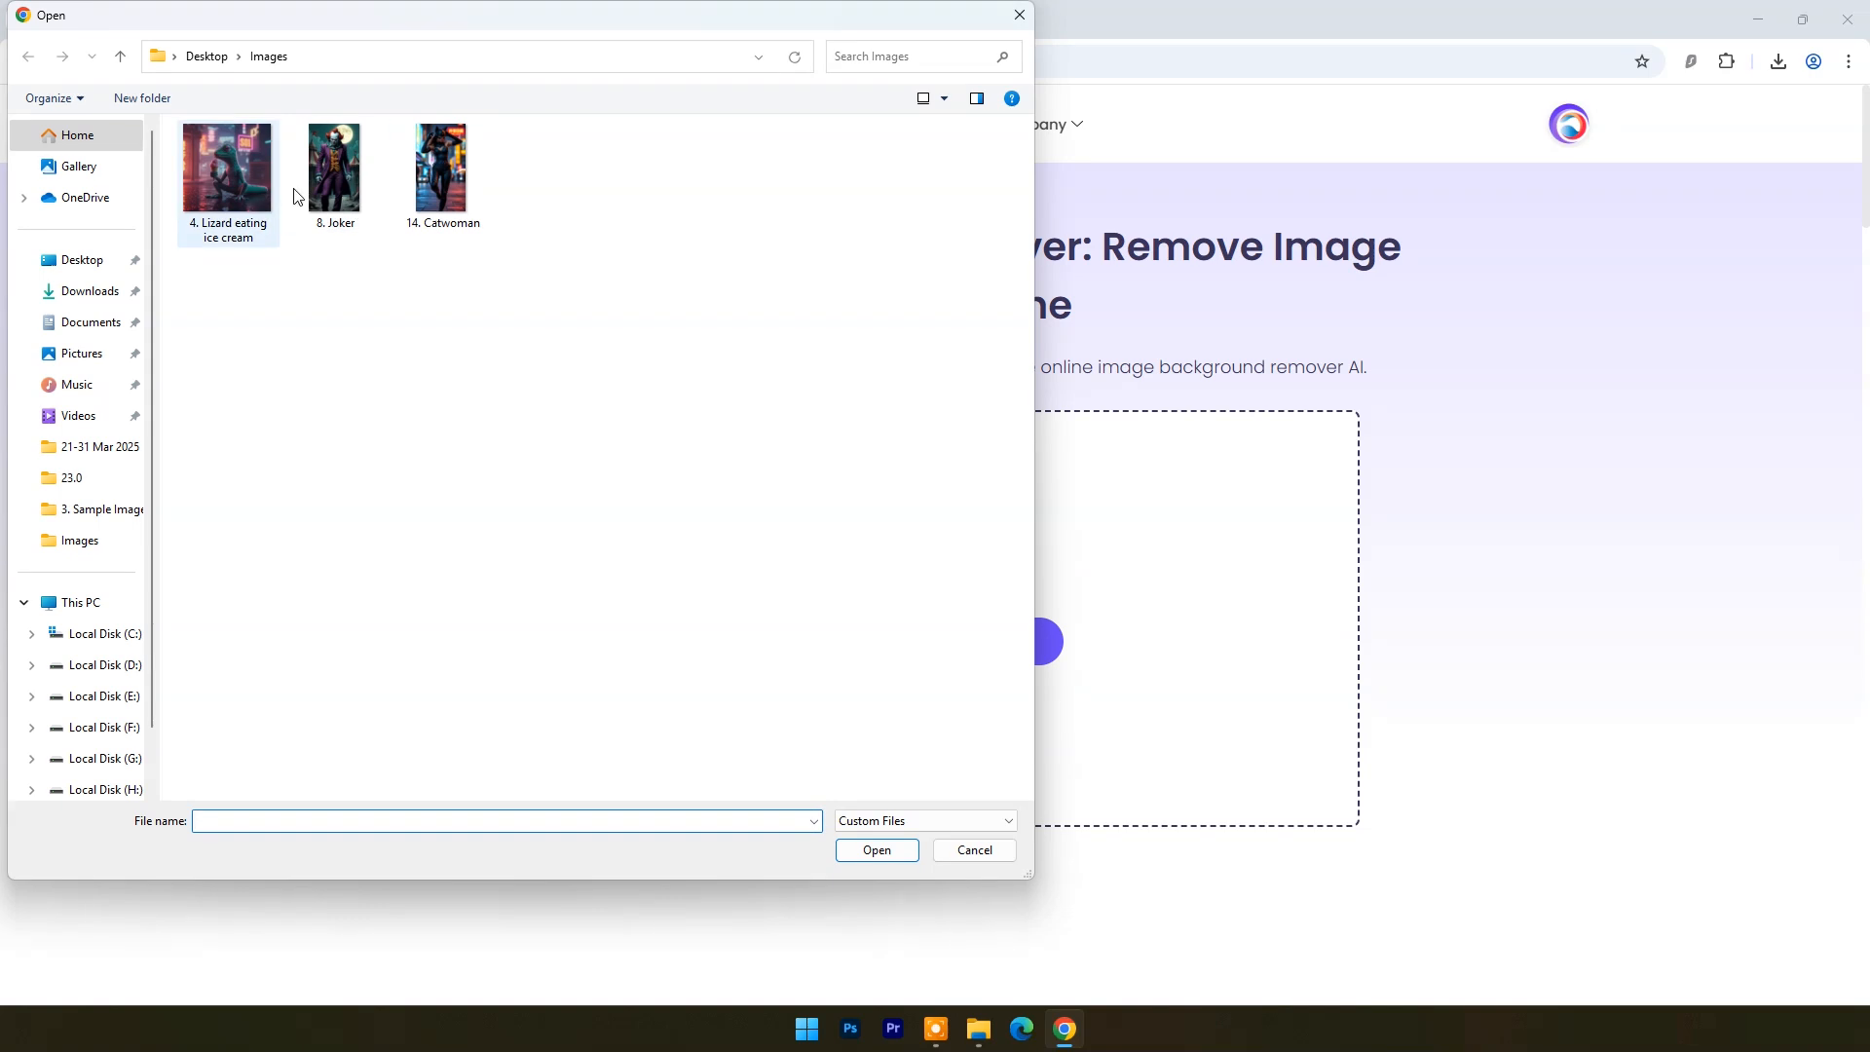
{"action": "double_click", "coordinate": [228, 167]}
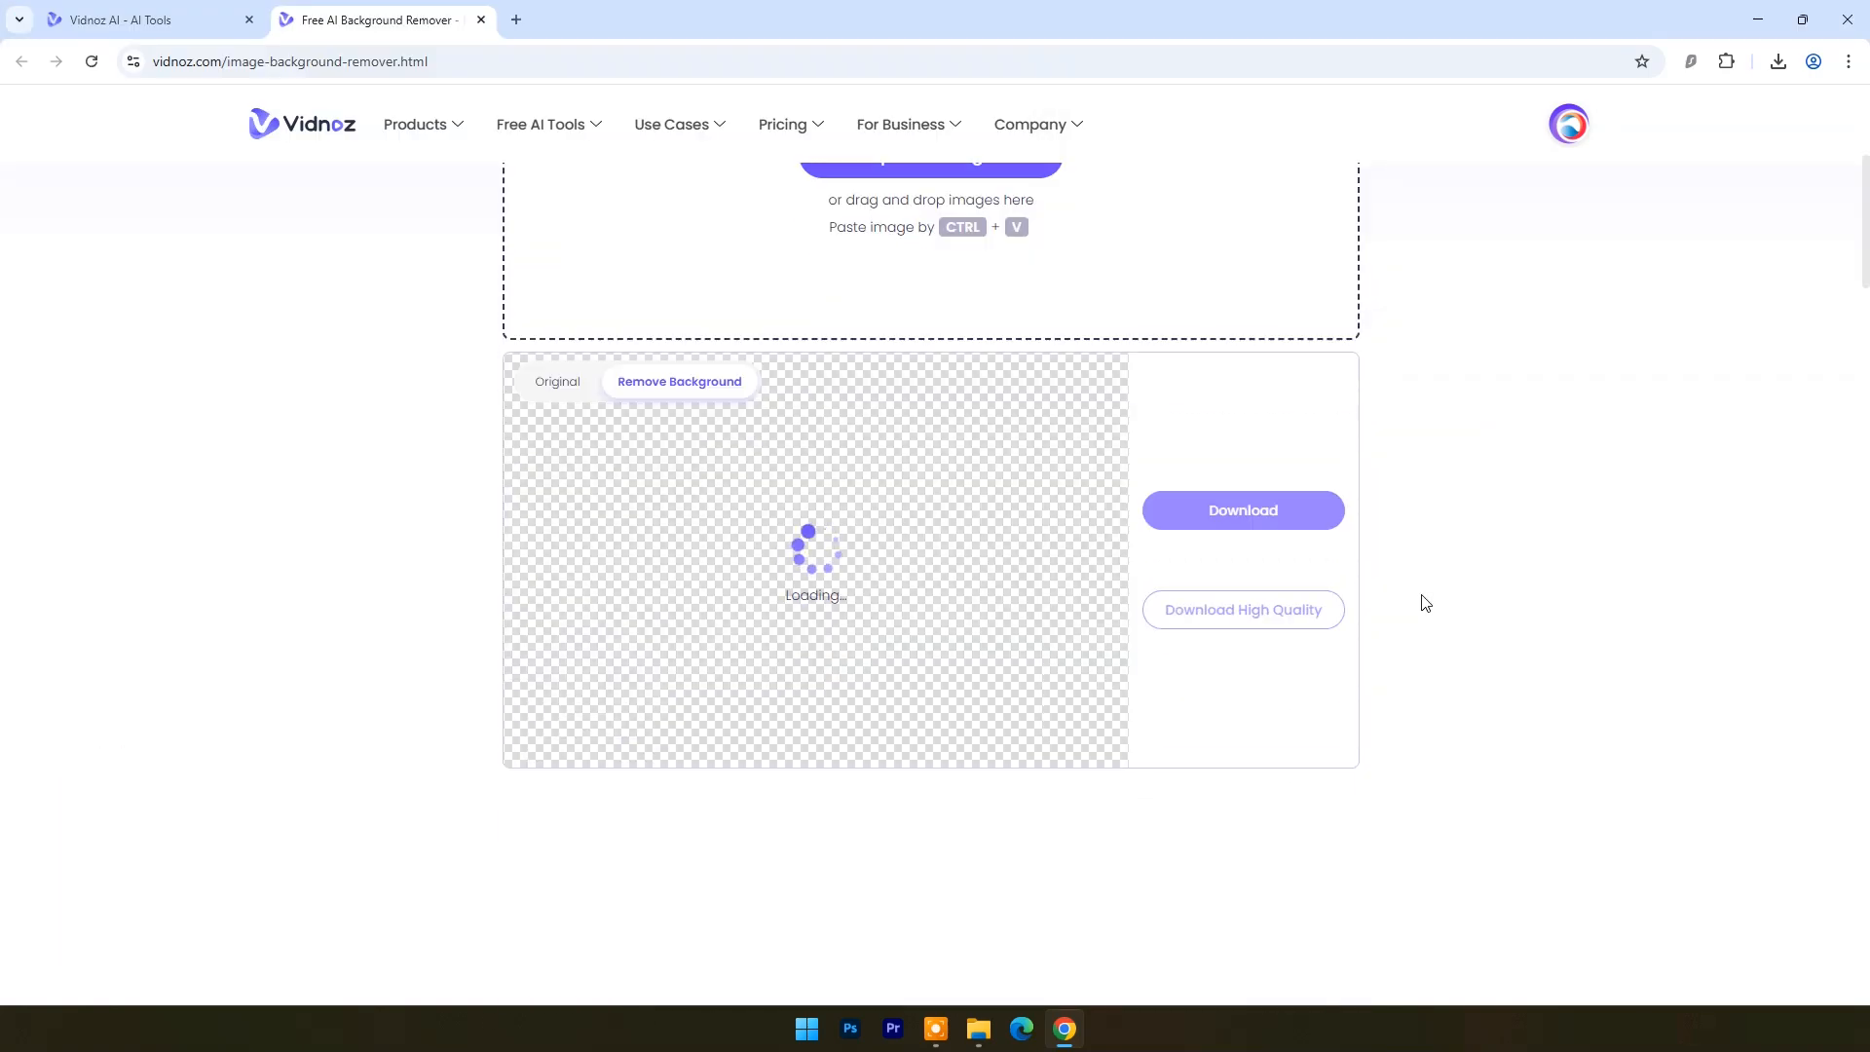
{"action": "left_click", "coordinate": [143, 19]}
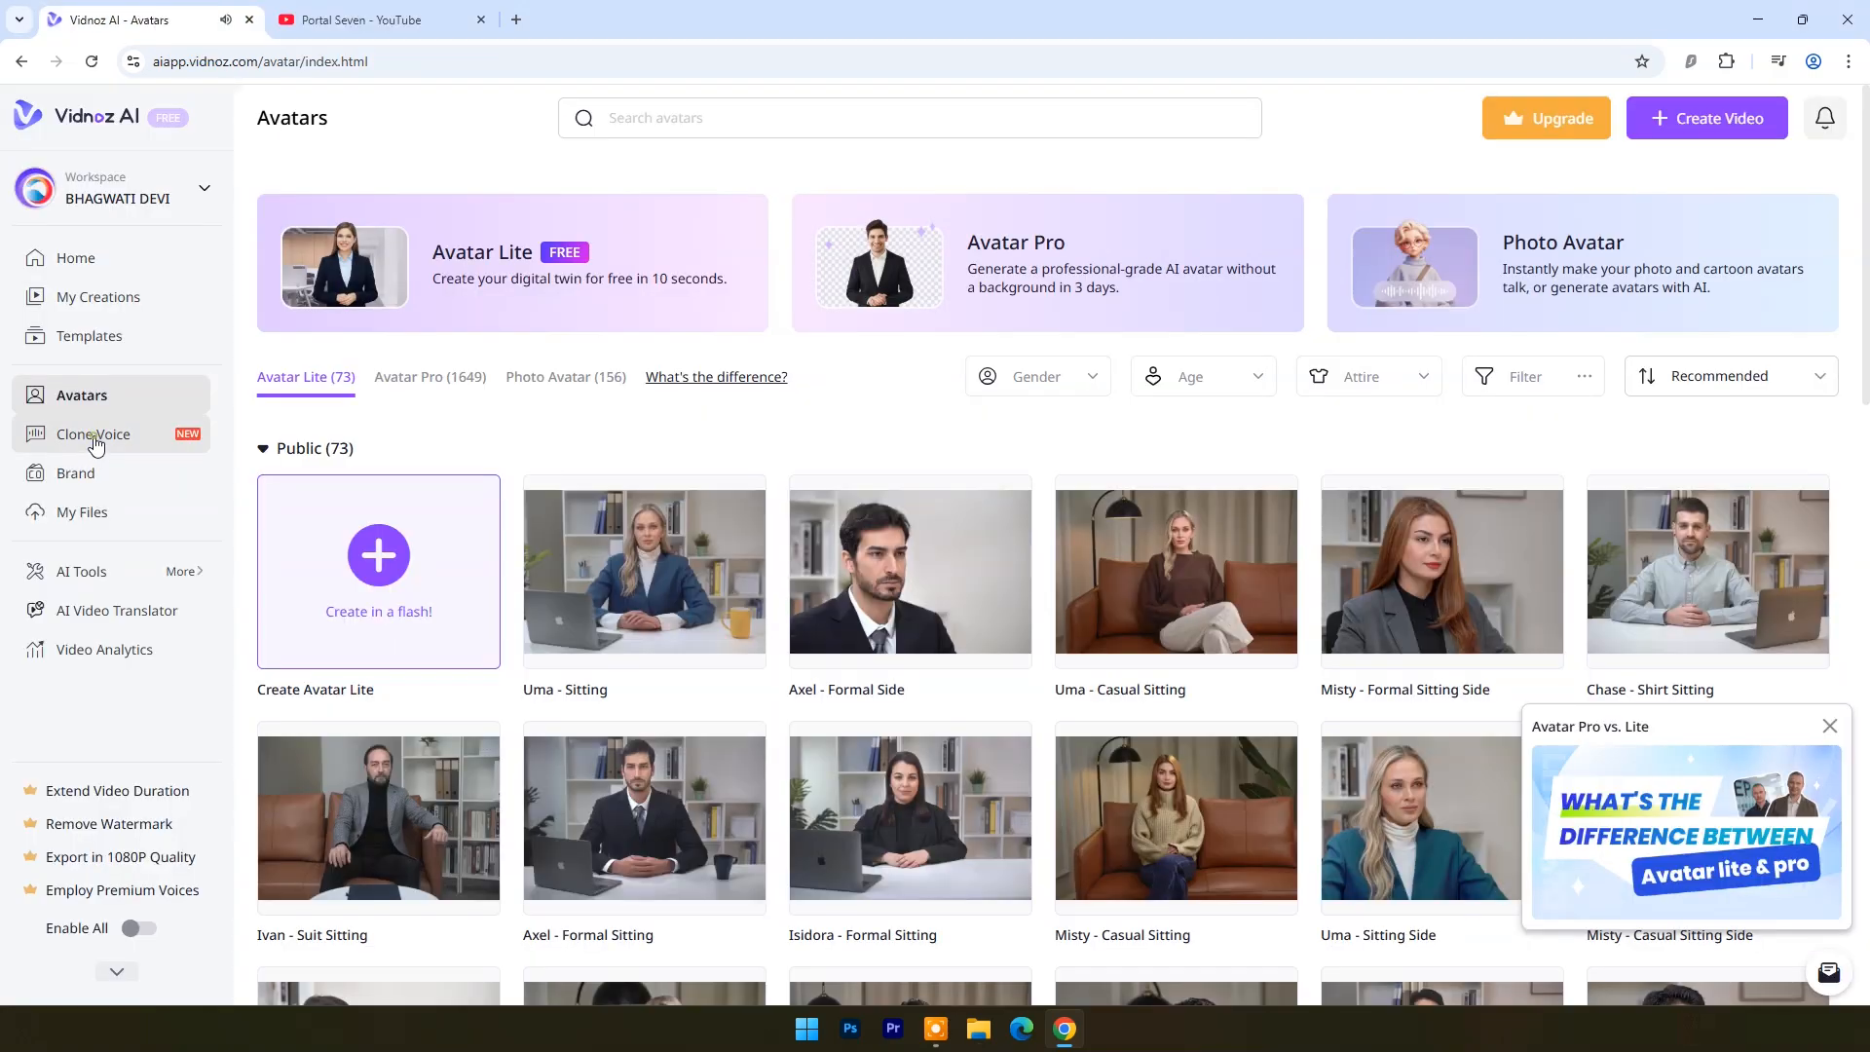
Step: Browse the Clone Voice library, then return to Avatars' create-a-digital-twin prompt
{"action": "left_click", "coordinate": [94, 432]}
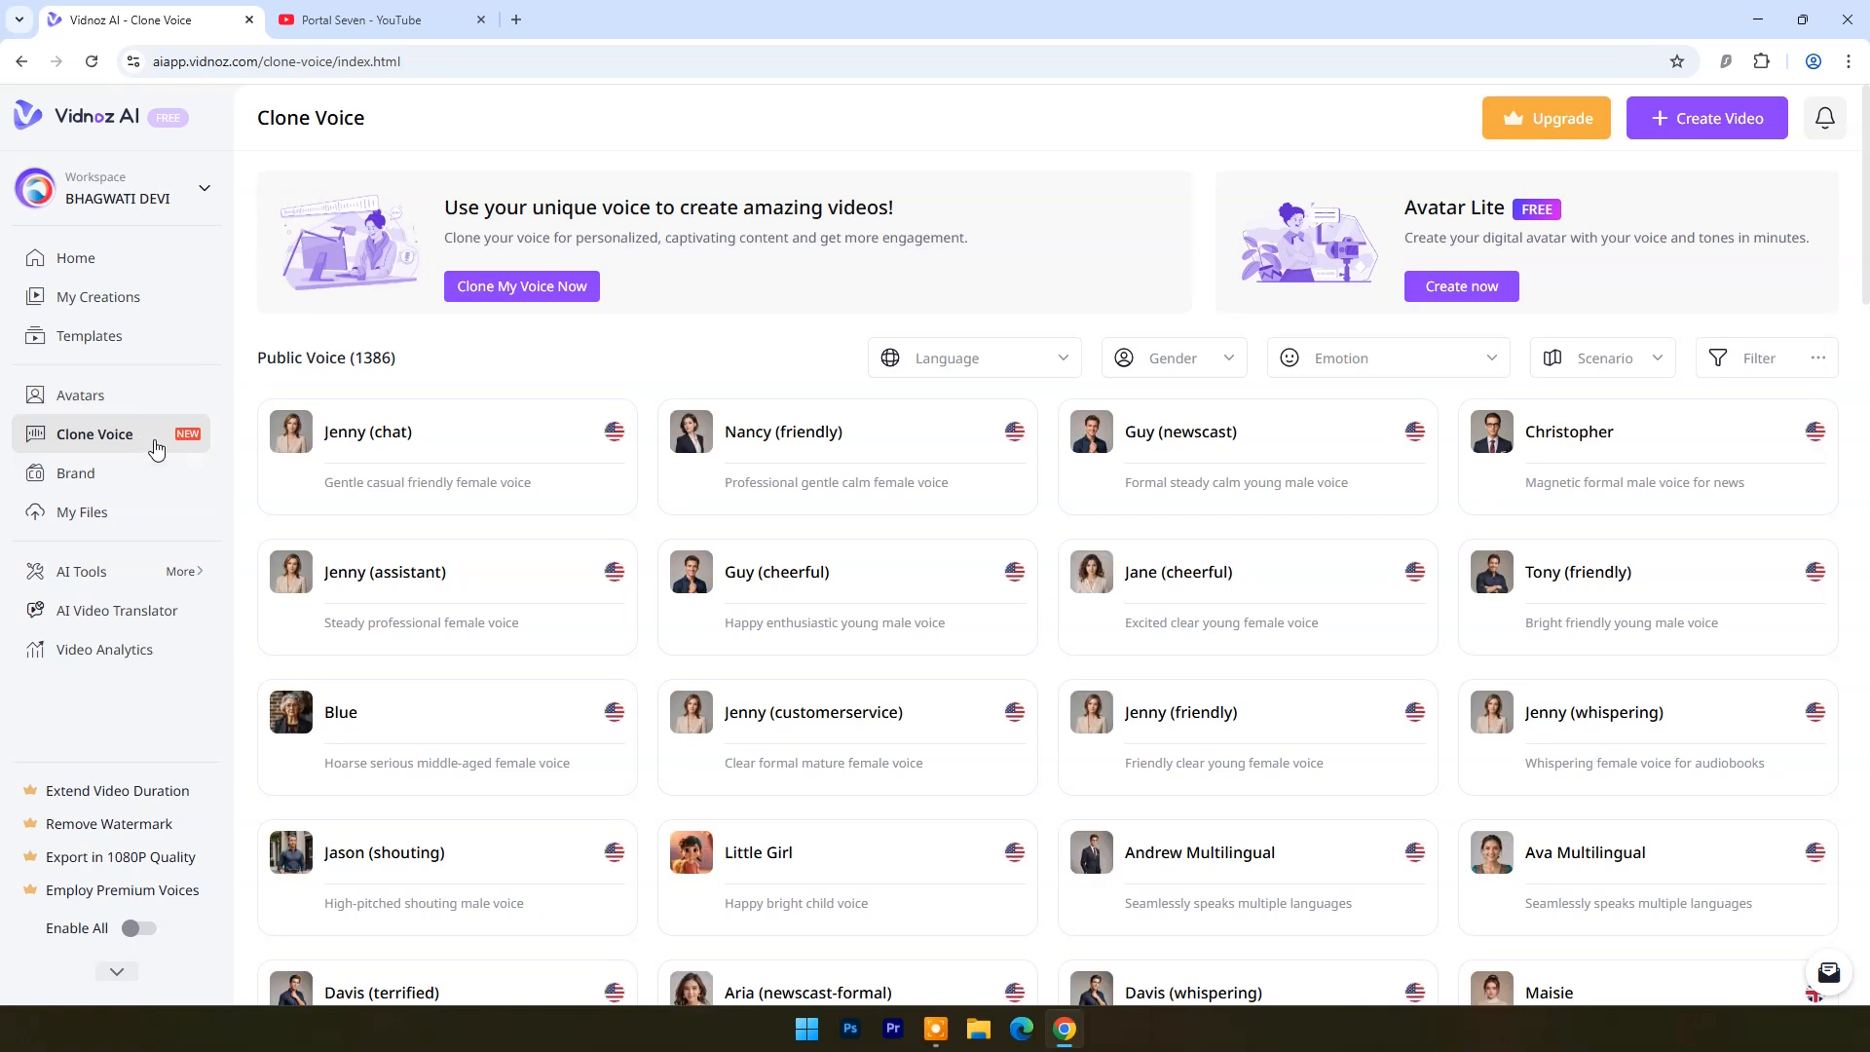
{"action": "scroll", "scroll_direction": "down", "scroll_amount": 3}
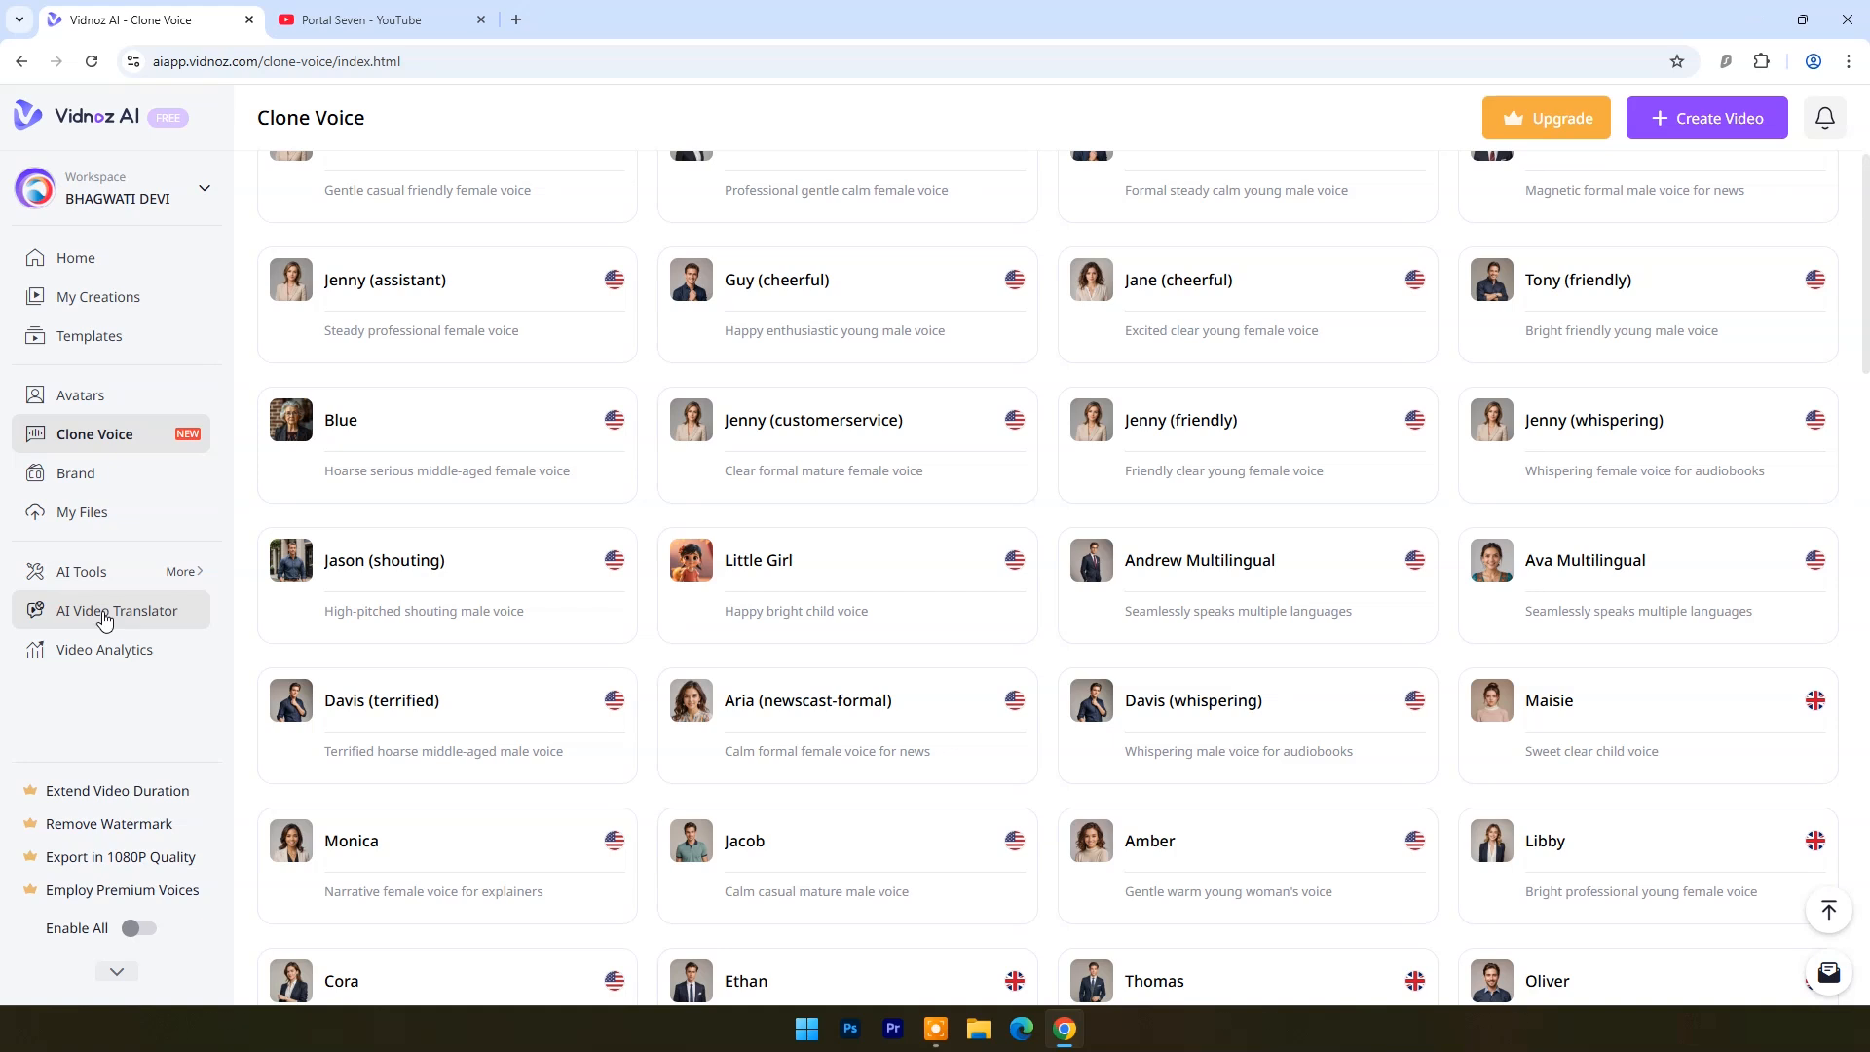
{"action": "left_click", "coordinate": [75, 257]}
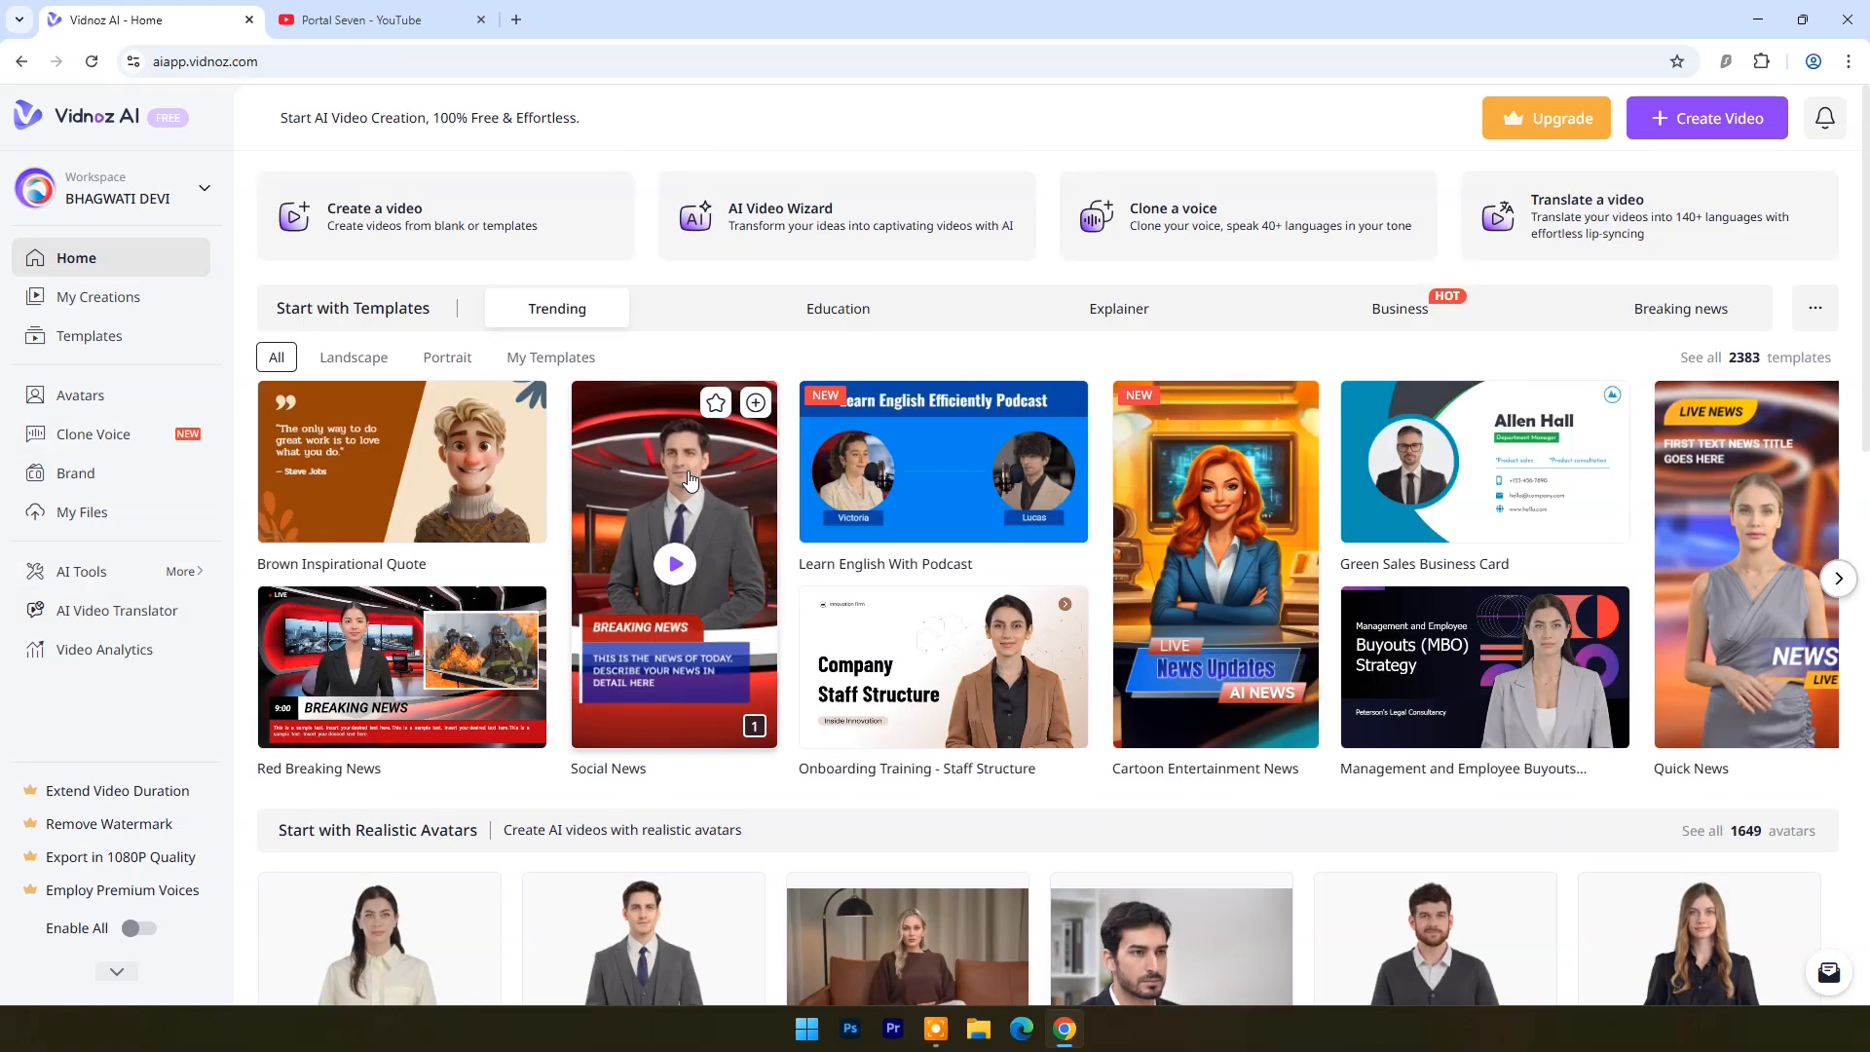
{"action": "left_click", "coordinate": [80, 395]}
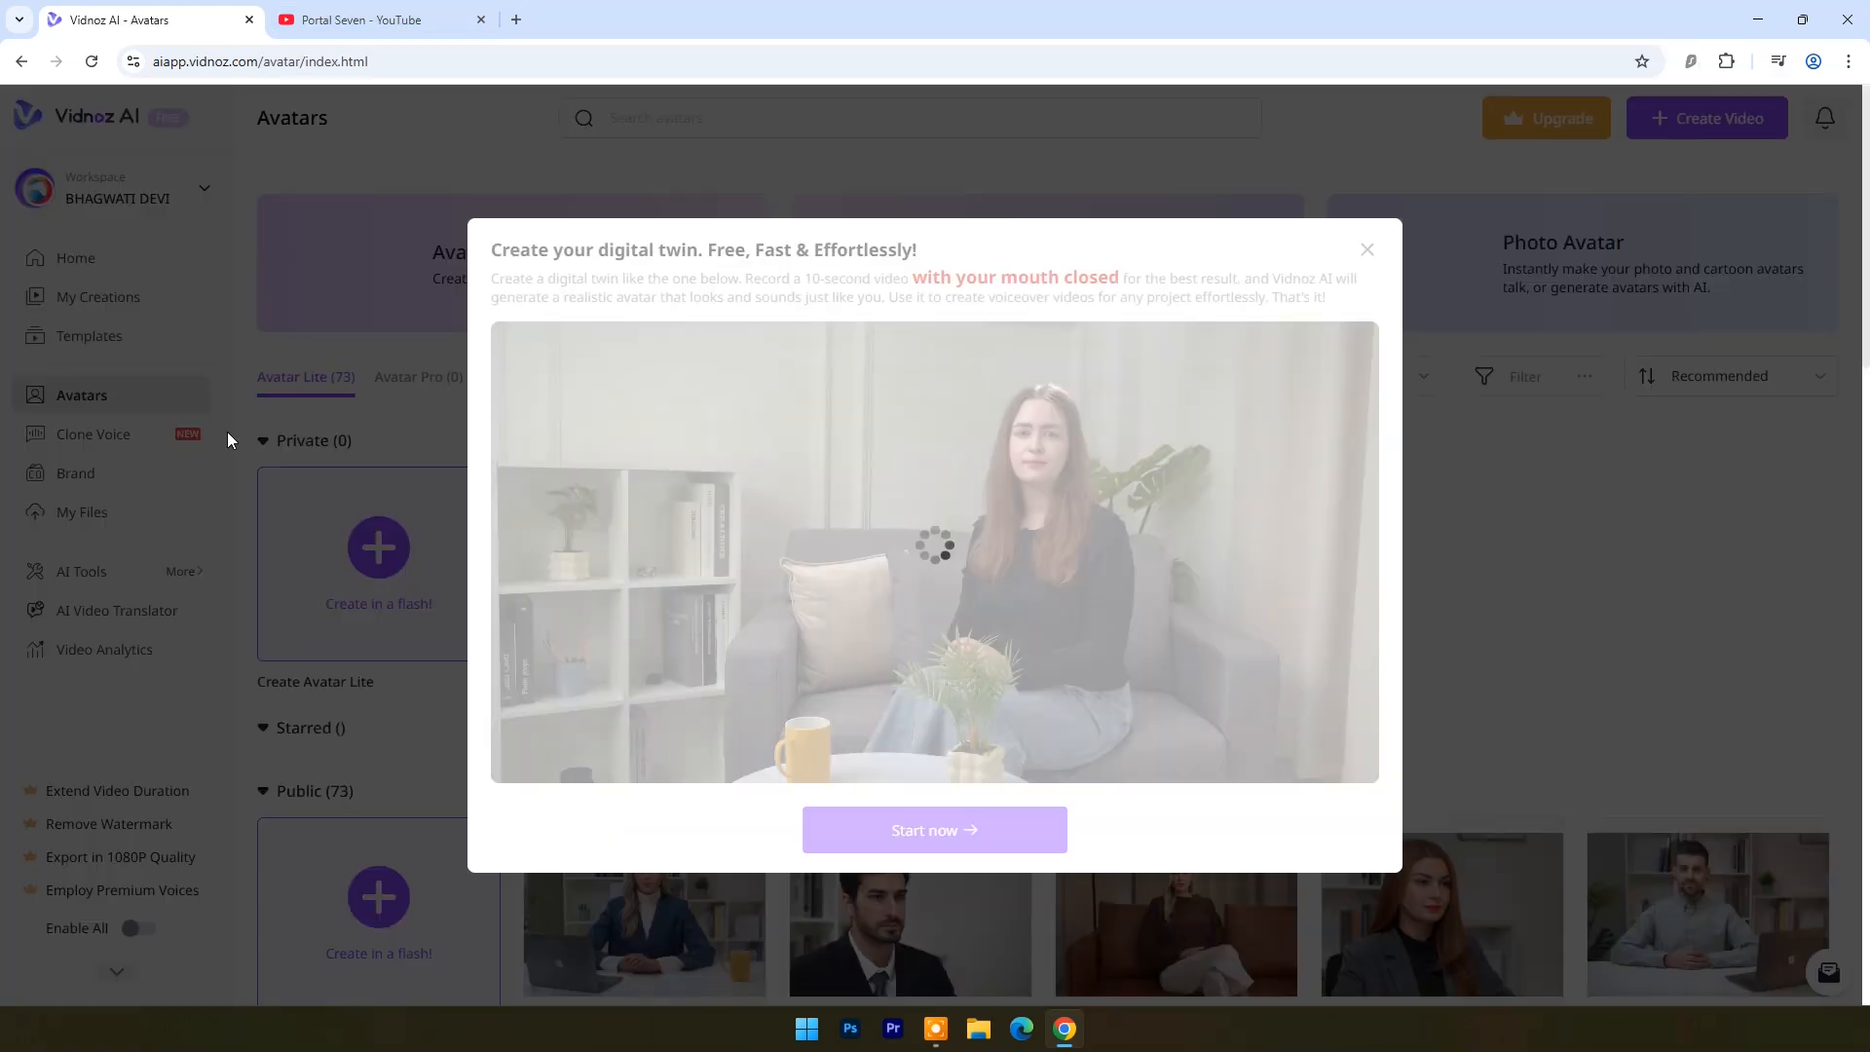
Step: View Portal Seven's Vidnoz AI Tools video and its Key moments, then close YouTube
{"action": "left_click", "coordinate": [376, 19]}
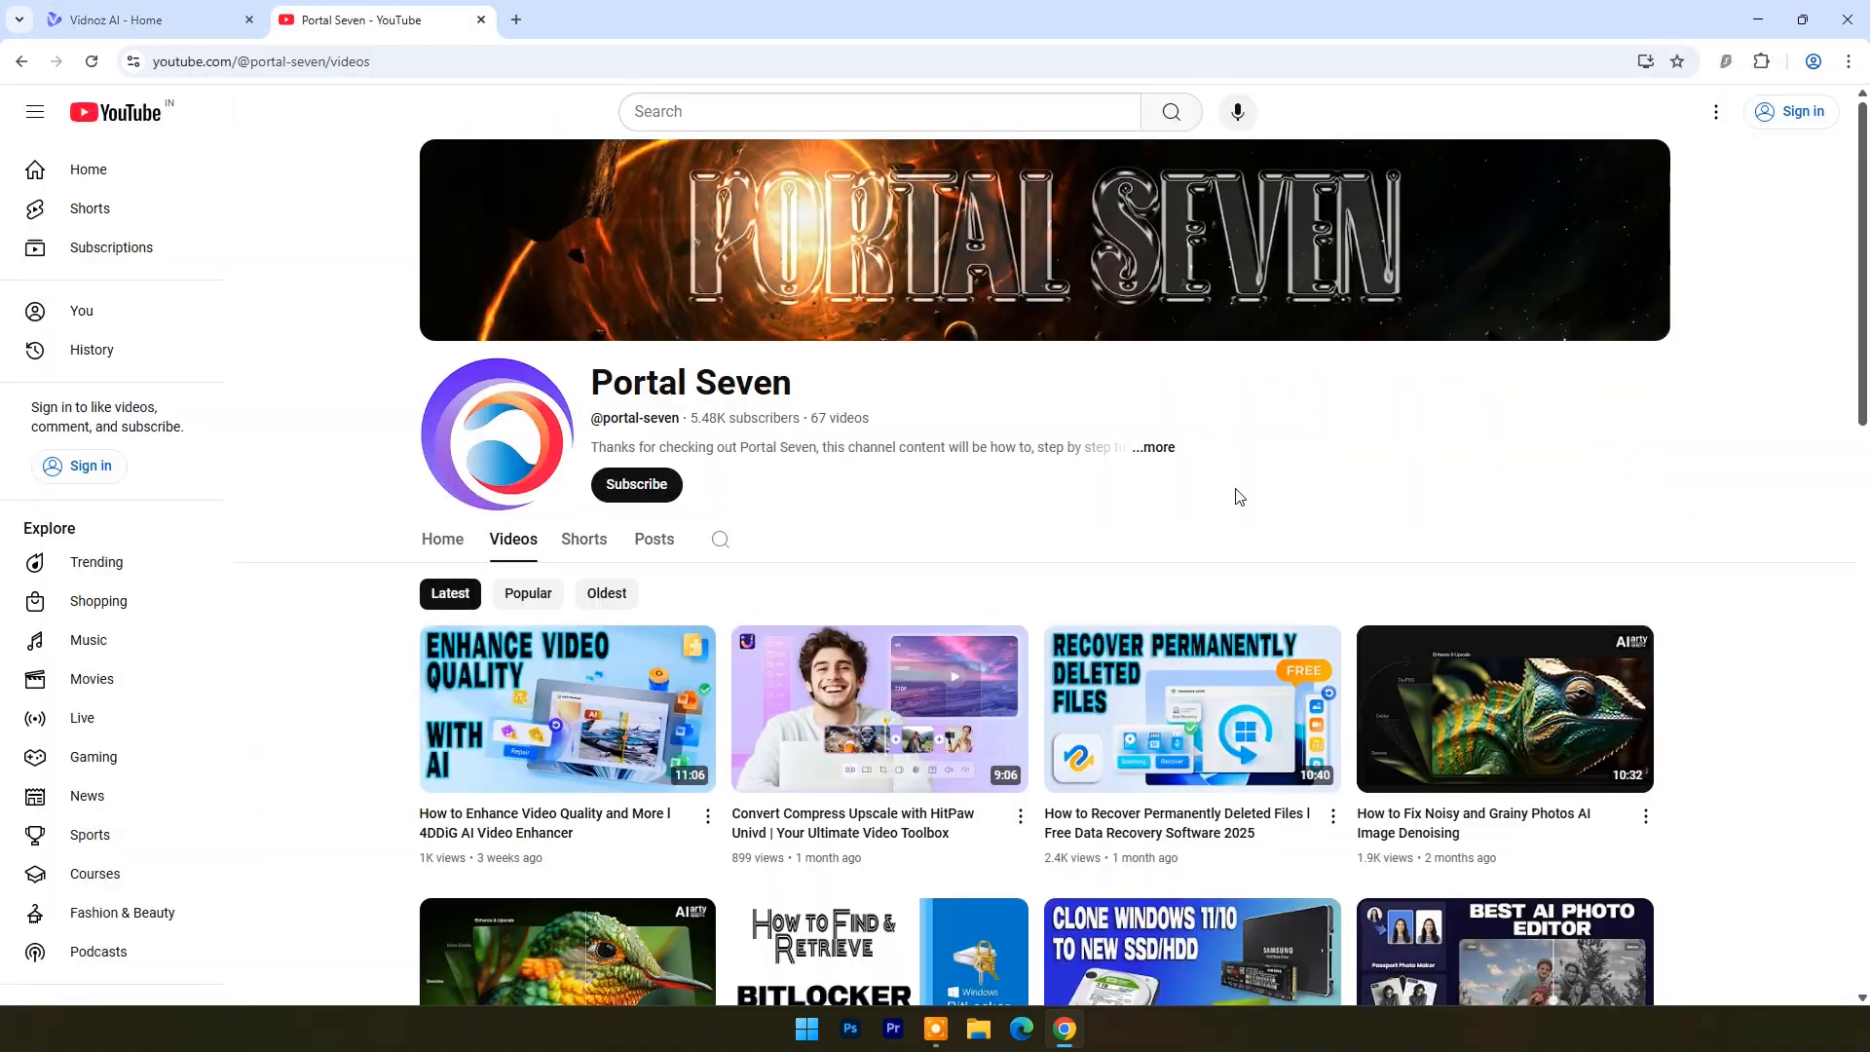
{"action": "scroll", "scroll_direction": "down", "scroll_amount": 3}
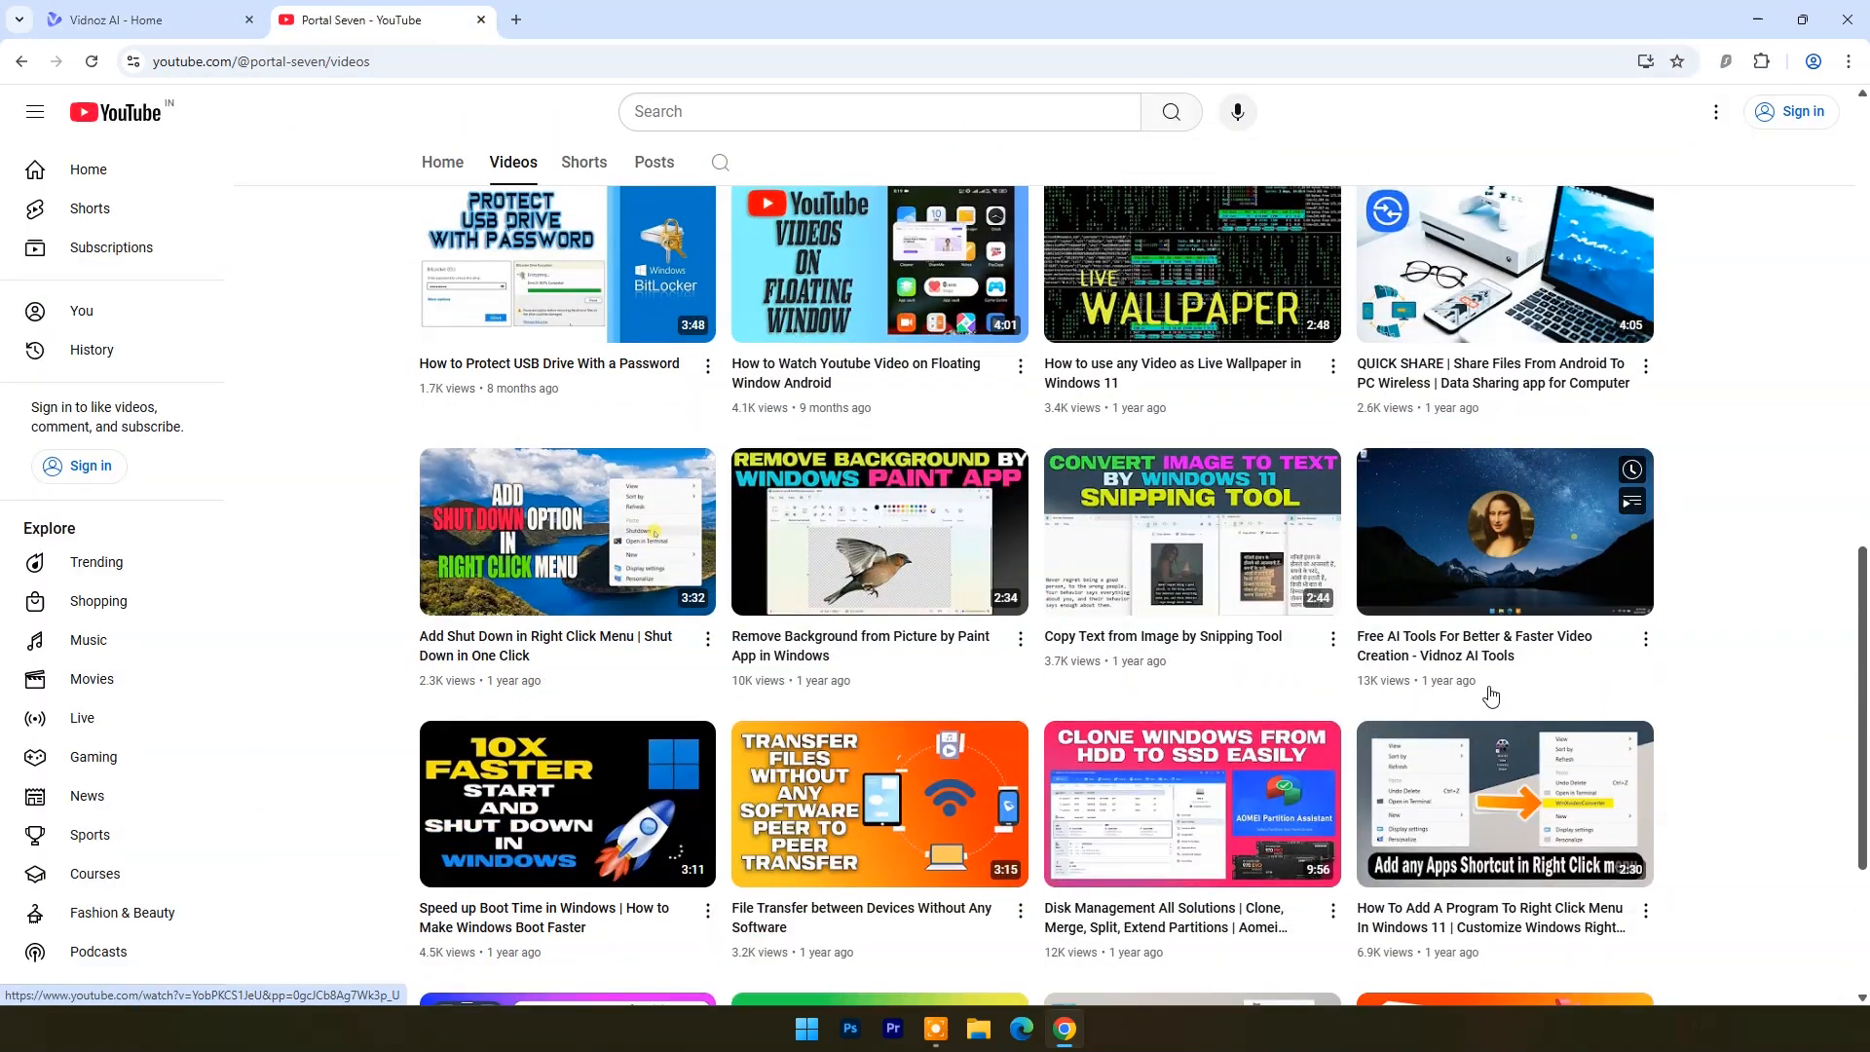
{"action": "left_click", "coordinate": [1505, 531]}
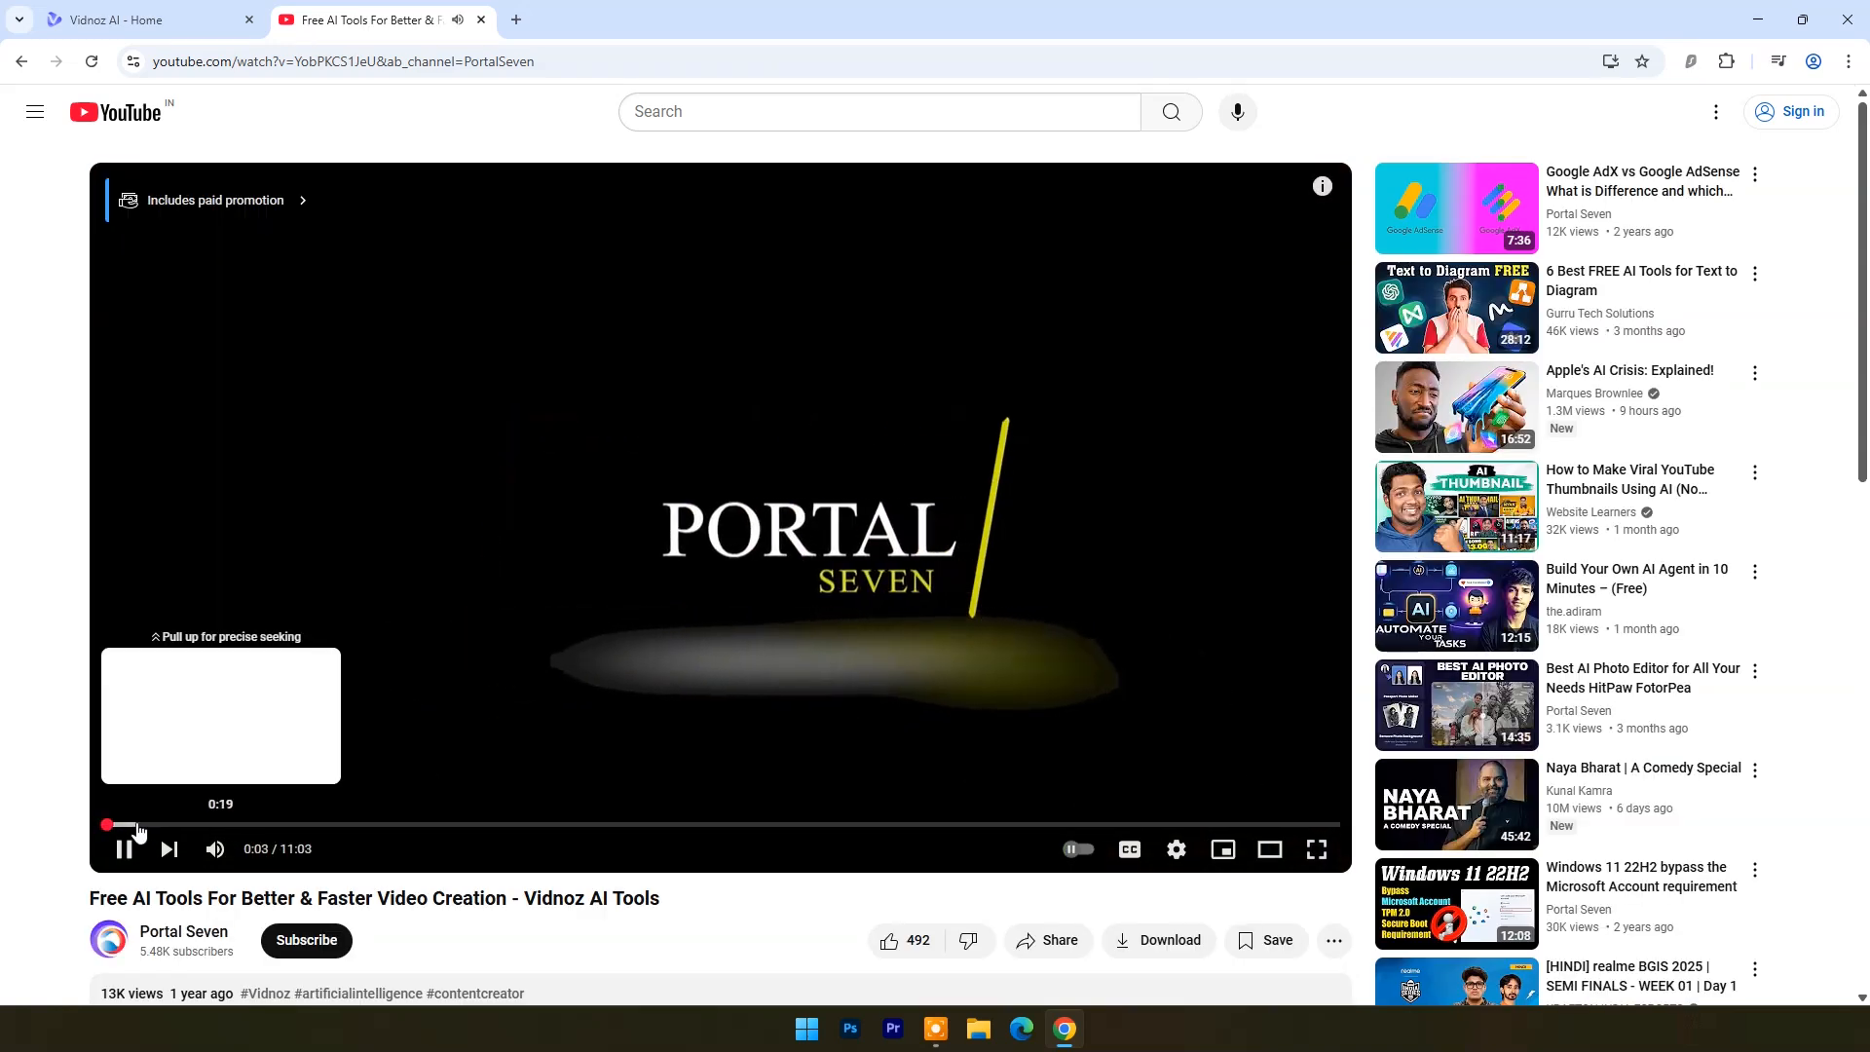
{"action": "scroll", "scroll_direction": "down", "scroll_amount": 3}
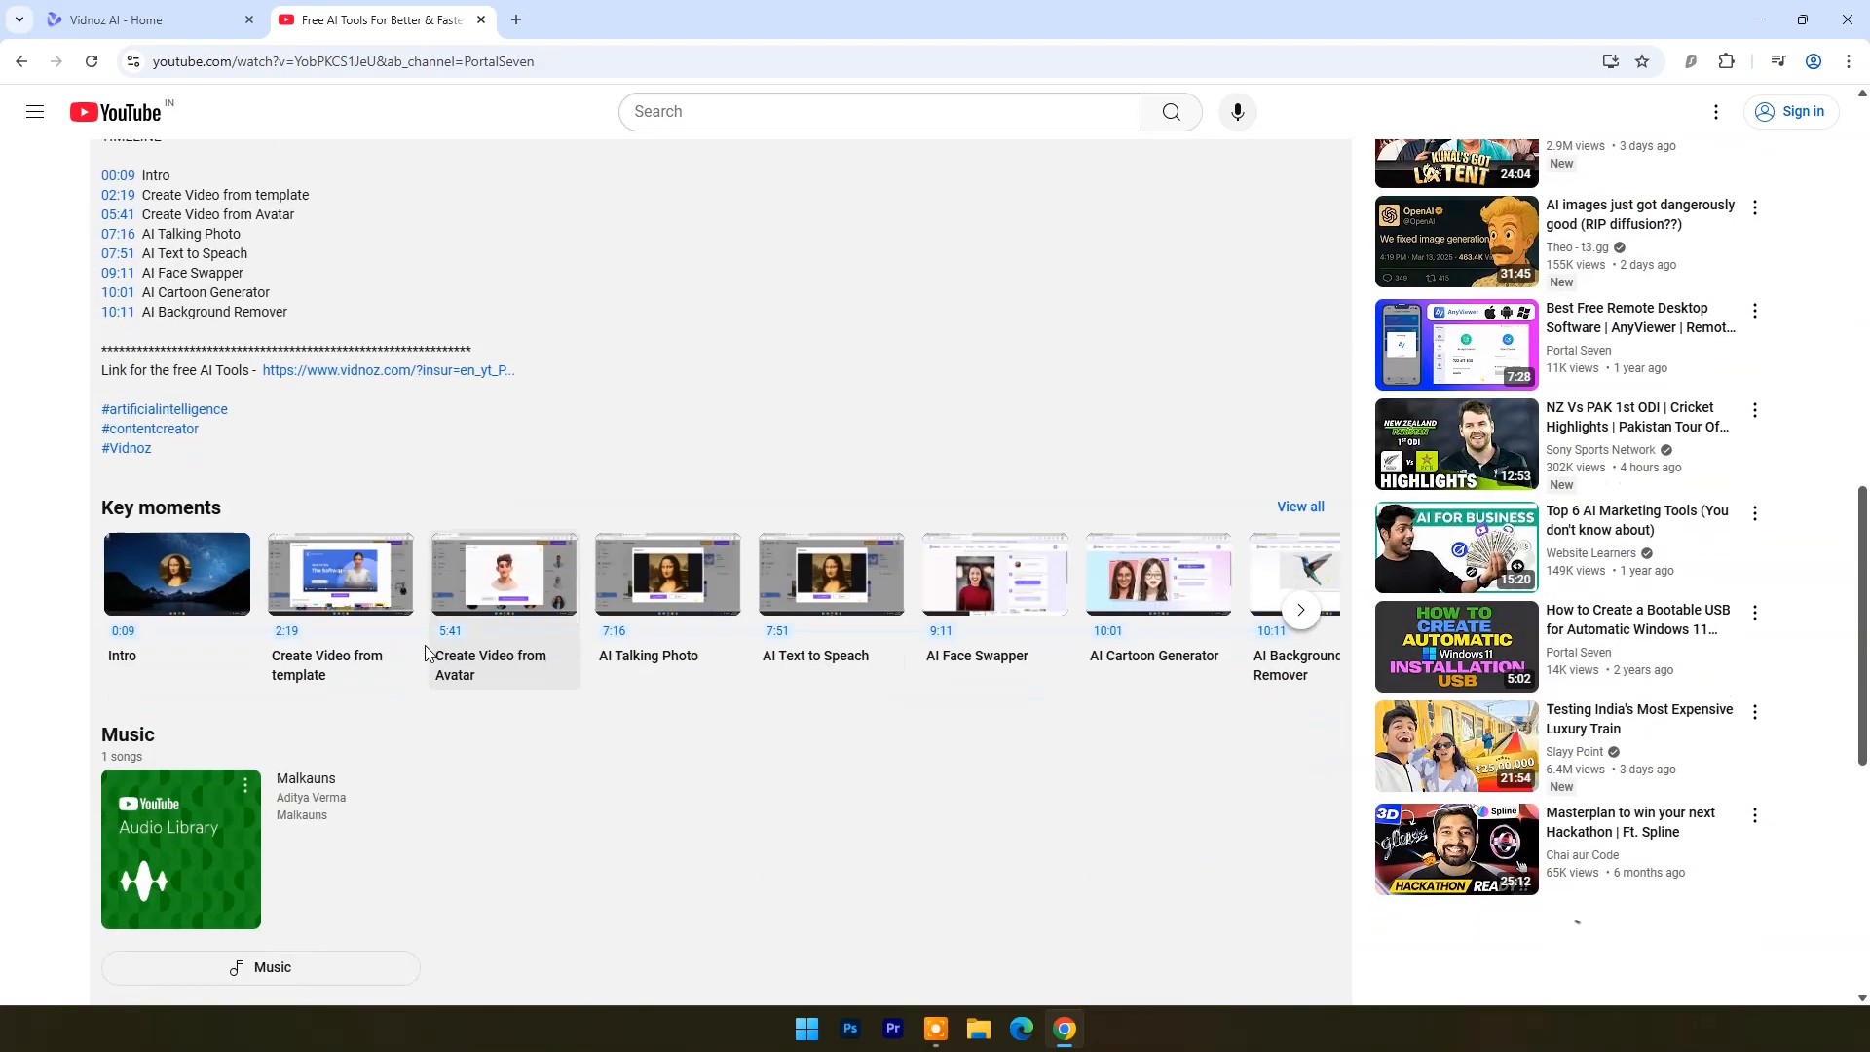
{"action": "mouse_move", "coordinate": [504, 658]}
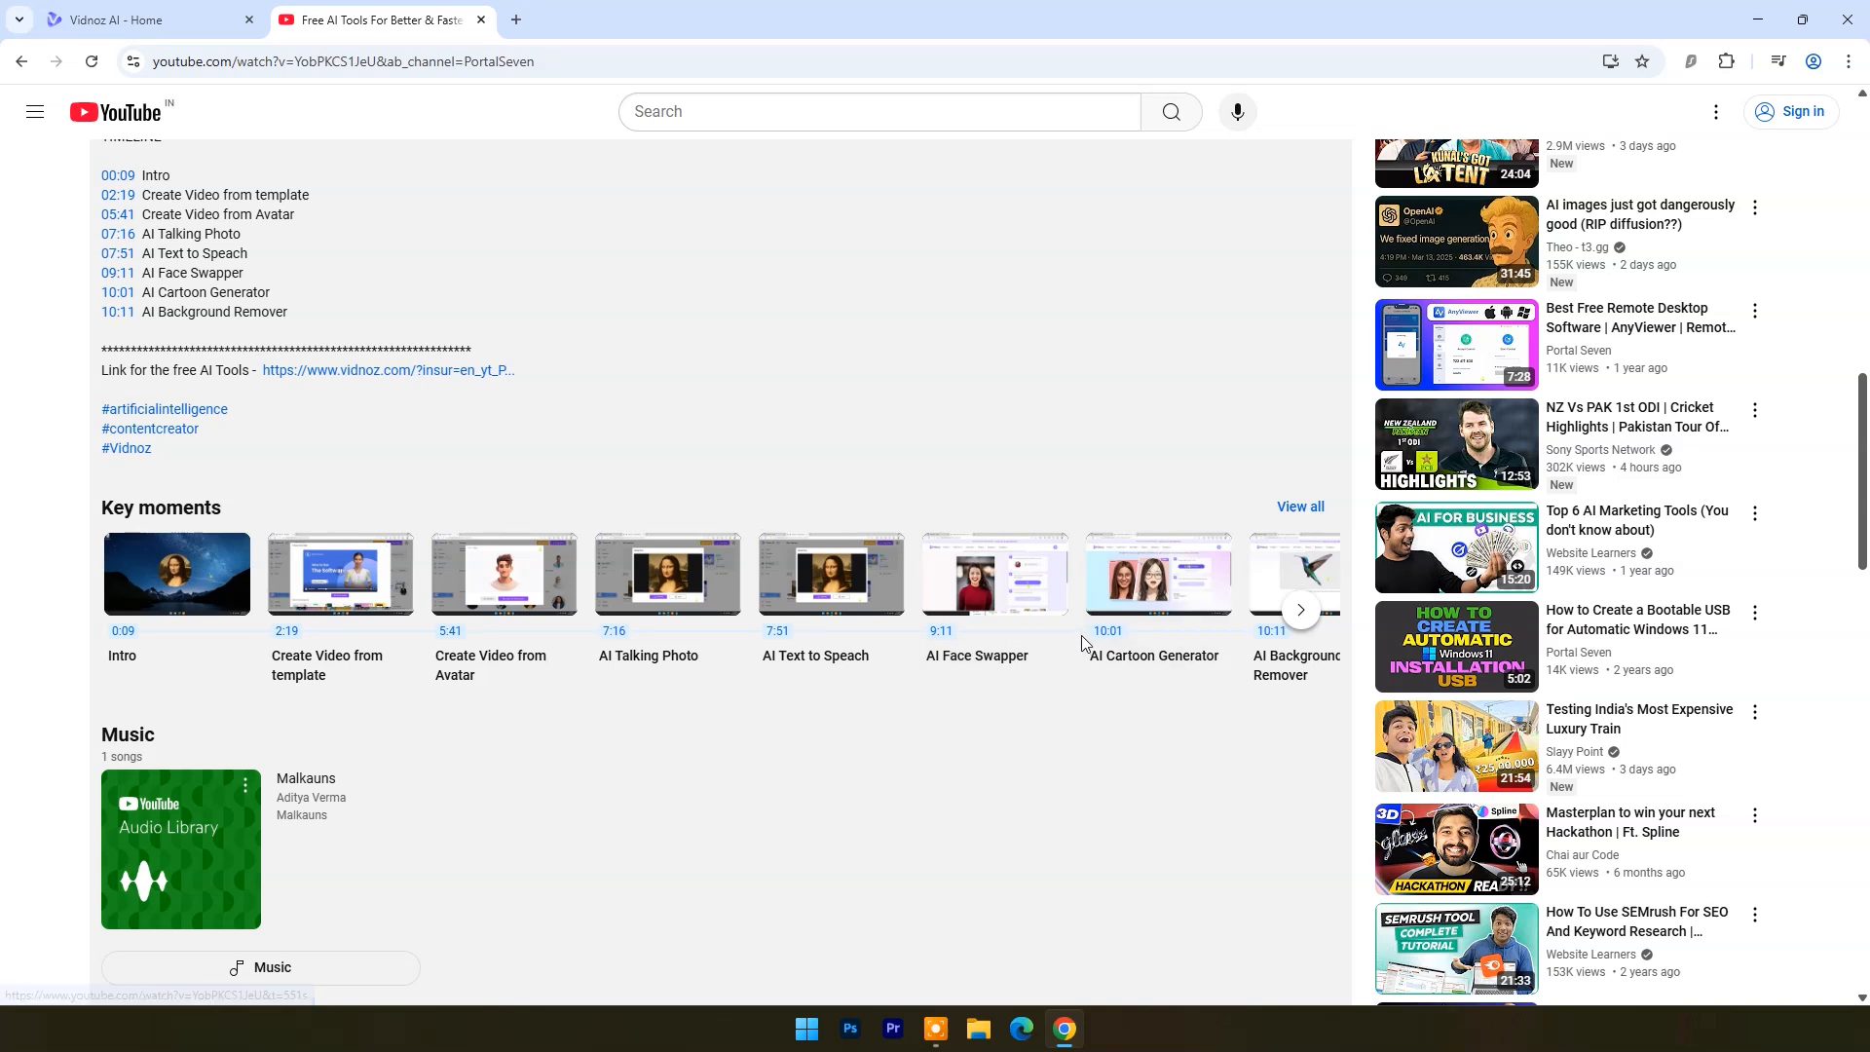
{"action": "left_click", "coordinate": [1301, 610]}
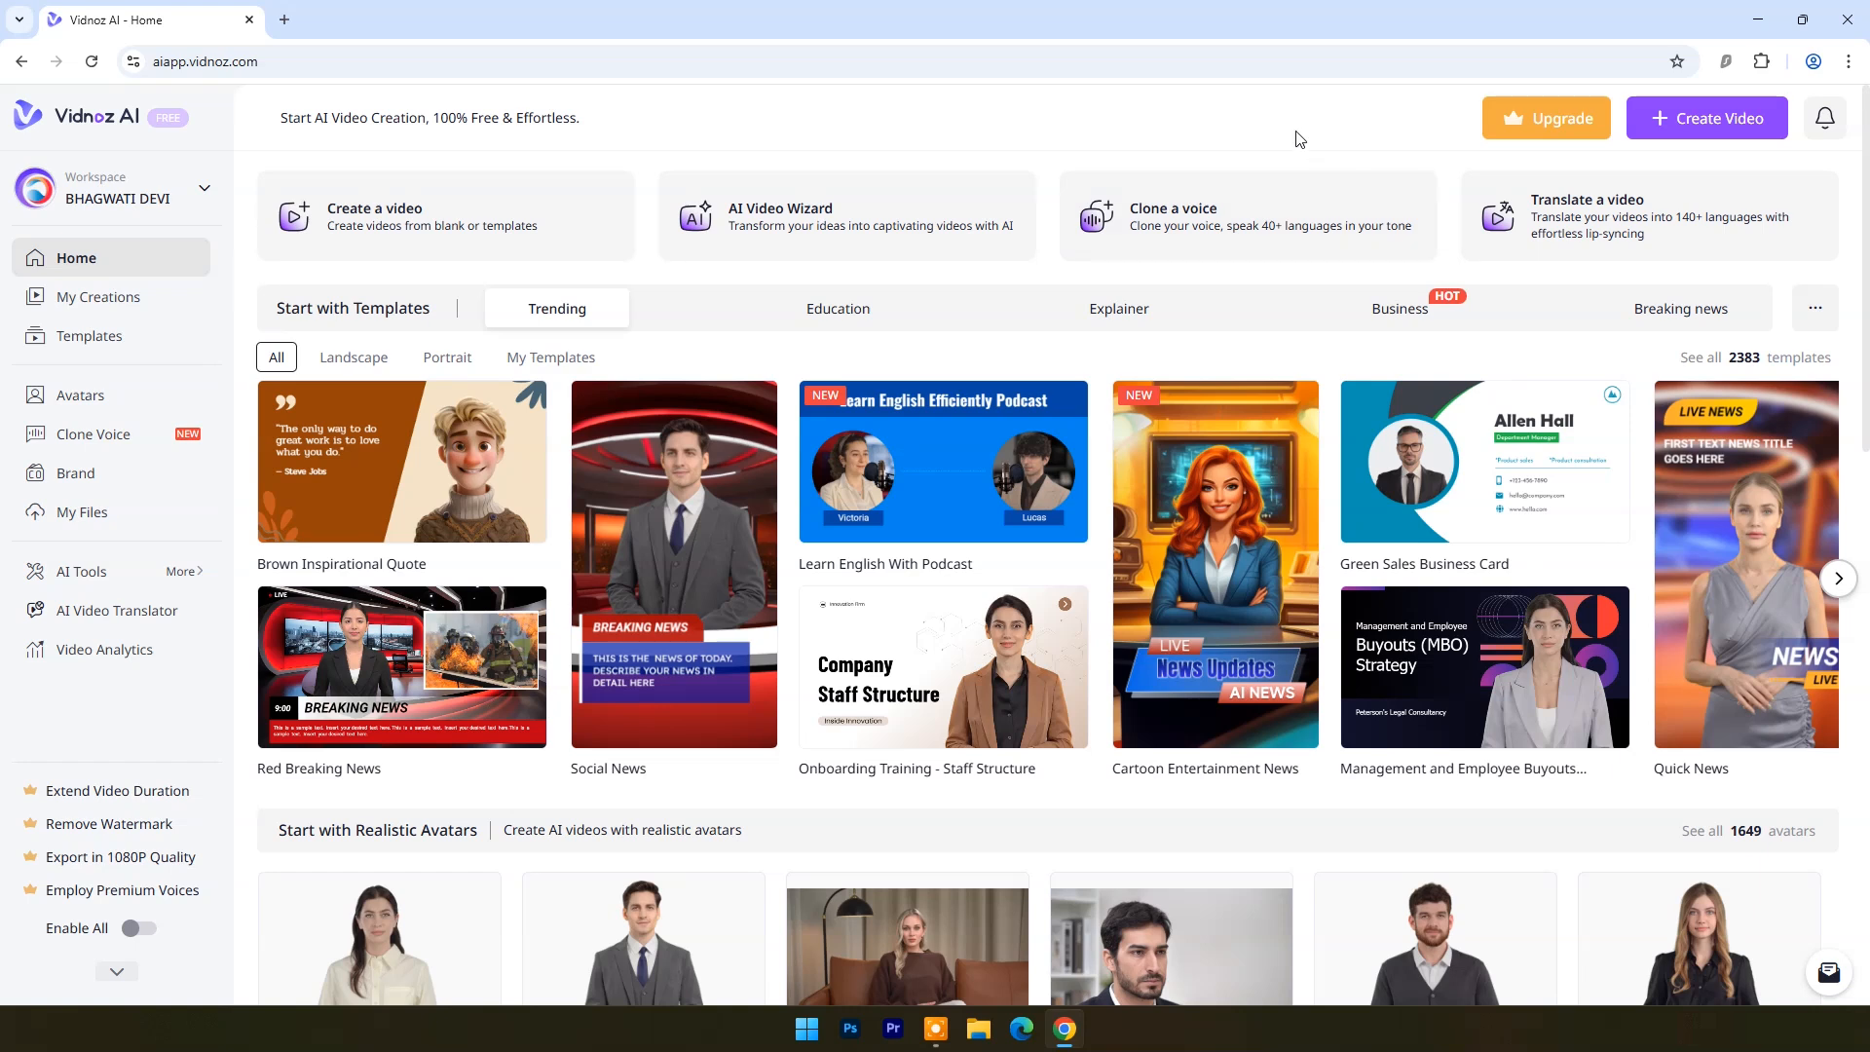
{"action": "mouse_move", "coordinate": [1047, 118]}
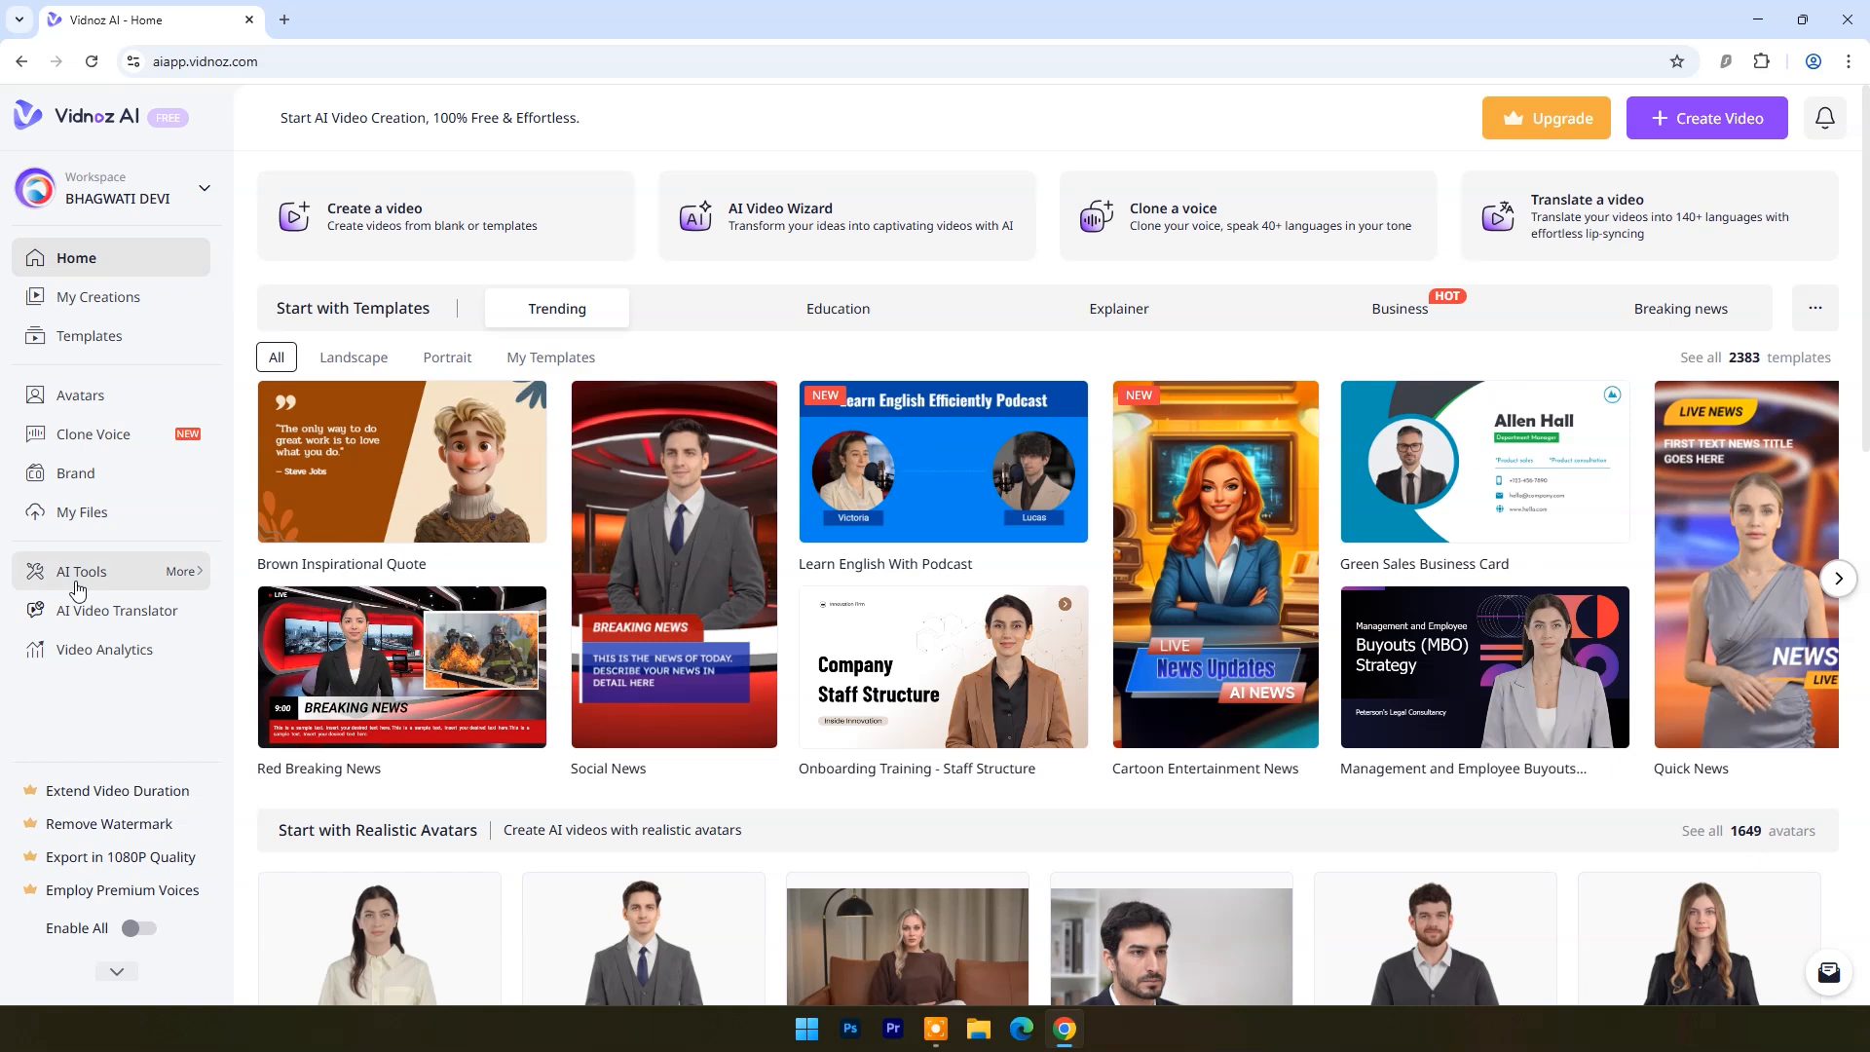
Step: Browse the AI Tools page across its Video, Image and Audio tools tabs
{"action": "left_click", "coordinate": [80, 572]}
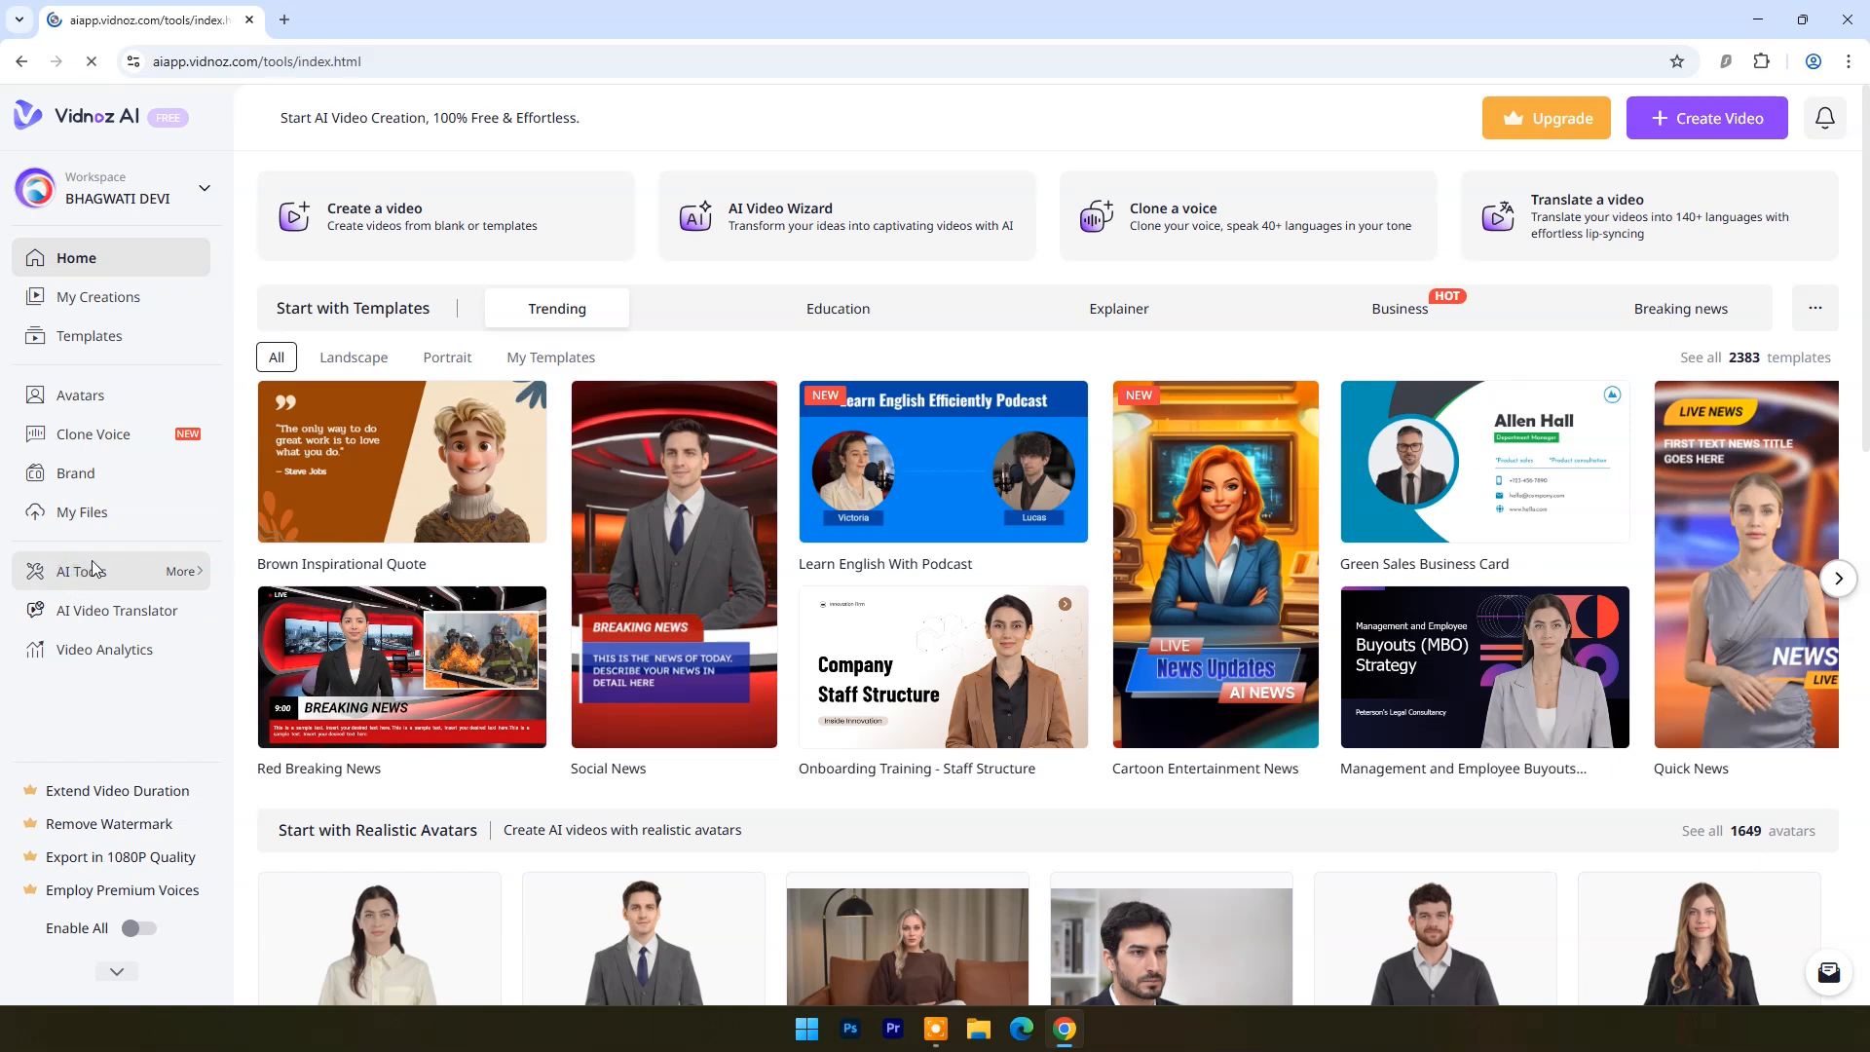
{"action": "left_click", "coordinate": [81, 572]}
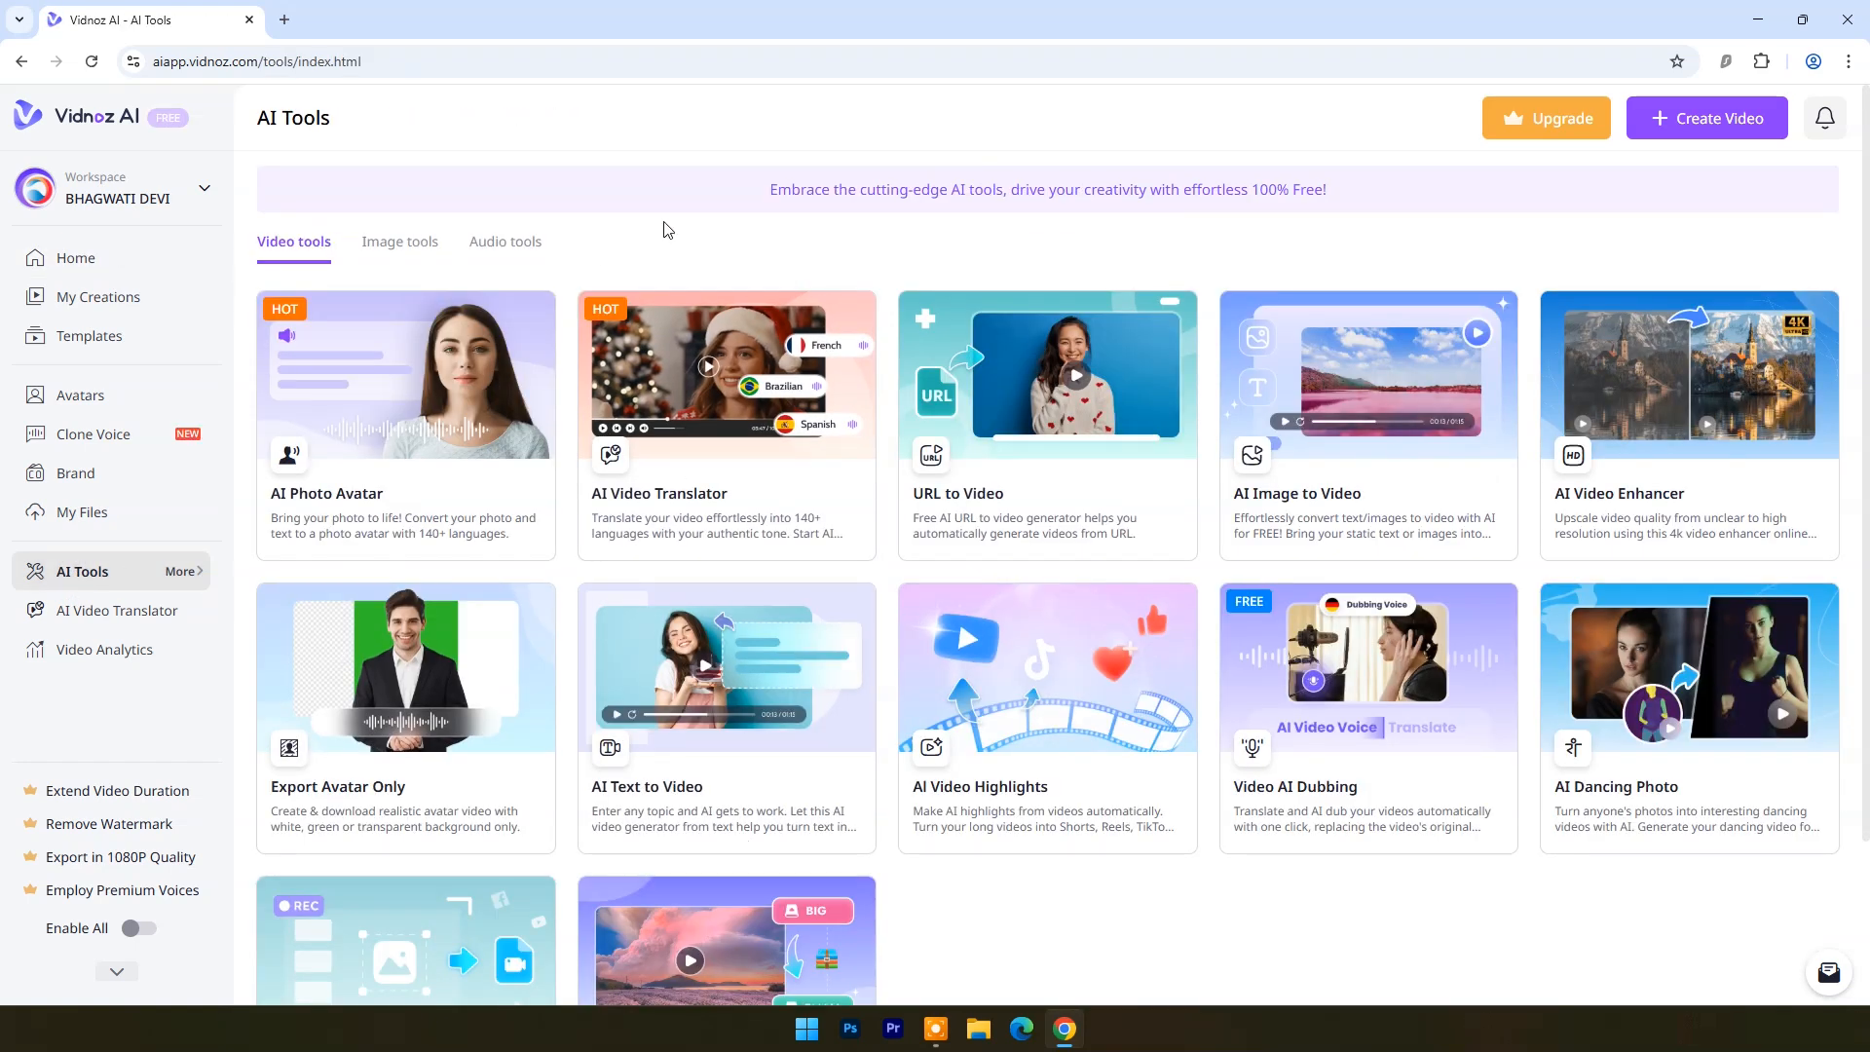
{"action": "left_click", "coordinate": [400, 241]}
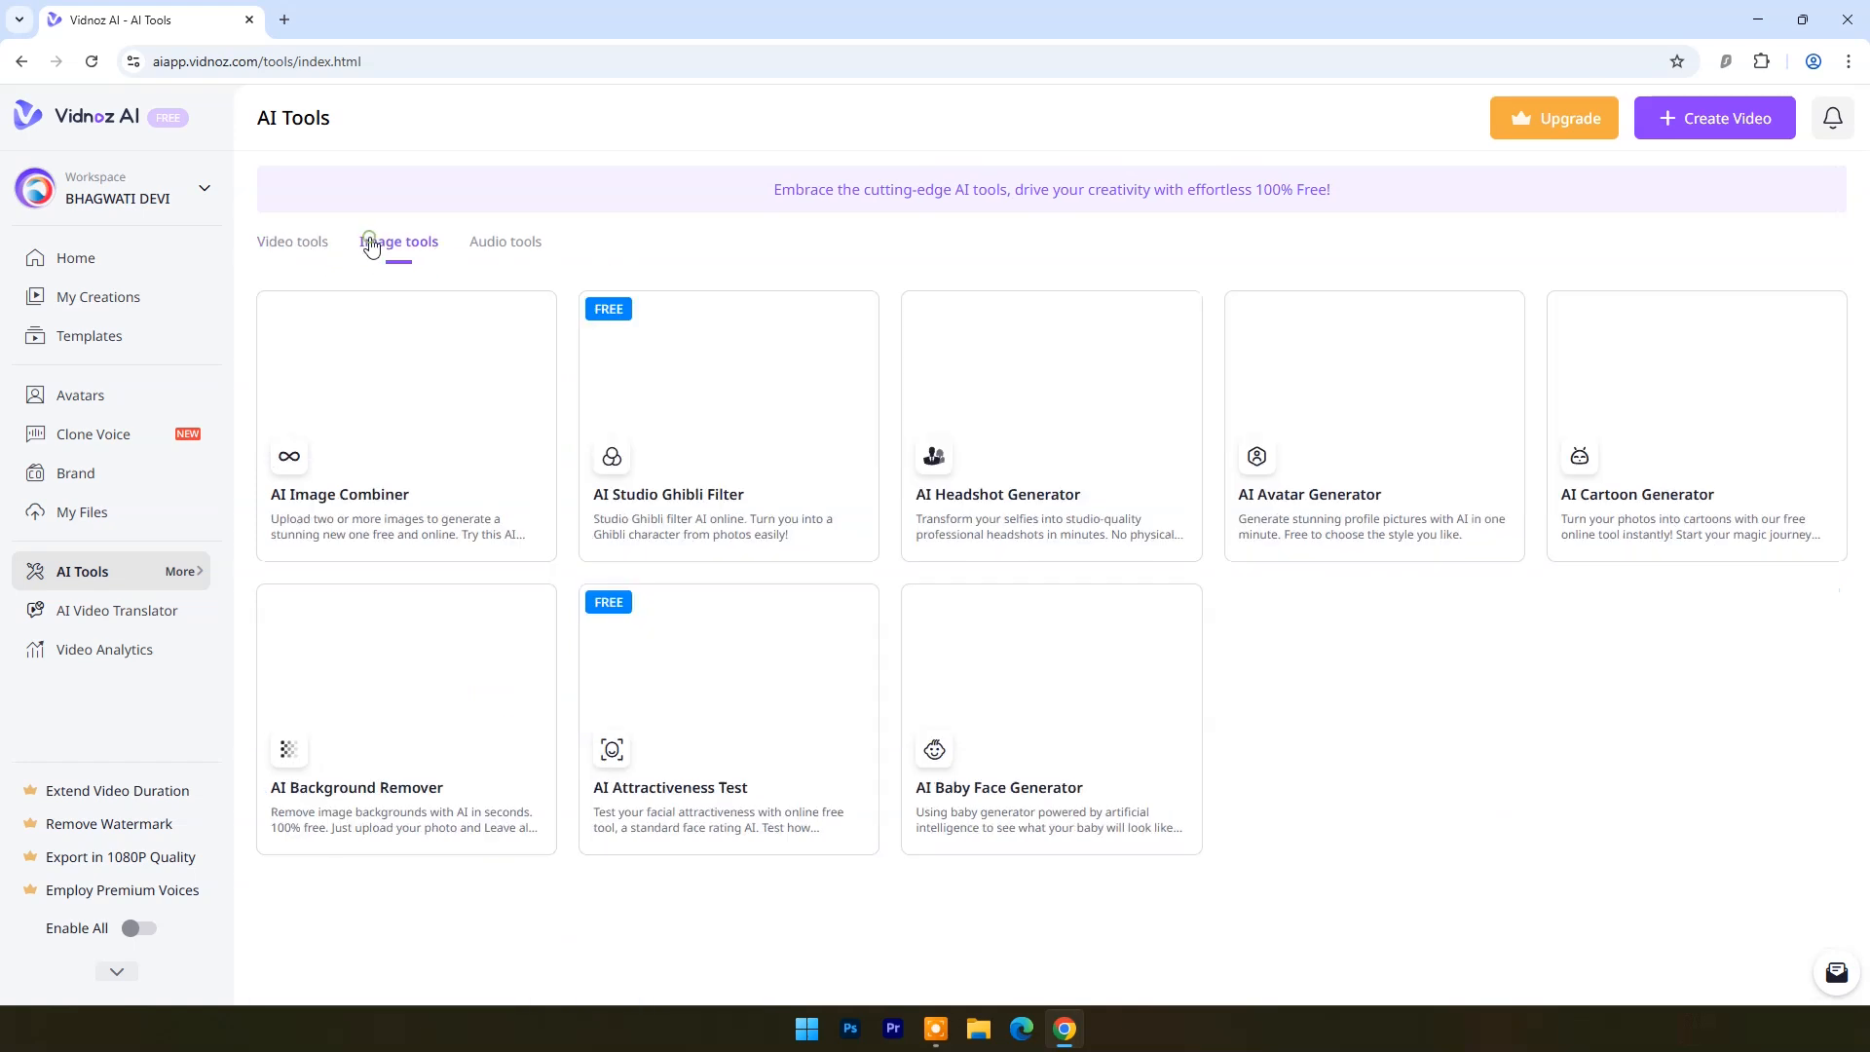
{"action": "left_click", "coordinate": [504, 240]}
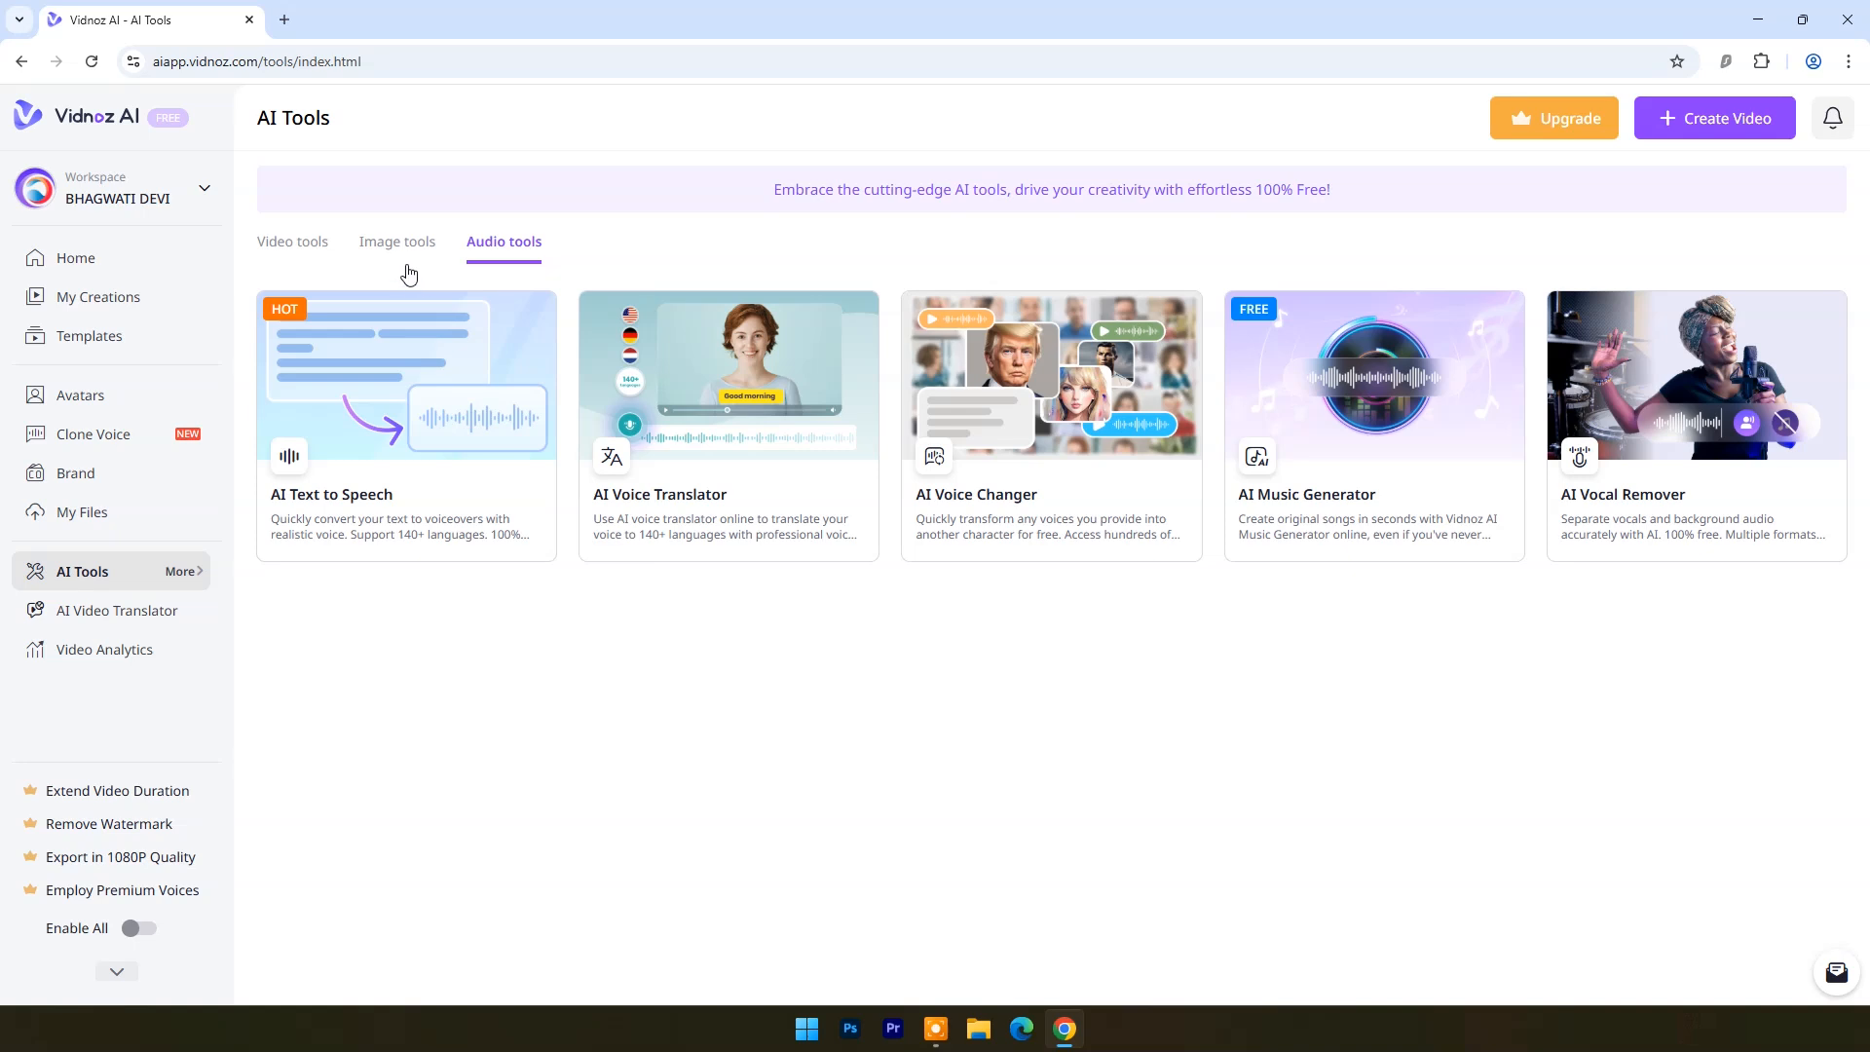
{"action": "left_click", "coordinate": [293, 242]}
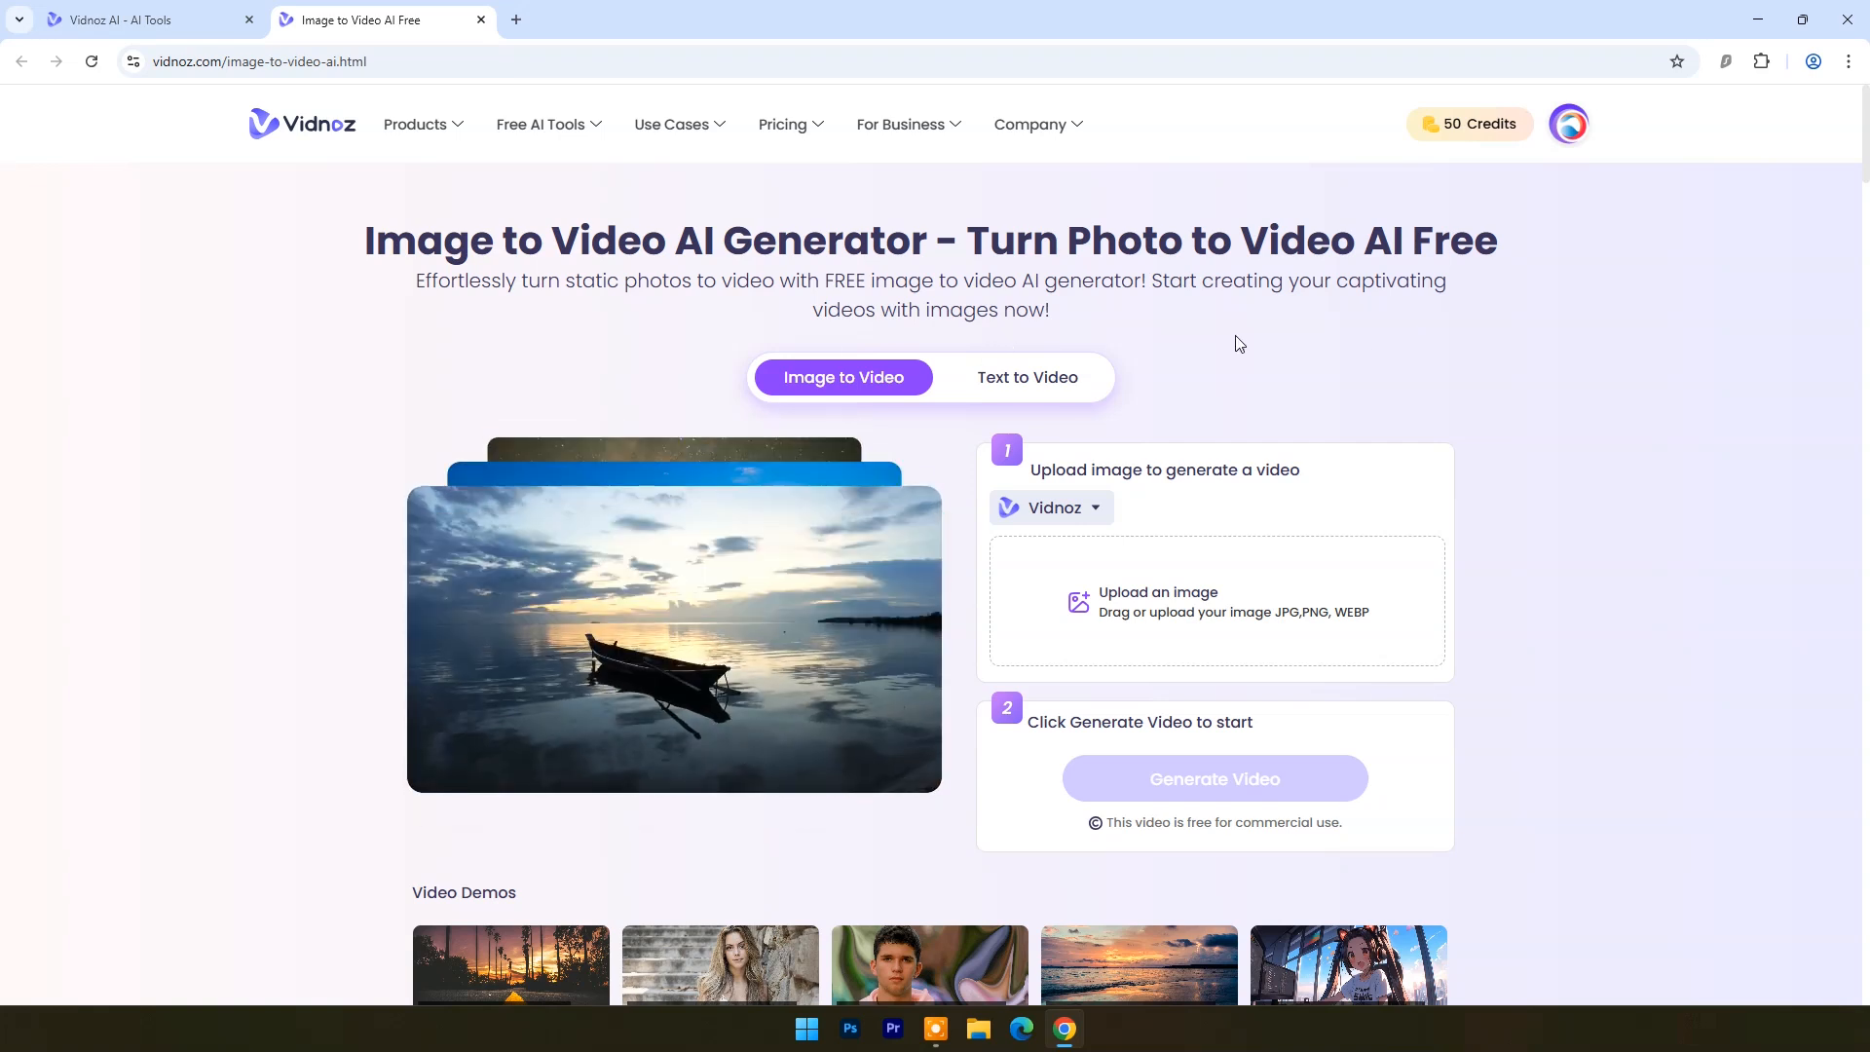
Step: Upload the '8. Joker' picture and select the Kling 1.6 video model
{"action": "scroll", "scroll_direction": "down", "scroll_amount": 3}
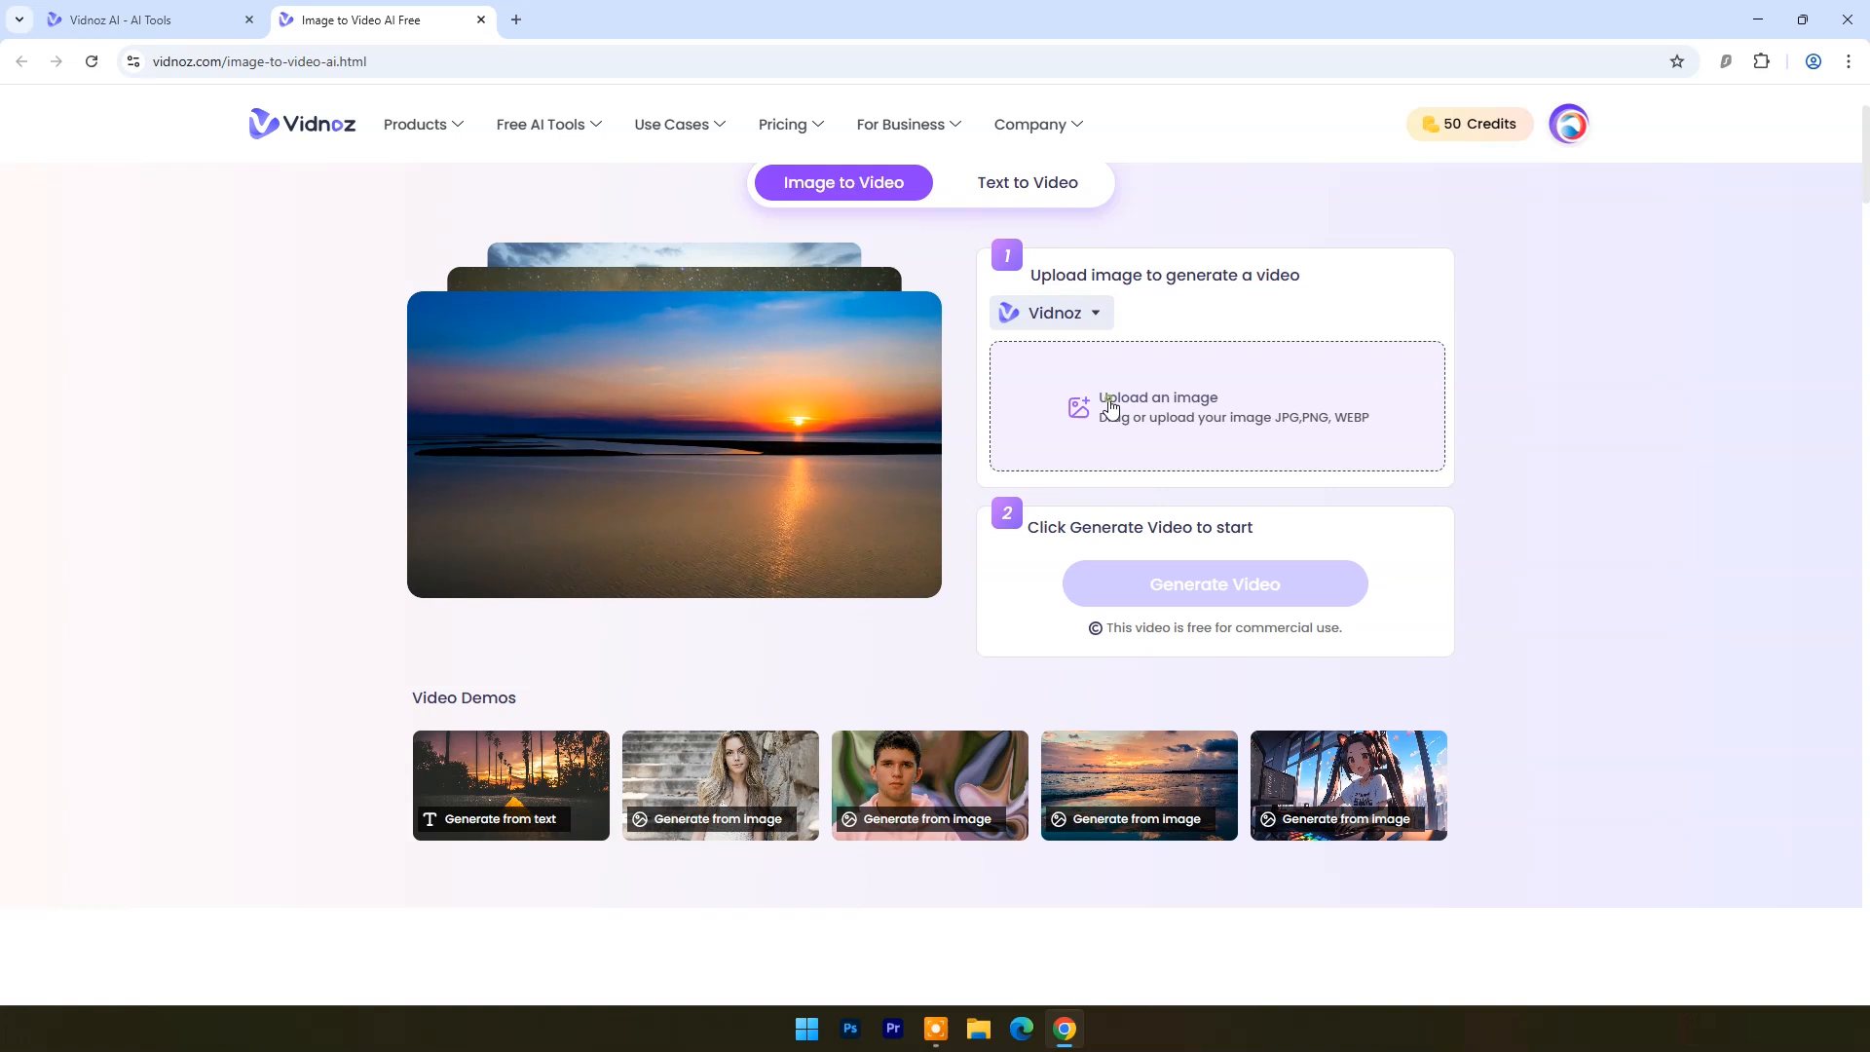
{"action": "left_click", "coordinate": [1215, 405]}
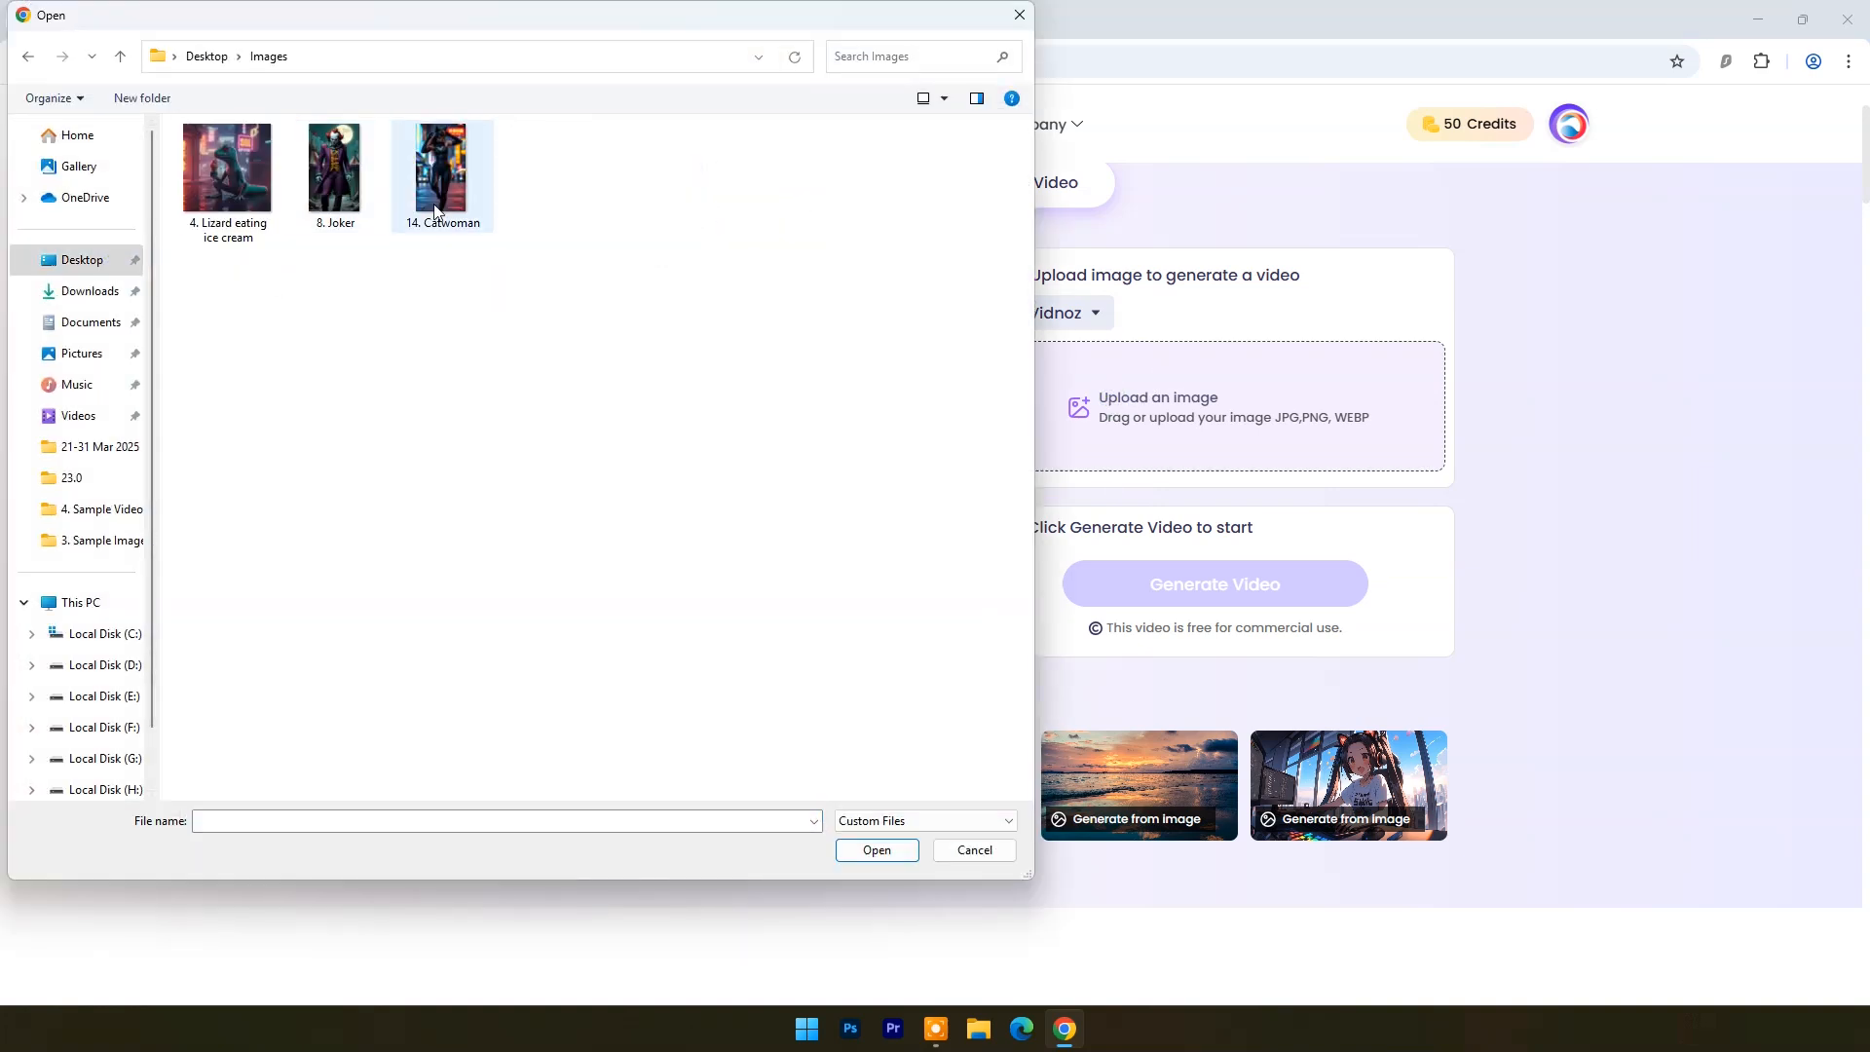
{"action": "double_click", "coordinate": [334, 165]}
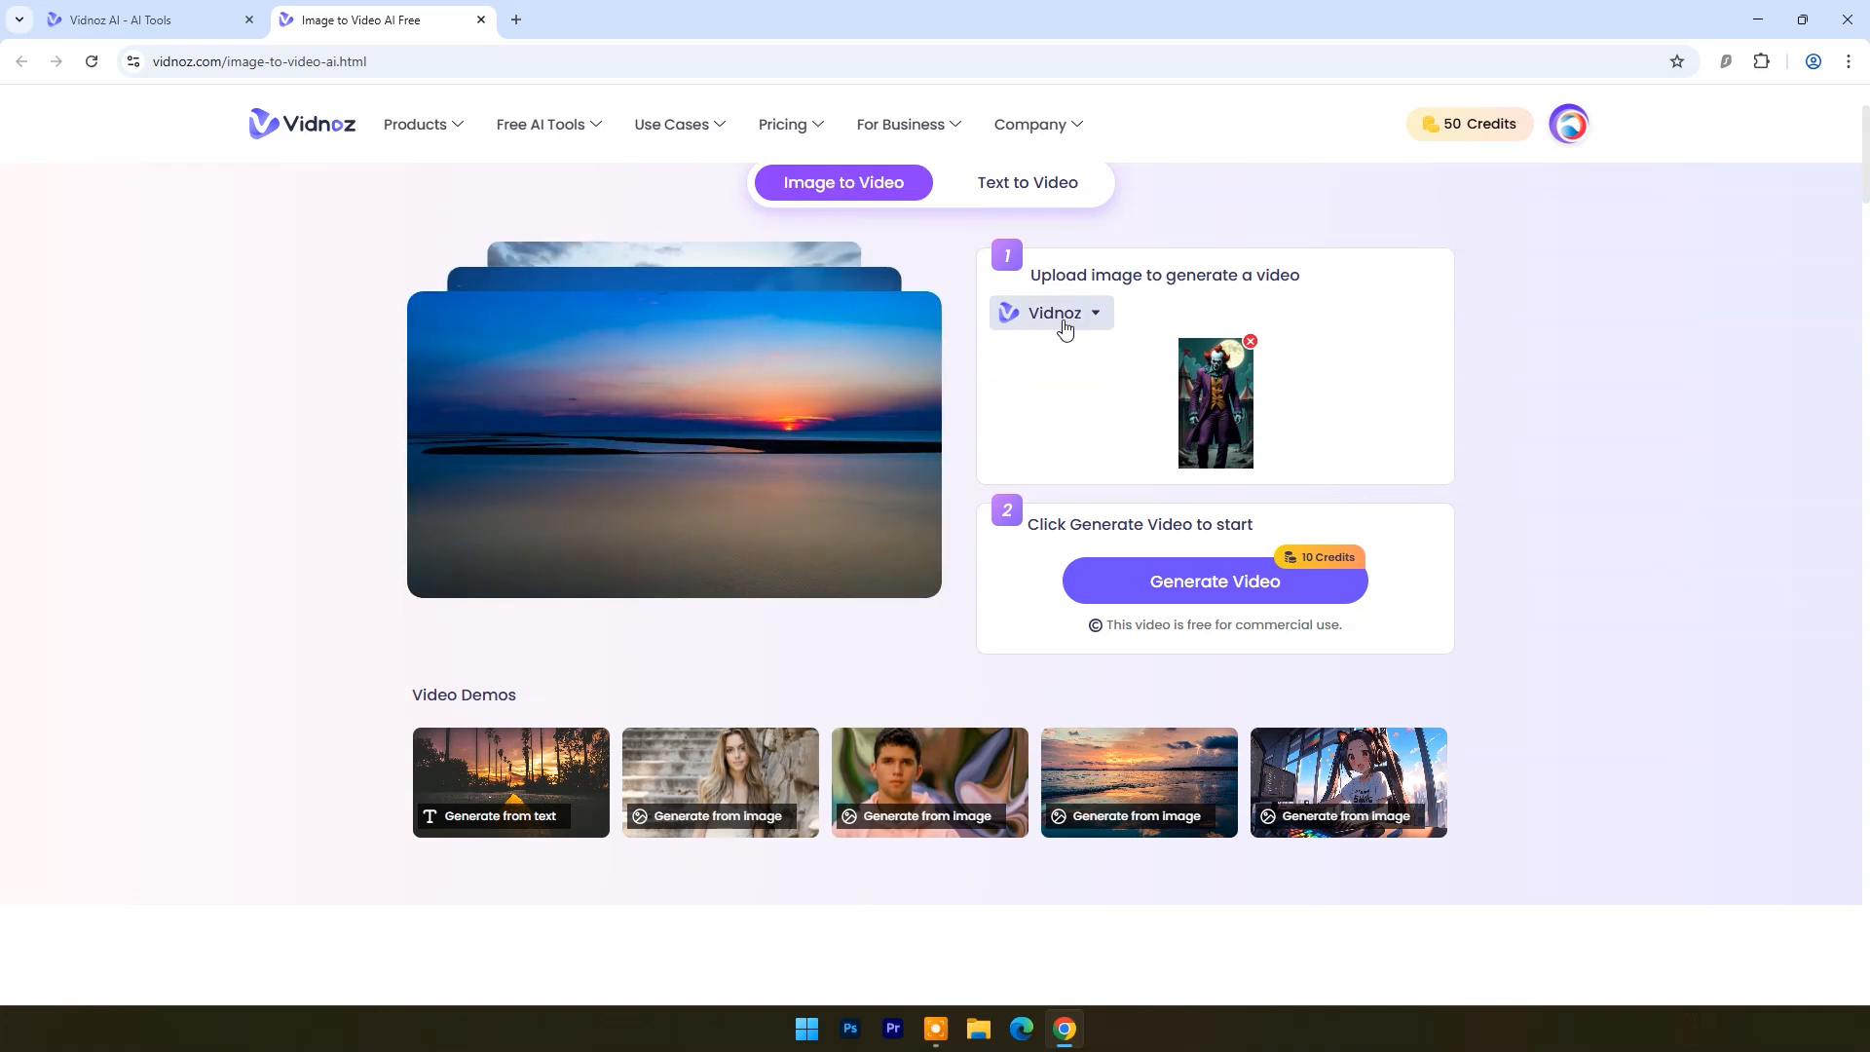
{"action": "left_click", "coordinate": [1052, 313]}
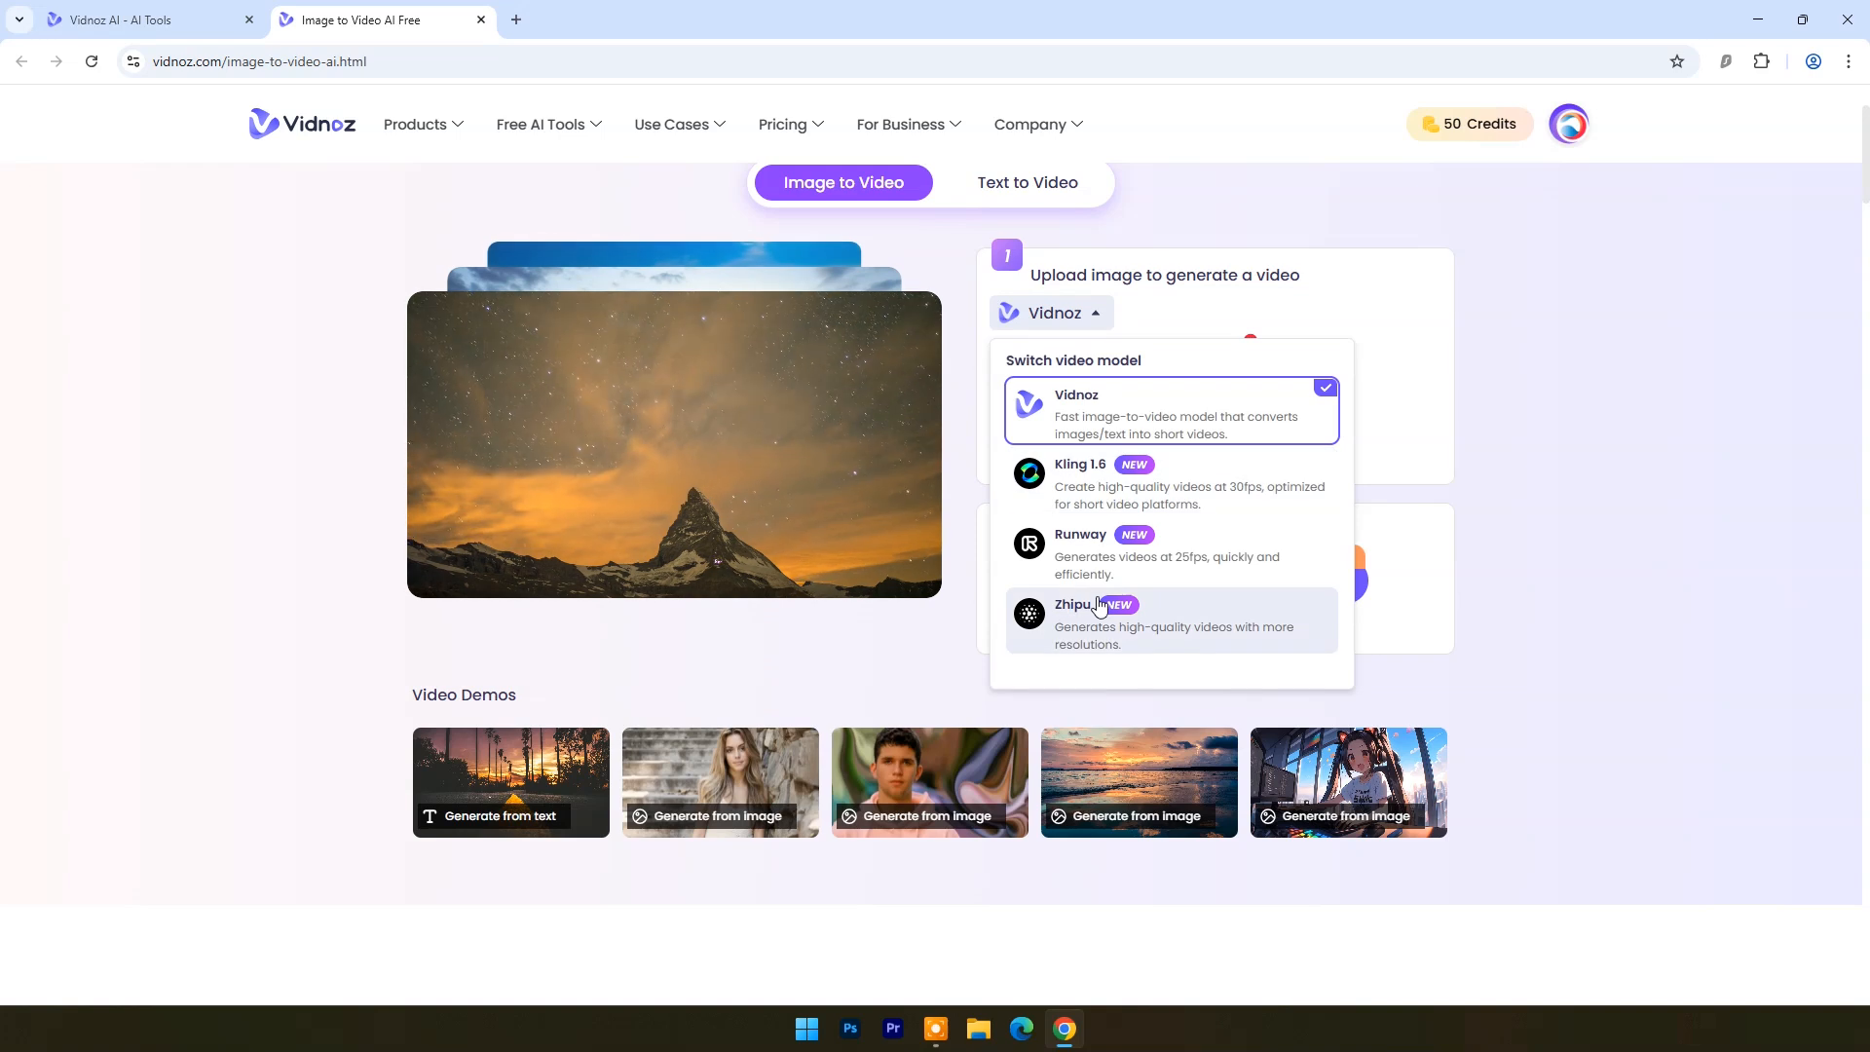
{"action": "left_click", "coordinate": [1080, 463]}
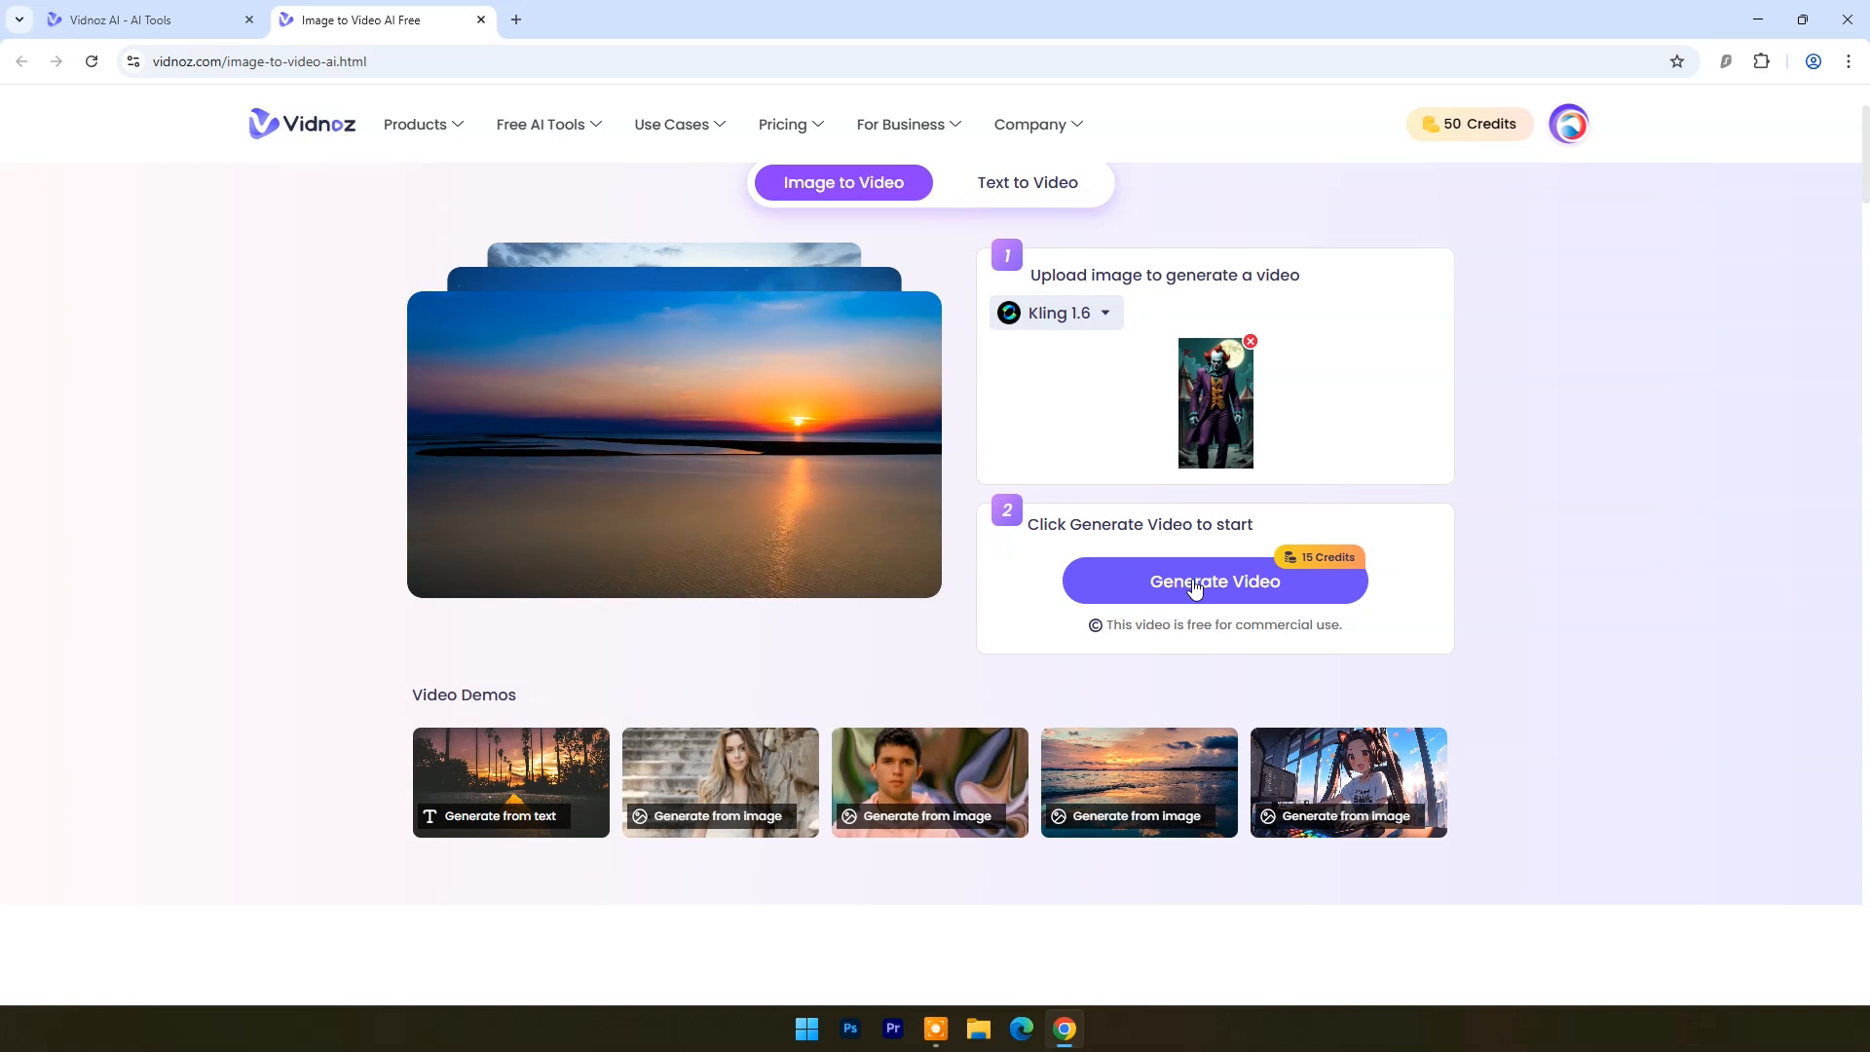
Step: Generate the five-second Joker video with Kling 1.6 and play its preview
{"action": "left_click", "coordinate": [1215, 581]}
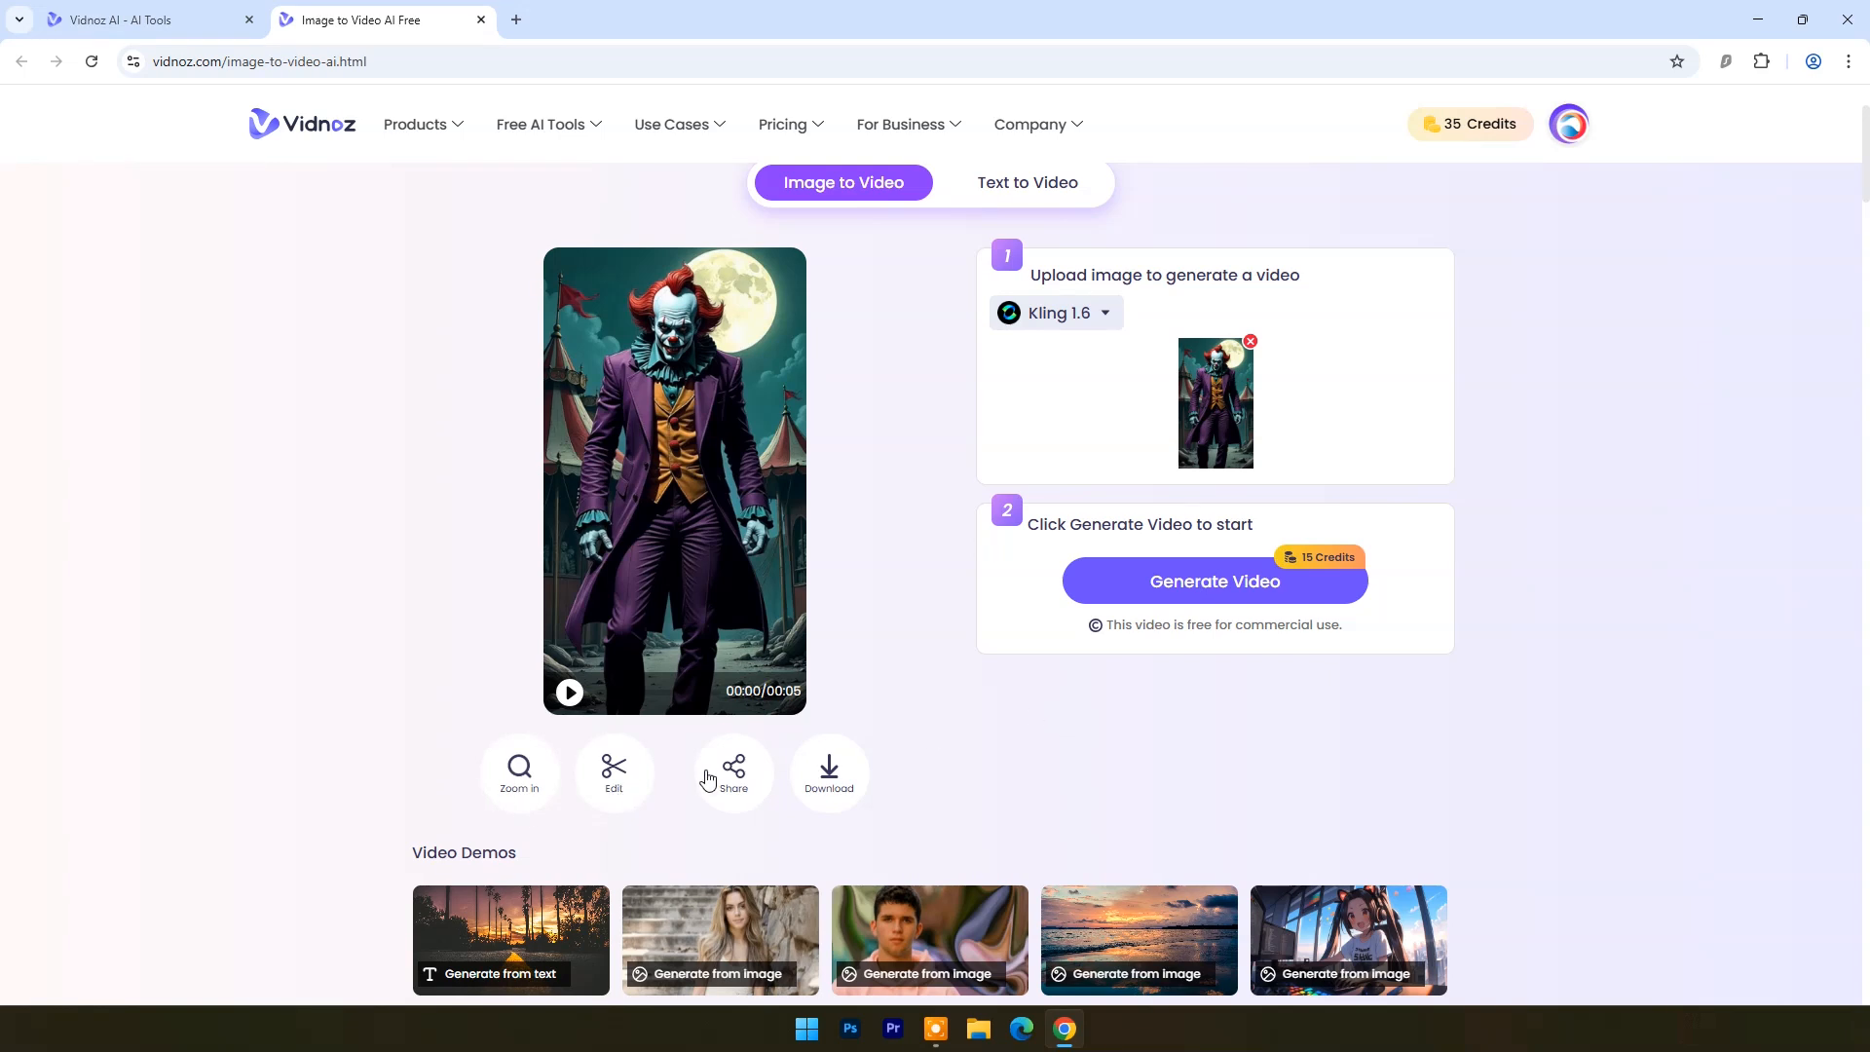
{"action": "mouse_move", "coordinate": [569, 698]}
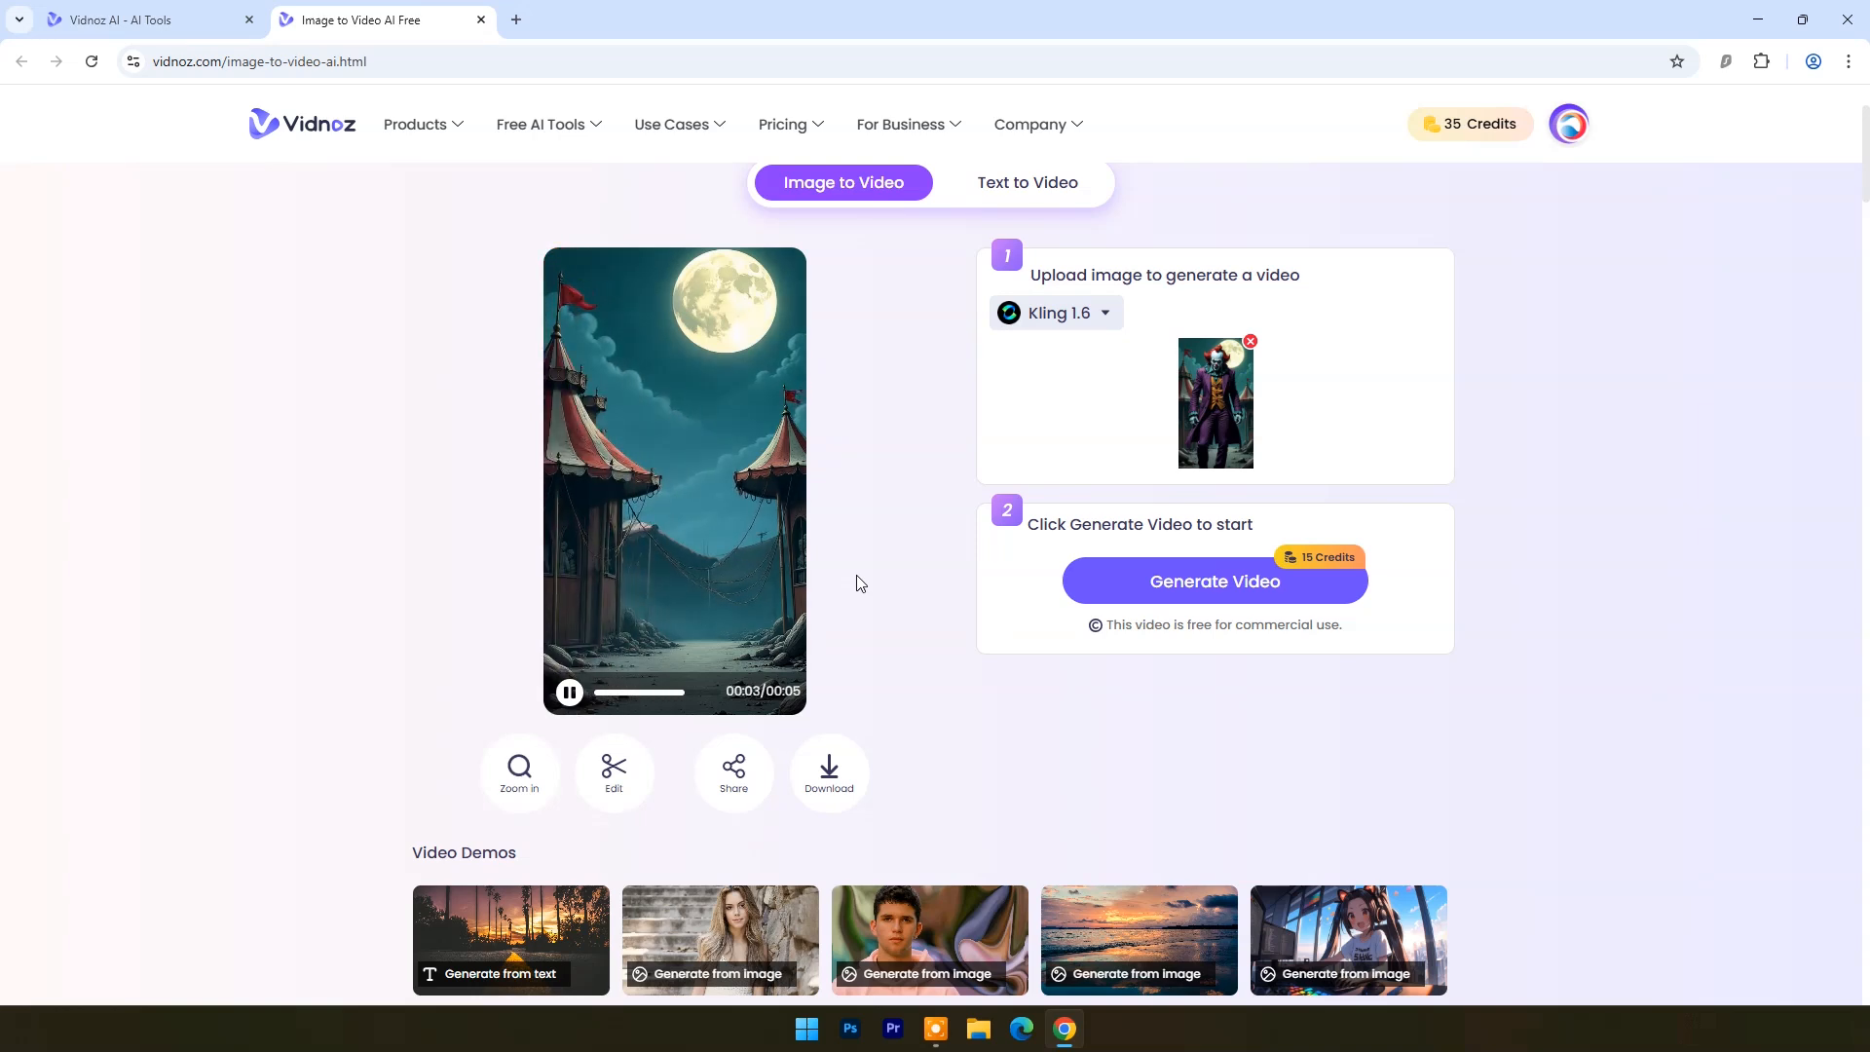
{"action": "left_click", "coordinate": [569, 692]}
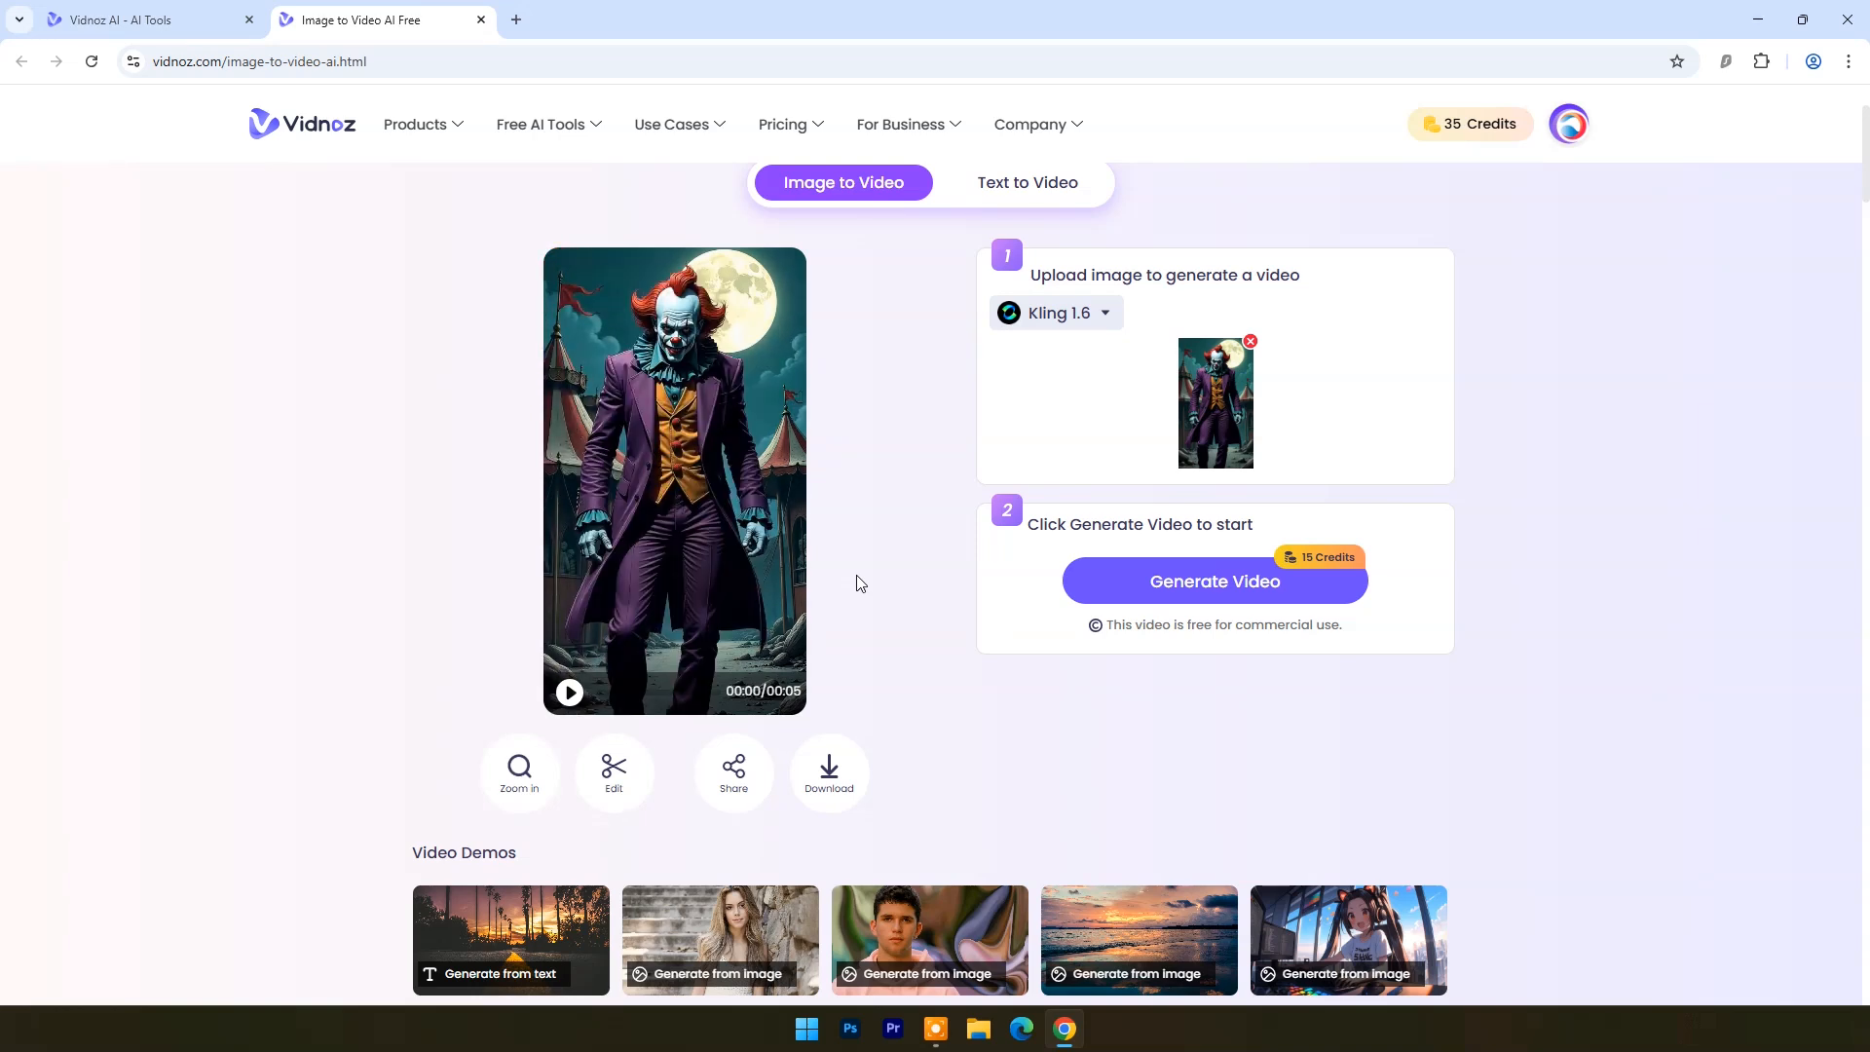
{"action": "left_click", "coordinate": [569, 693]}
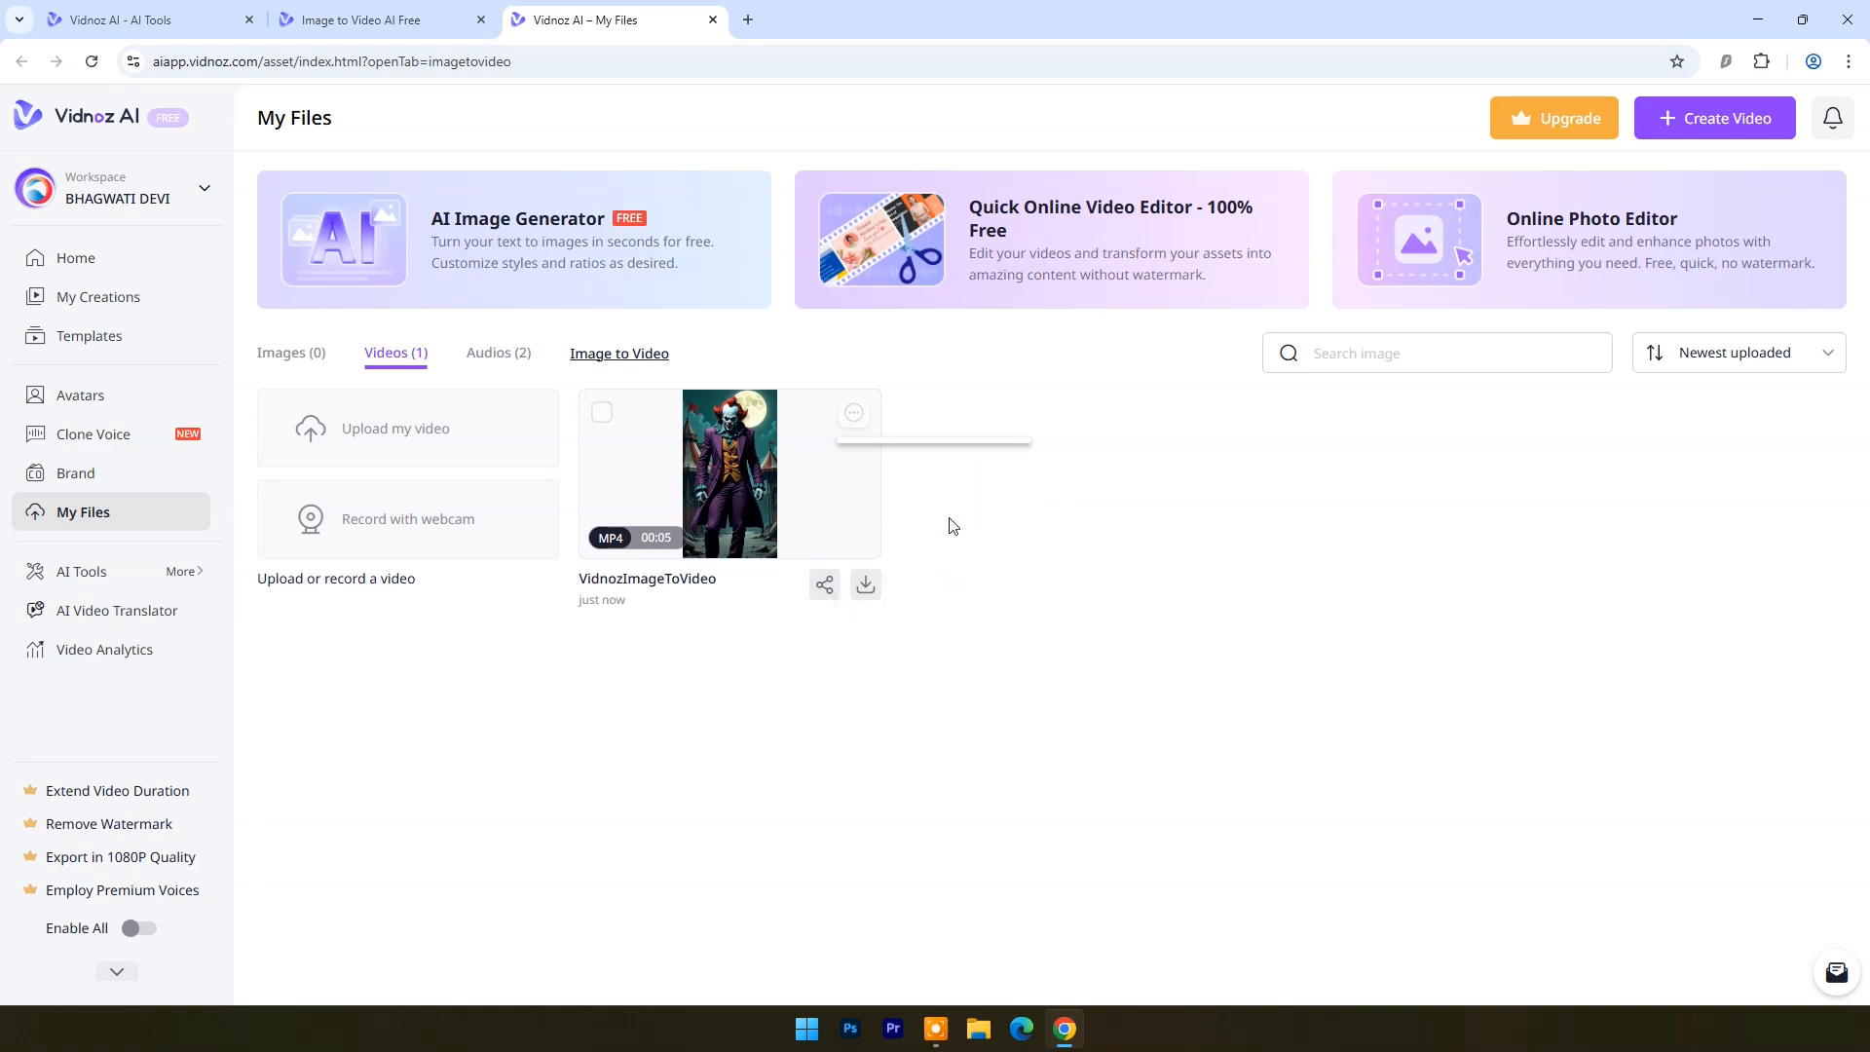
Step: Download the Joker clip from My Files as a 5.4 MB MP4
{"action": "left_click", "coordinate": [865, 585]}
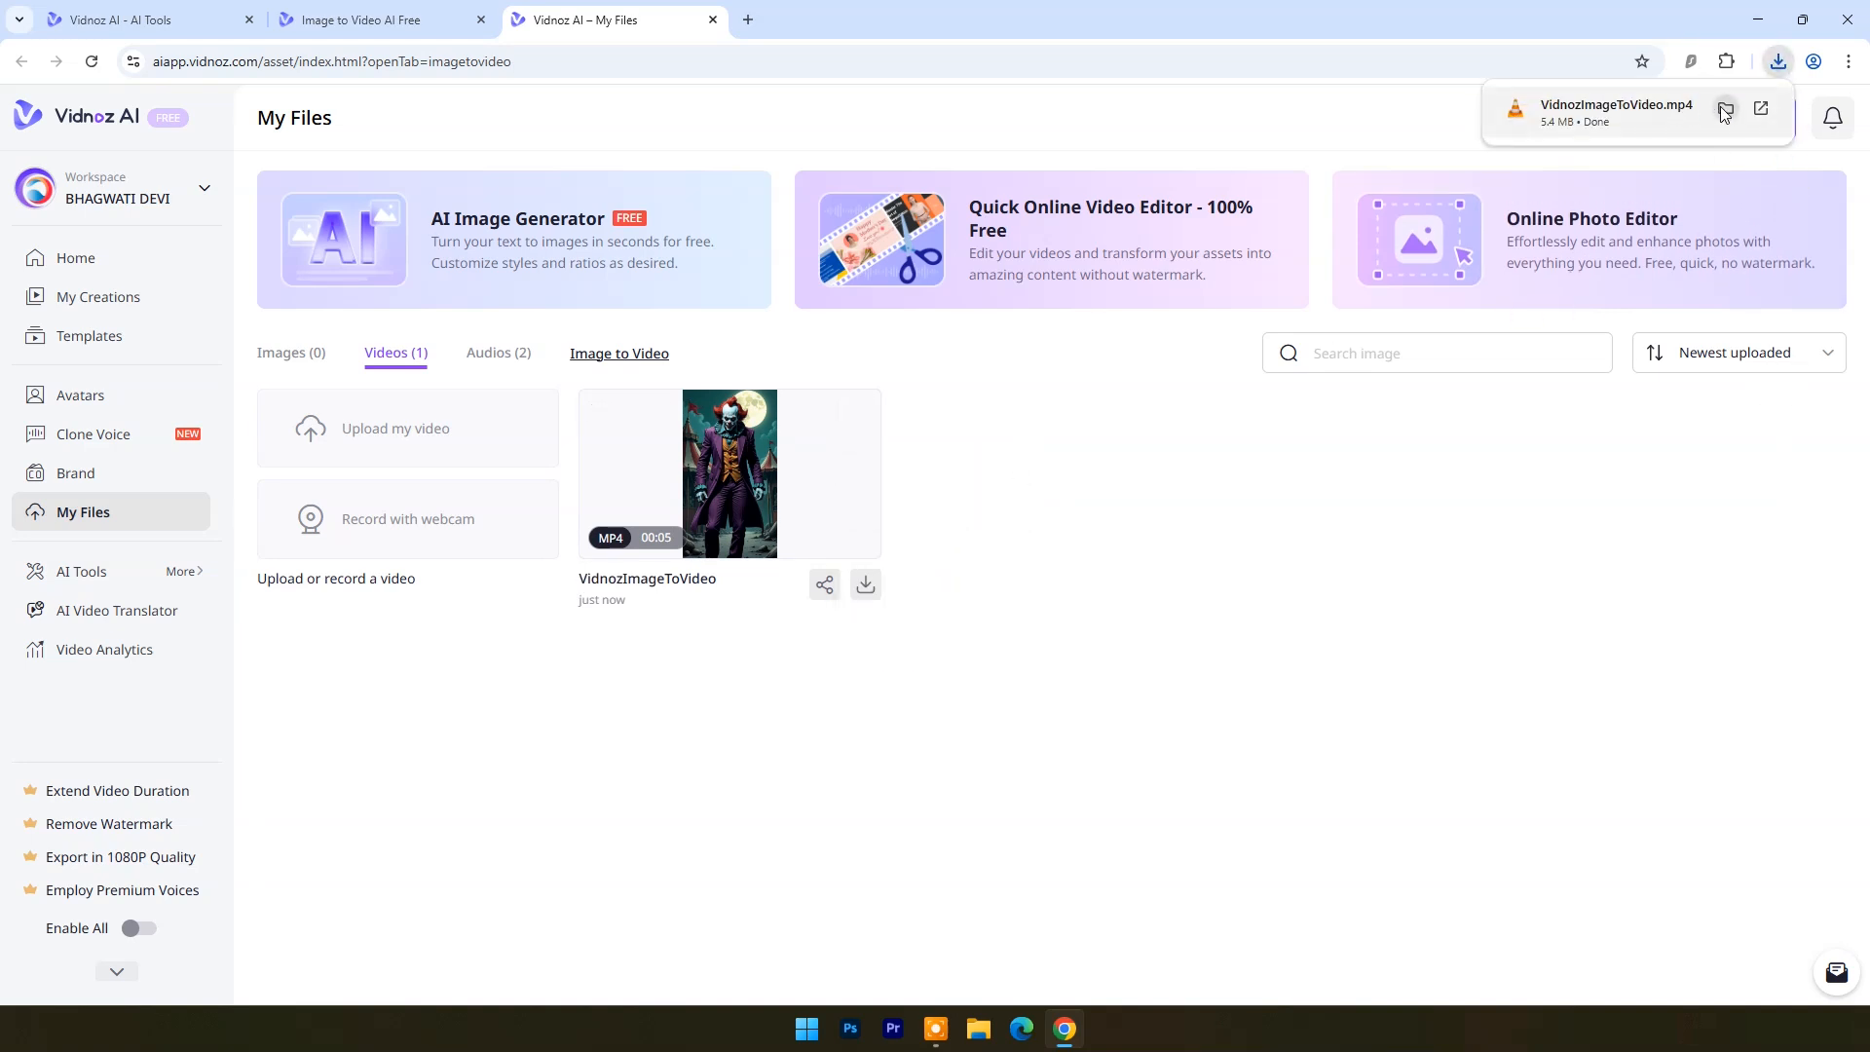
{"action": "left_click", "coordinate": [1723, 108]}
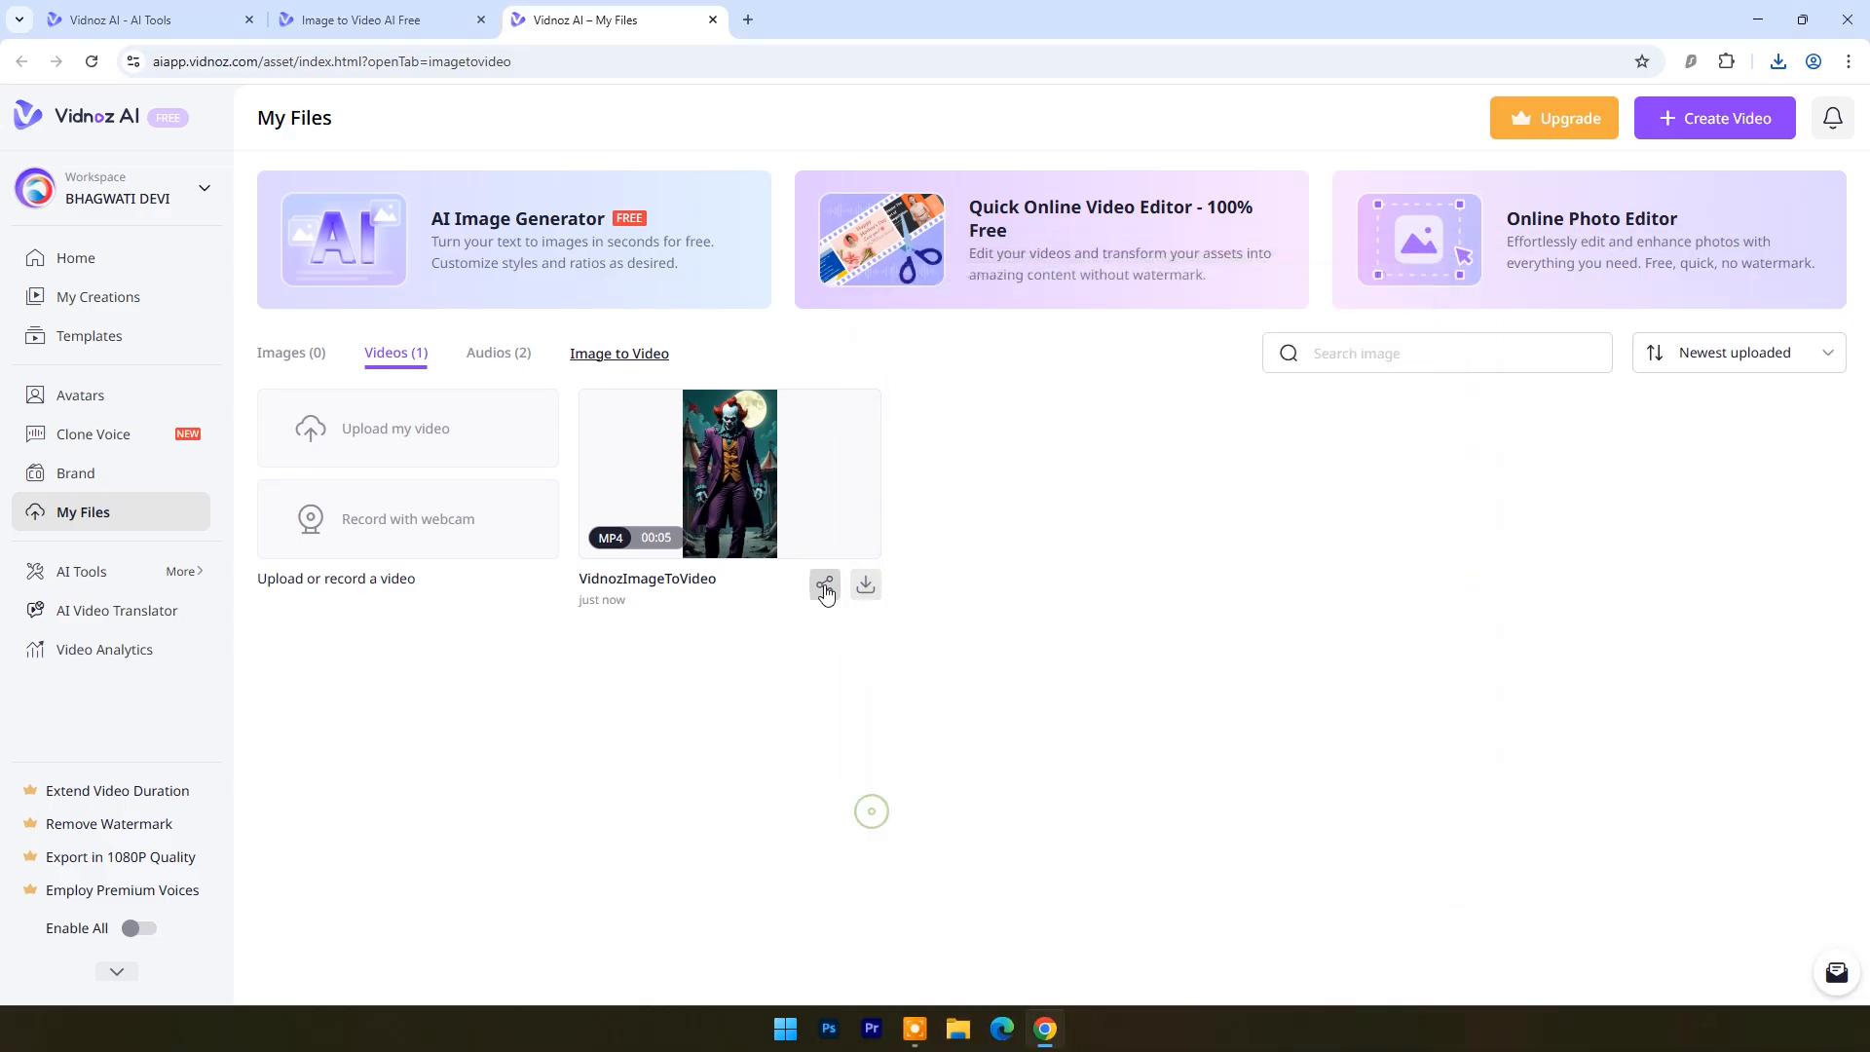
Step: Upload '4. Lizard eating ice cream' as the new Image to Video source
{"action": "left_click", "coordinate": [381, 20]}
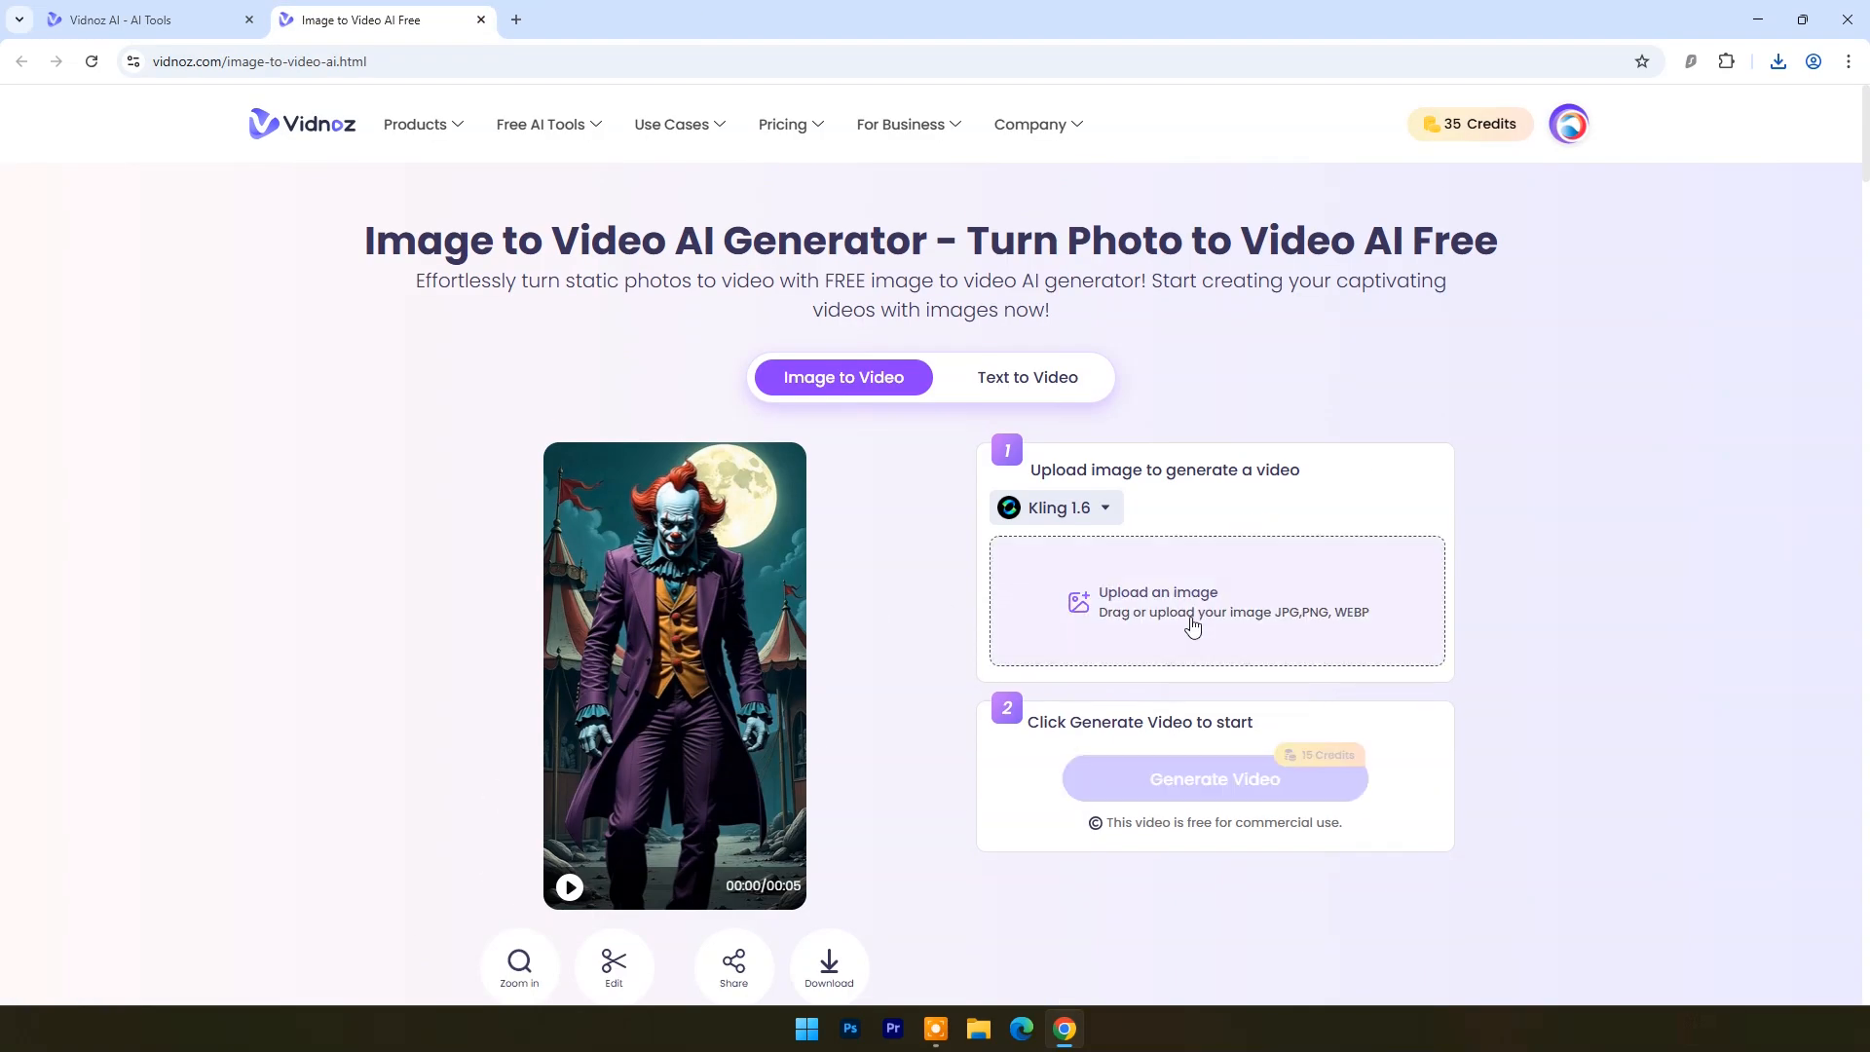
{"action": "left_click", "coordinate": [1156, 601]}
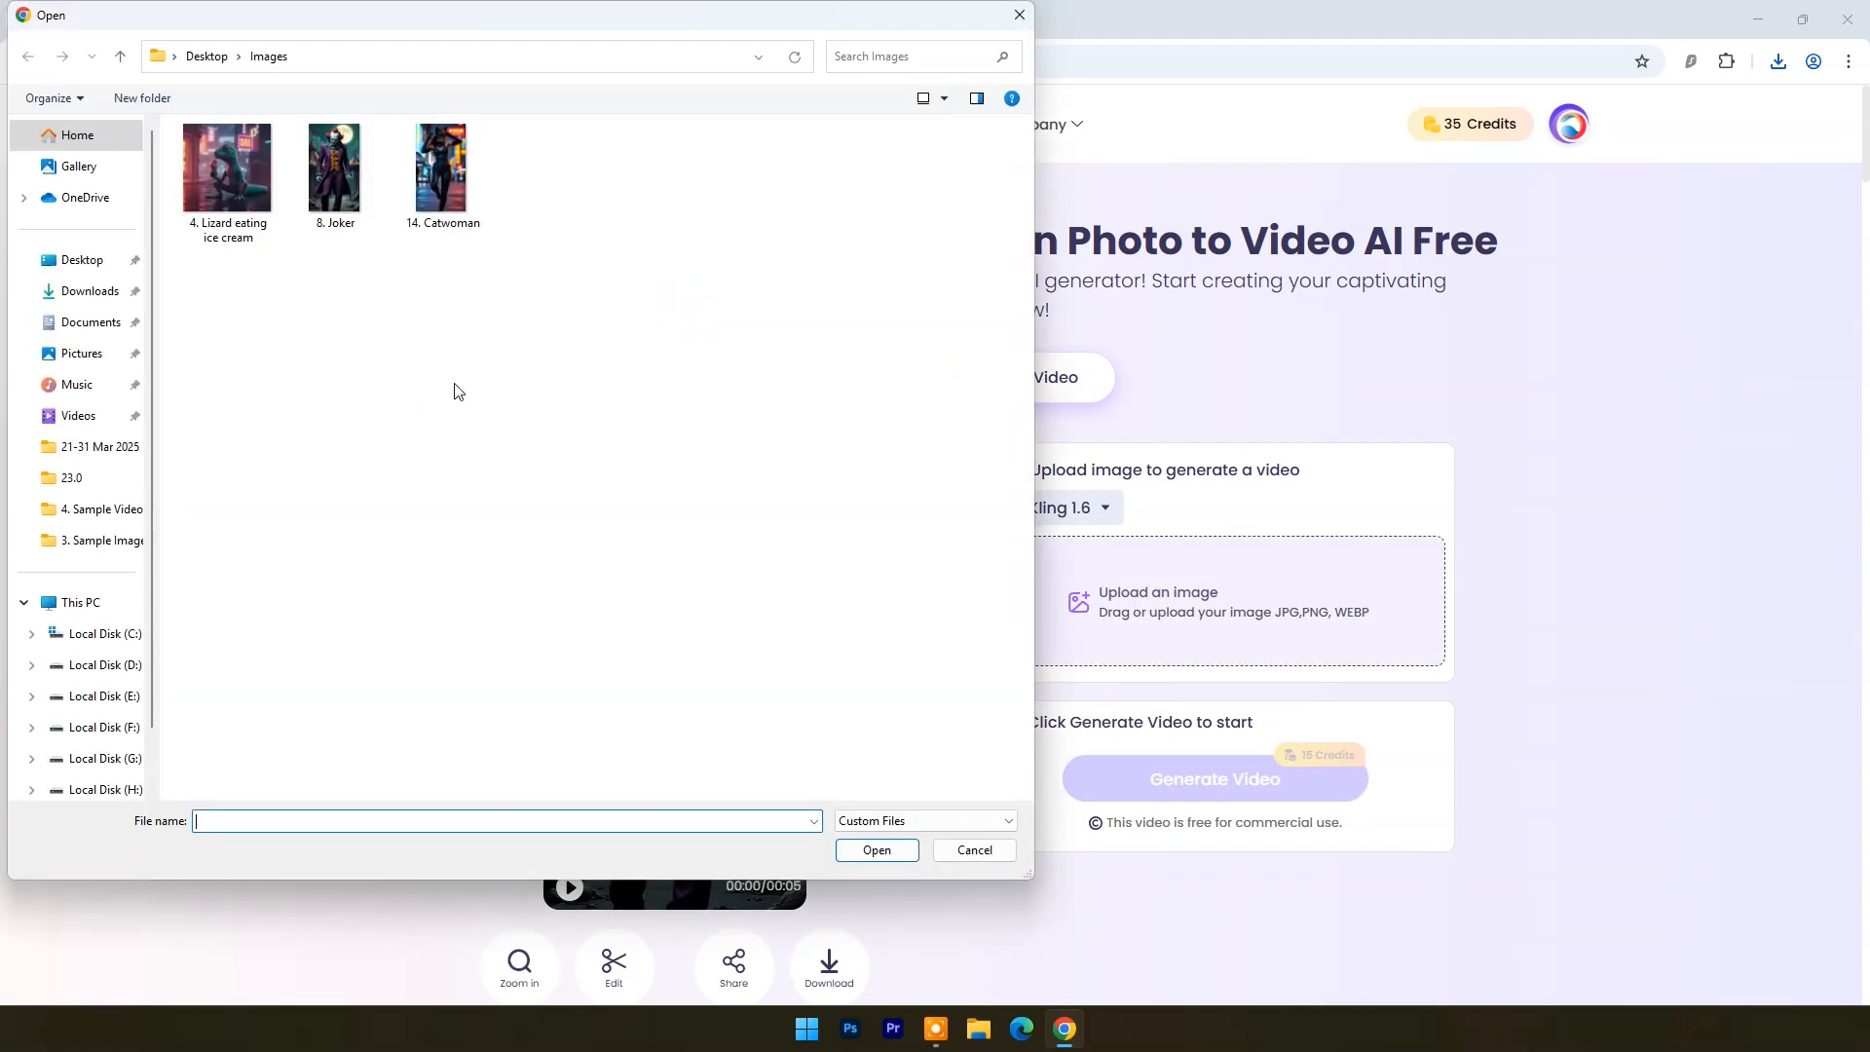
{"action": "left_click", "coordinate": [228, 165]}
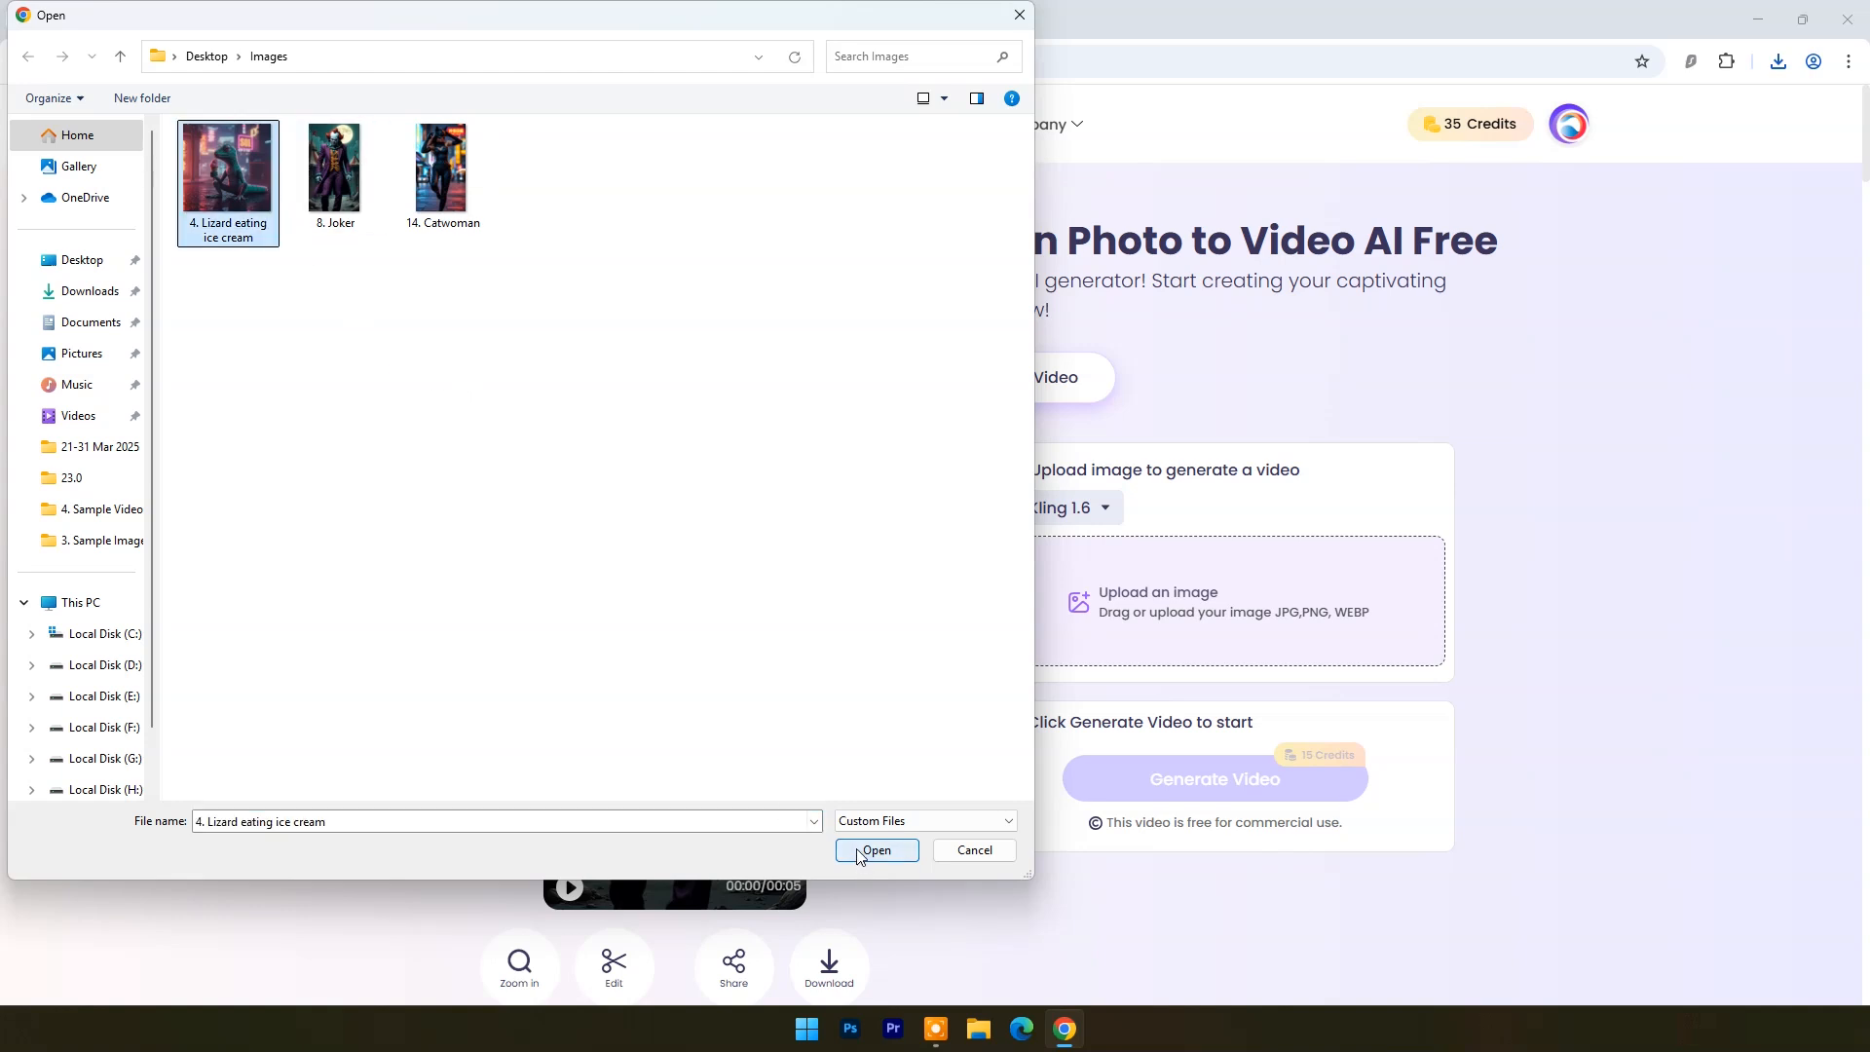
{"action": "left_click", "coordinate": [875, 849]}
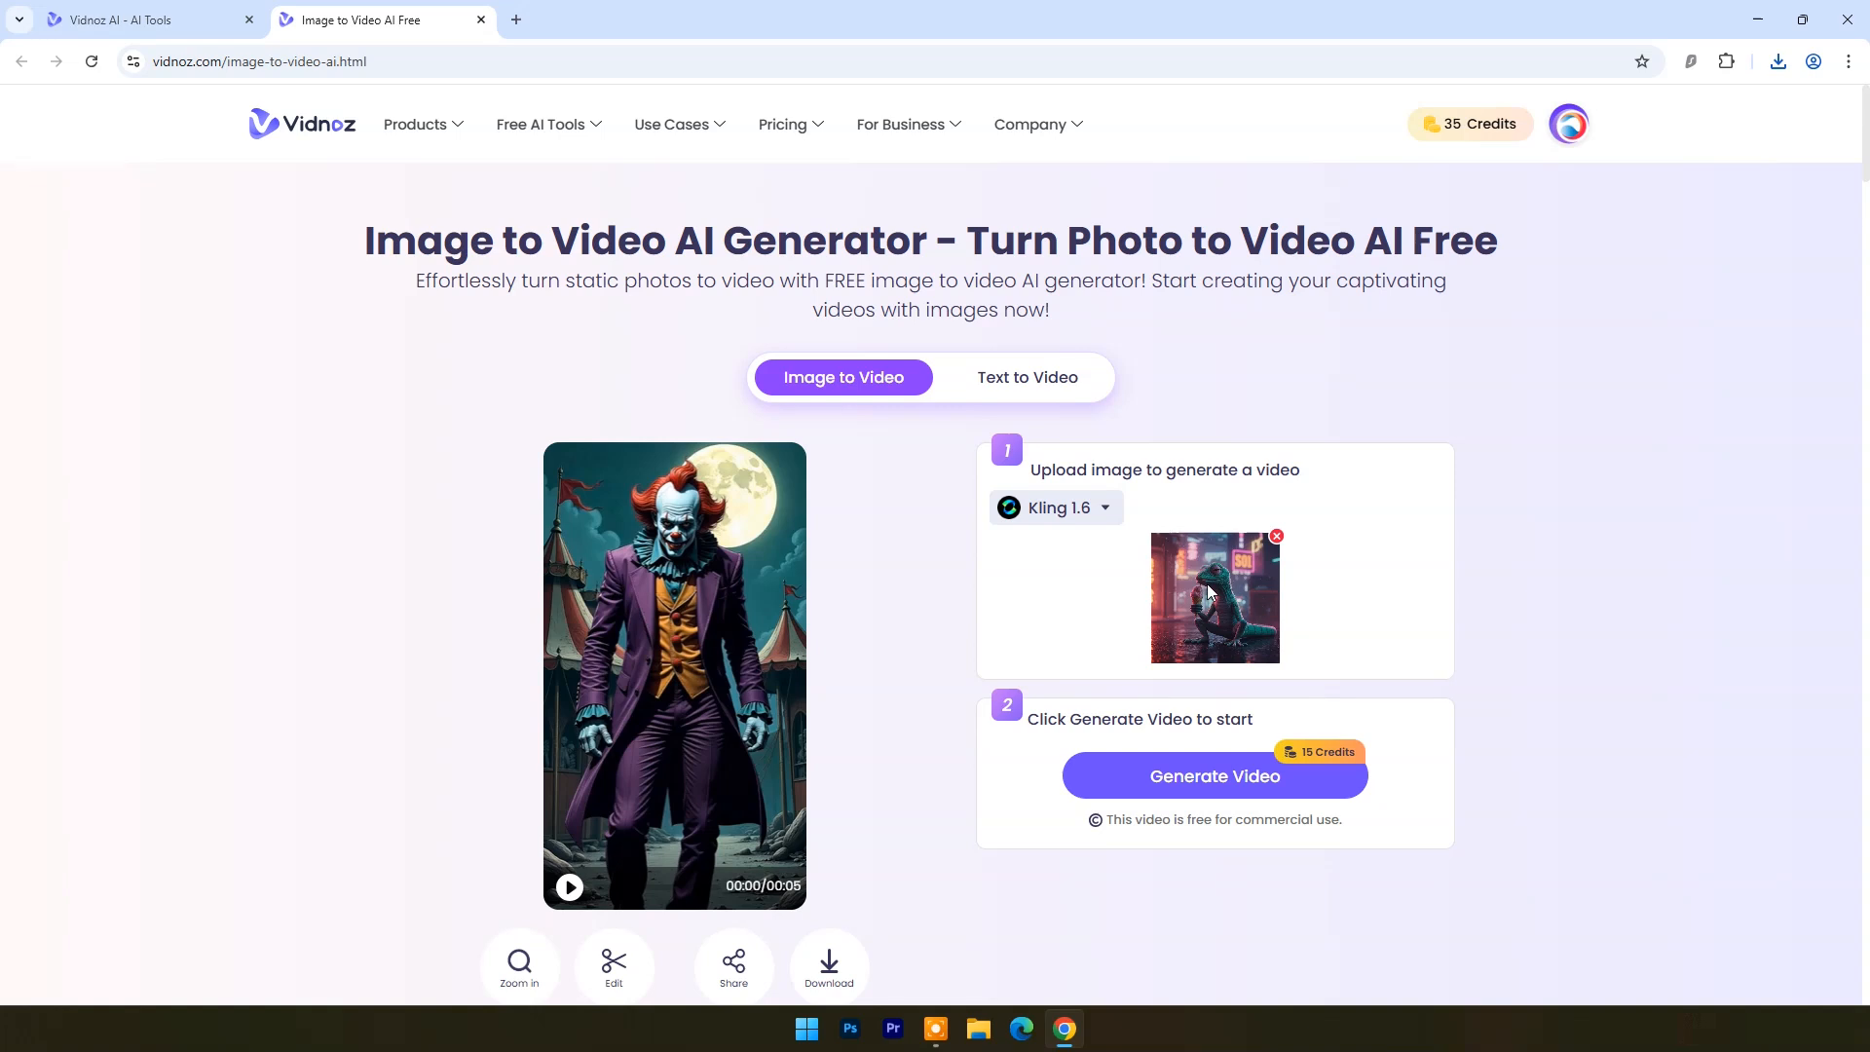
{"action": "mouse_move", "coordinate": [1321, 593]}
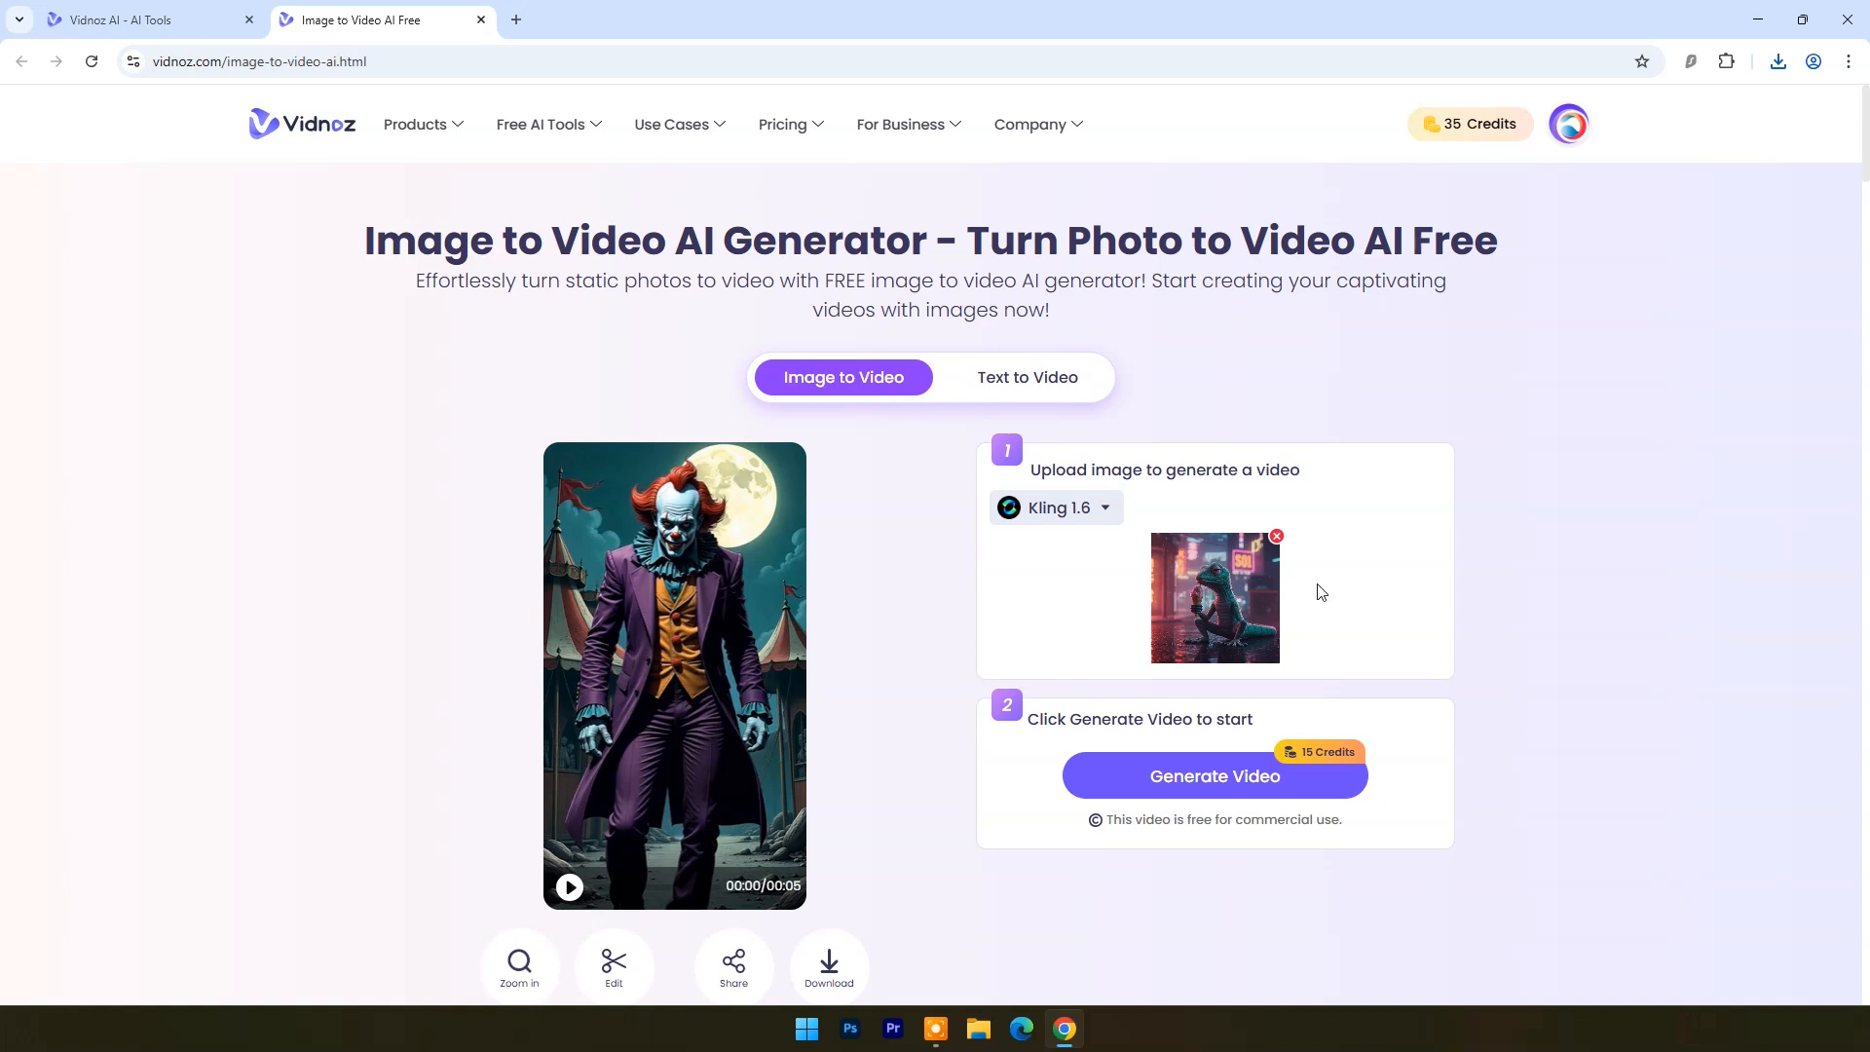
Step: Generate the five-second lizard video for 15 credits, leaving 20 credits
{"action": "left_click", "coordinate": [1058, 506]}
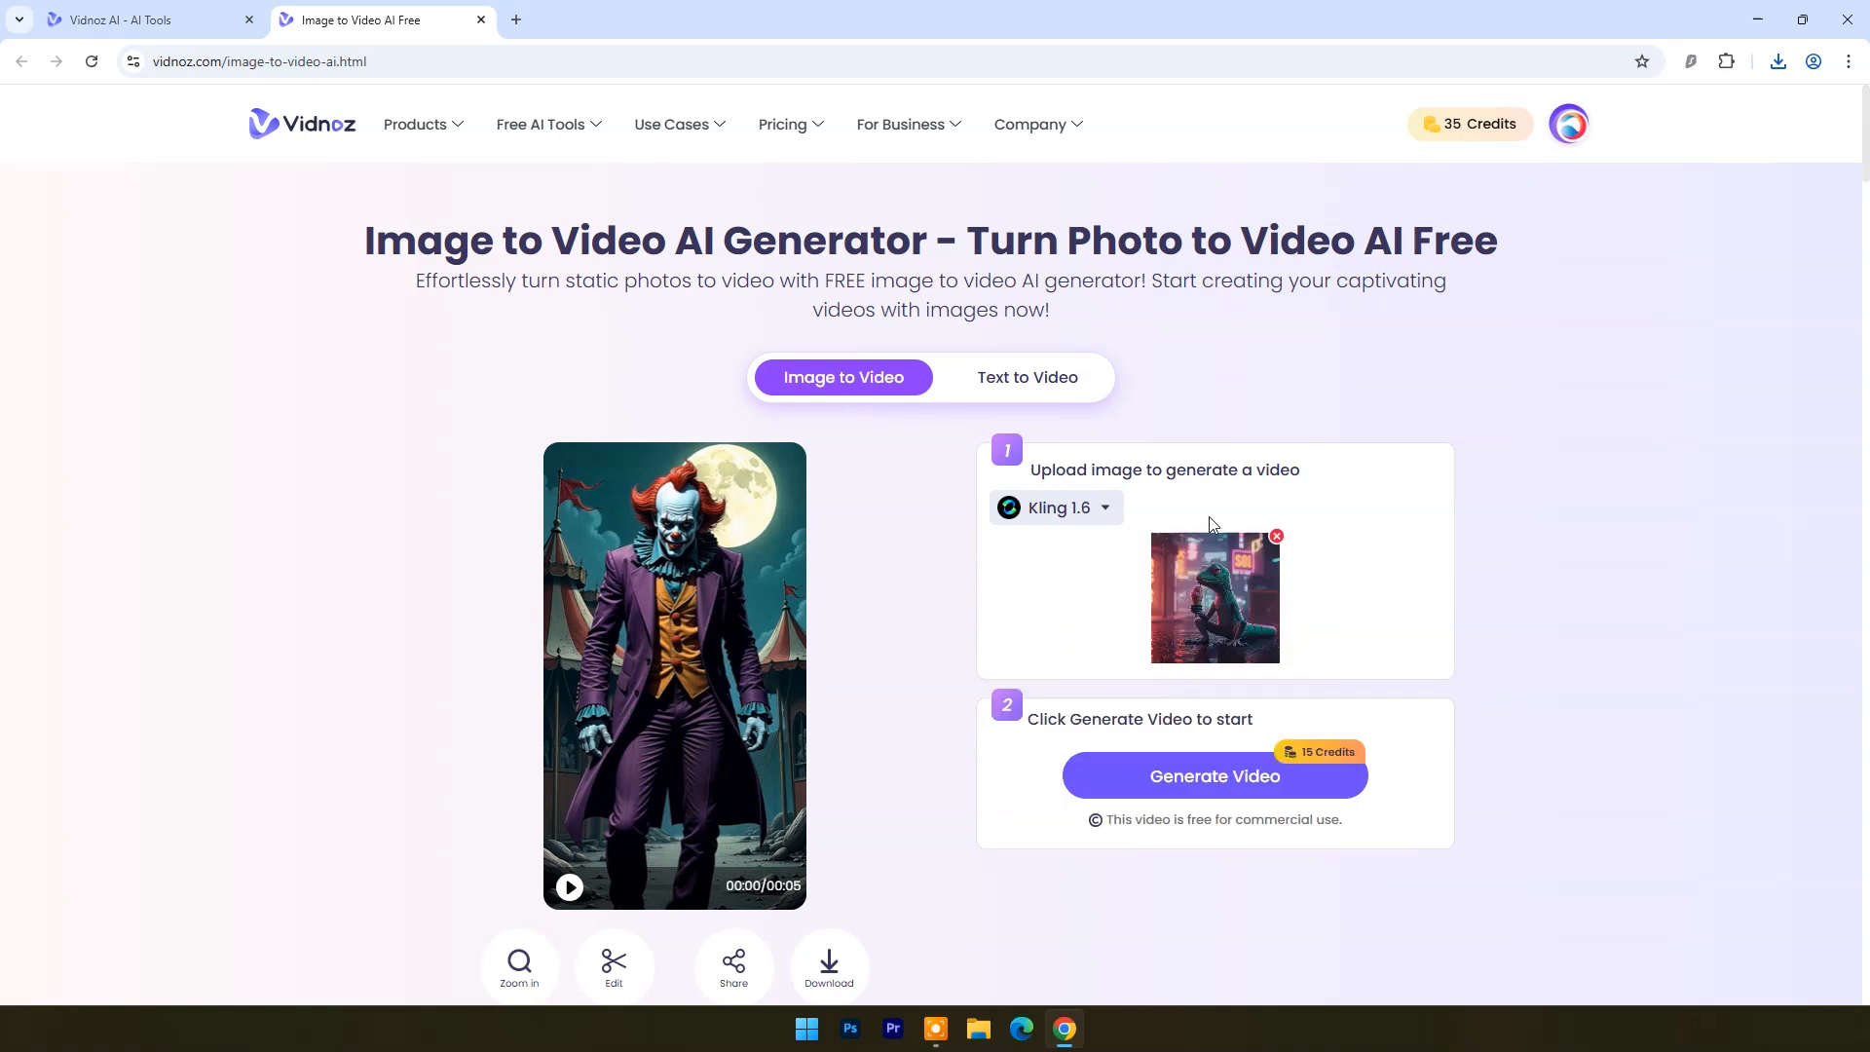
{"action": "left_click", "coordinate": [1215, 776]}
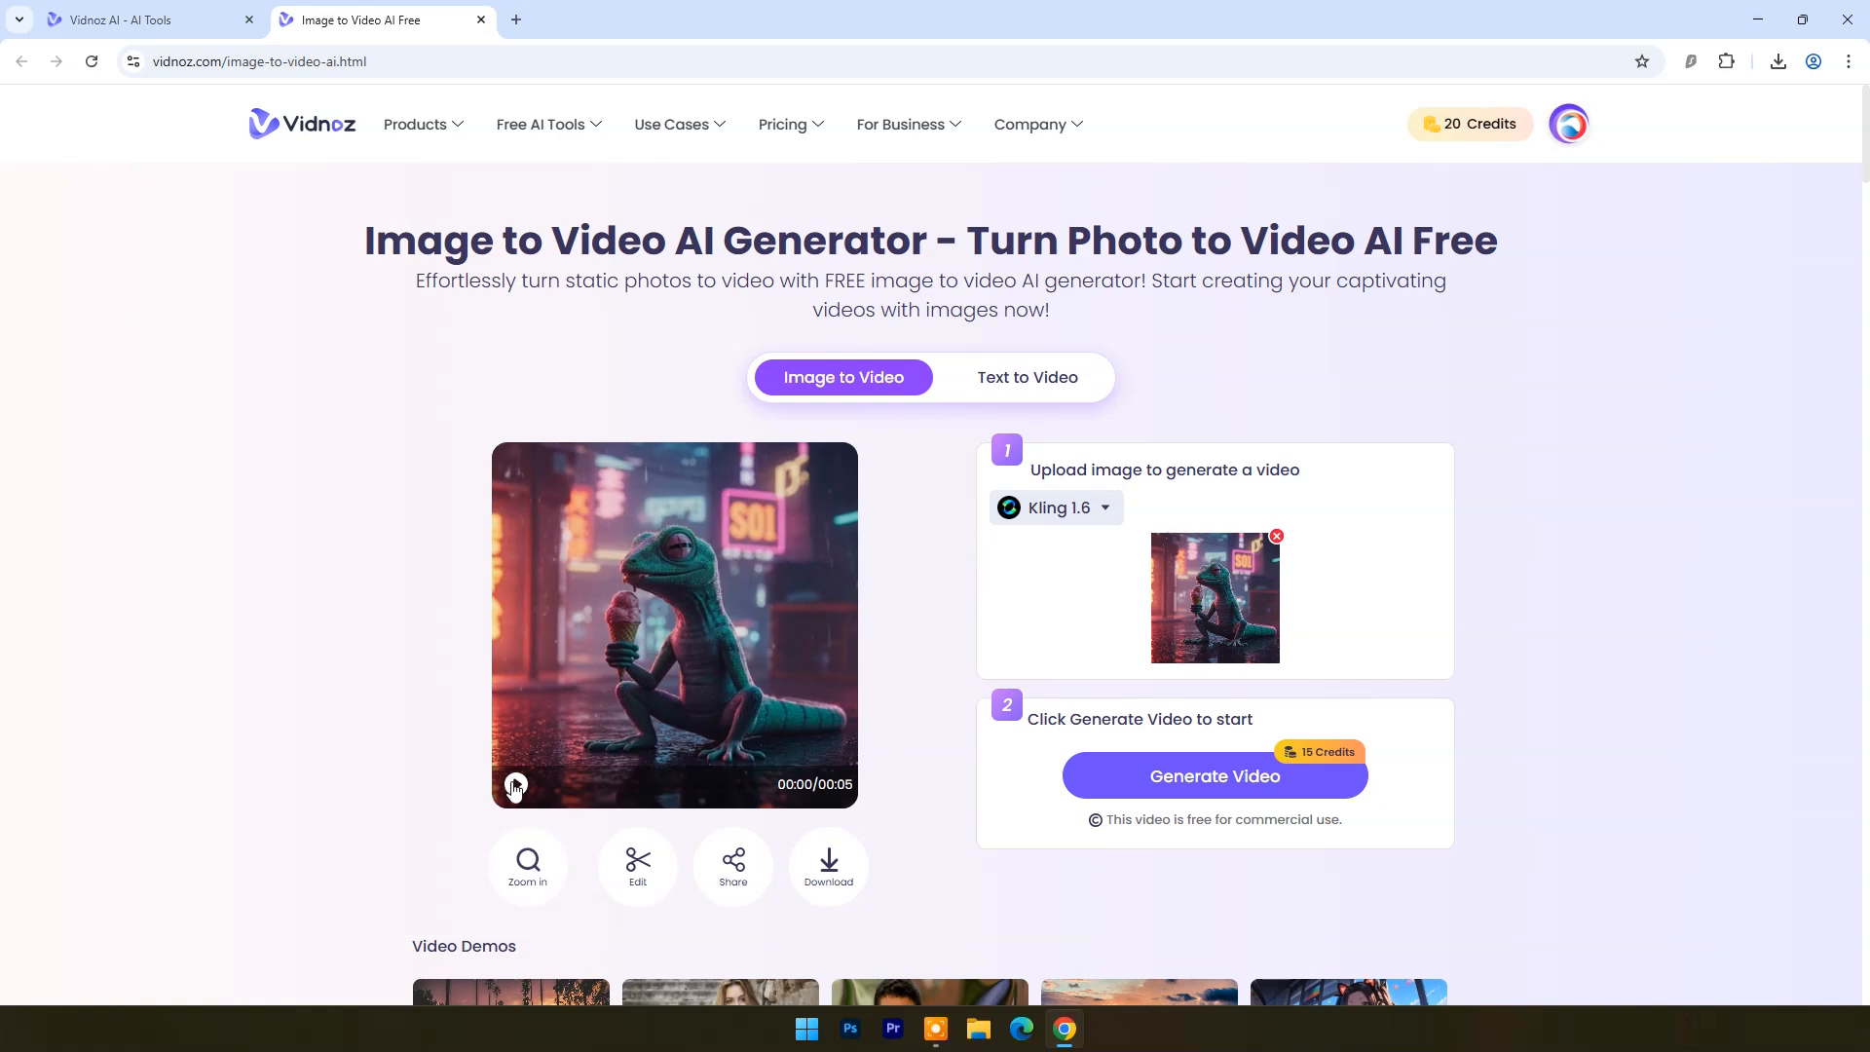
Step: Play the lizard video and download it from My Files as a 3.0 MB MP4
{"action": "left_click", "coordinate": [513, 788]}
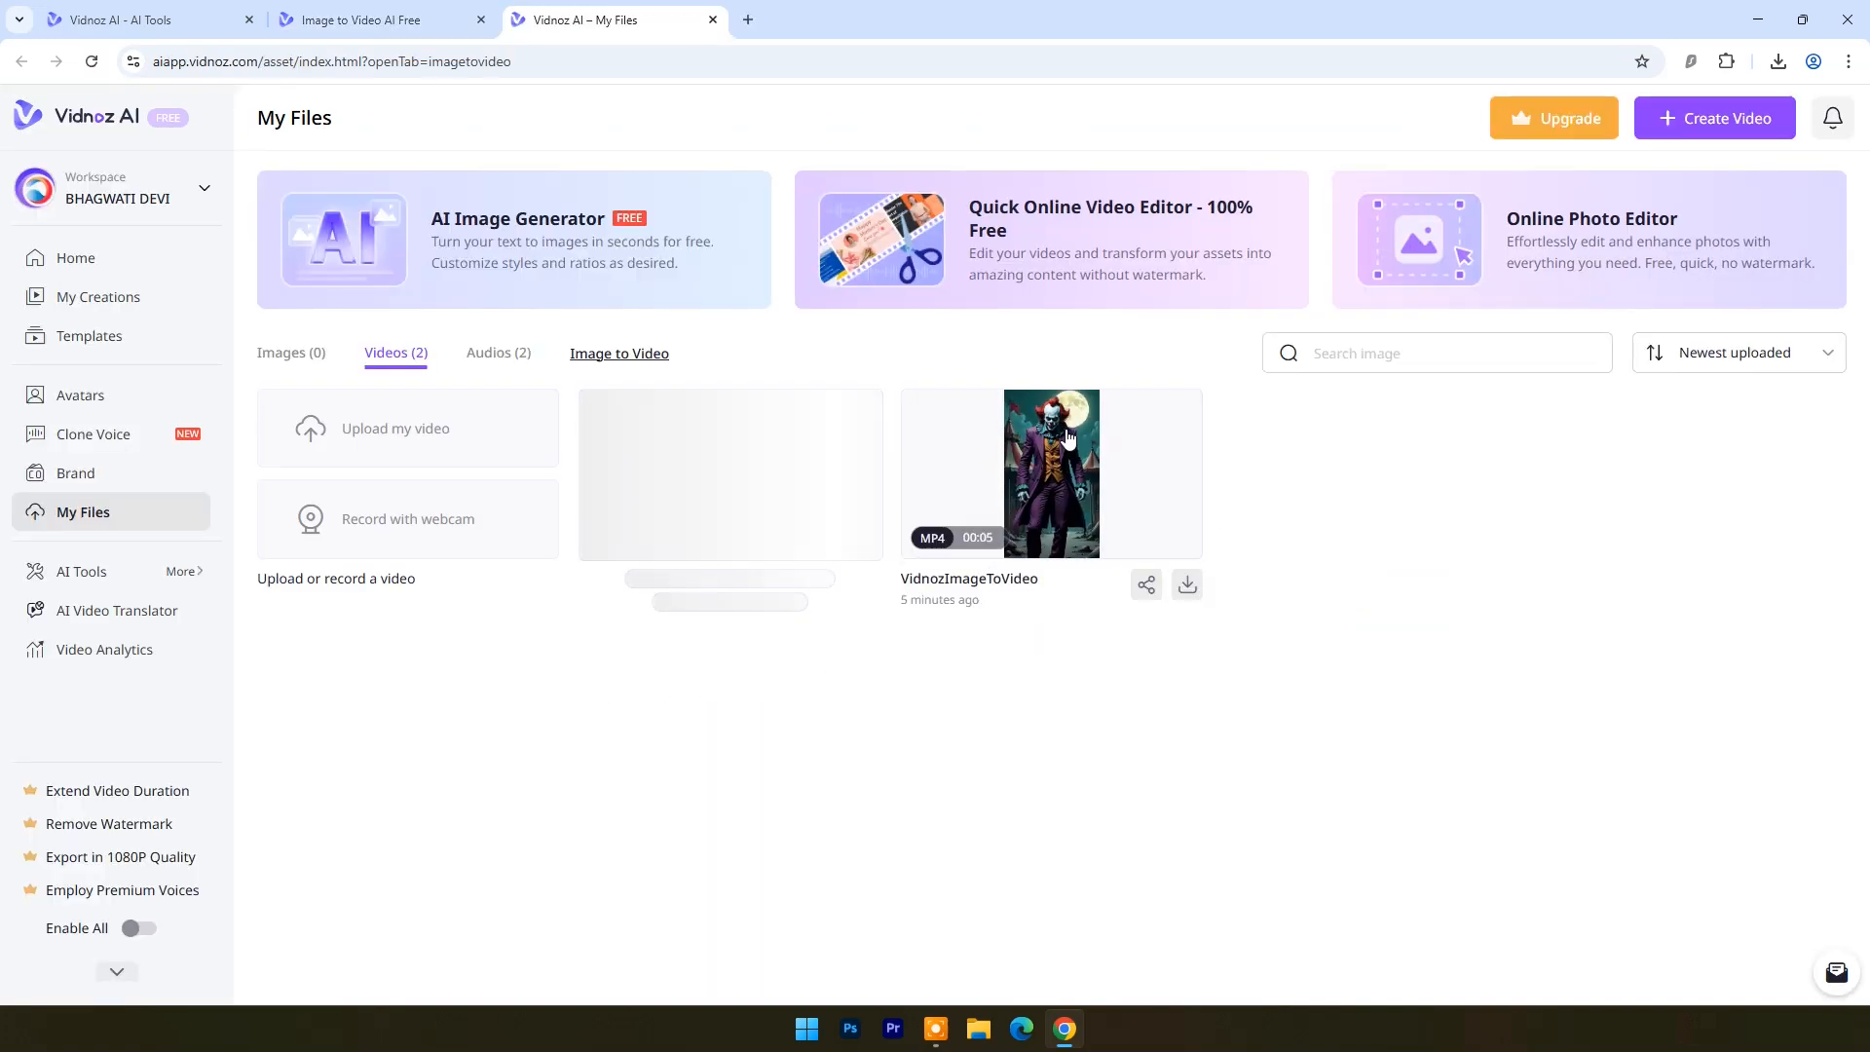
{"action": "left_click", "coordinate": [854, 413]}
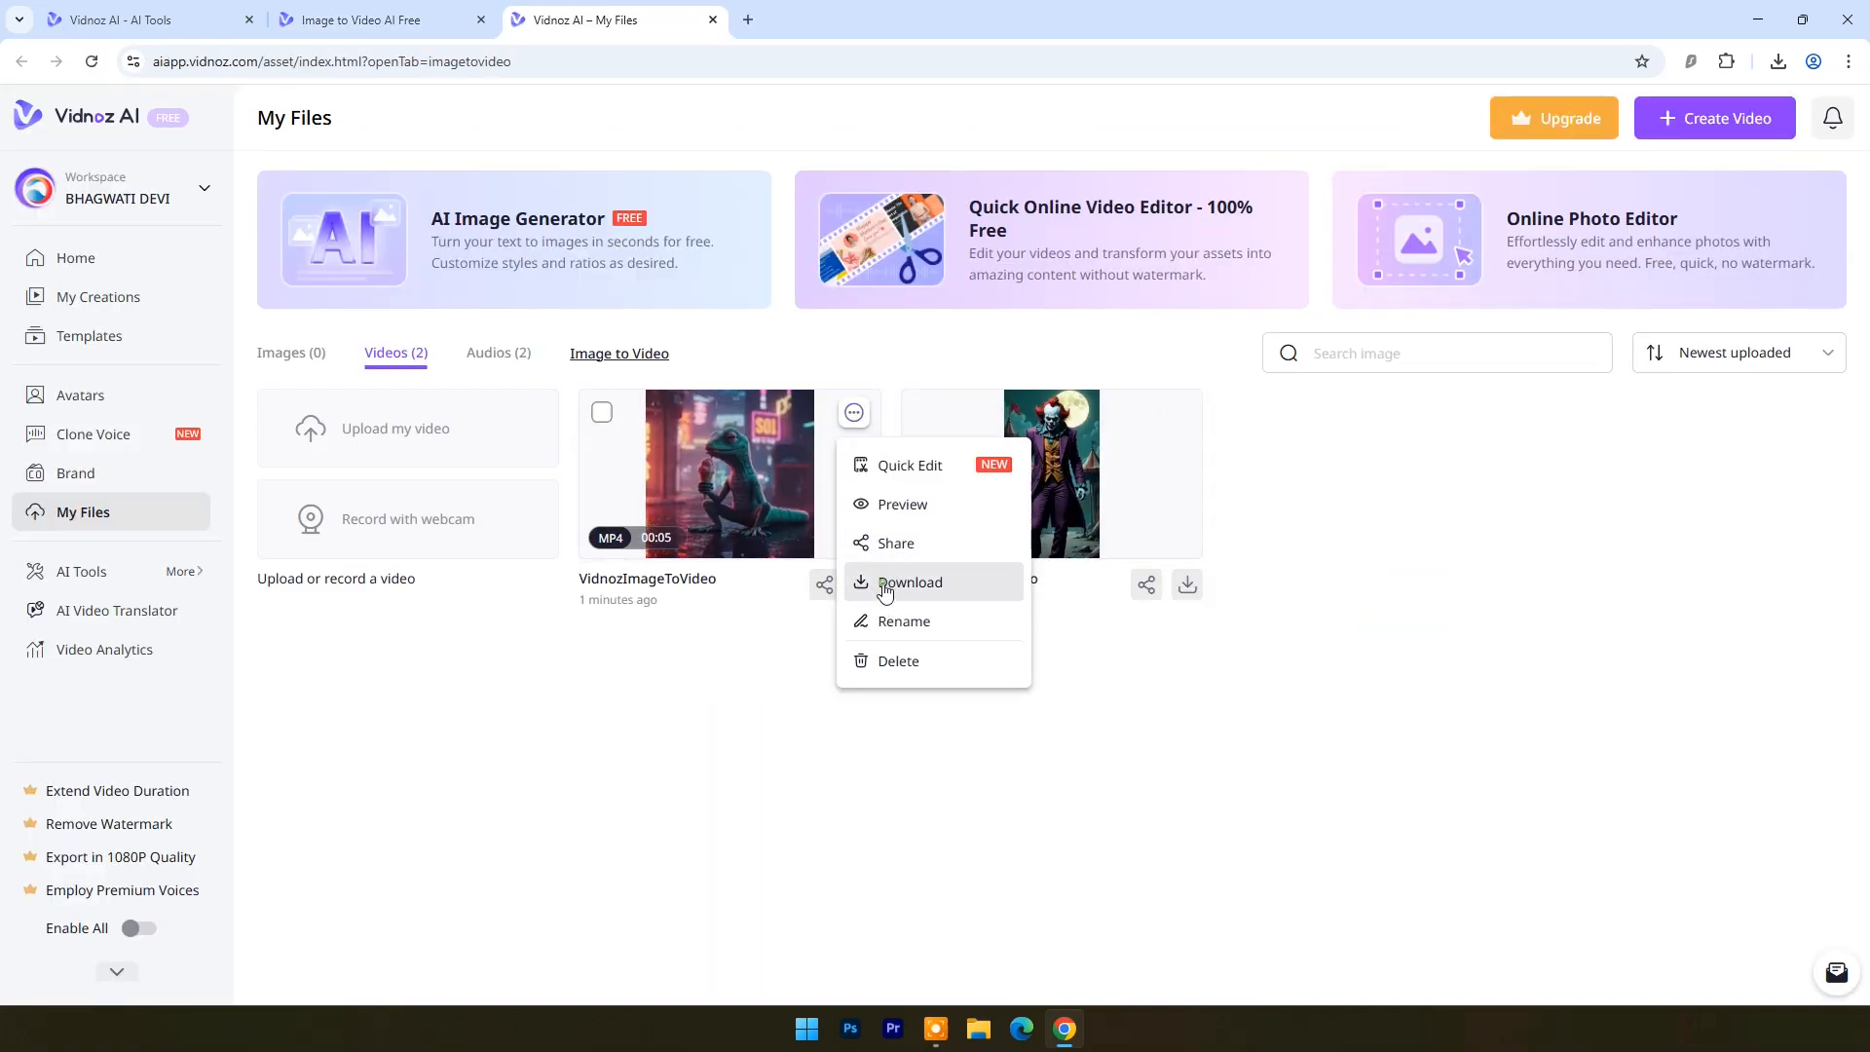
{"action": "left_click", "coordinate": [909, 583]}
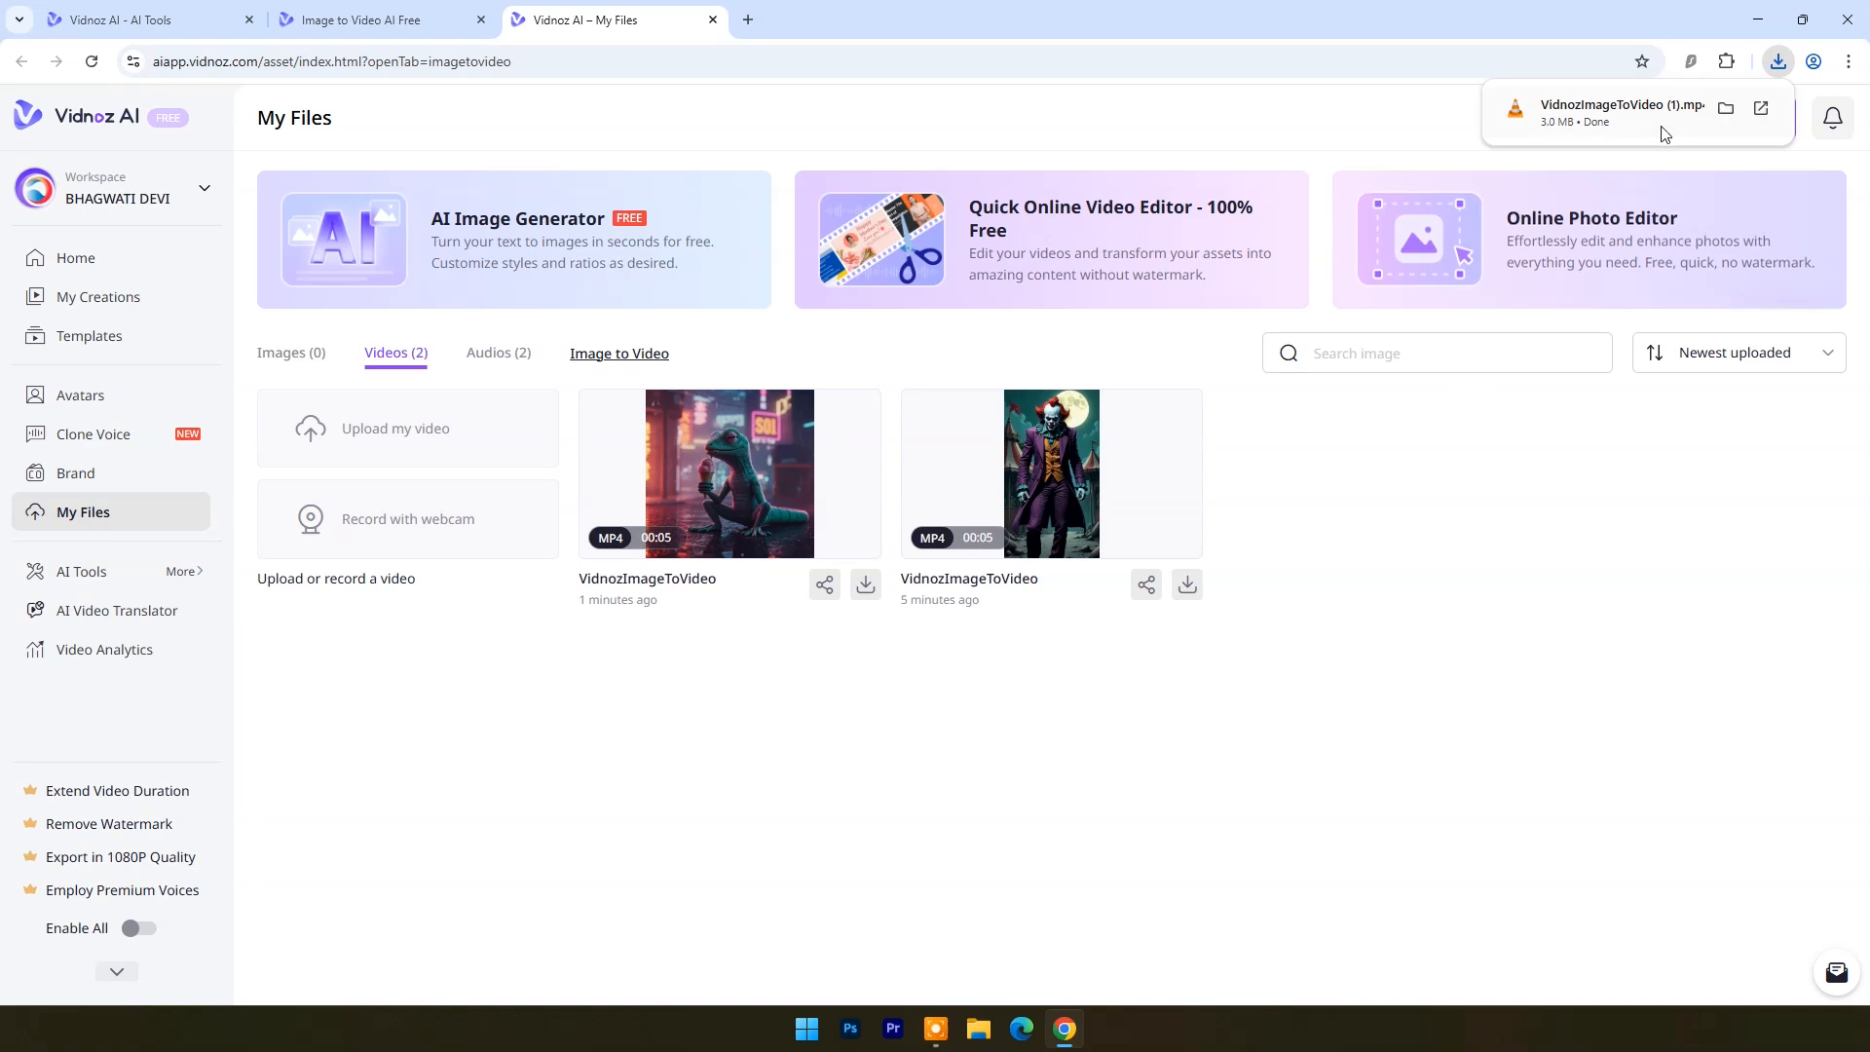
{"action": "left_click", "coordinate": [1622, 105]}
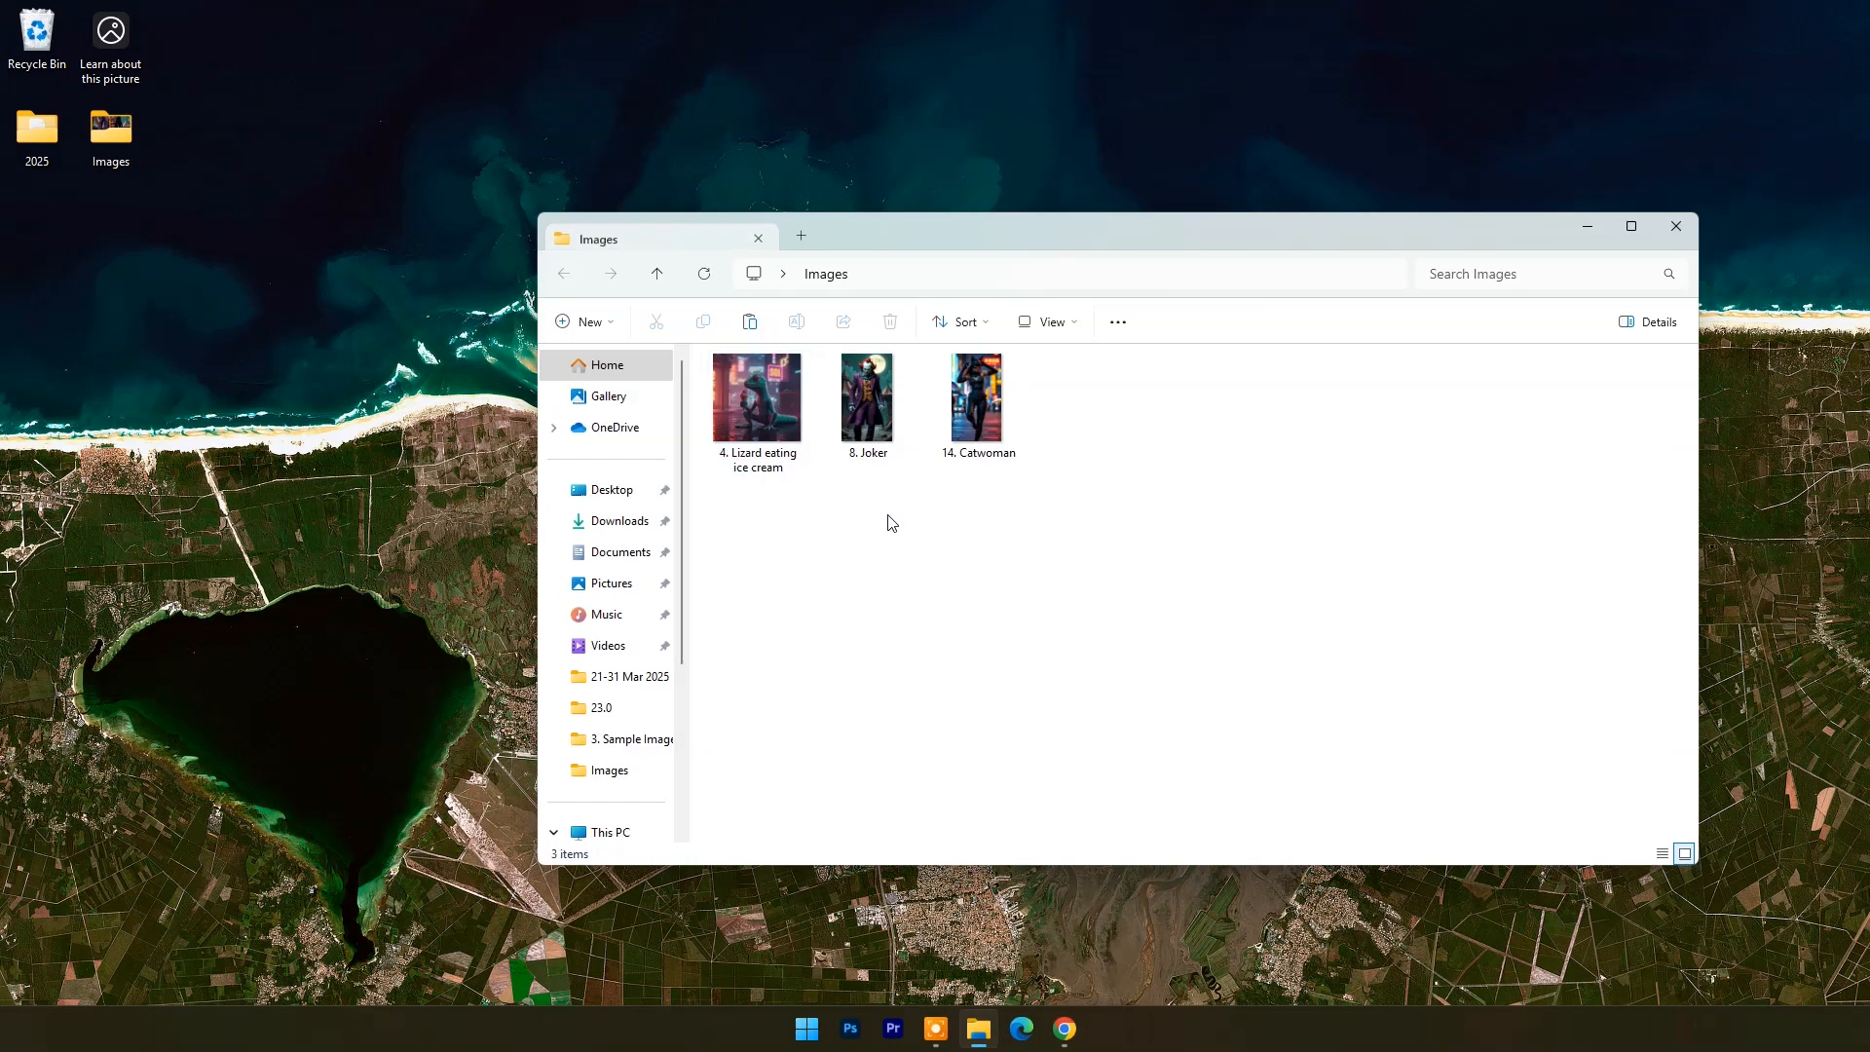
Step: Close the Images folder holding the lizard picture and bring Vidnoz back from the taskbar
{"action": "double_click", "coordinate": [757, 399]}
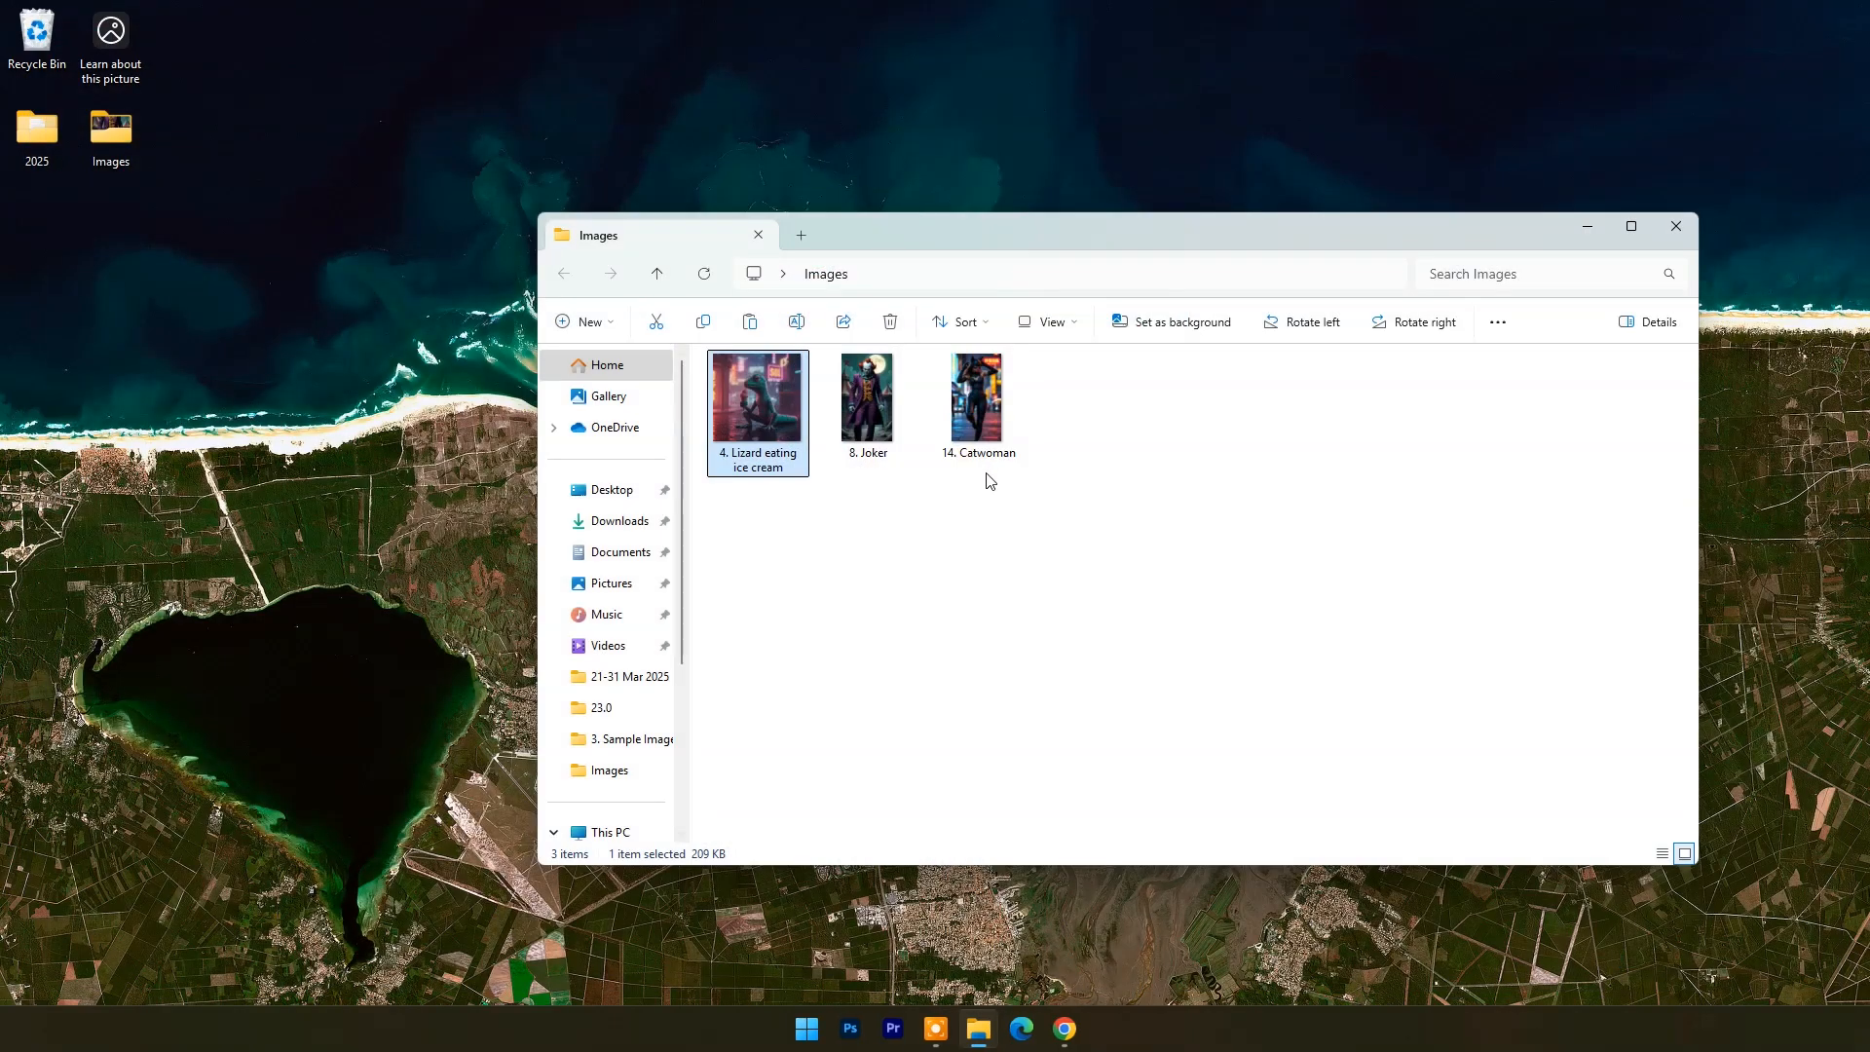
{"action": "left_click", "coordinate": [1675, 225]}
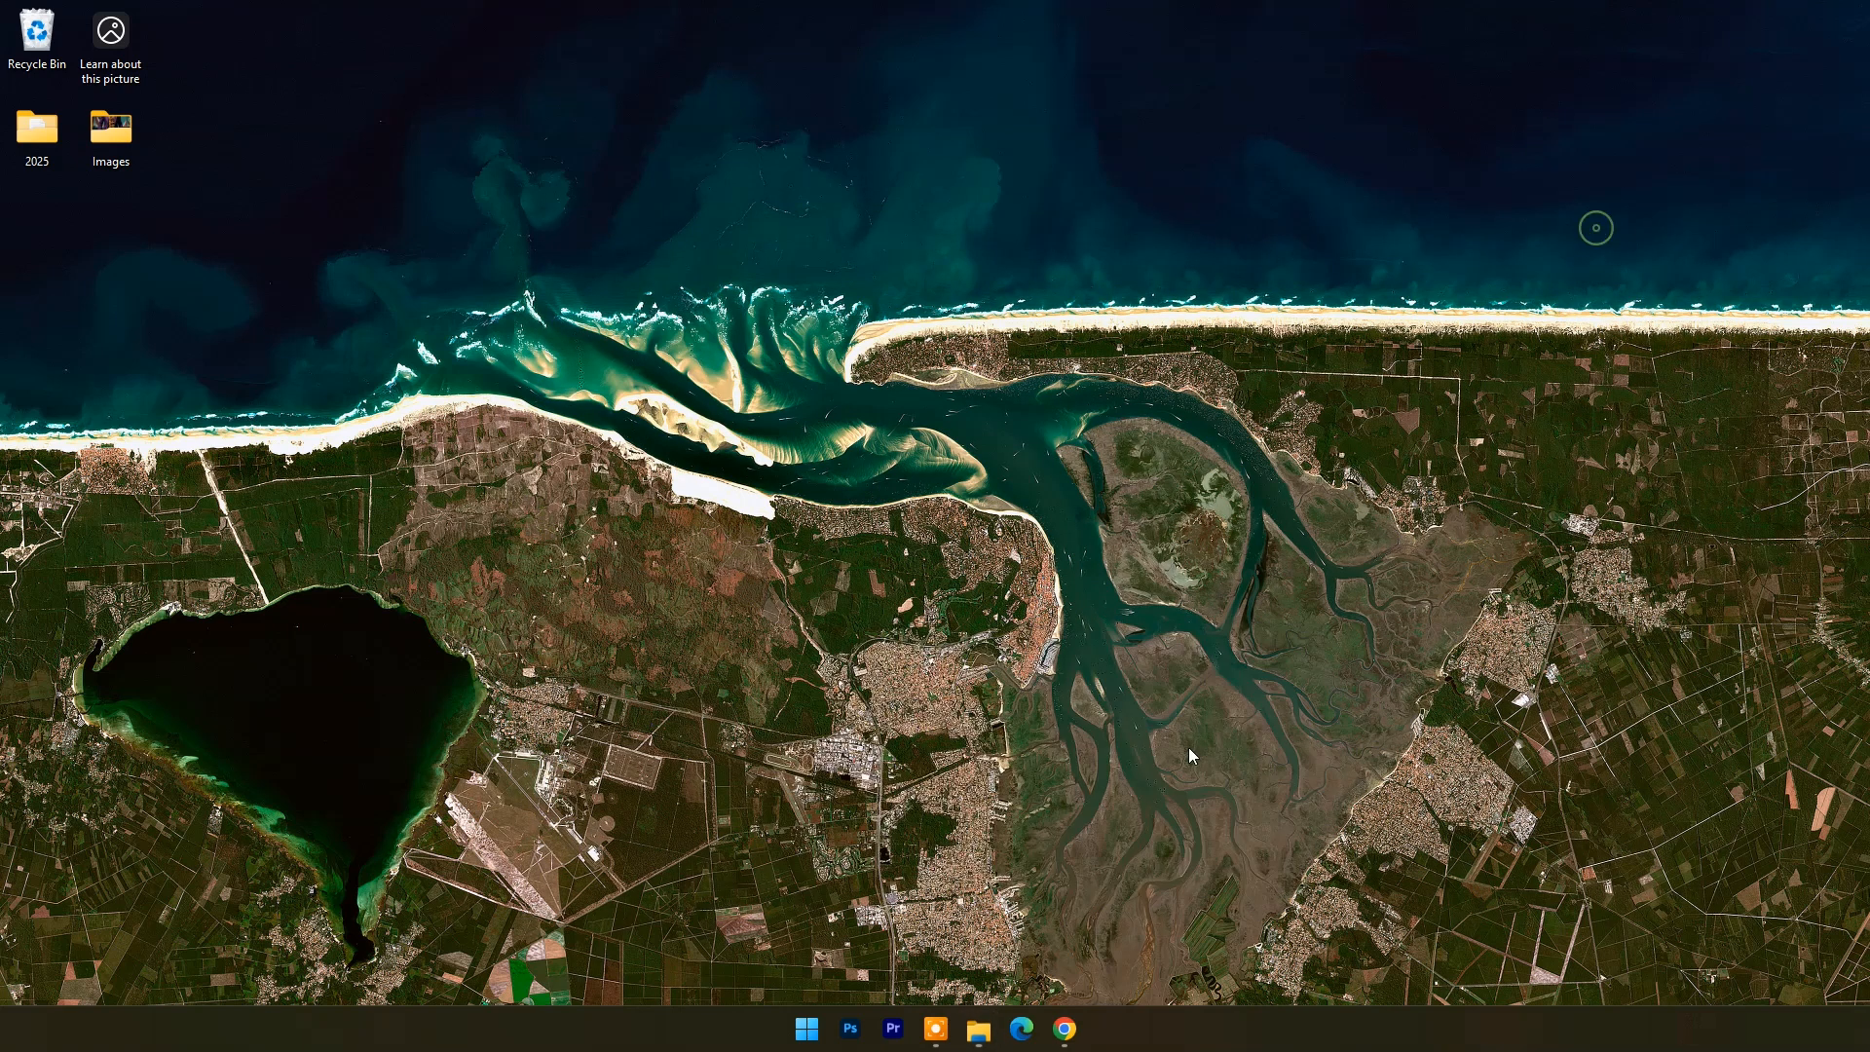
{"action": "left_click", "coordinate": [1062, 1028]}
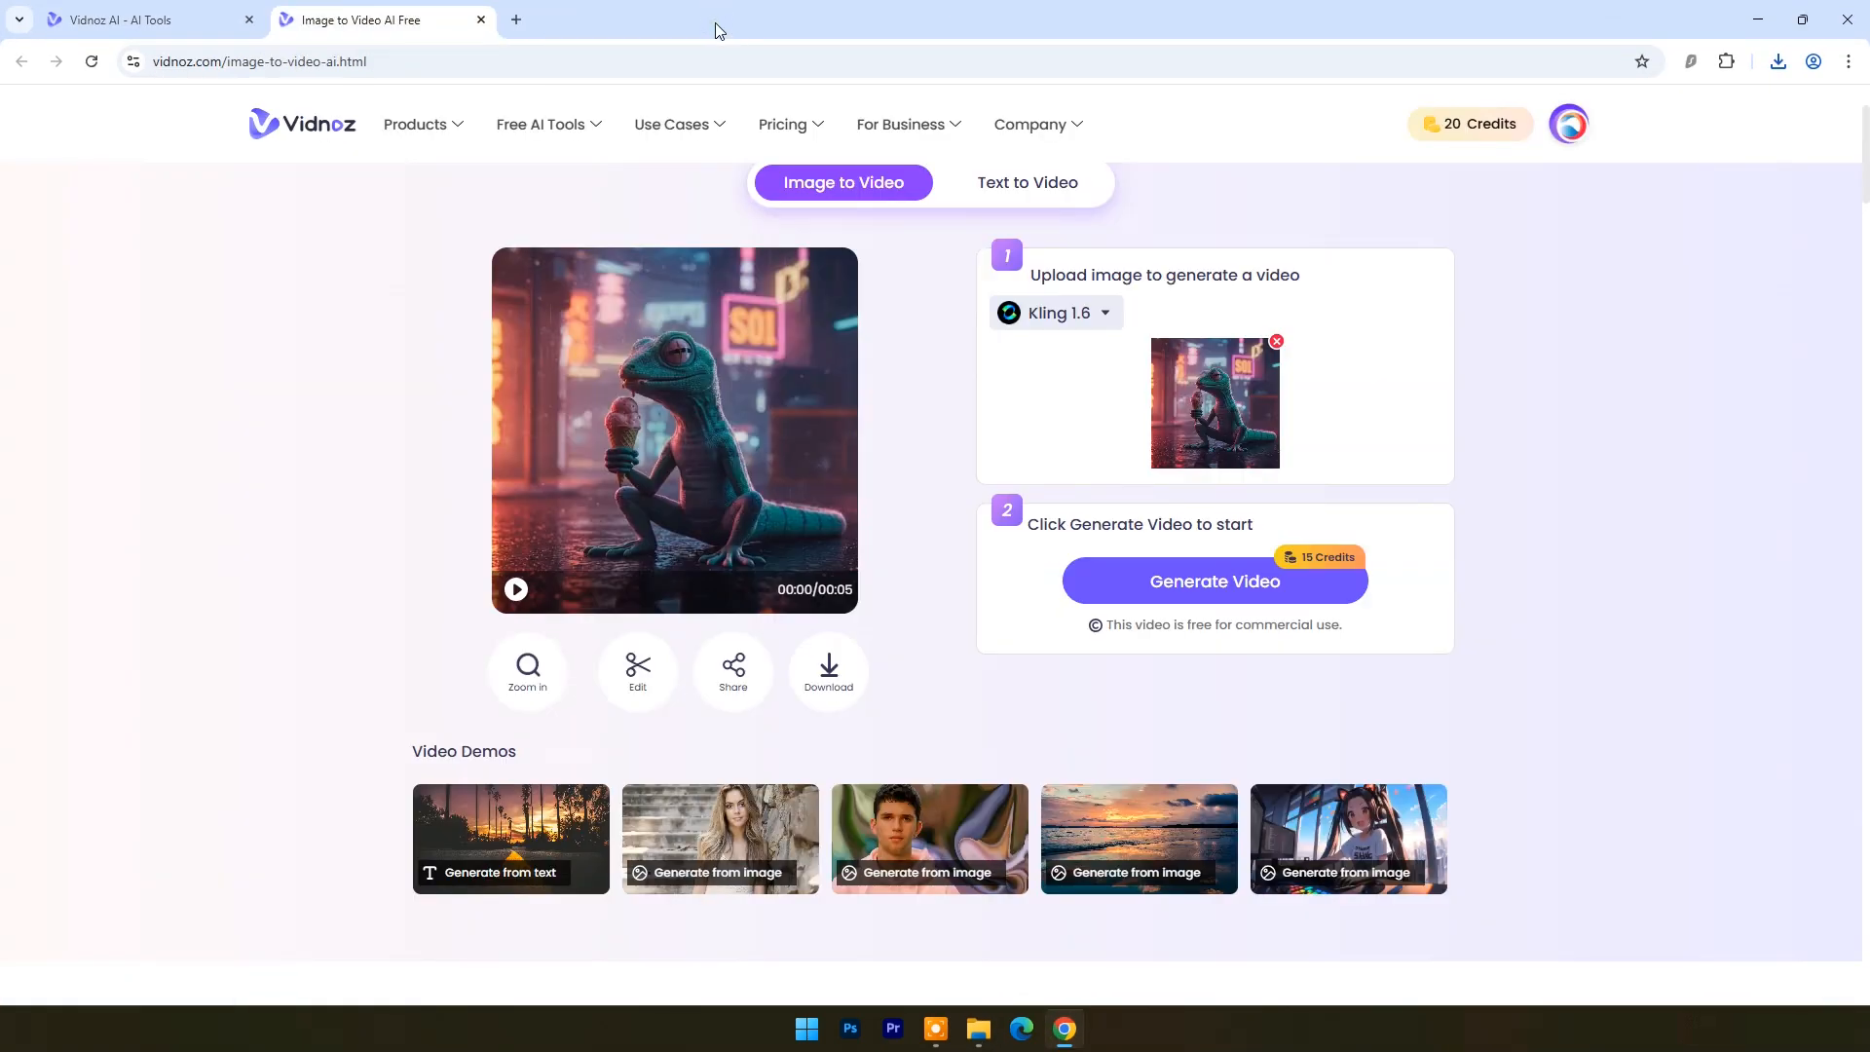
Step: Open Vidnoz's Free AI Tools menu to reach Text to Video
{"action": "left_click", "coordinate": [542, 124]}
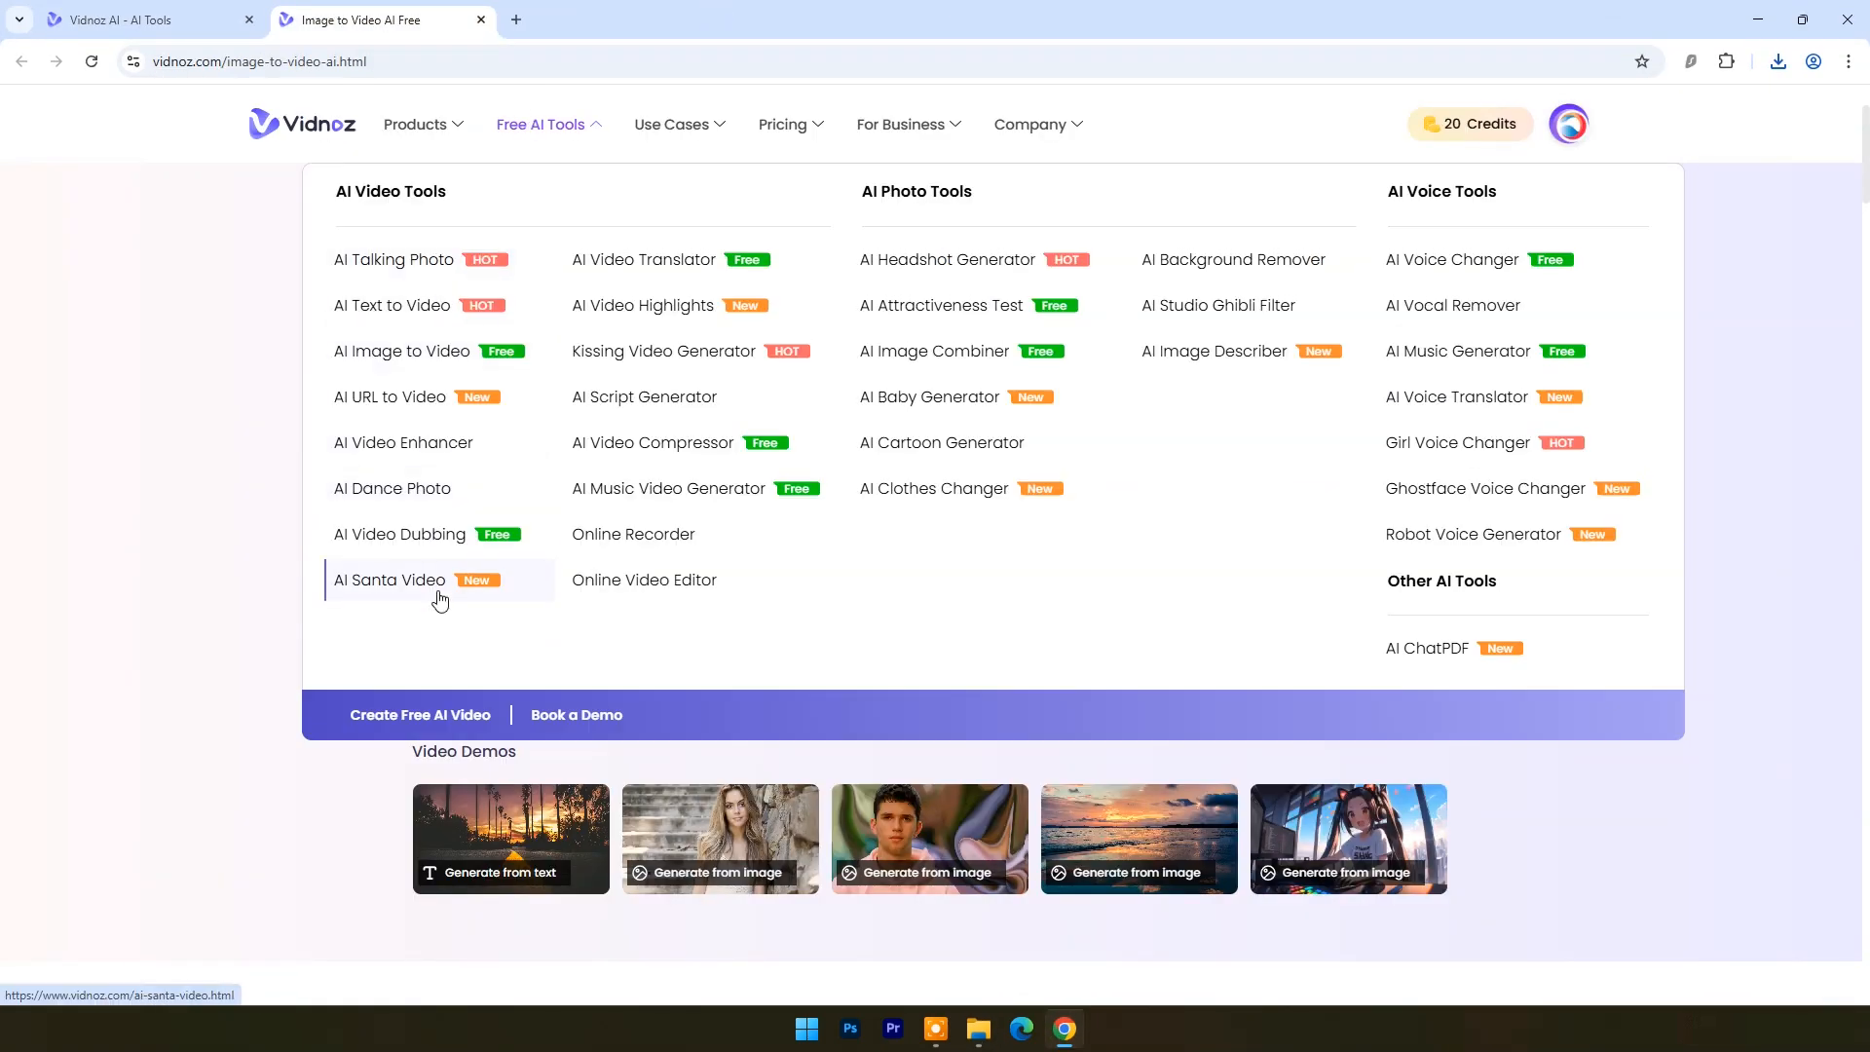
{"action": "mouse_move", "coordinate": [924, 535]}
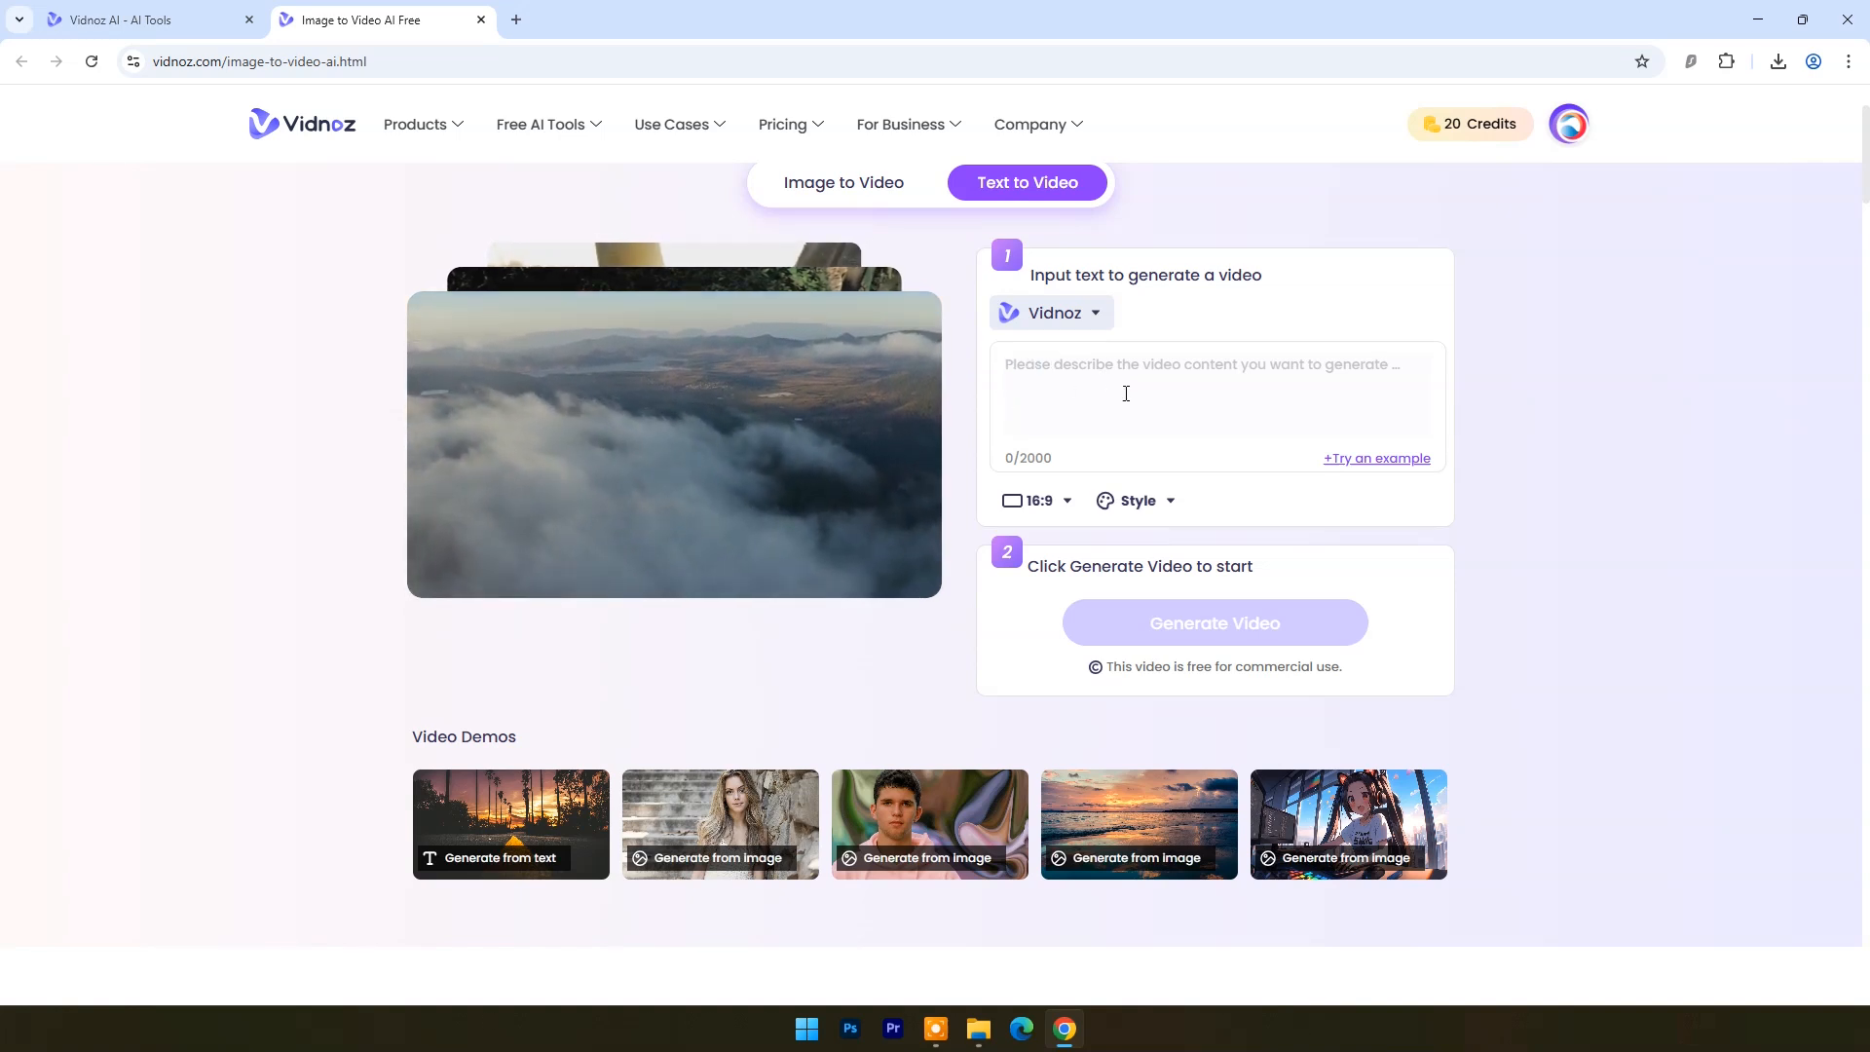
Step: Generate the four-second moonlit lake clip from the full-moon prompt and open it in My Files
{"action": "left_click", "coordinate": [1376, 458]}
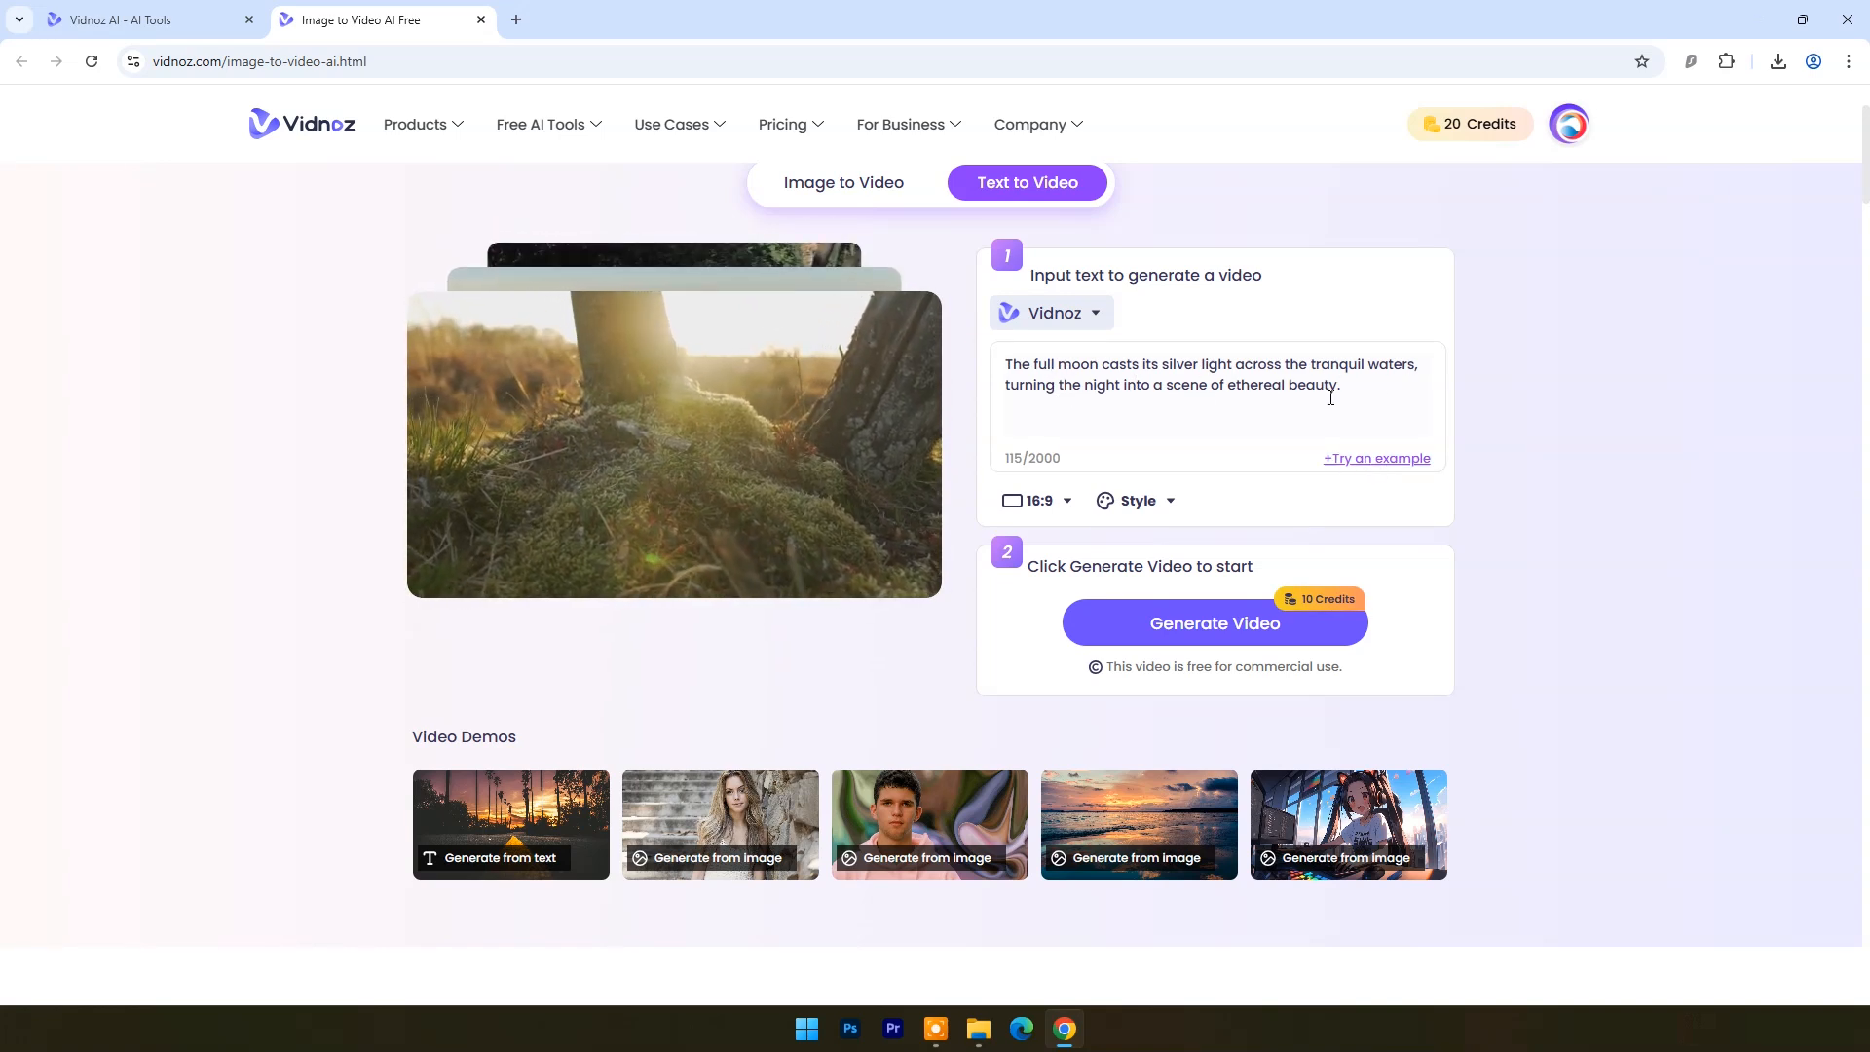
{"action": "left_click", "coordinate": [1050, 313]}
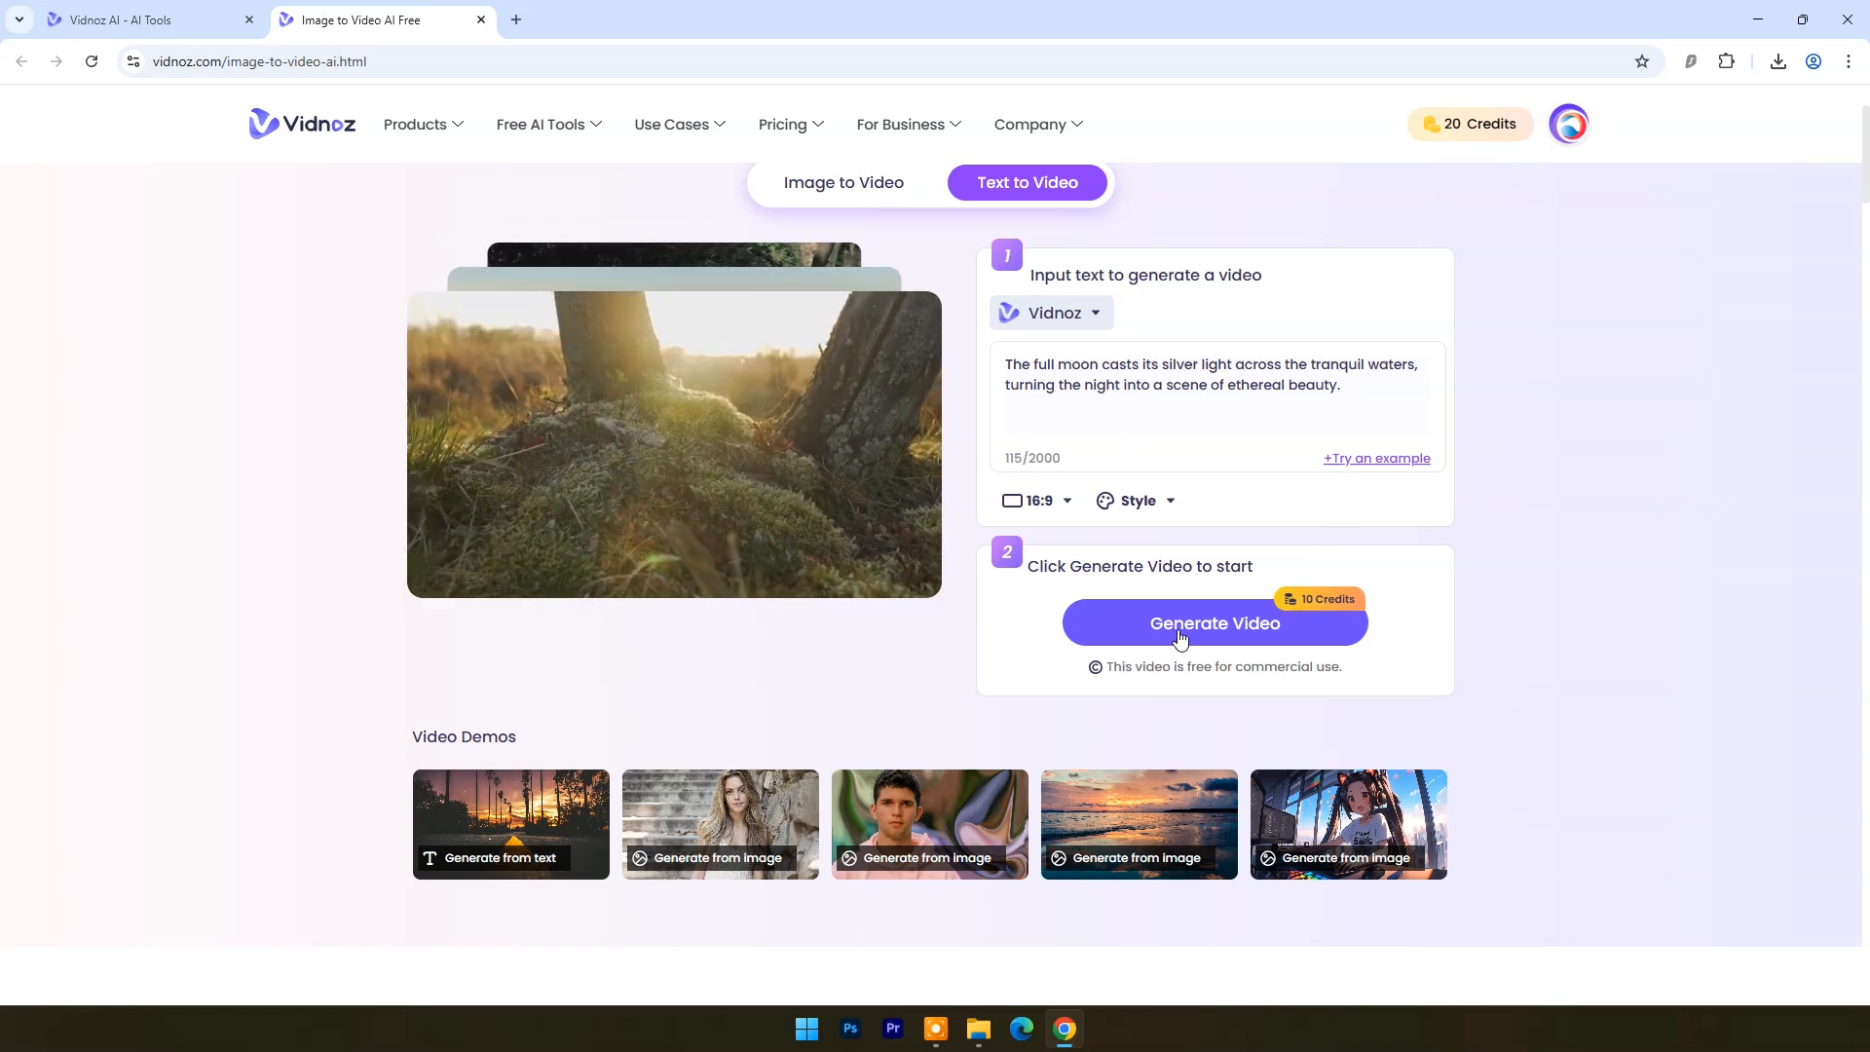
{"action": "left_click", "coordinate": [1215, 623]}
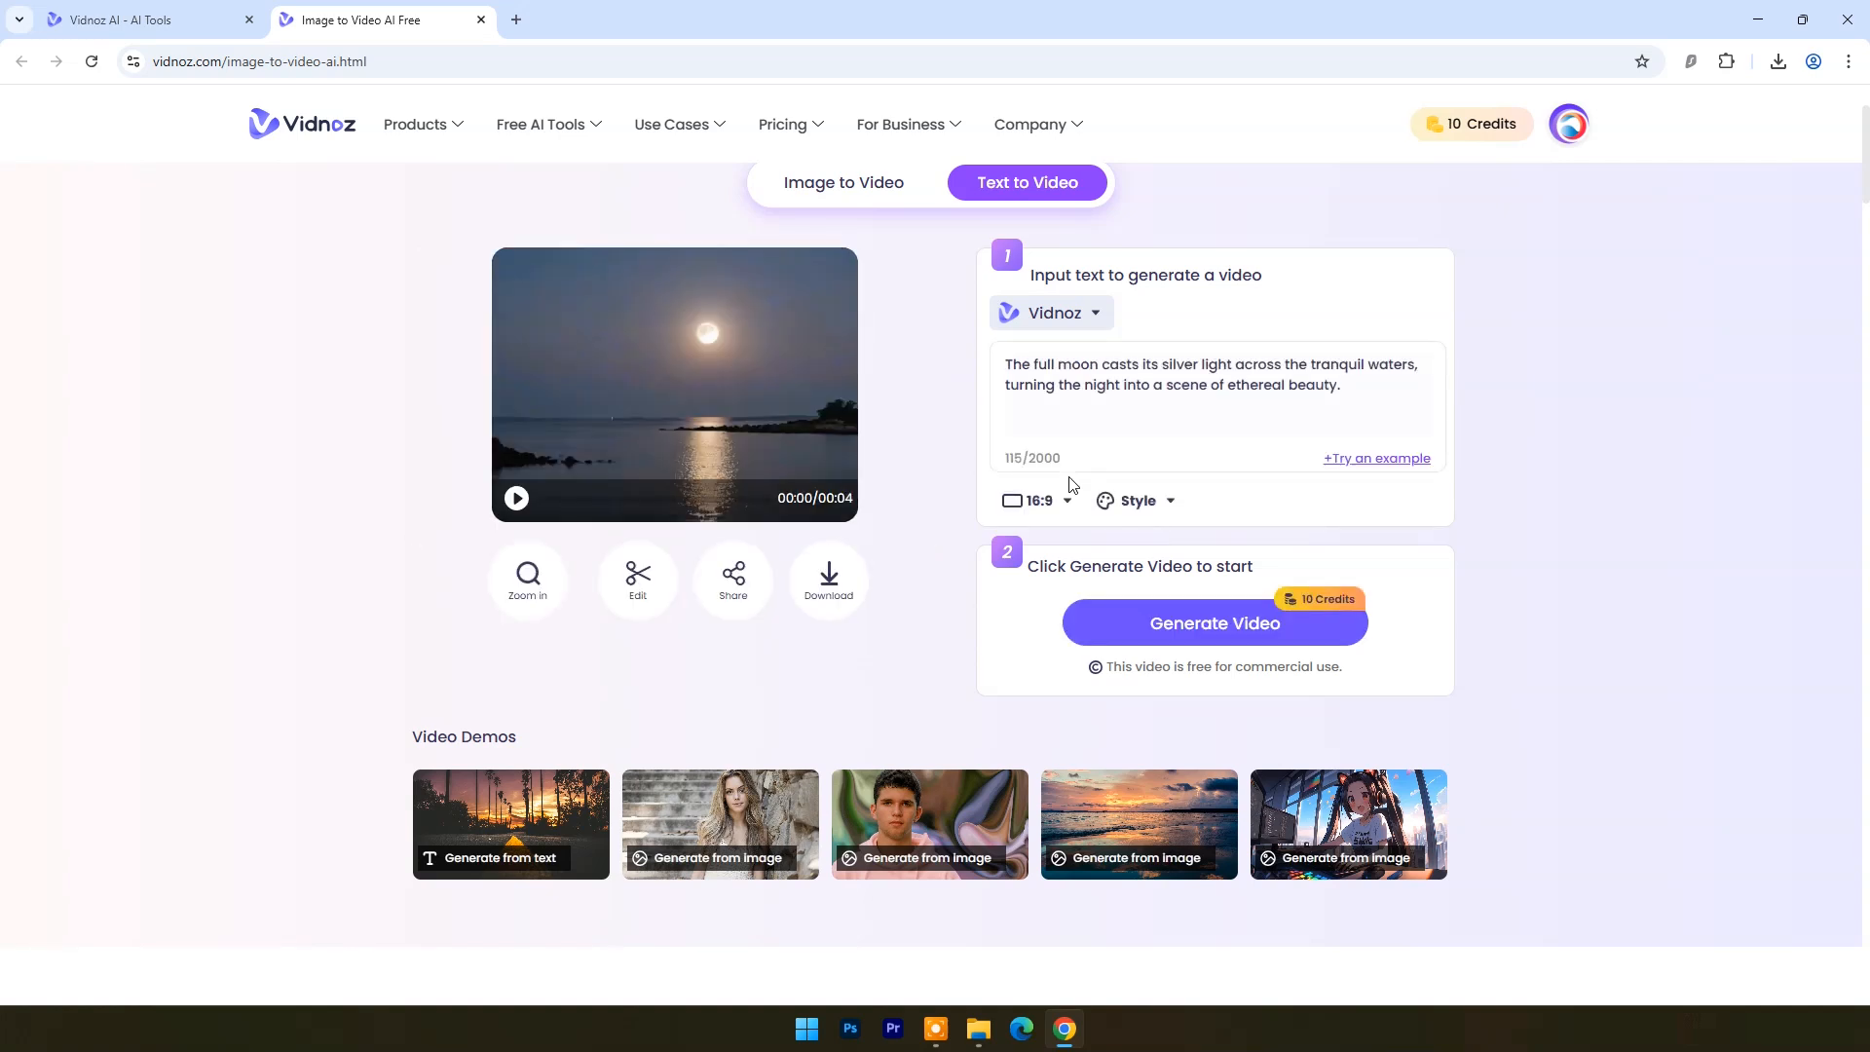
{"action": "left_click", "coordinate": [516, 498]}
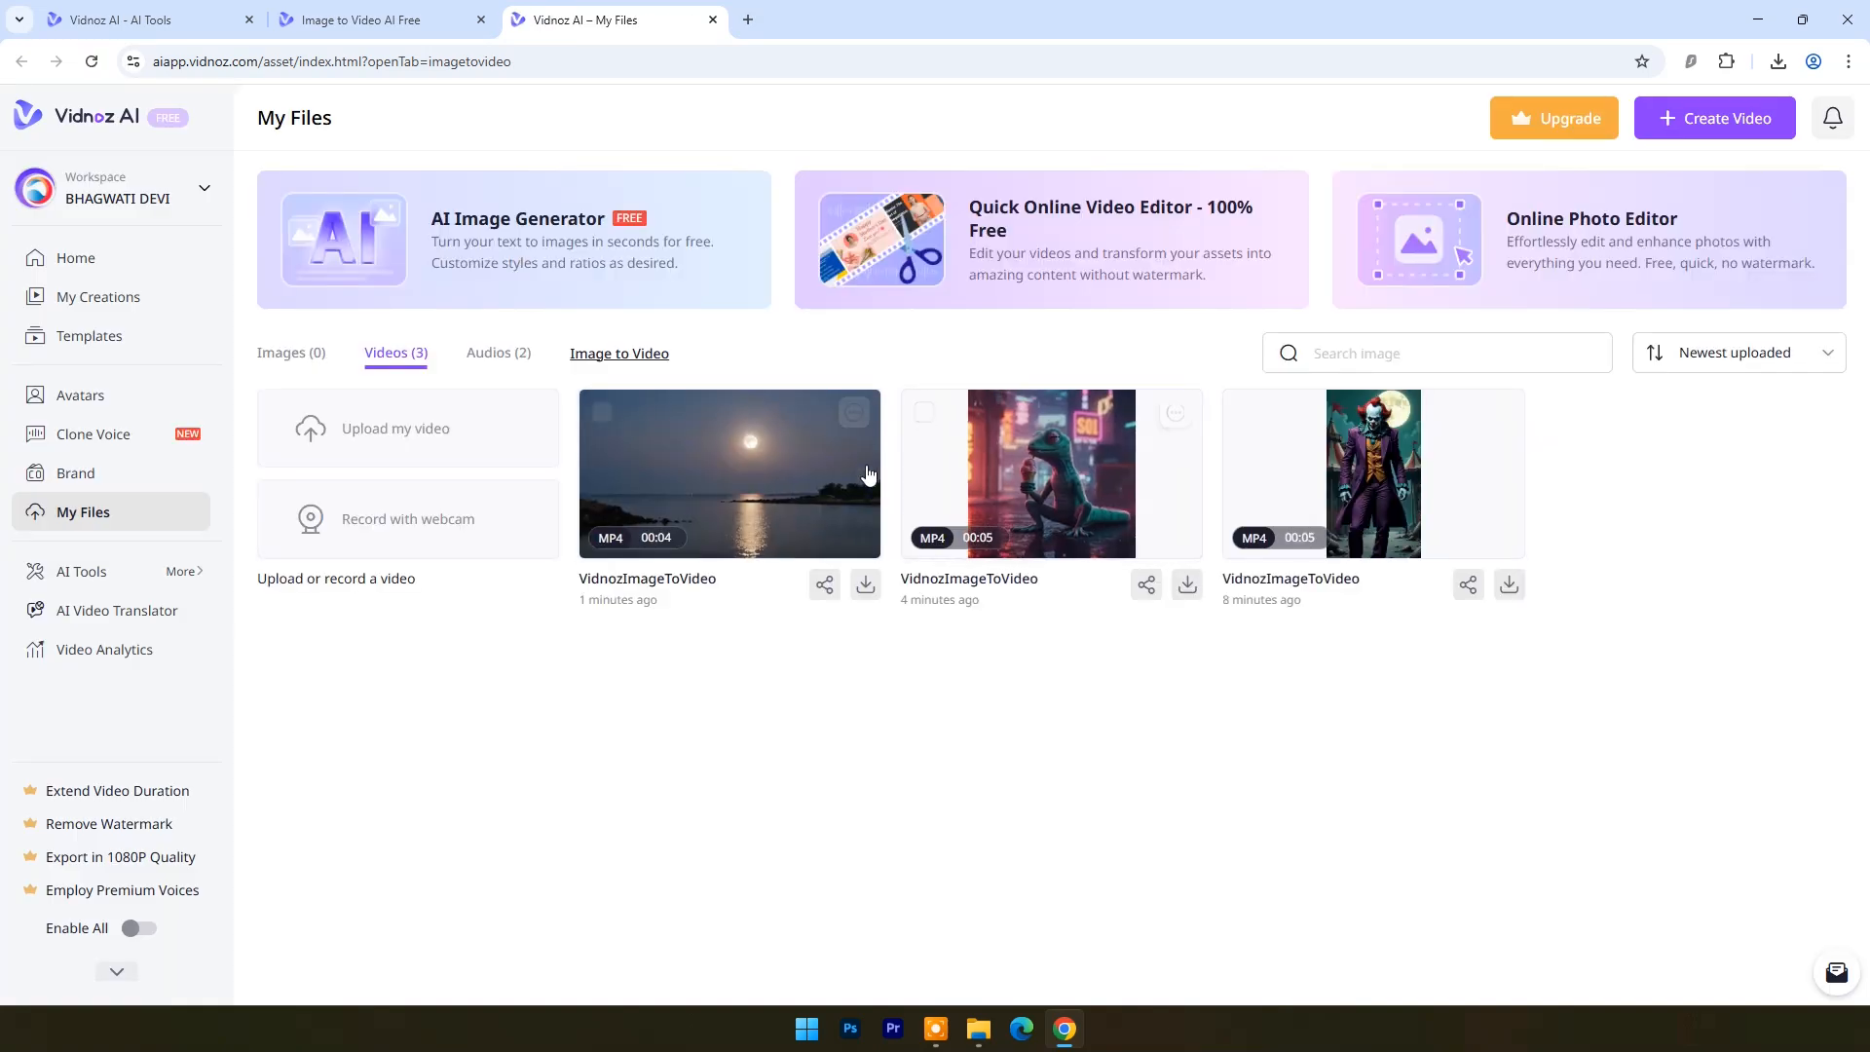
Step: Play back the 1024x576 moonlit lake MP4, then close the My Files tab
{"action": "left_click", "coordinate": [729, 472]}
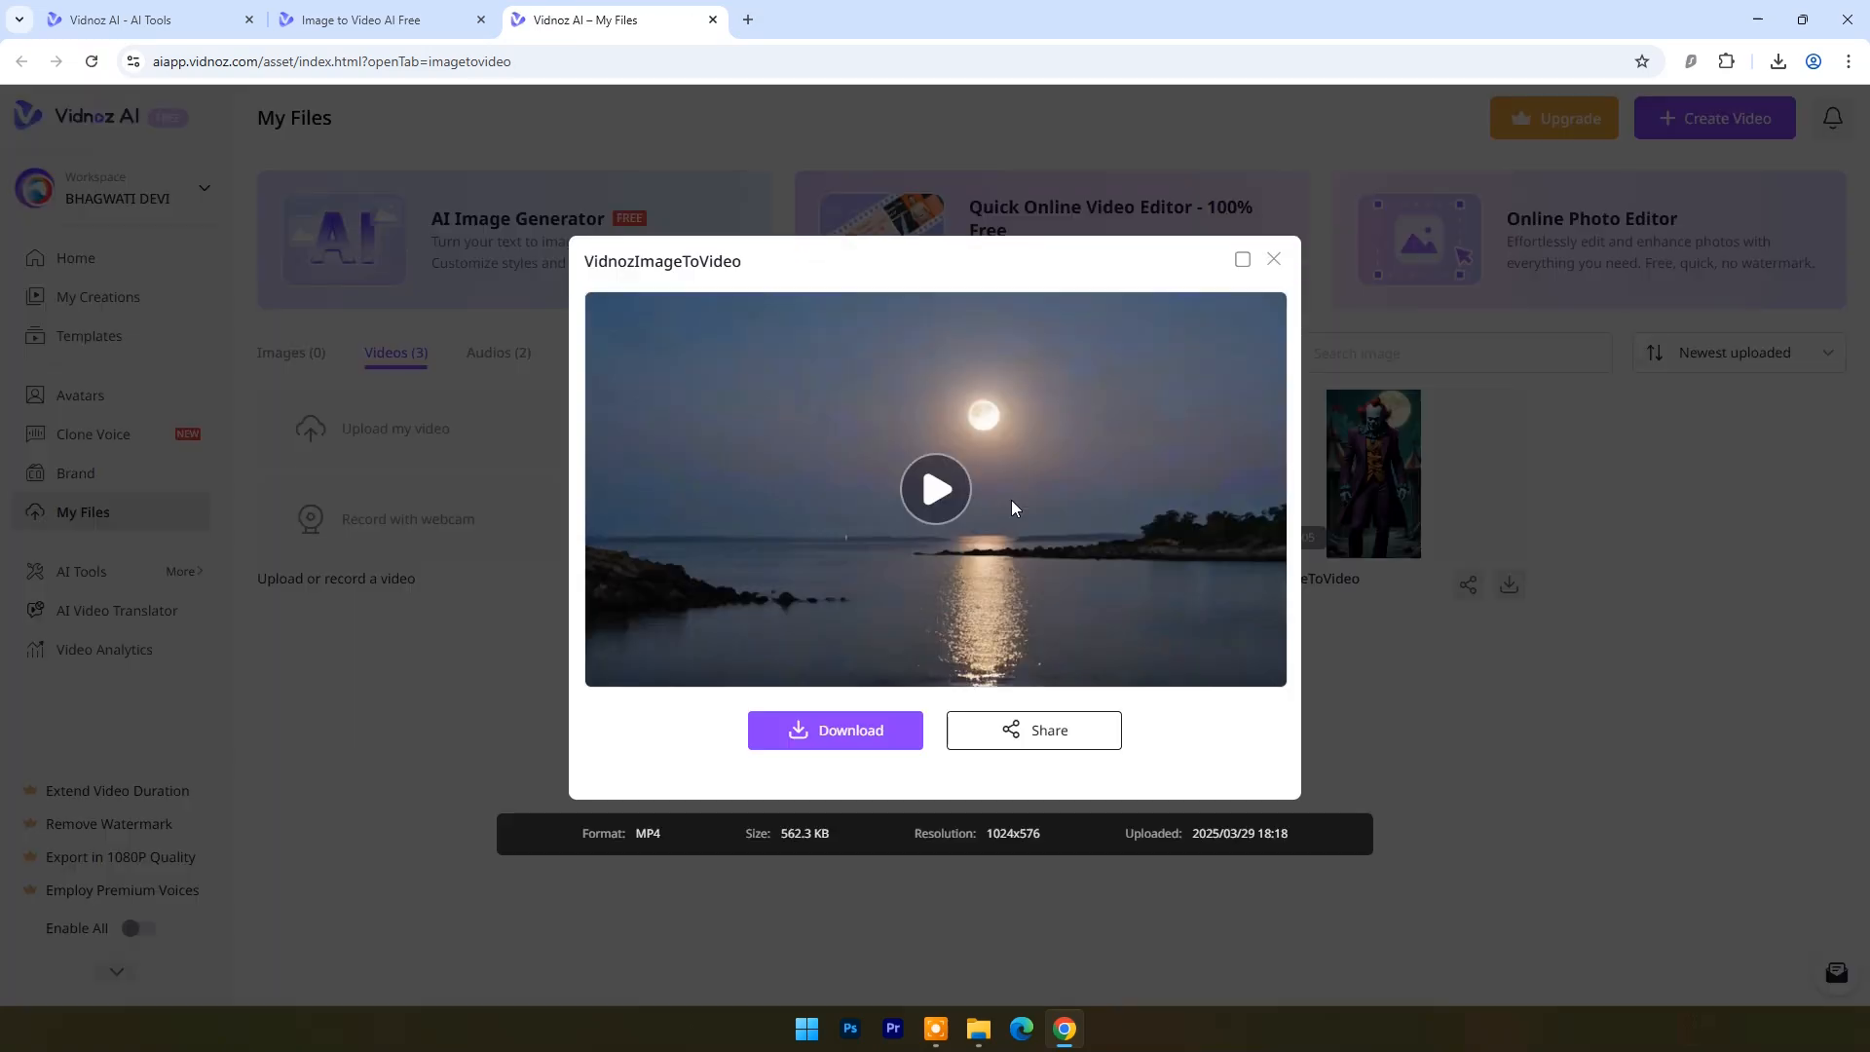
{"action": "left_click", "coordinate": [935, 488]}
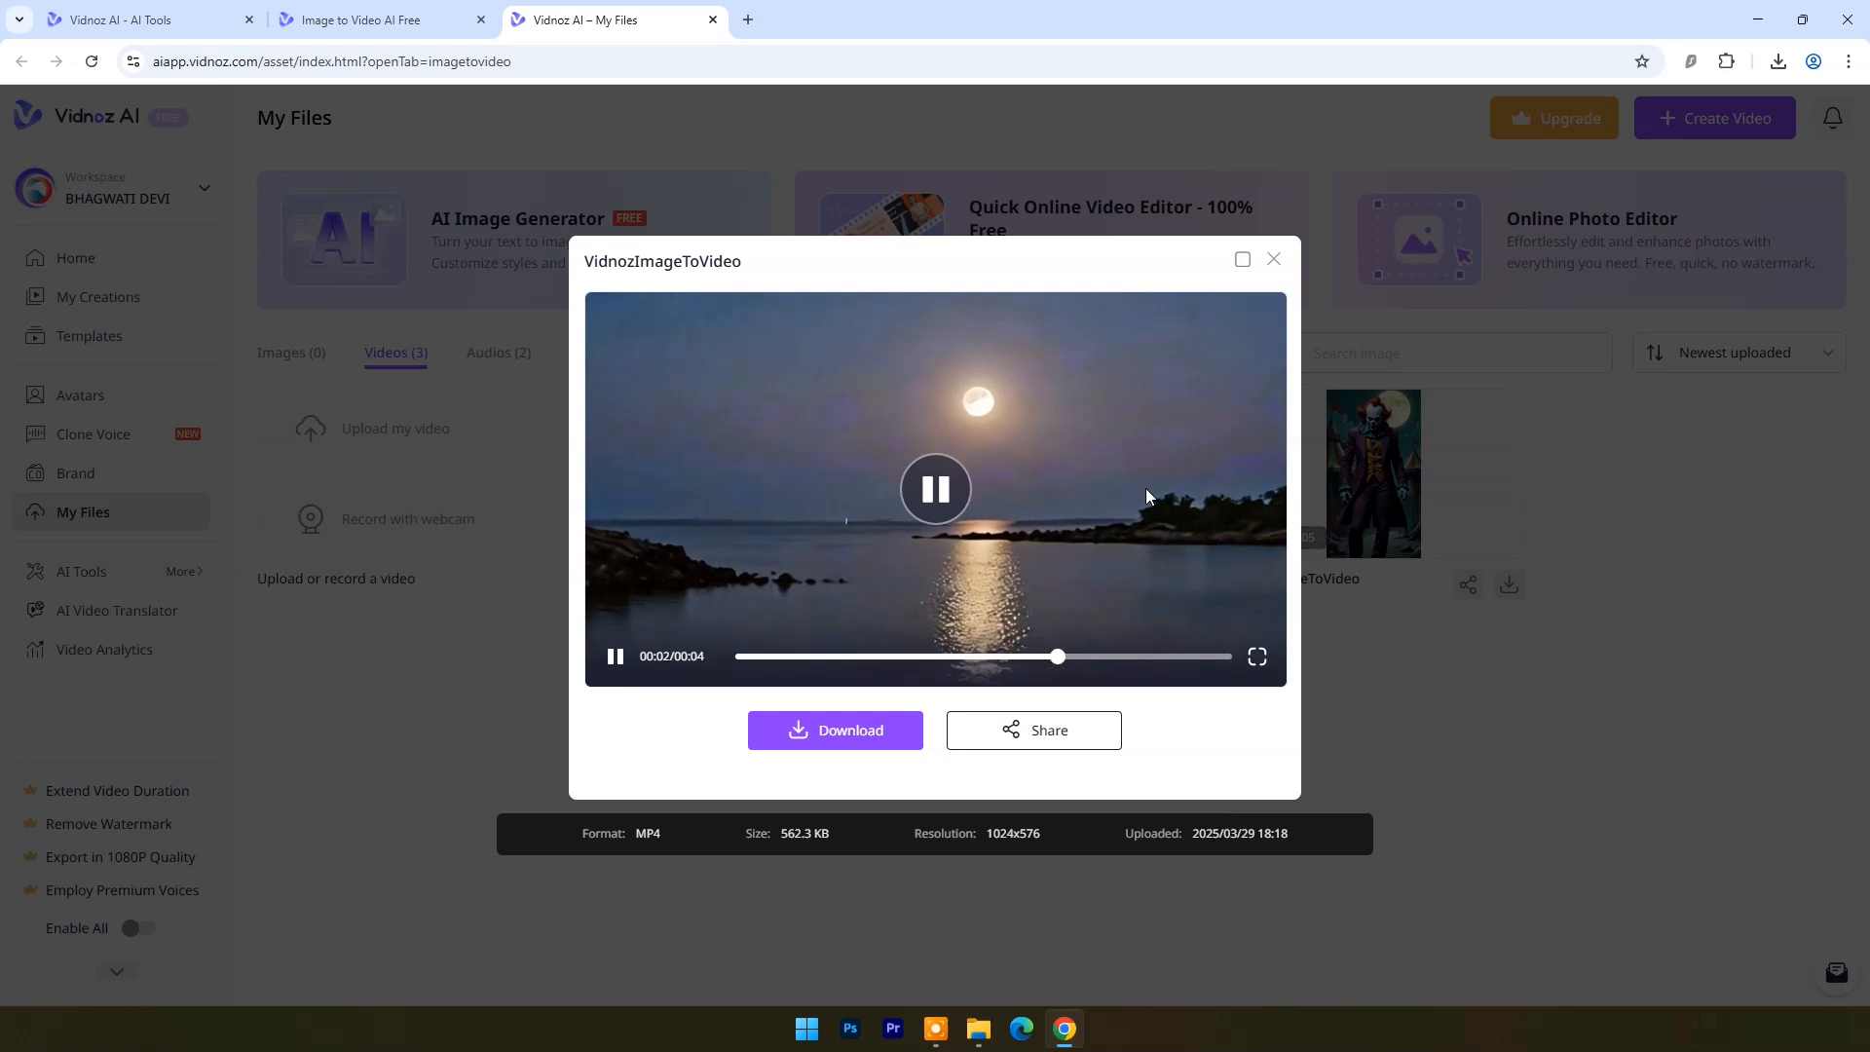
{"action": "left_click", "coordinate": [1273, 259]}
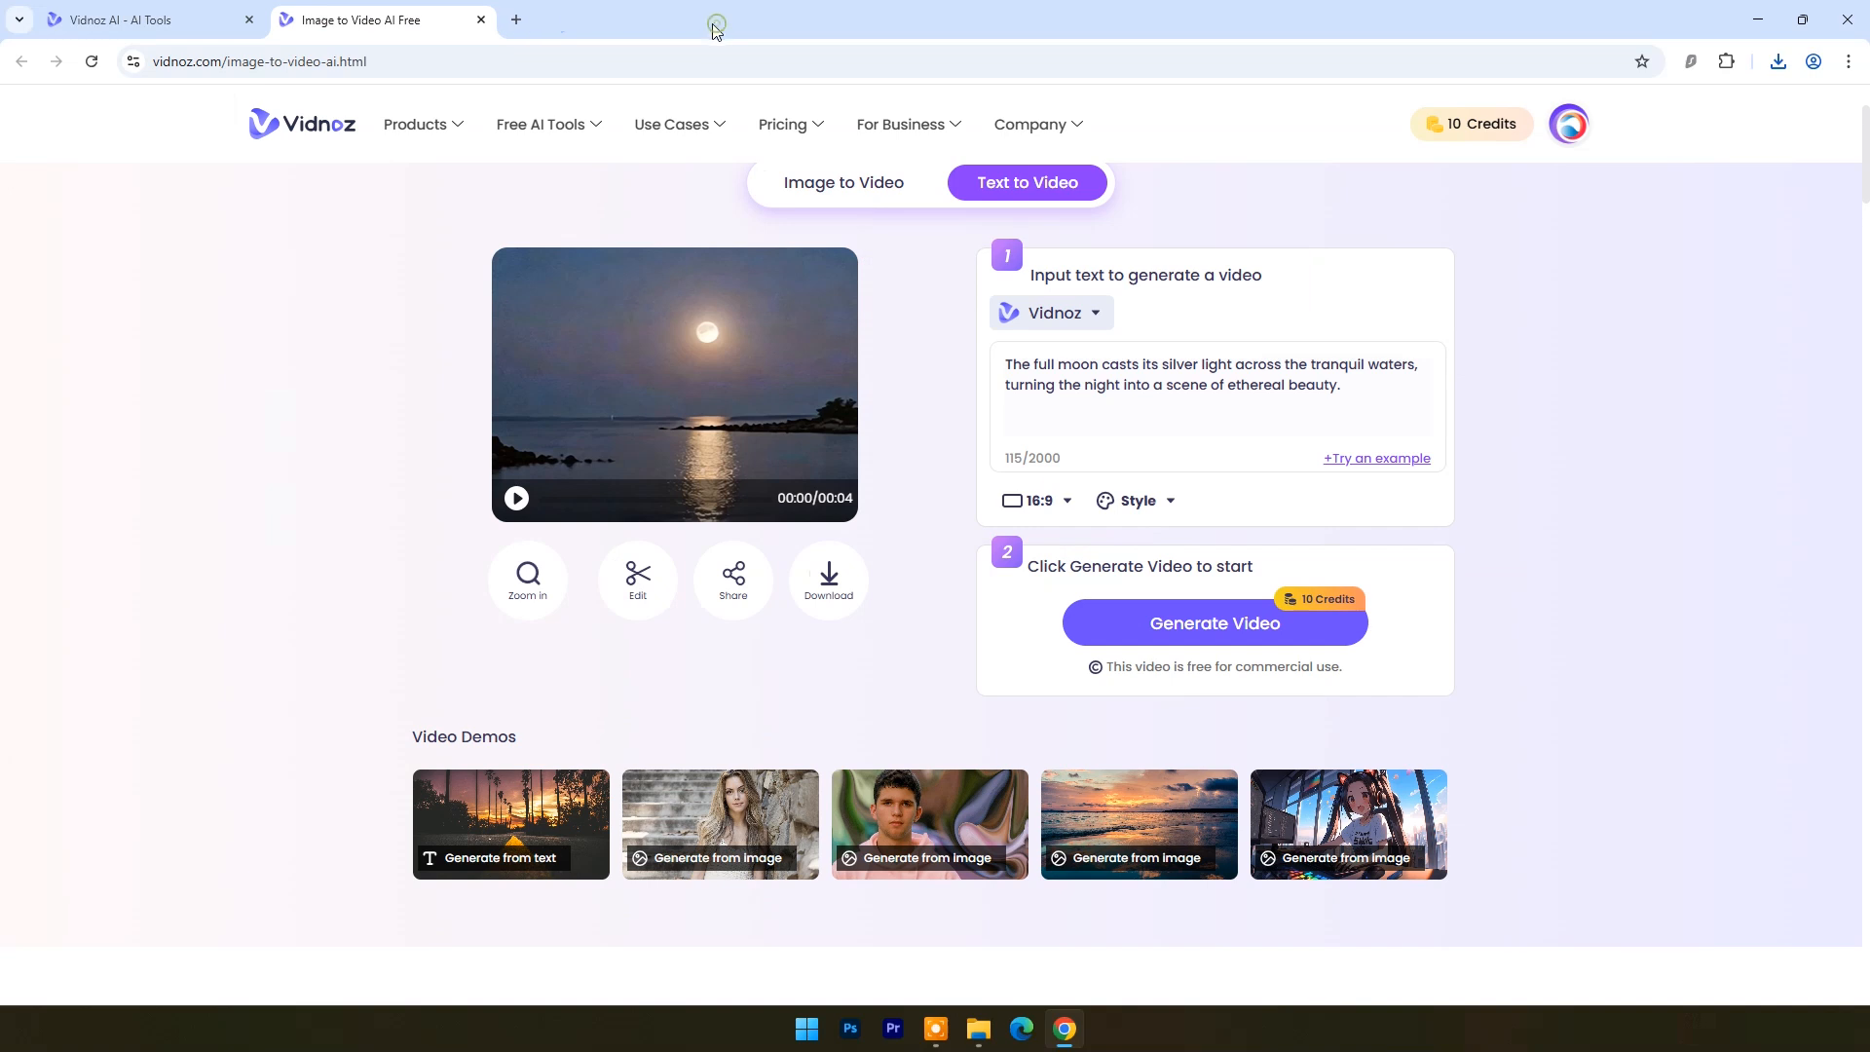
Step: Generate a video from the glassy-lake mountain prompt with Zhipu, Sci-fi Art style and 16:9
{"action": "type", "text": "The glassy surface of the lake reflects the surrounding mountains, creating a mirror-like image of nature's grandeur."}
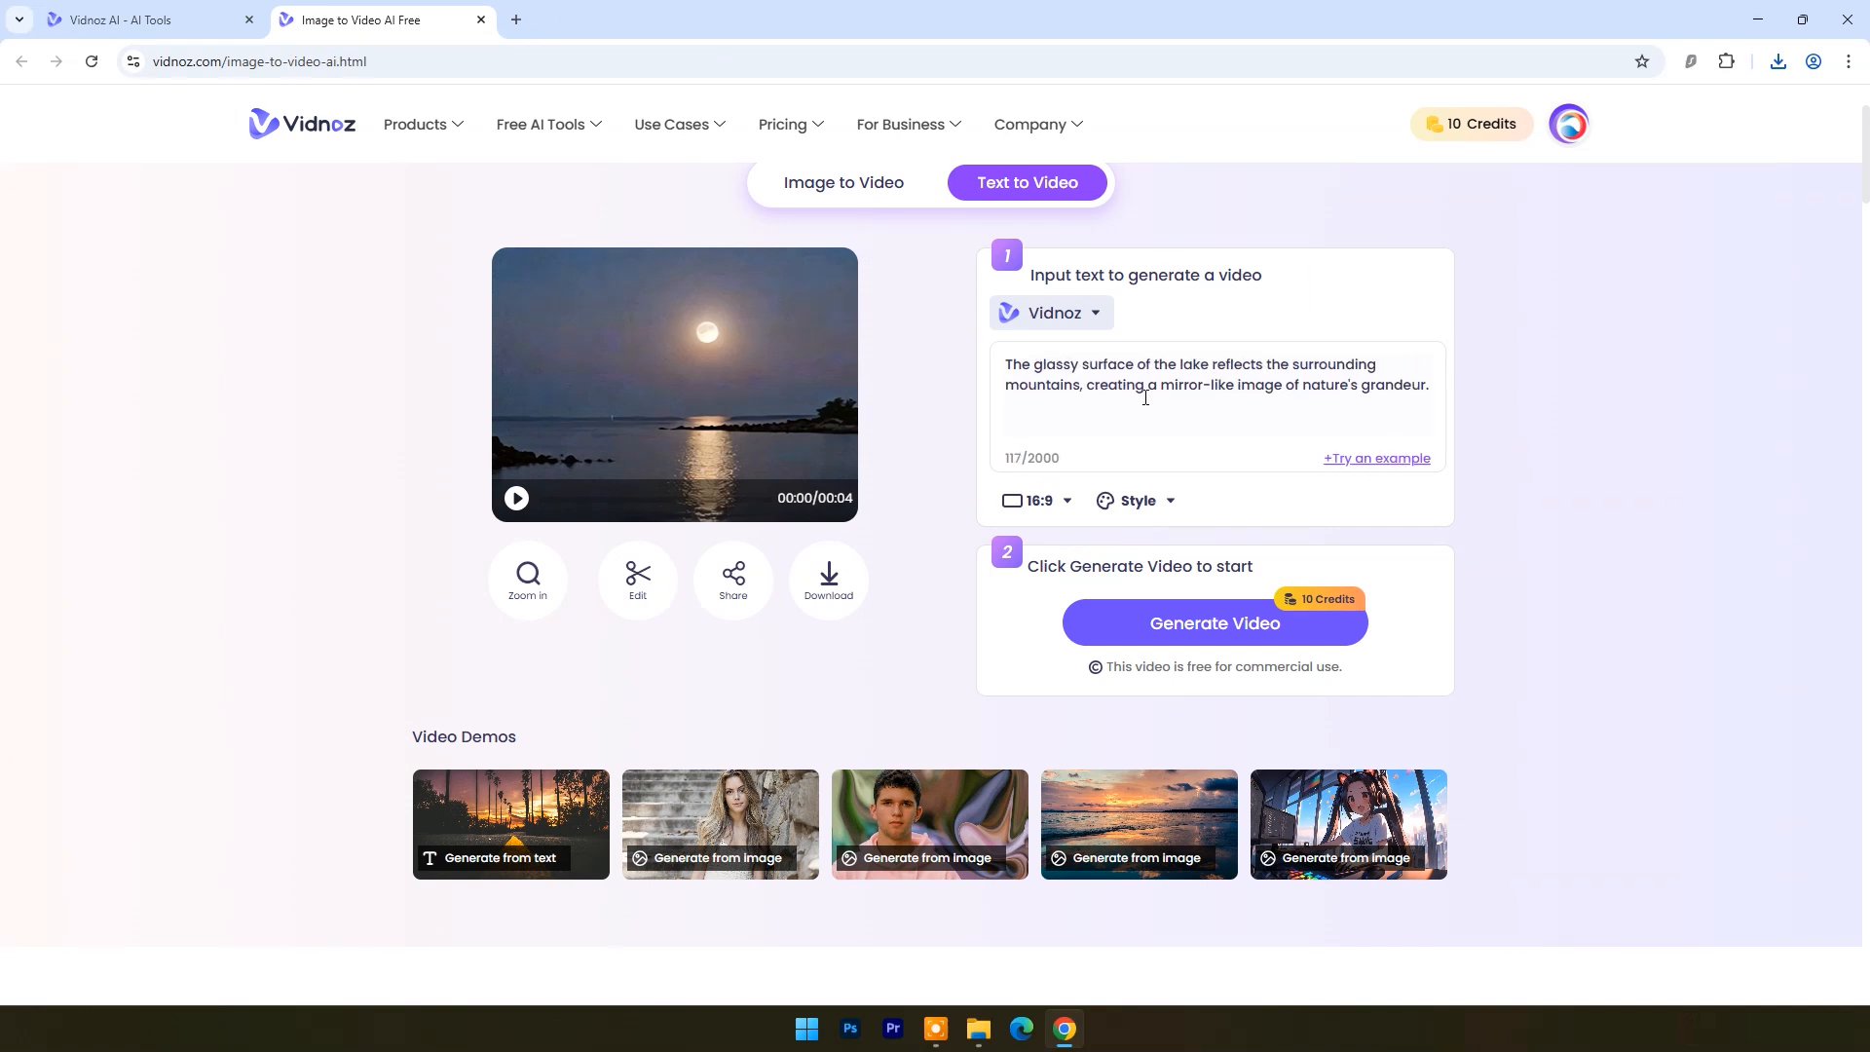
{"action": "mouse_move", "coordinate": [1207, 440]}
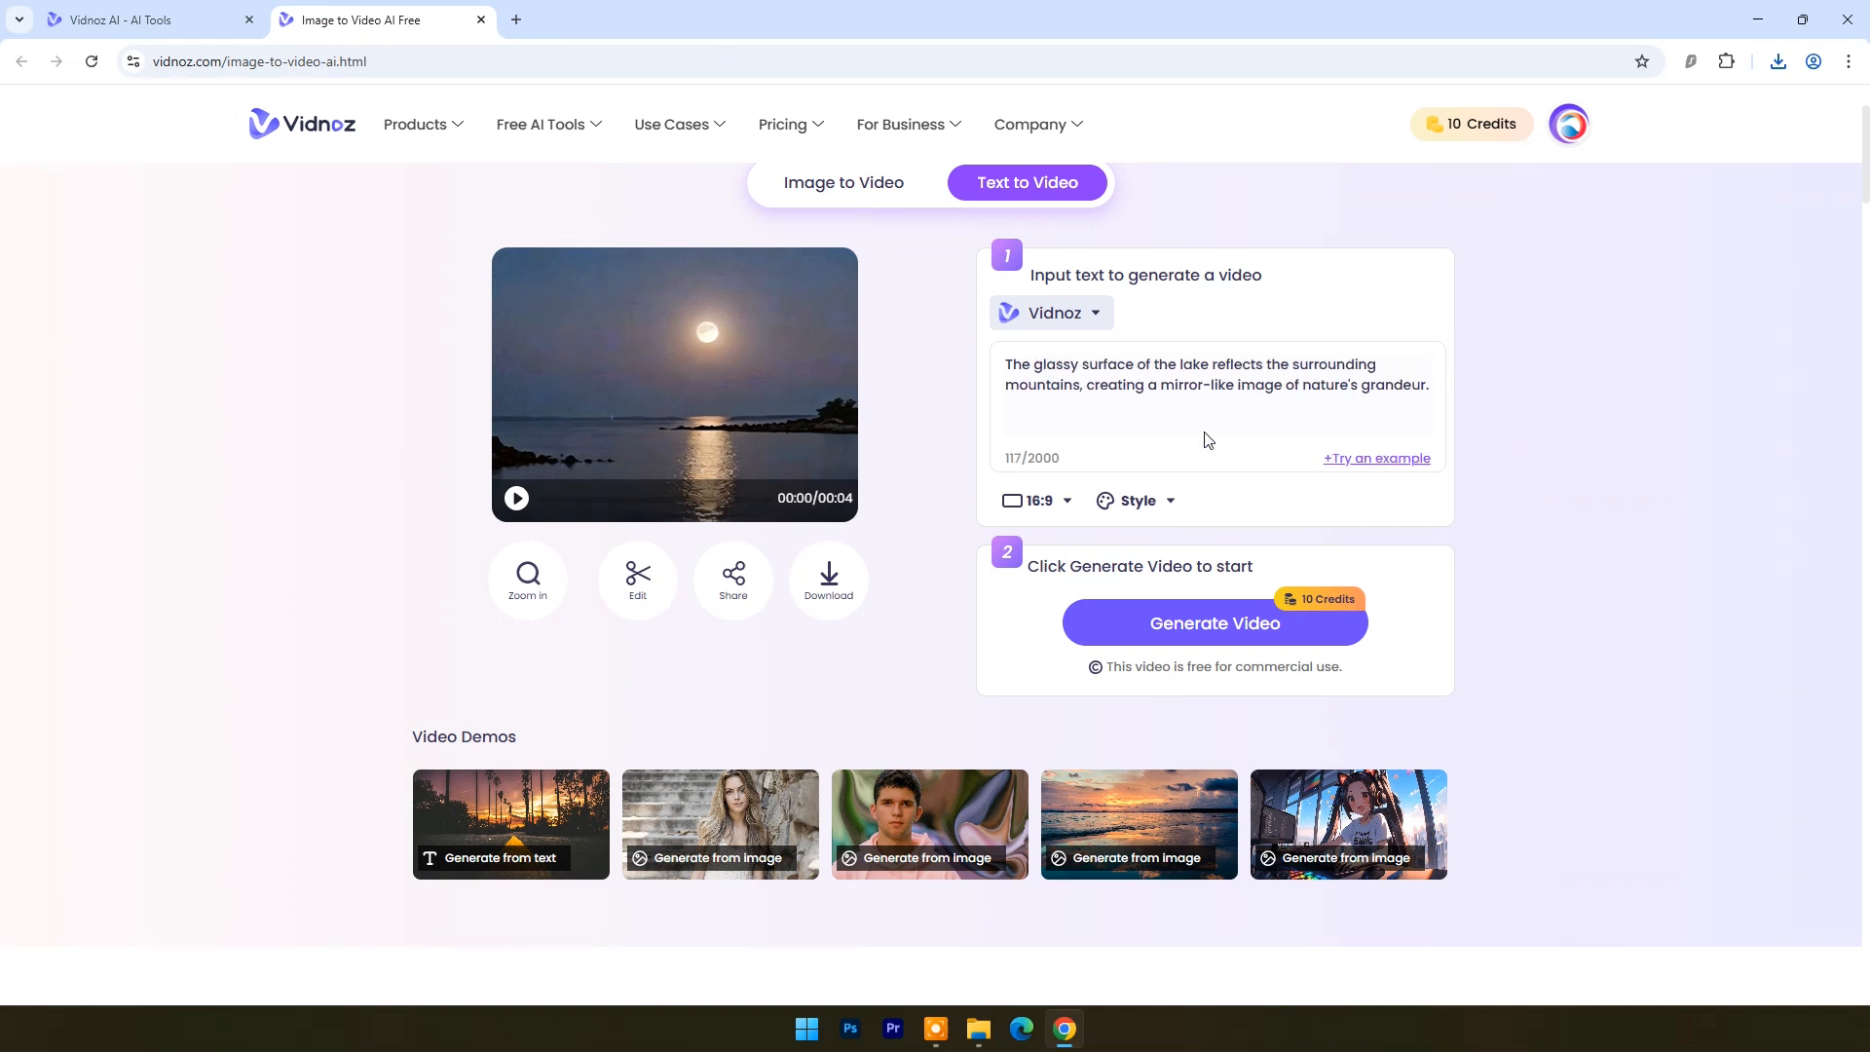
{"action": "left_click", "coordinate": [1050, 313]}
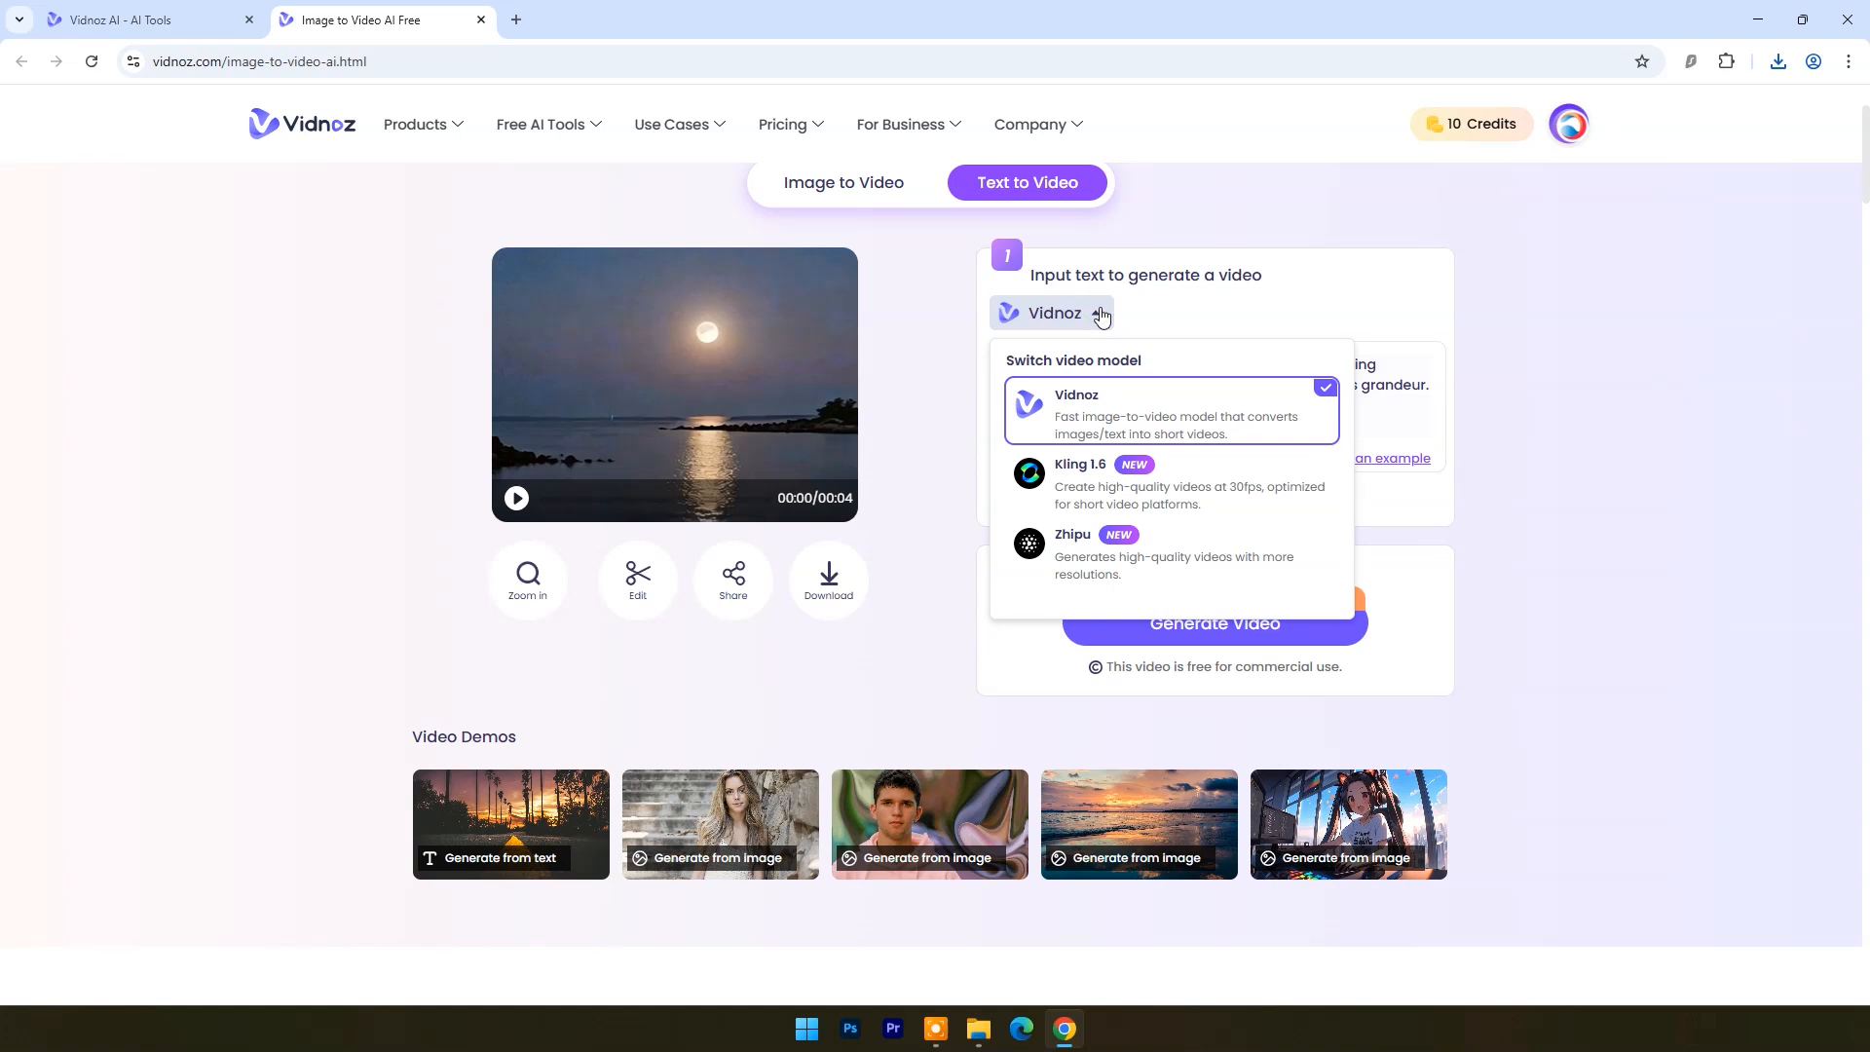
{"action": "left_click", "coordinate": [1072, 552]}
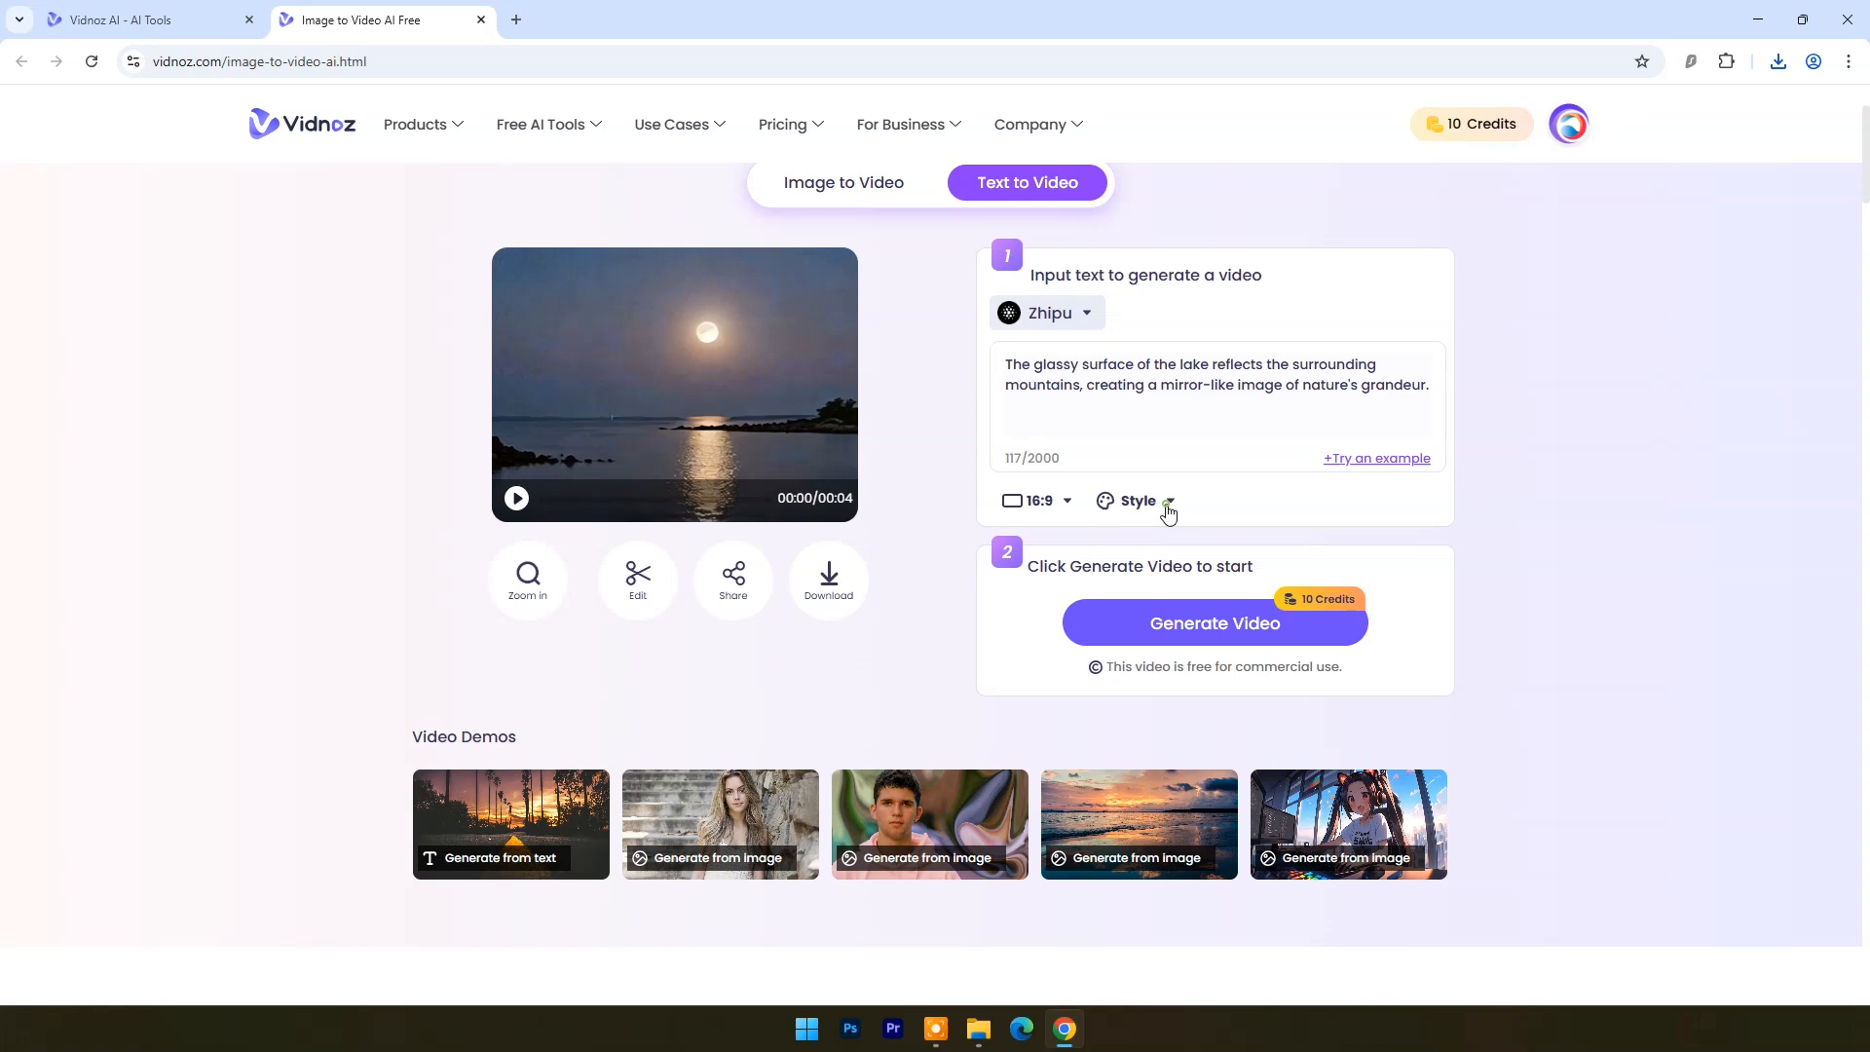
{"action": "left_click", "coordinate": [1133, 500]}
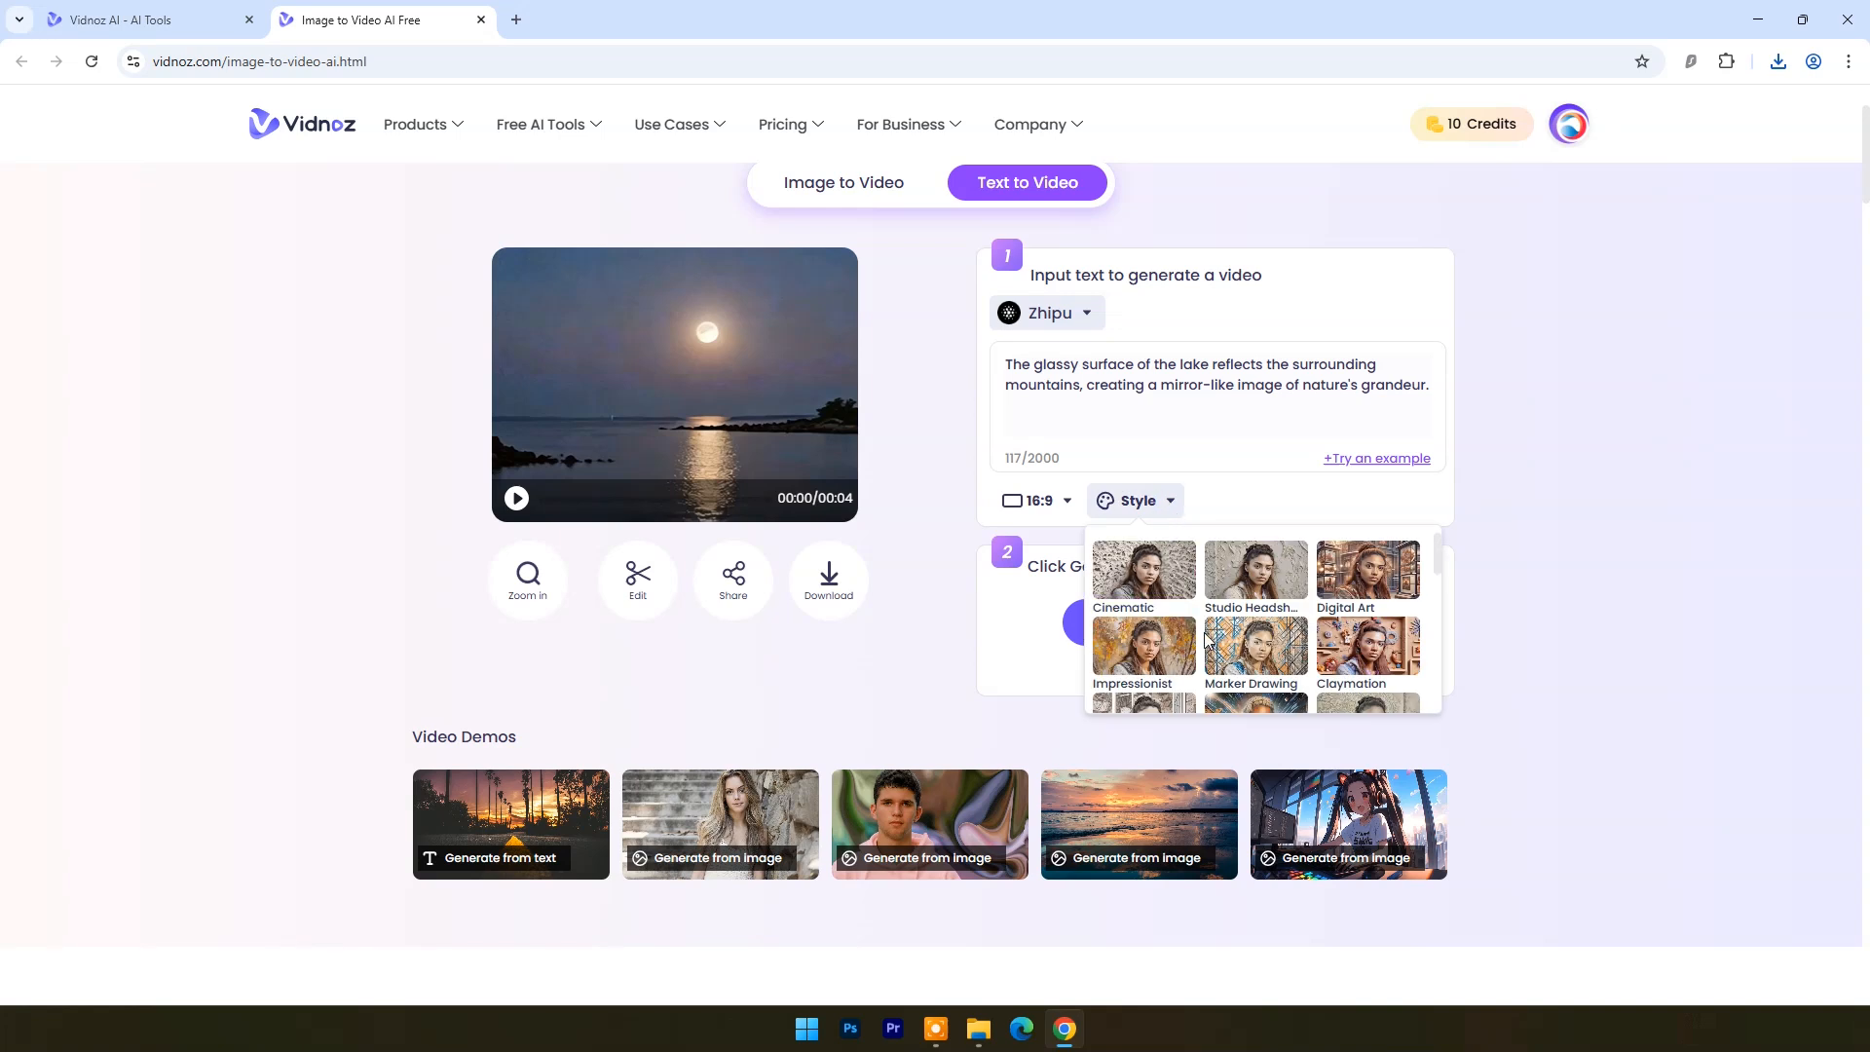
{"action": "left_click", "coordinate": [1254, 622]}
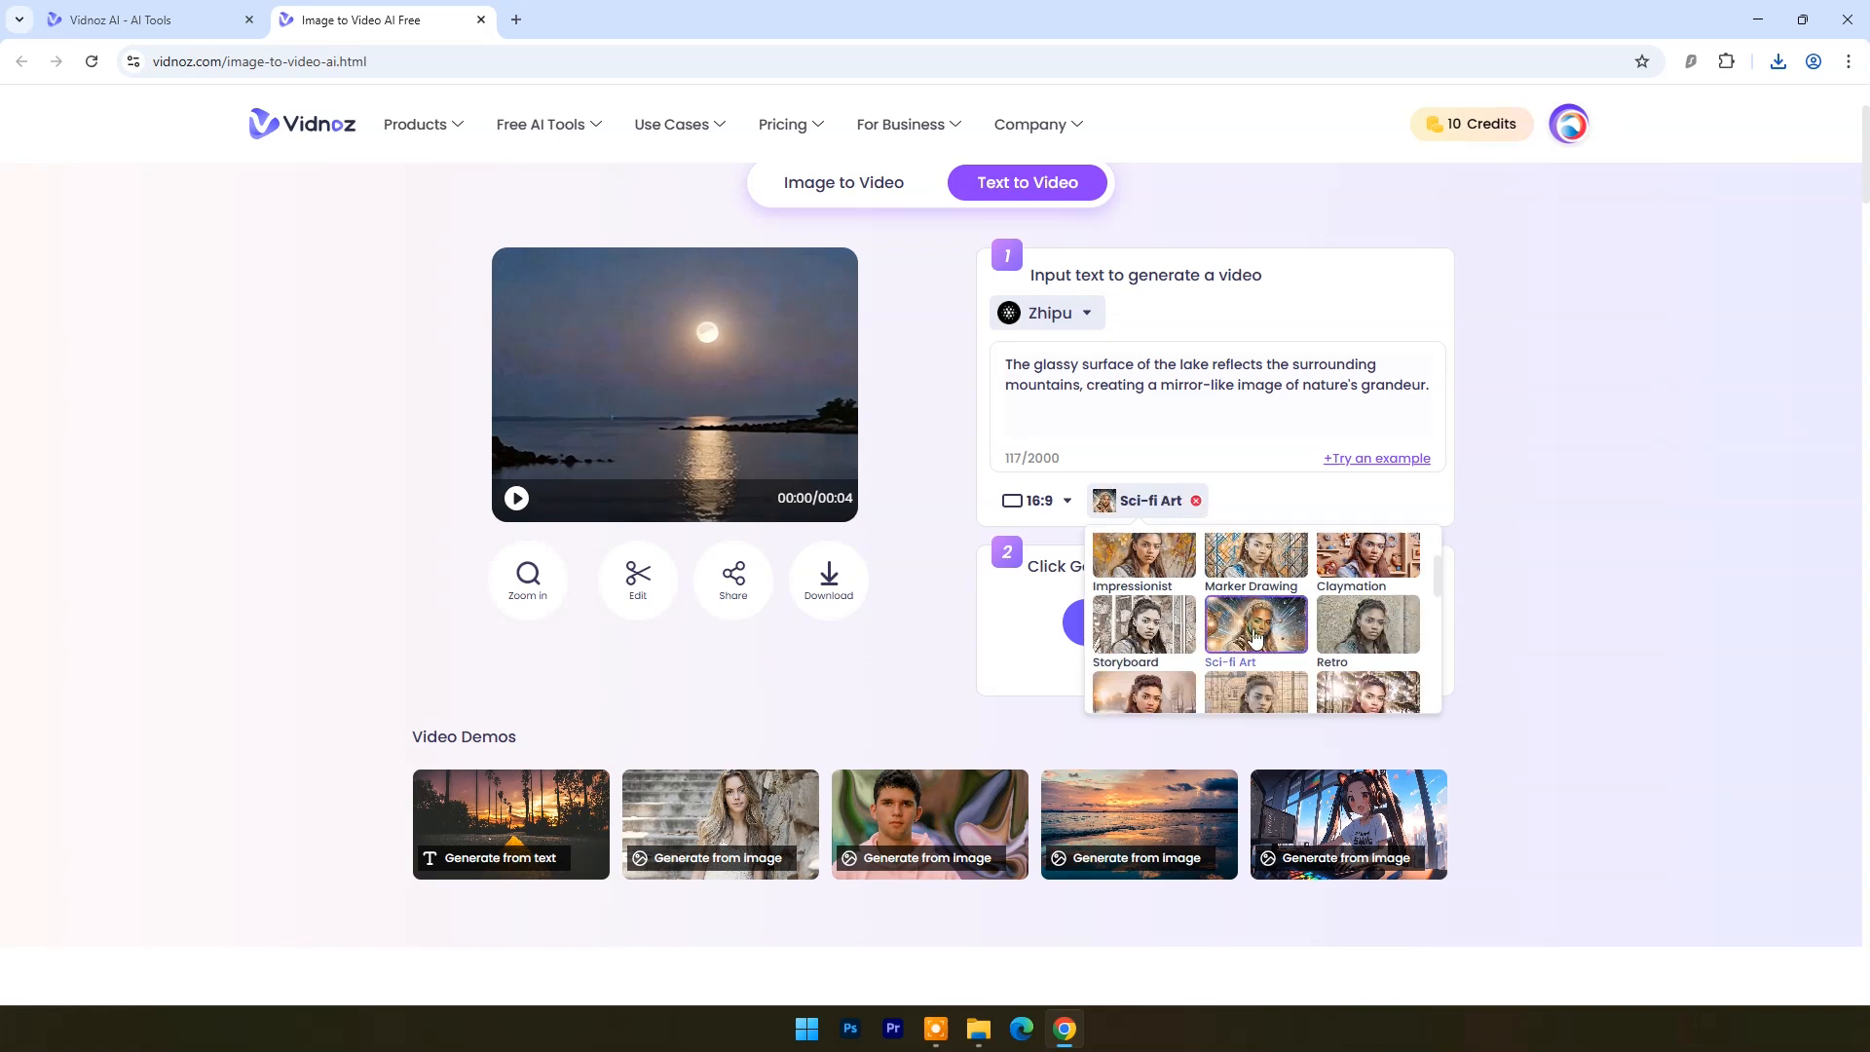
{"action": "left_click", "coordinate": [1068, 501]}
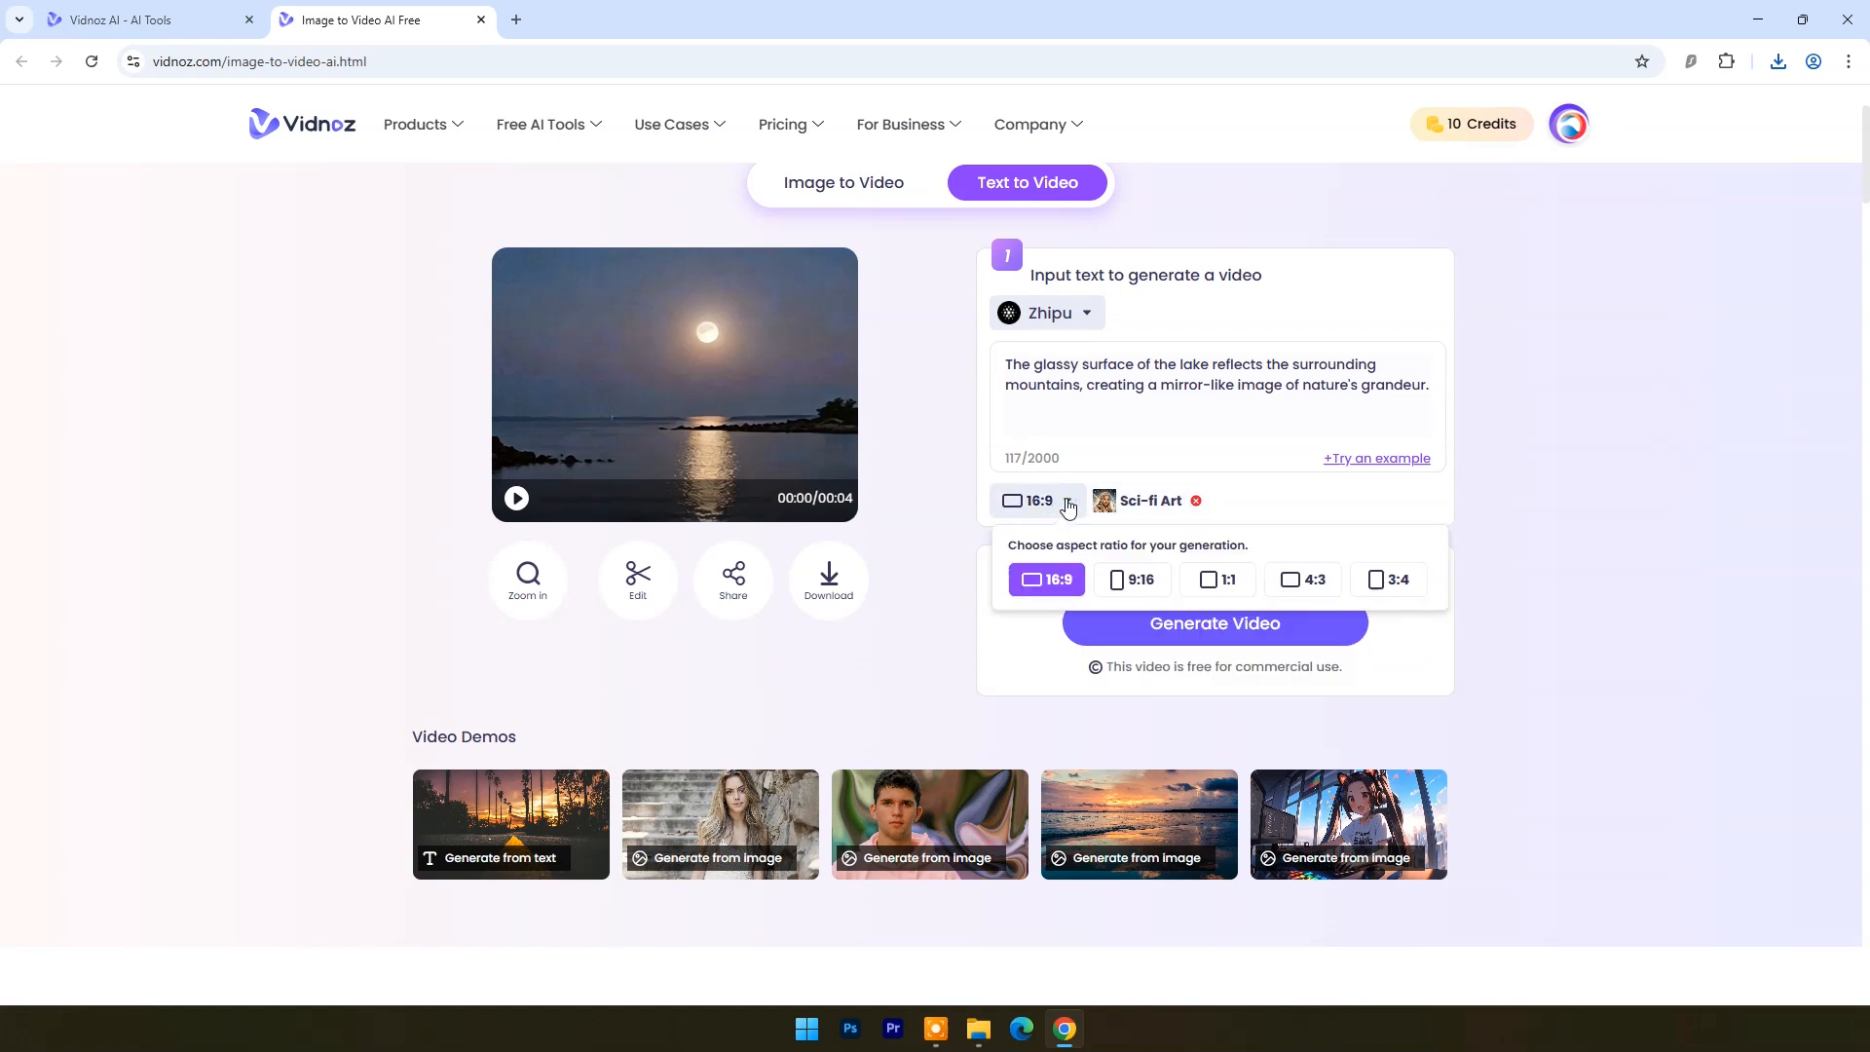
{"action": "left_click", "coordinate": [1215, 622]}
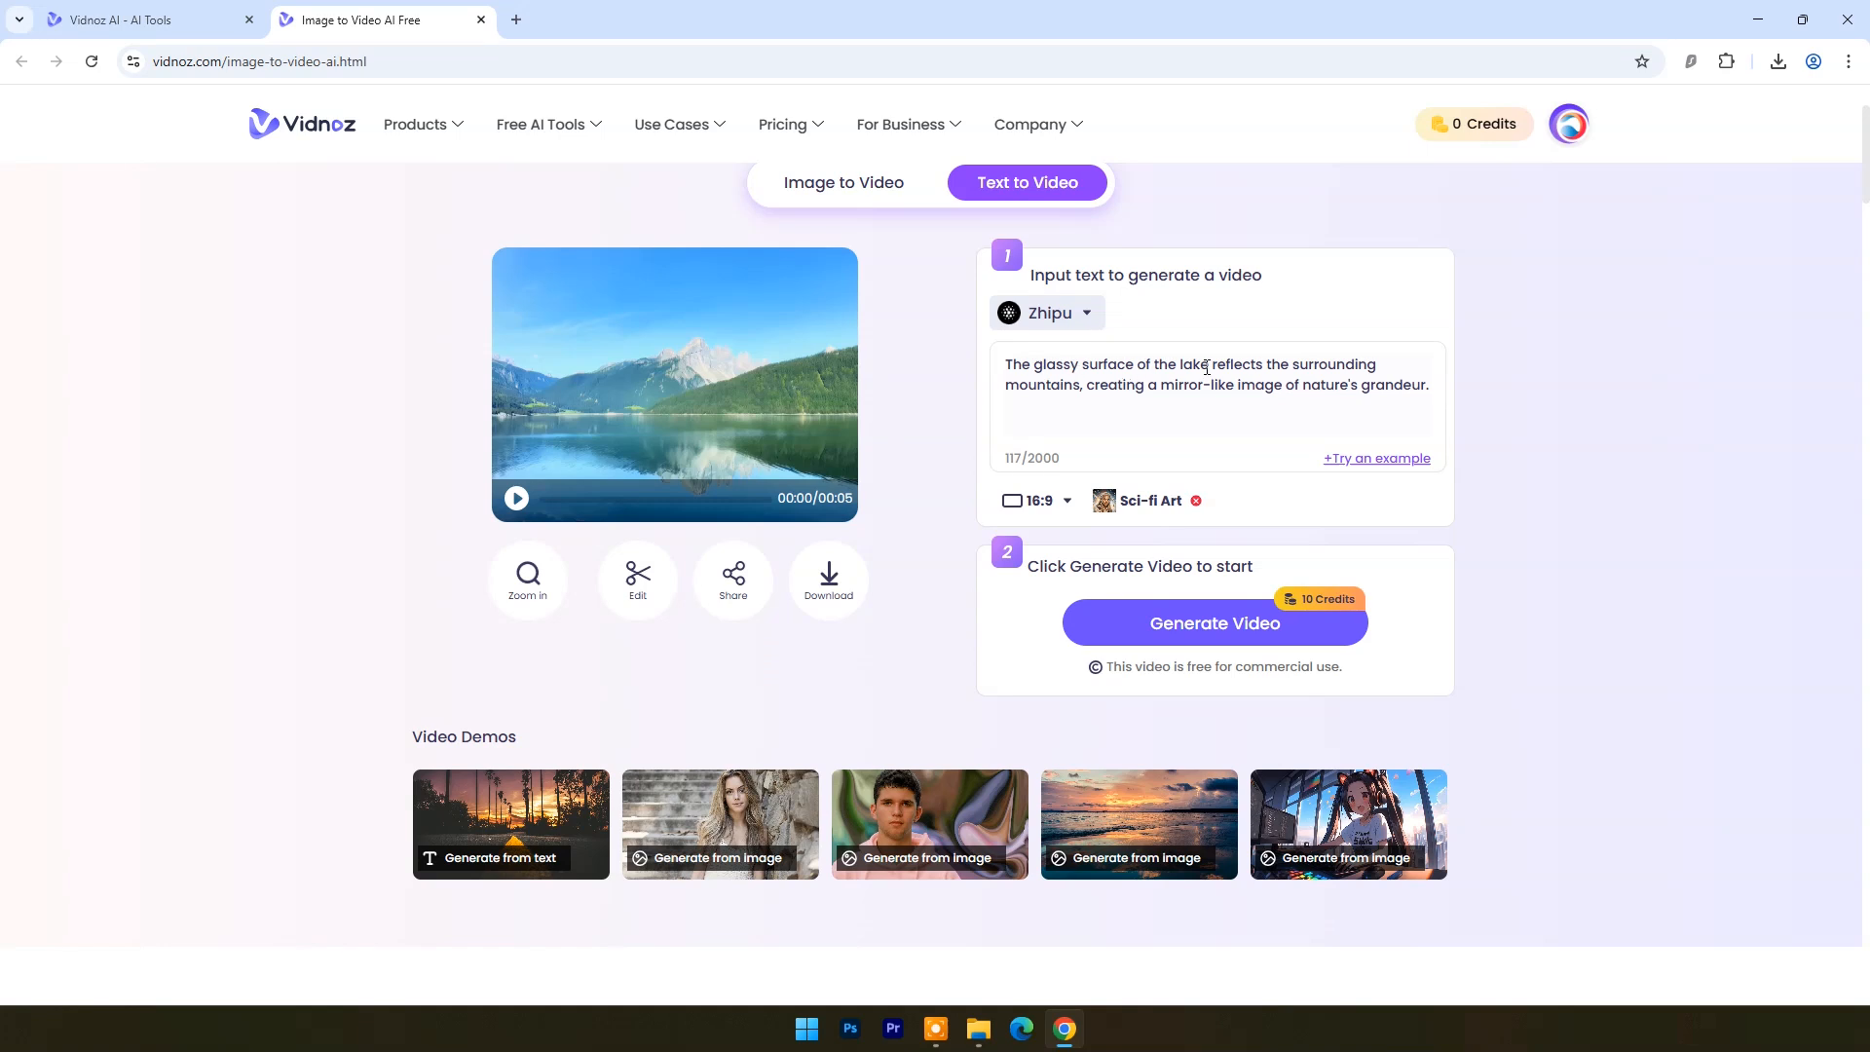
{"action": "mouse_move", "coordinate": [1106, 392]}
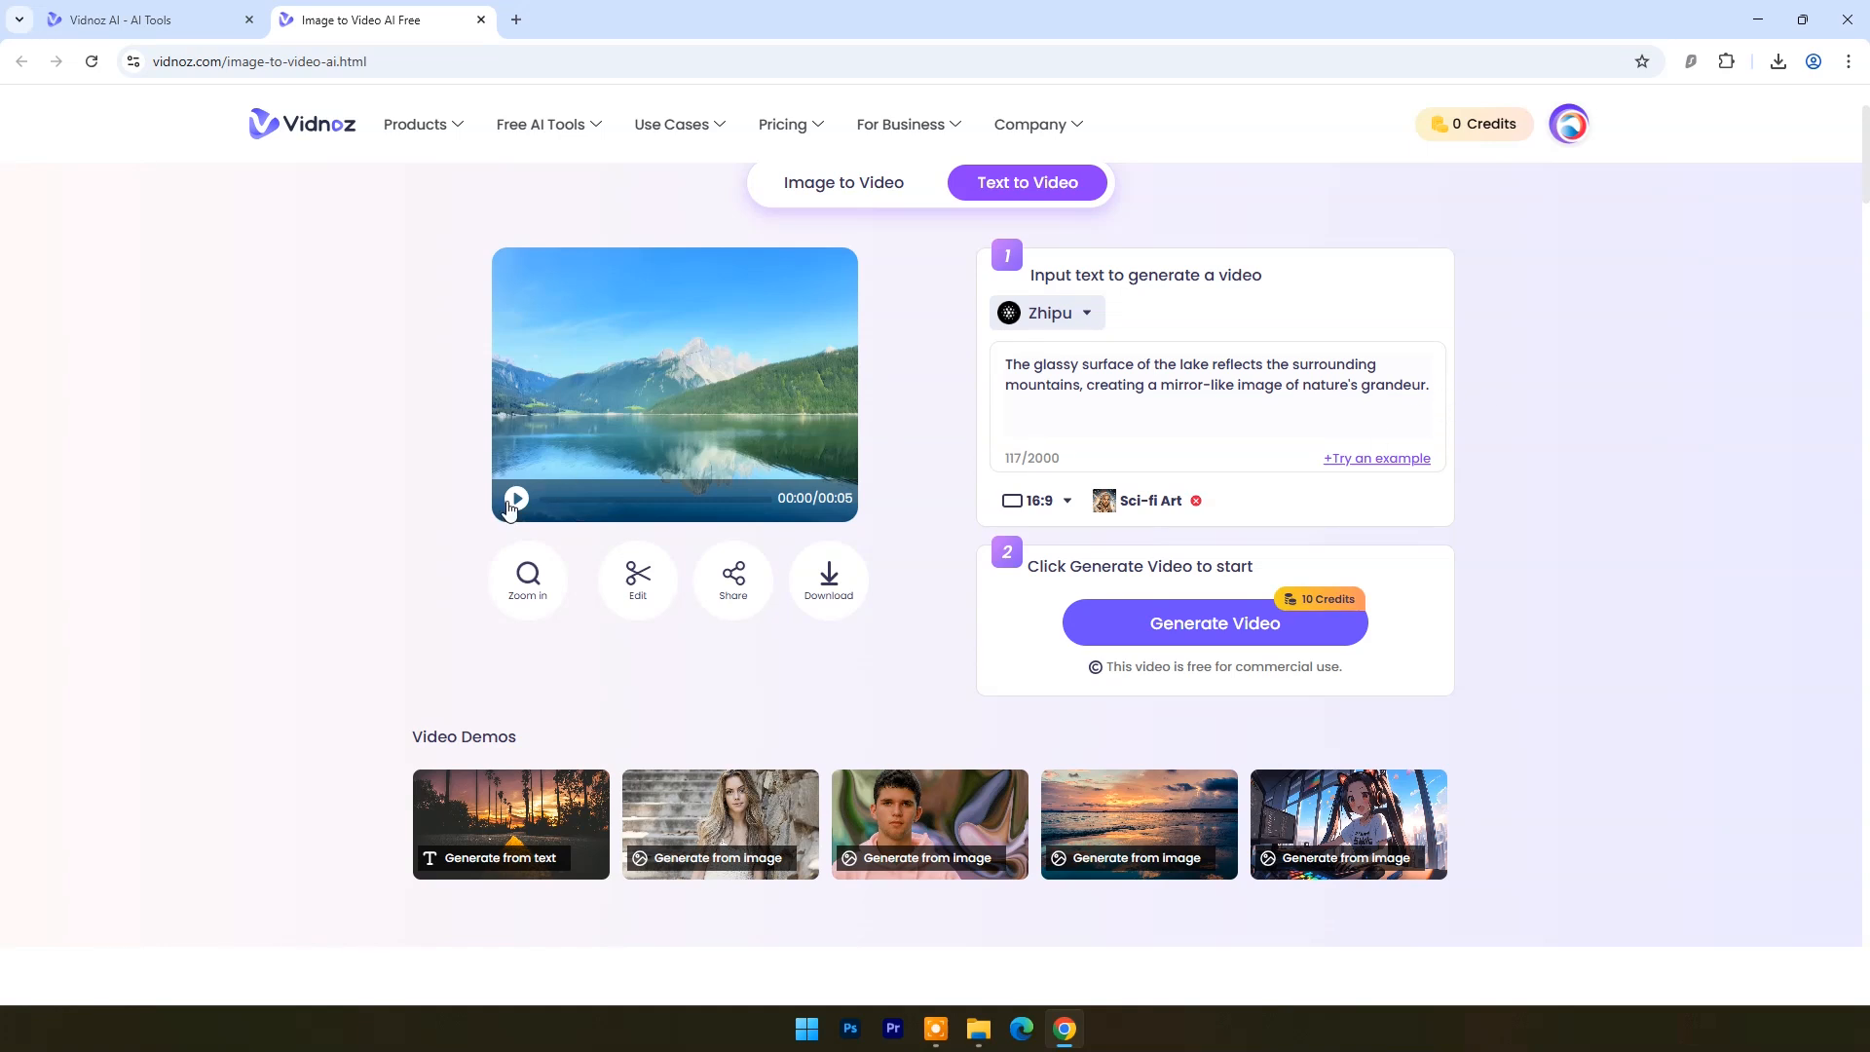
Step: Play the generated mirror-lake mountain video
{"action": "left_click", "coordinate": [515, 499]}
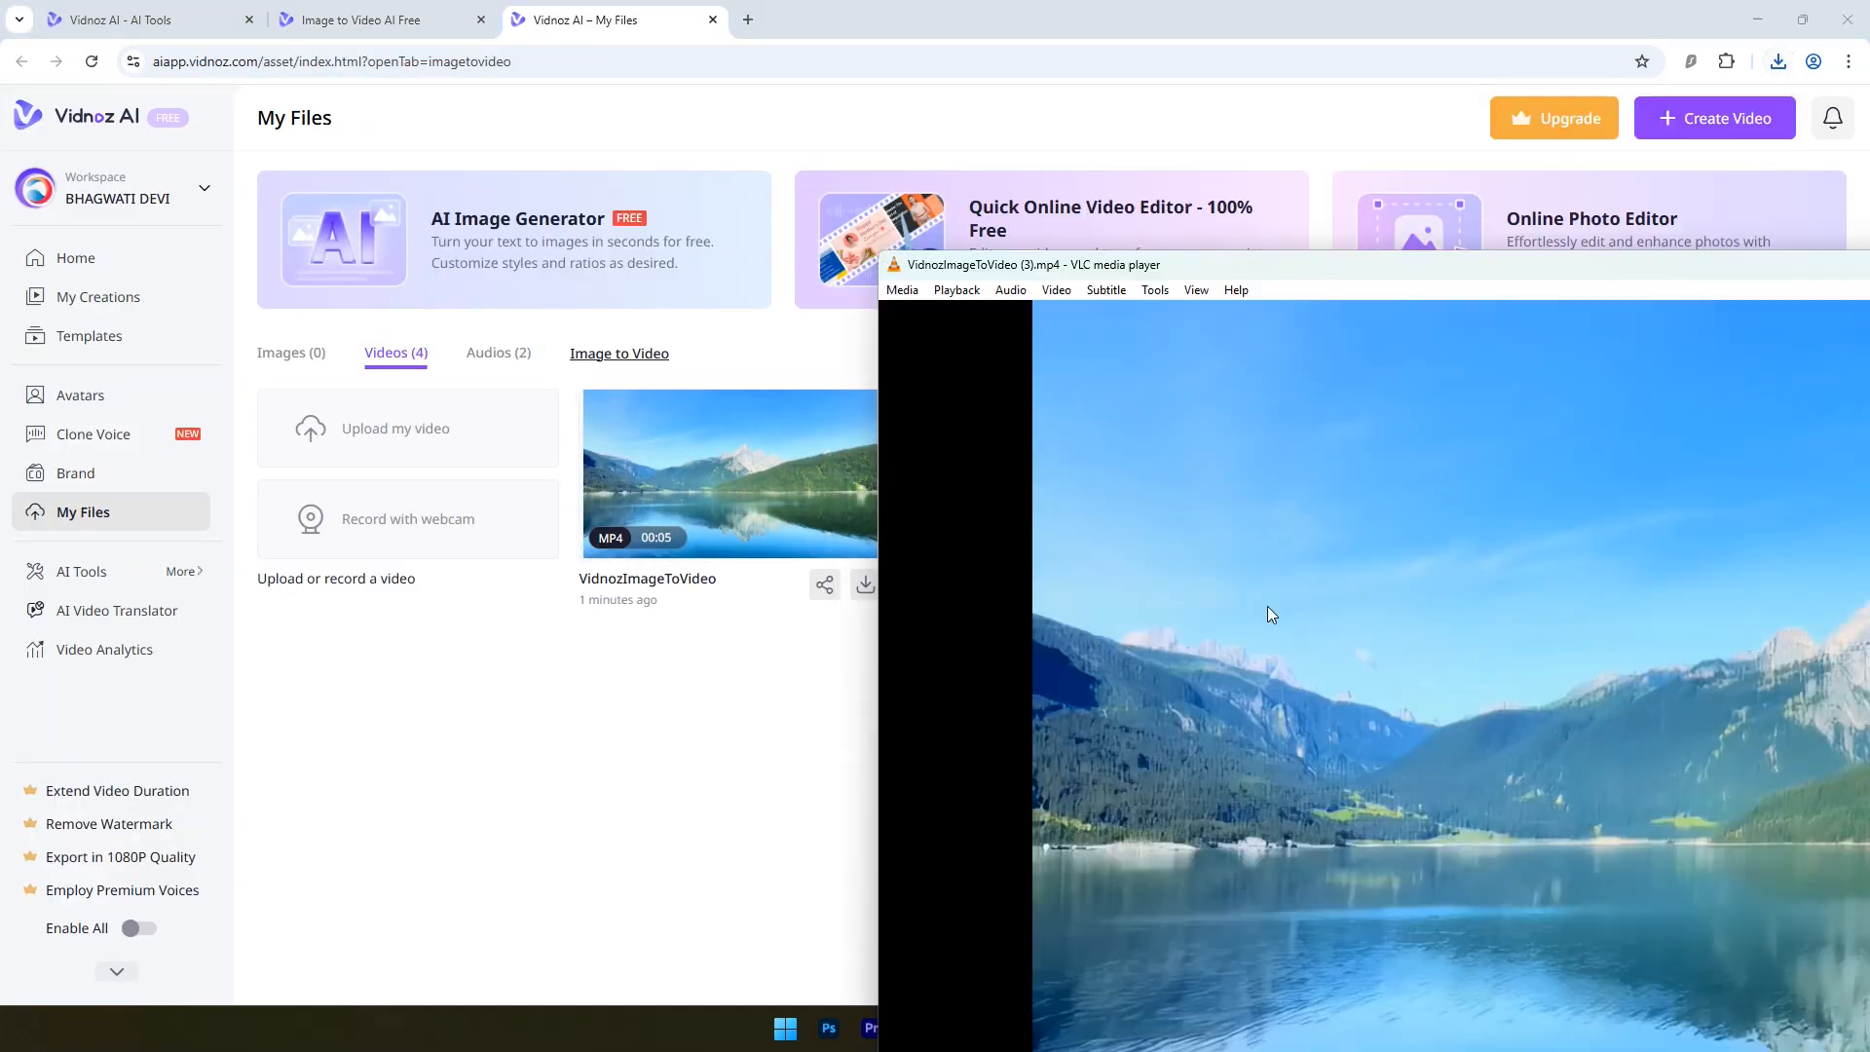
Step: Exit full-screen playback of the mirror-lake clip and close VLC
{"action": "double_click", "coordinate": [1270, 615]}
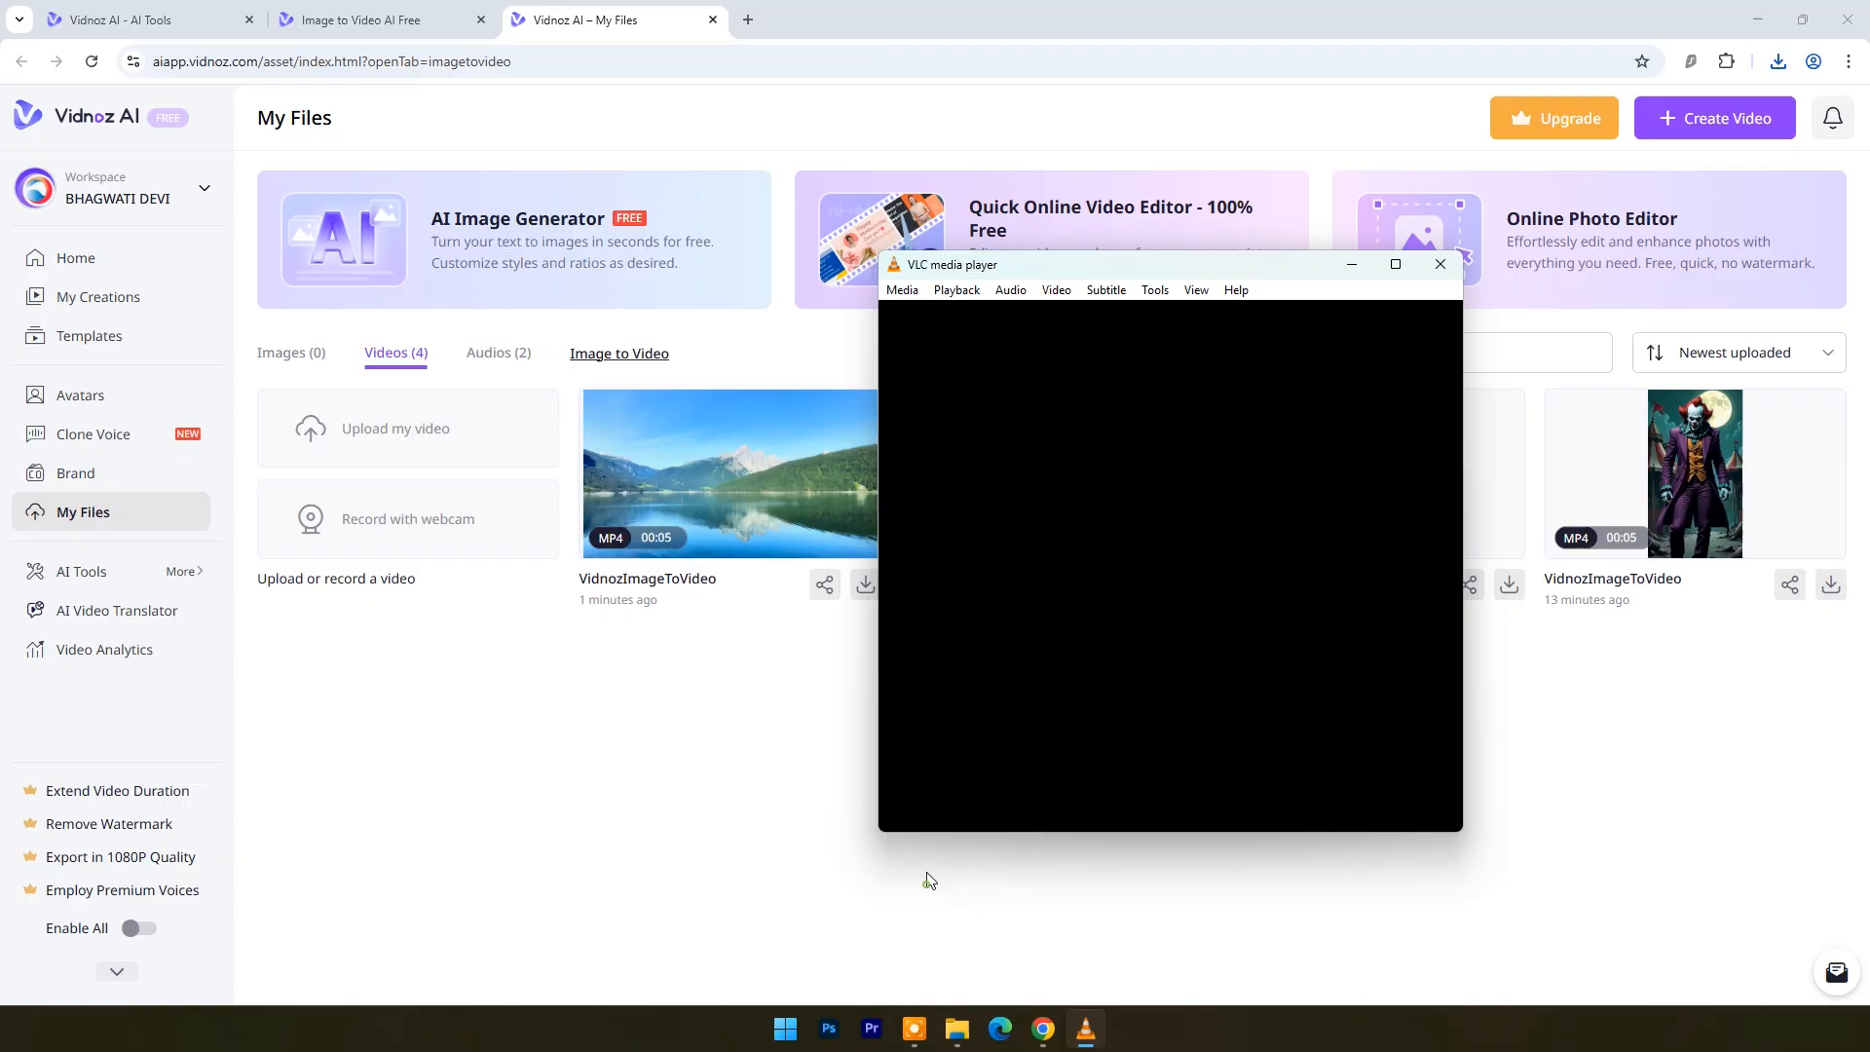
{"action": "left_click", "coordinate": [1440, 264]}
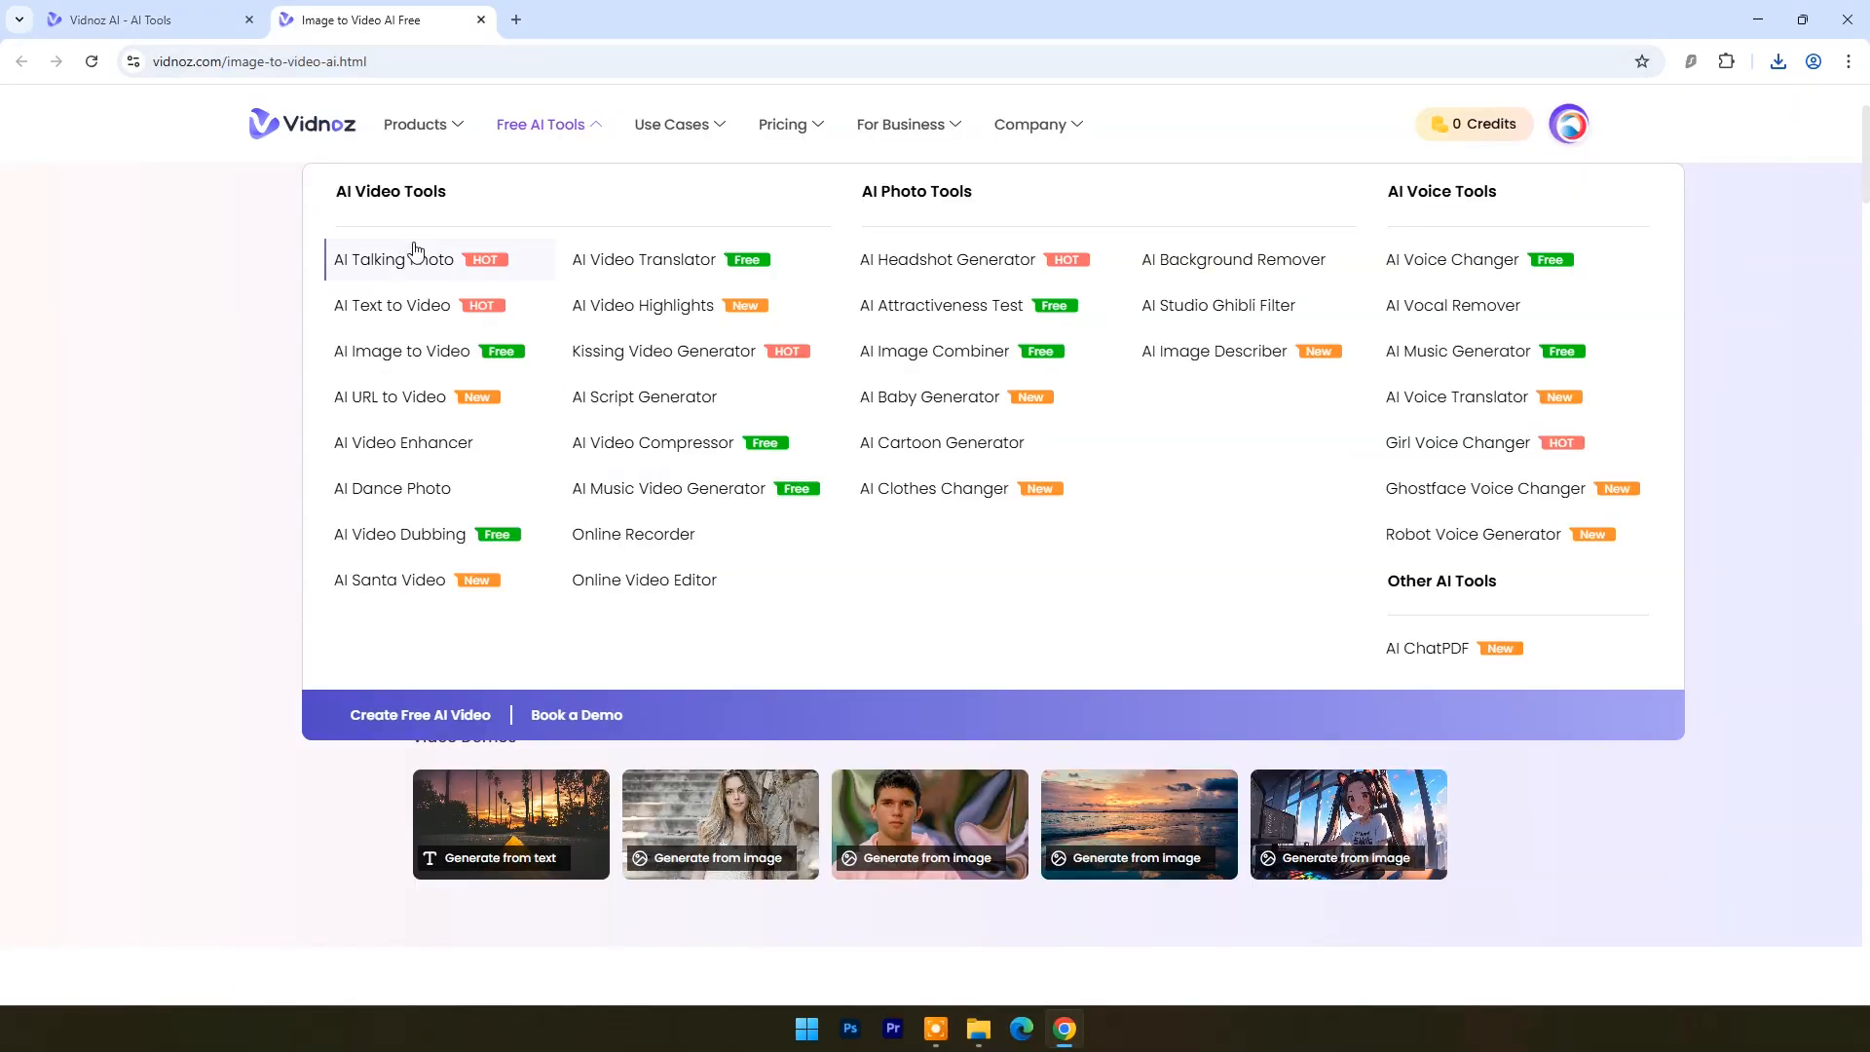
{"action": "mouse_move", "coordinate": [393, 580]}
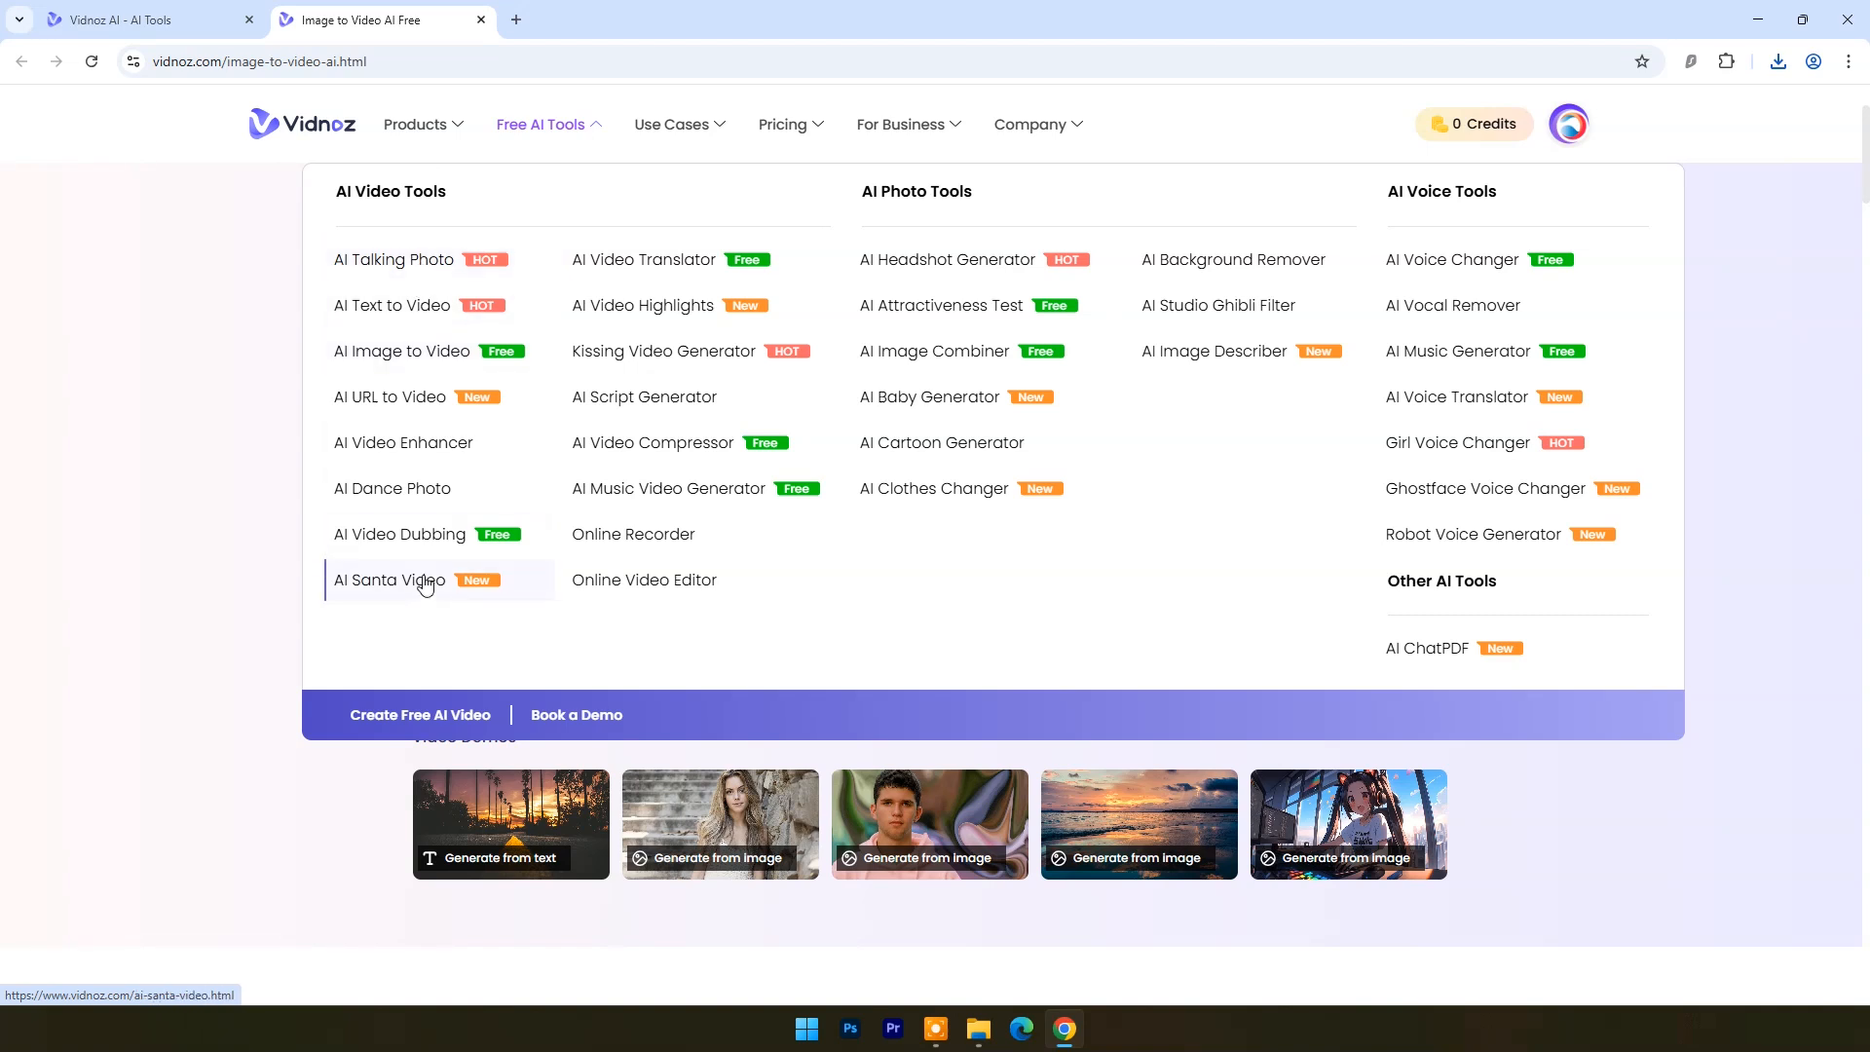
{"action": "mouse_move", "coordinate": [644, 581]}
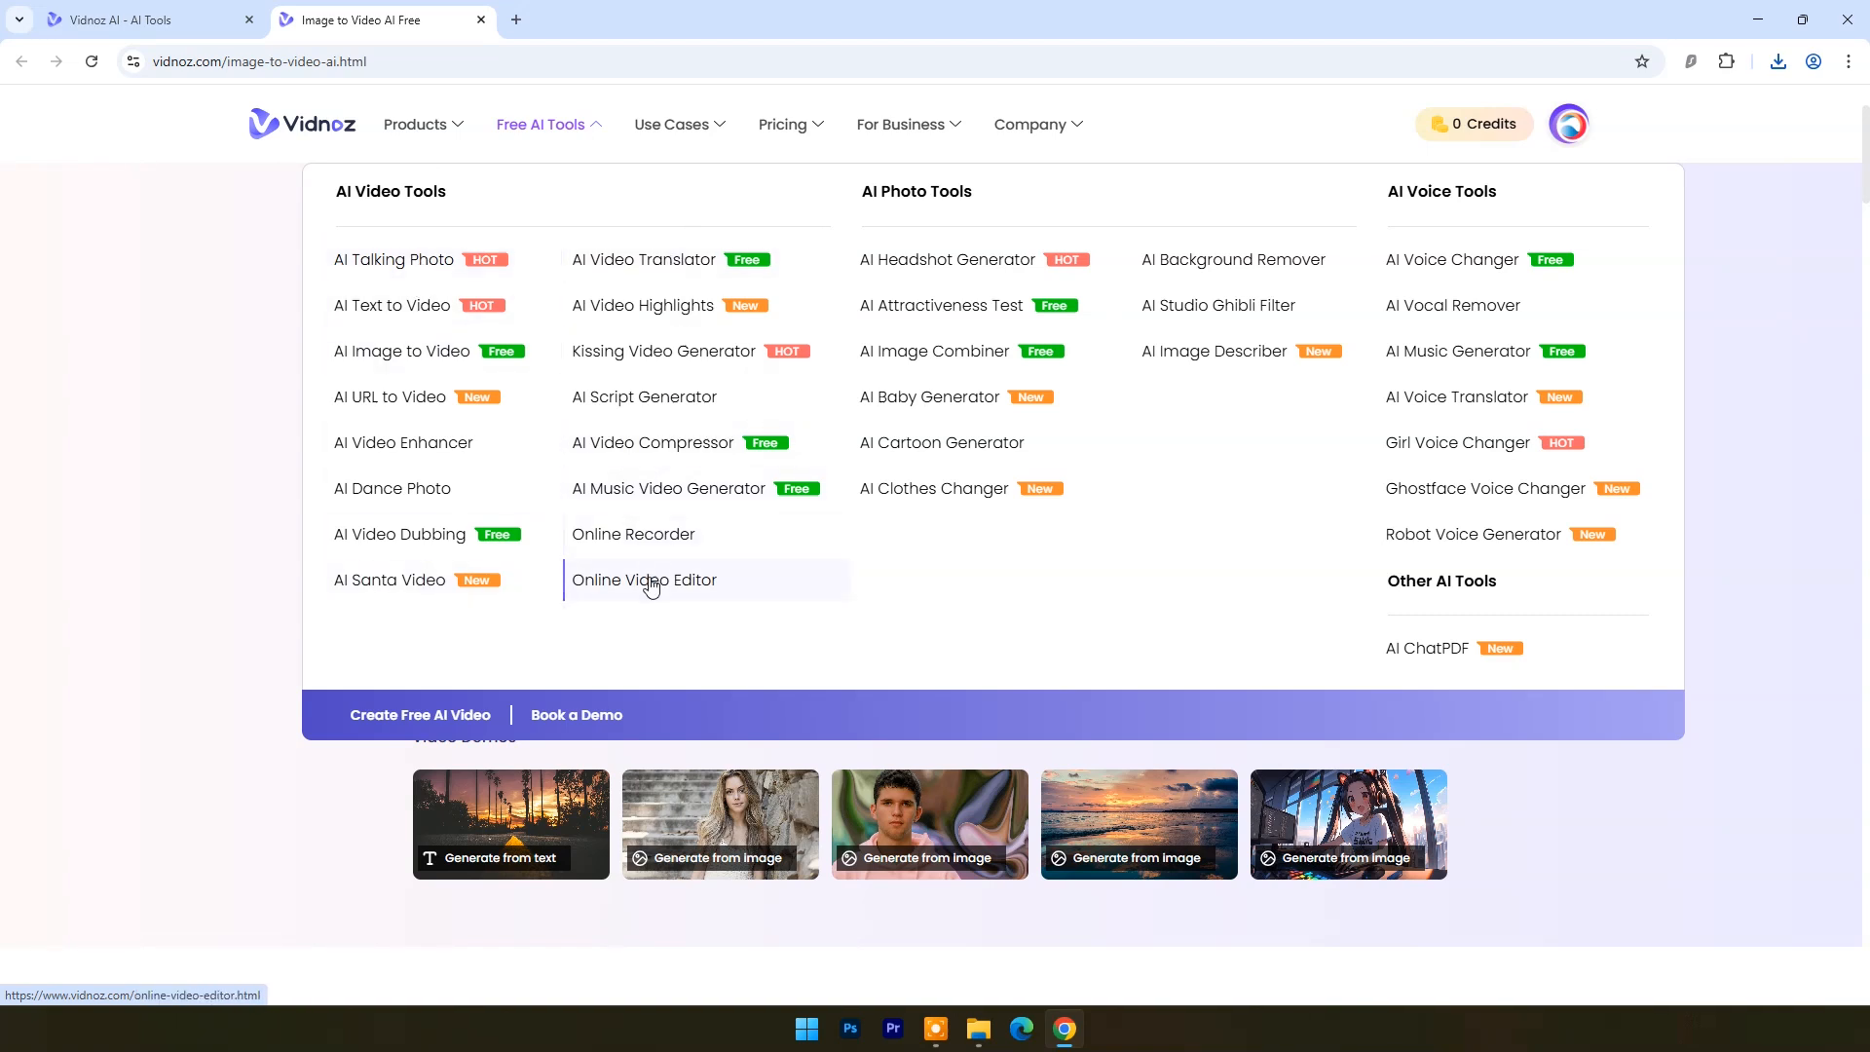
{"action": "mouse_move", "coordinate": [934, 493]}
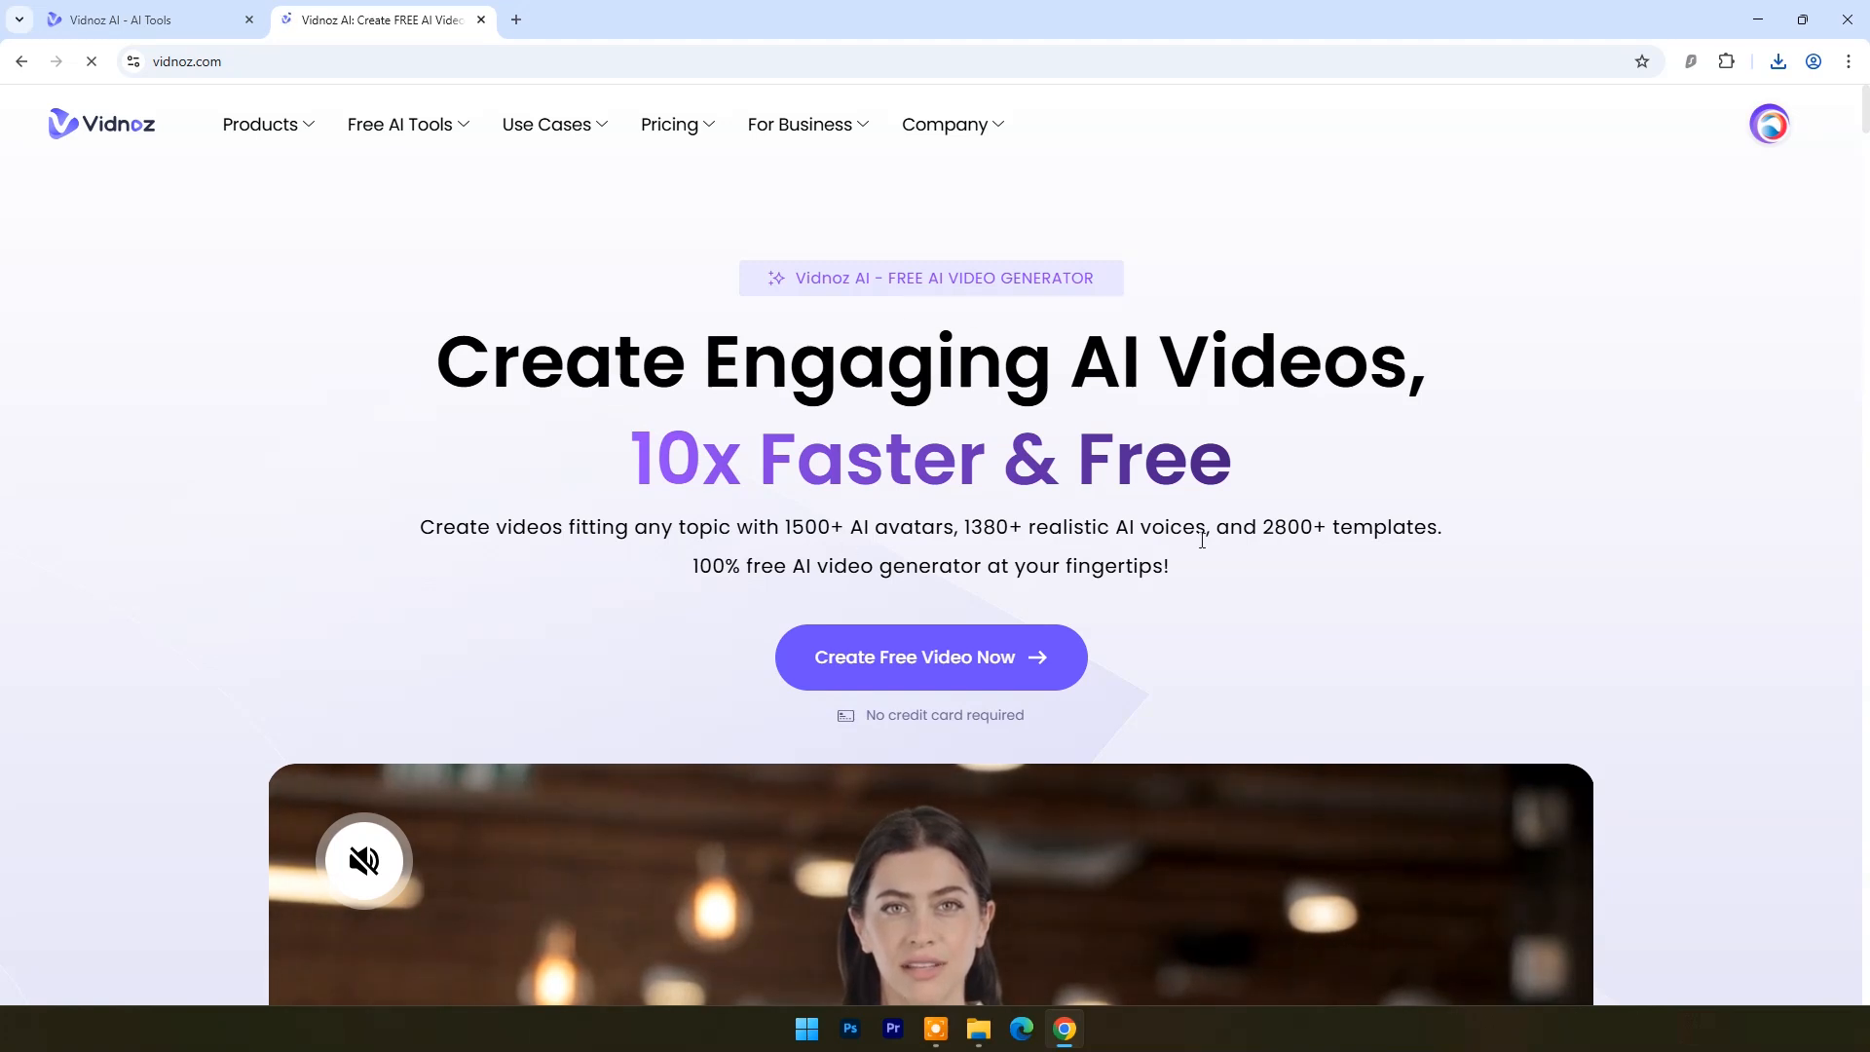
{"action": "scroll", "scroll_direction": "down", "scroll_amount": 3}
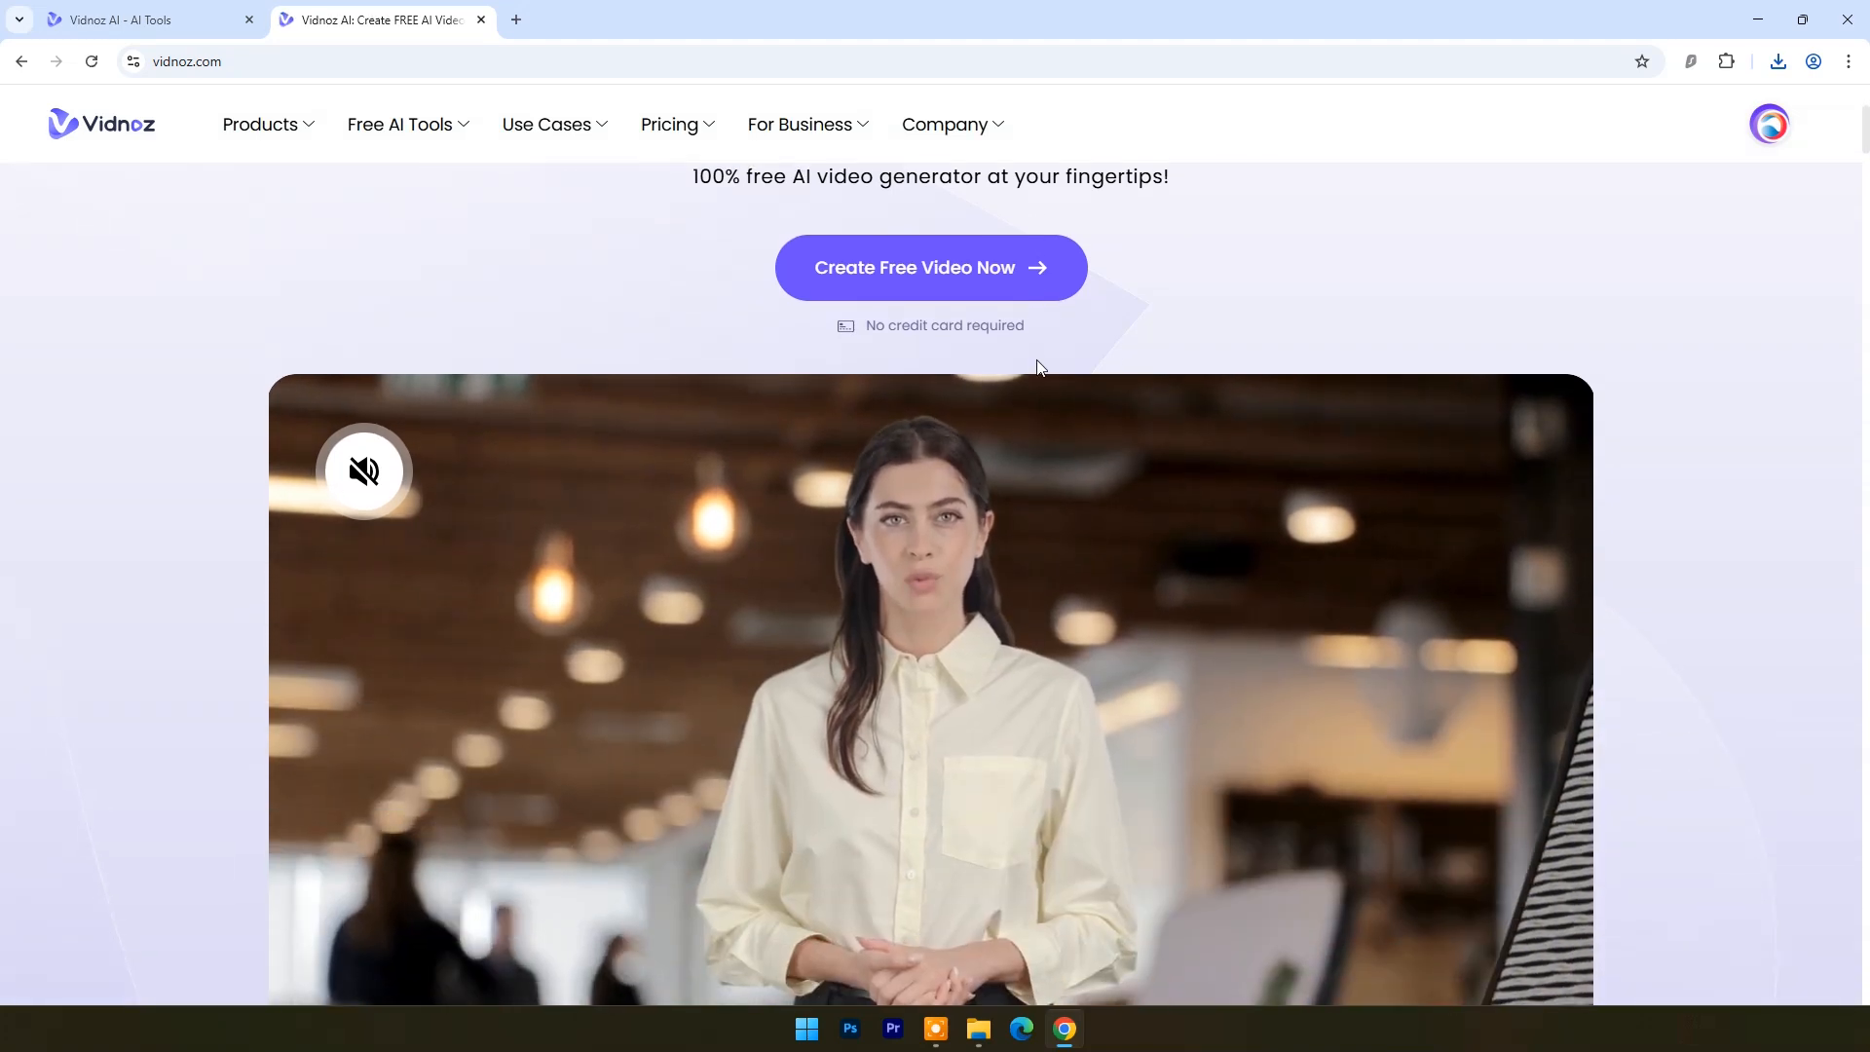
{"action": "scroll", "scroll_direction": "up", "scroll_amount": 3}
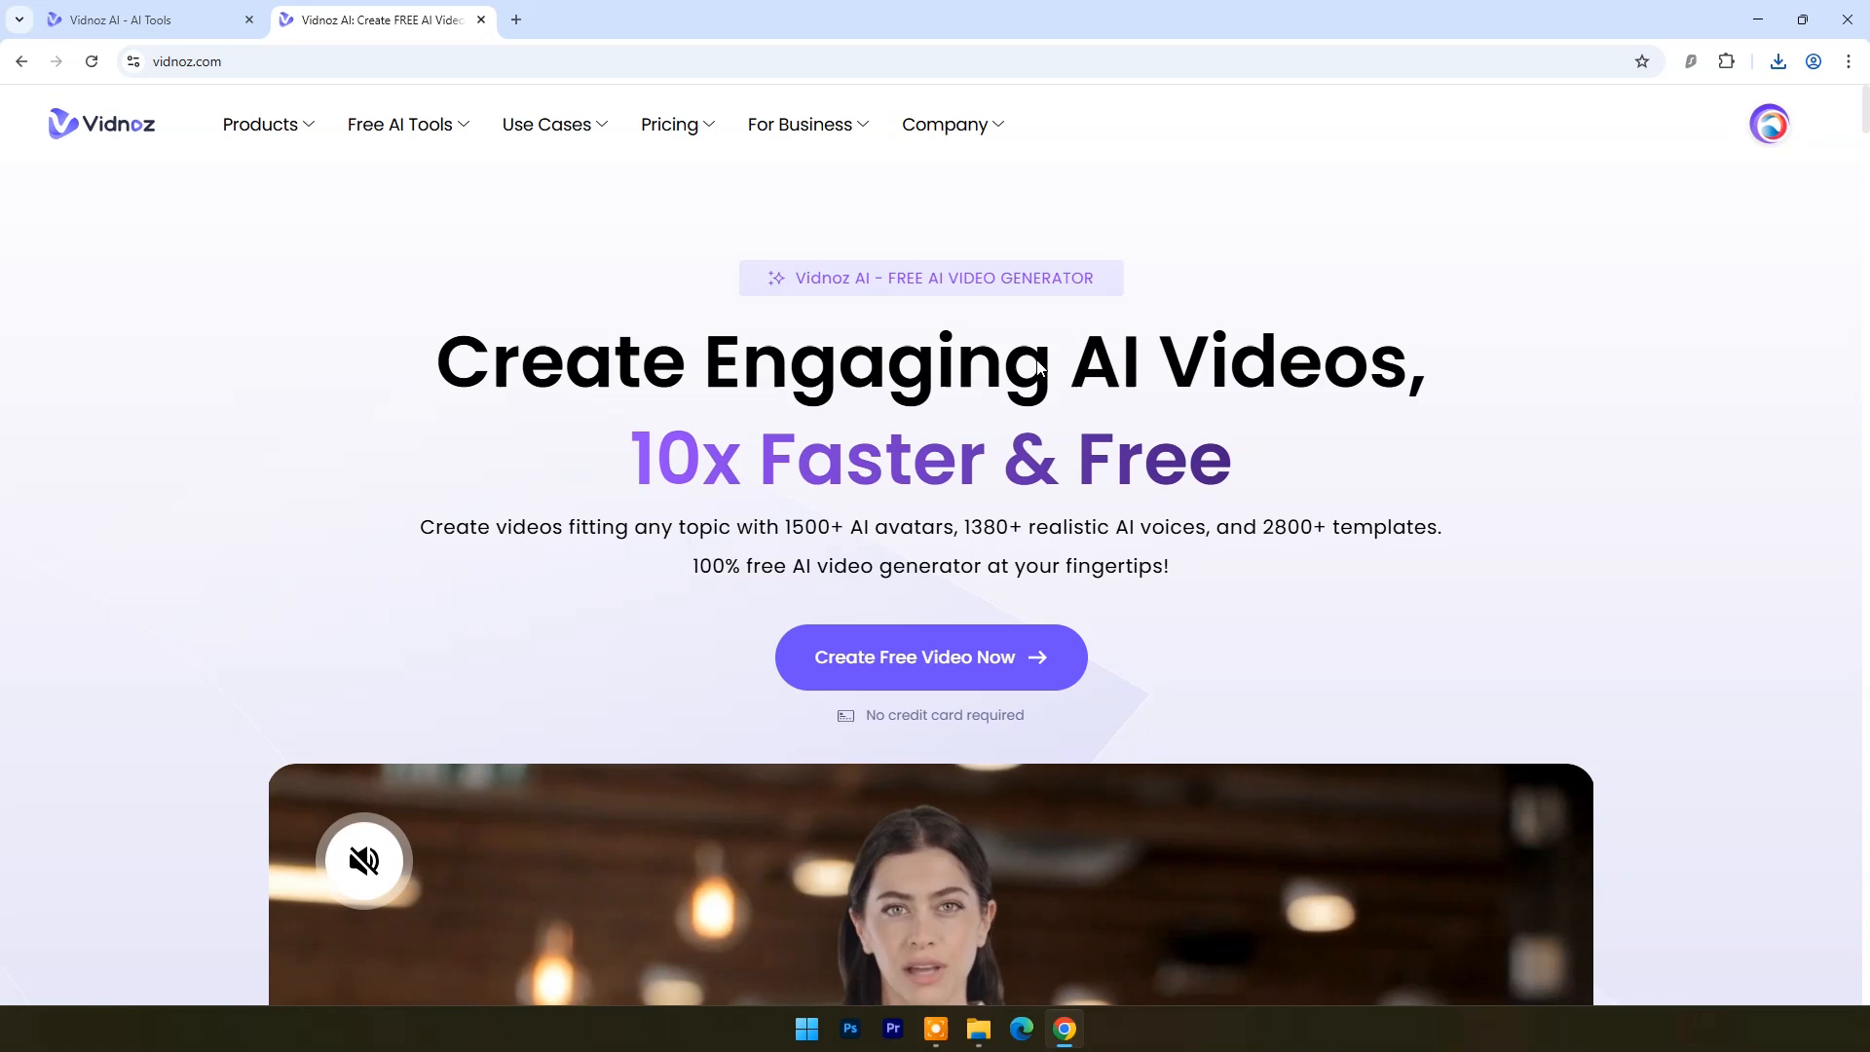